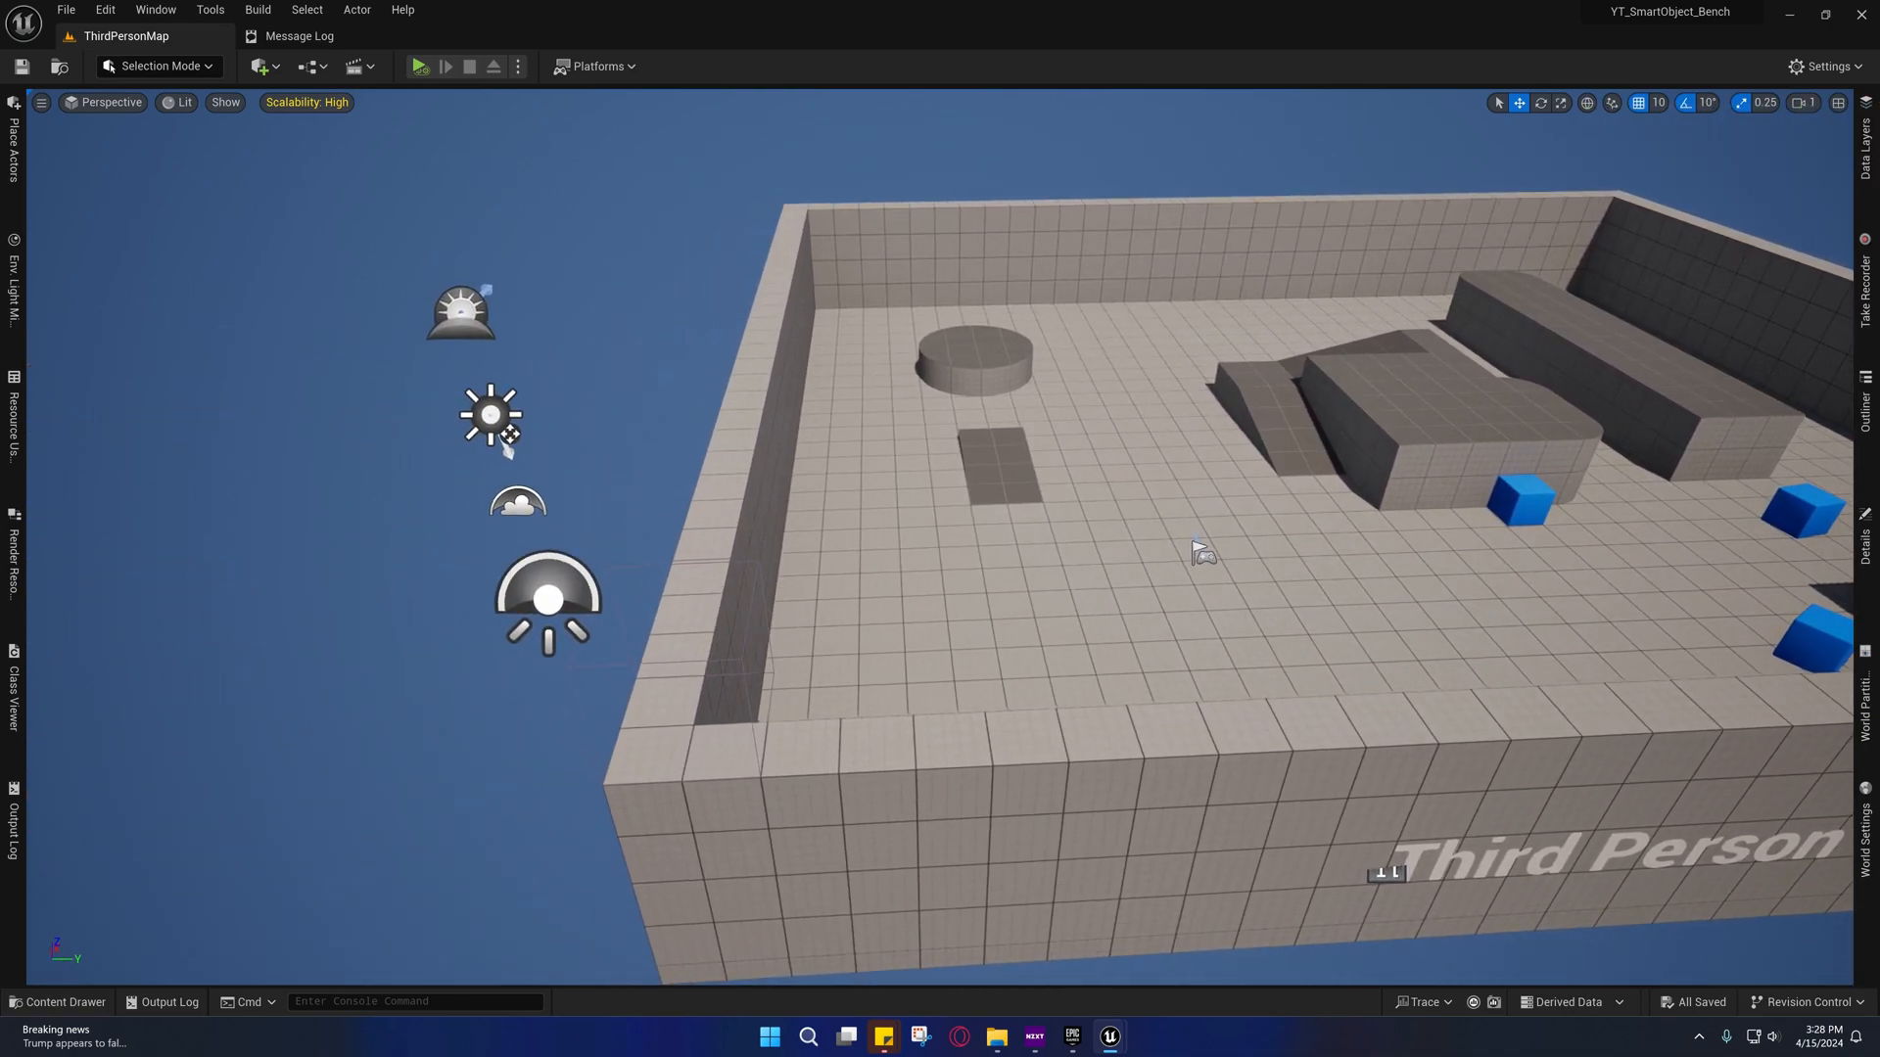
Select Bench_Exit_Aligned in the Content Drawer, then bring up the AM_Bench_Enter_C montage editor
{"action": "left_click", "coordinate": [70, 1001]}
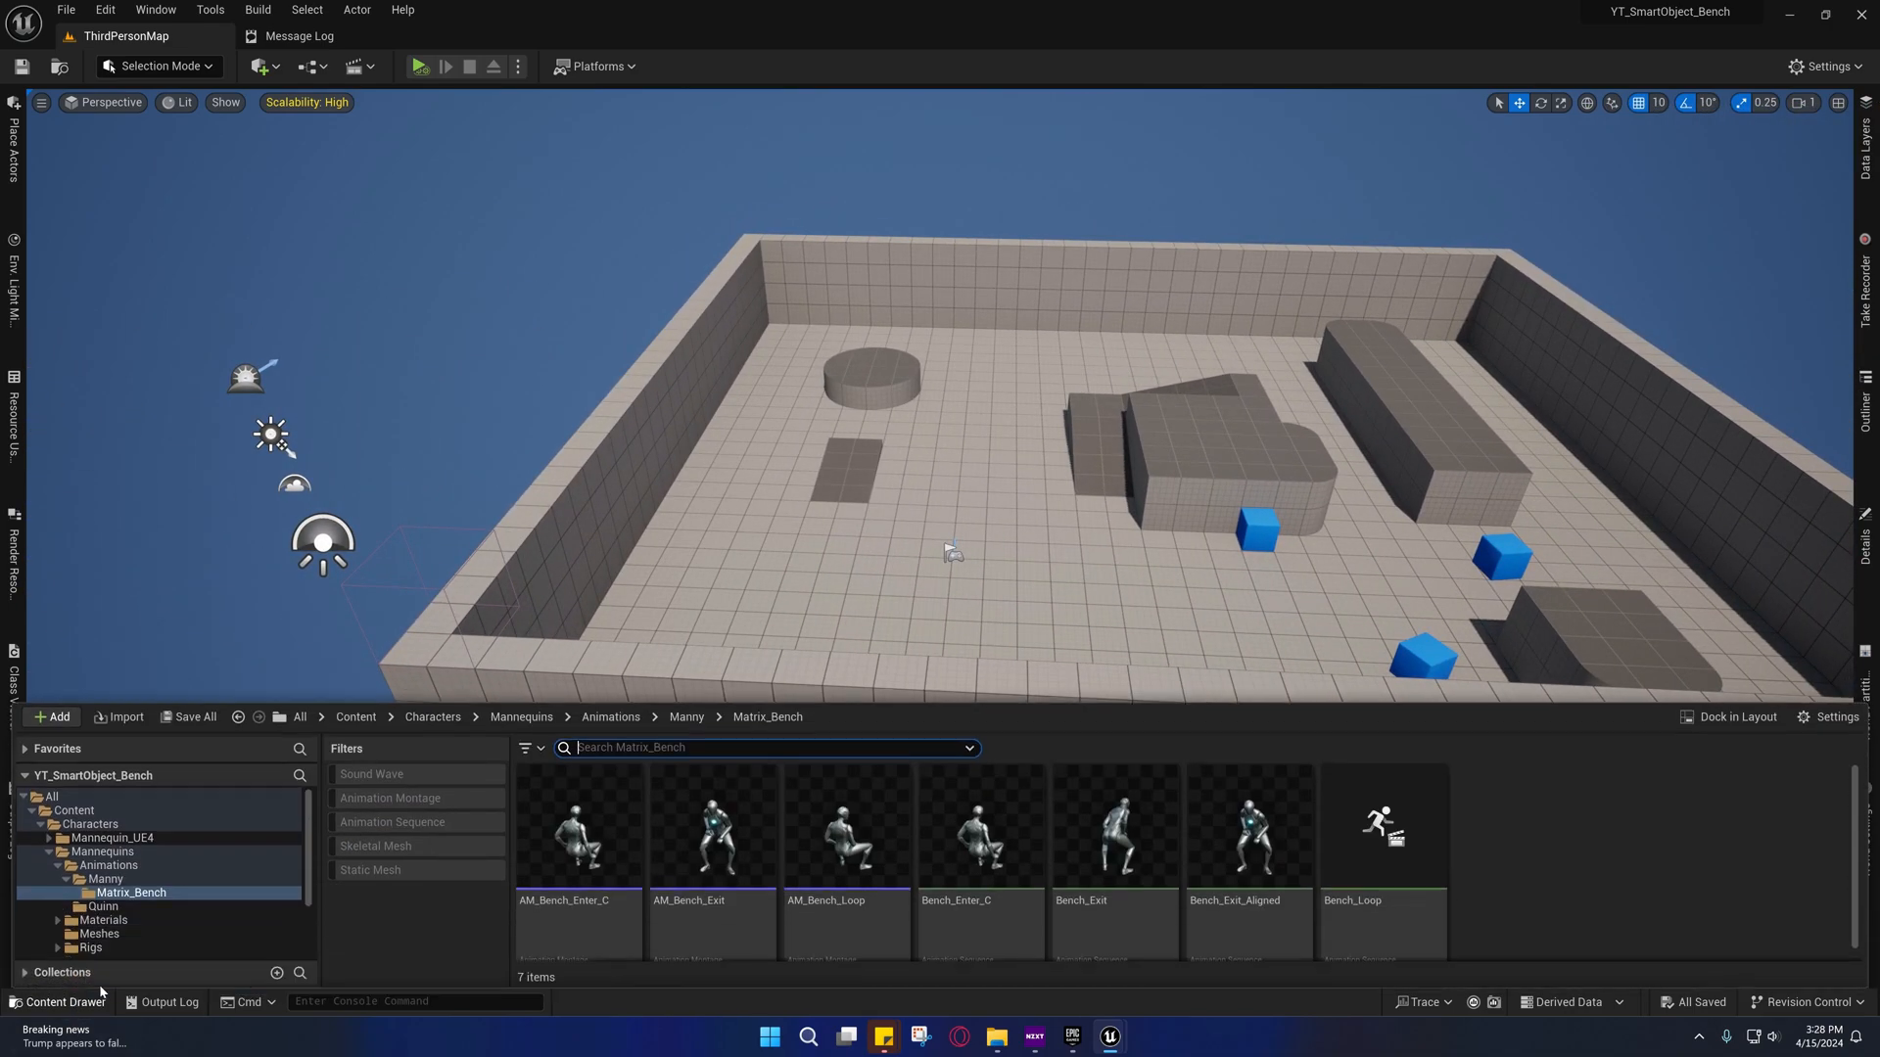
{"action": "mouse_move", "coordinate": [1252, 839]}
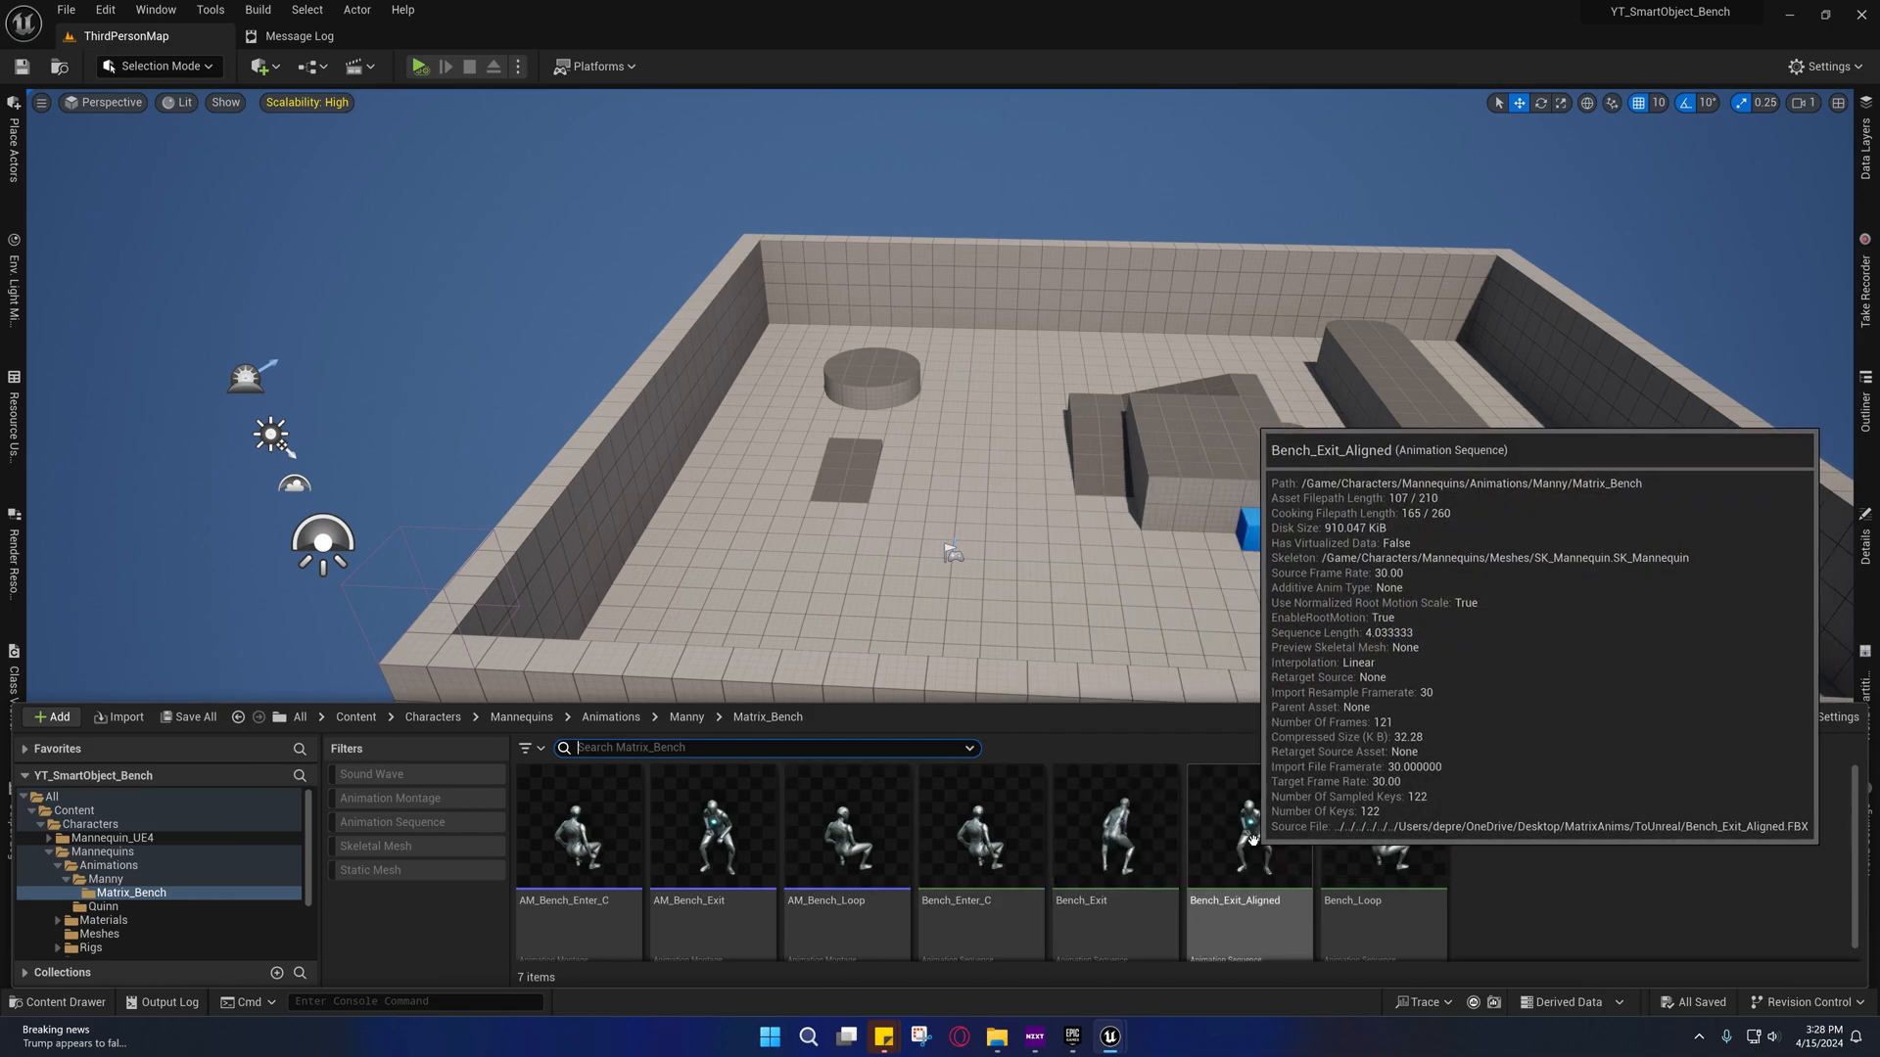
{"action": "left_click", "coordinate": [1249, 833]}
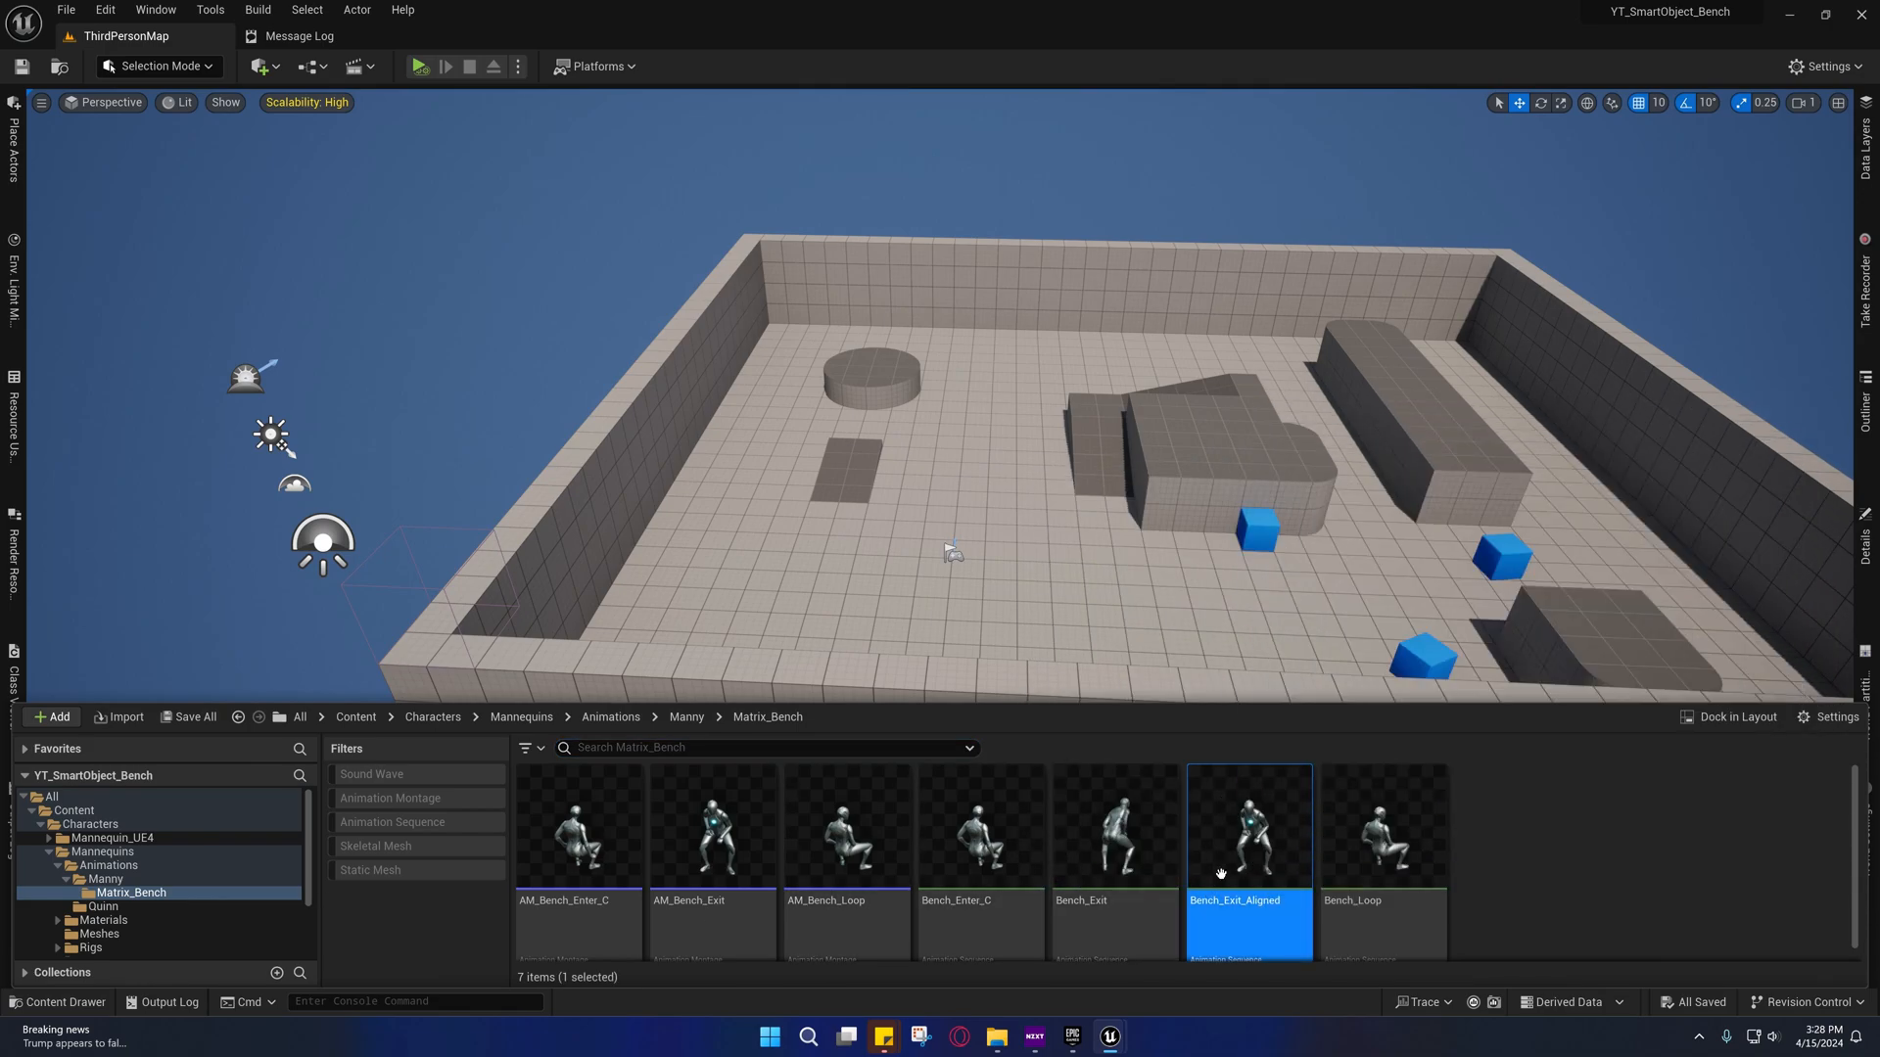
{"action": "mouse_move", "coordinate": [1247, 834]}
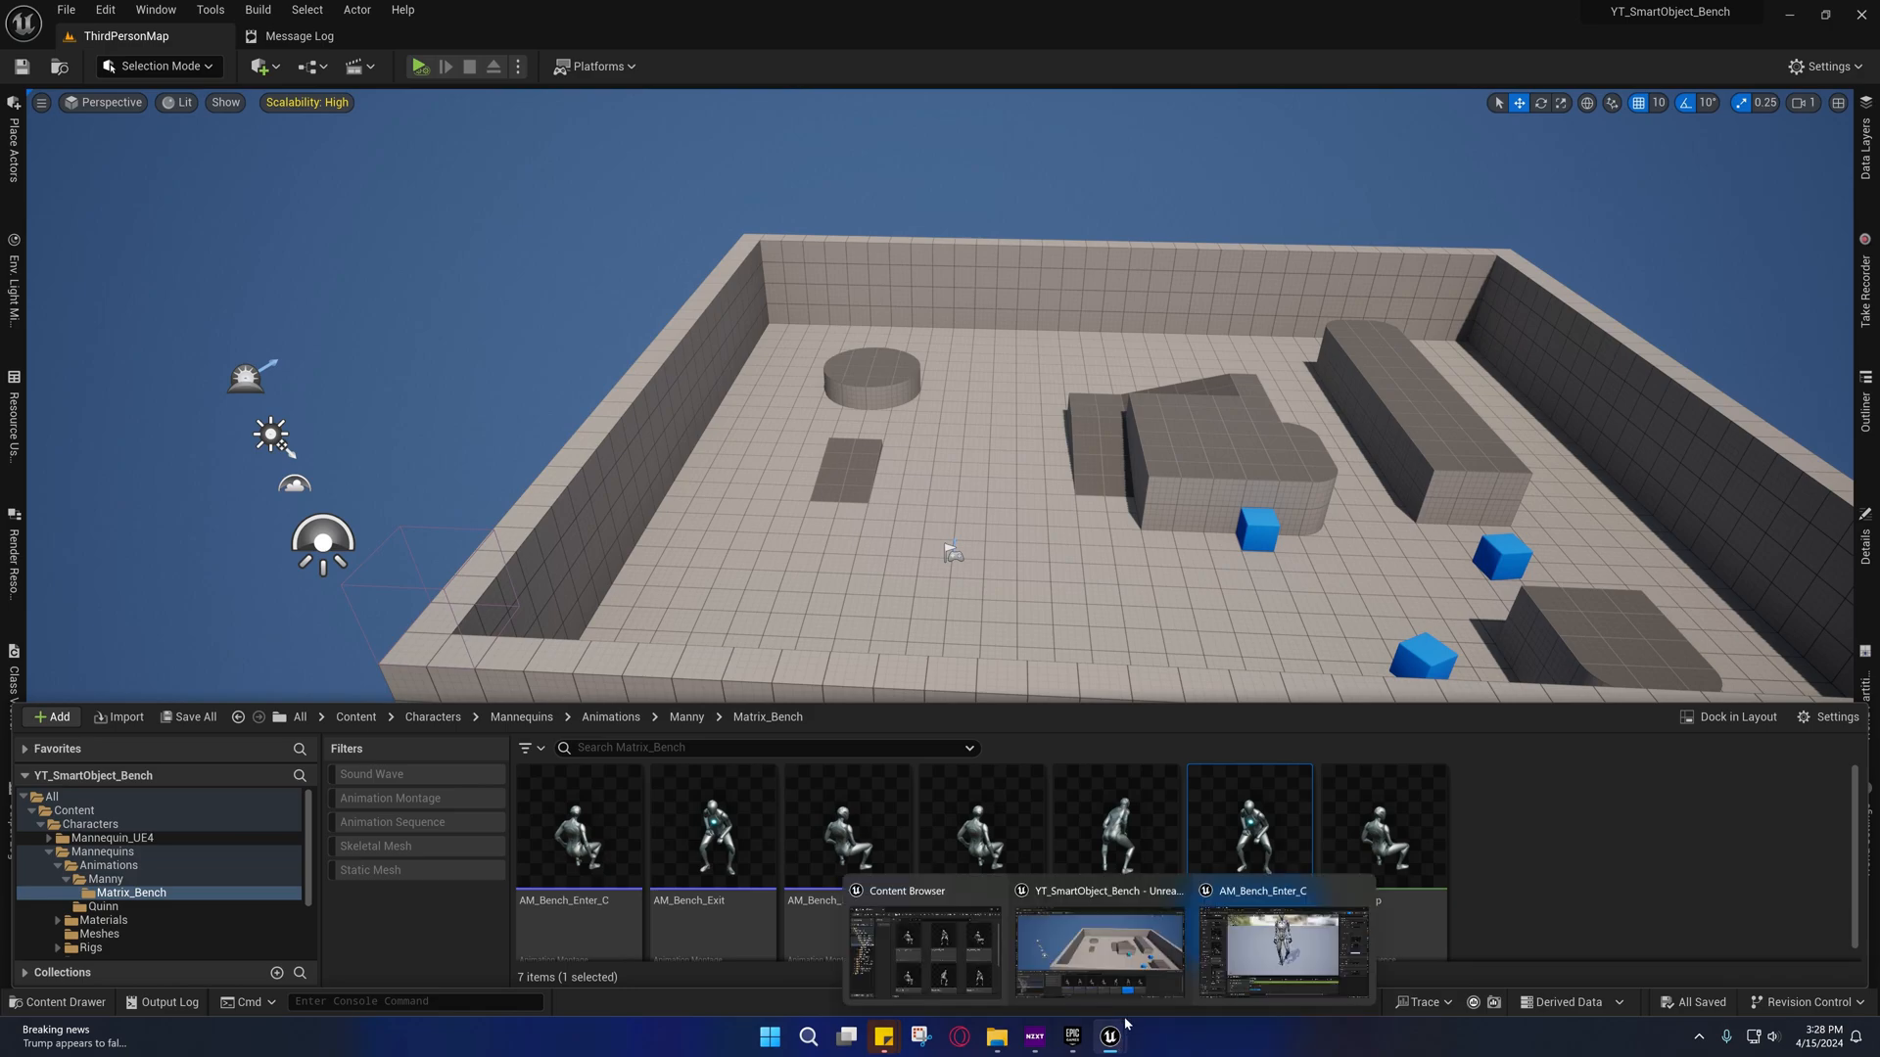
{"action": "mouse_move", "coordinate": [1258, 940]}
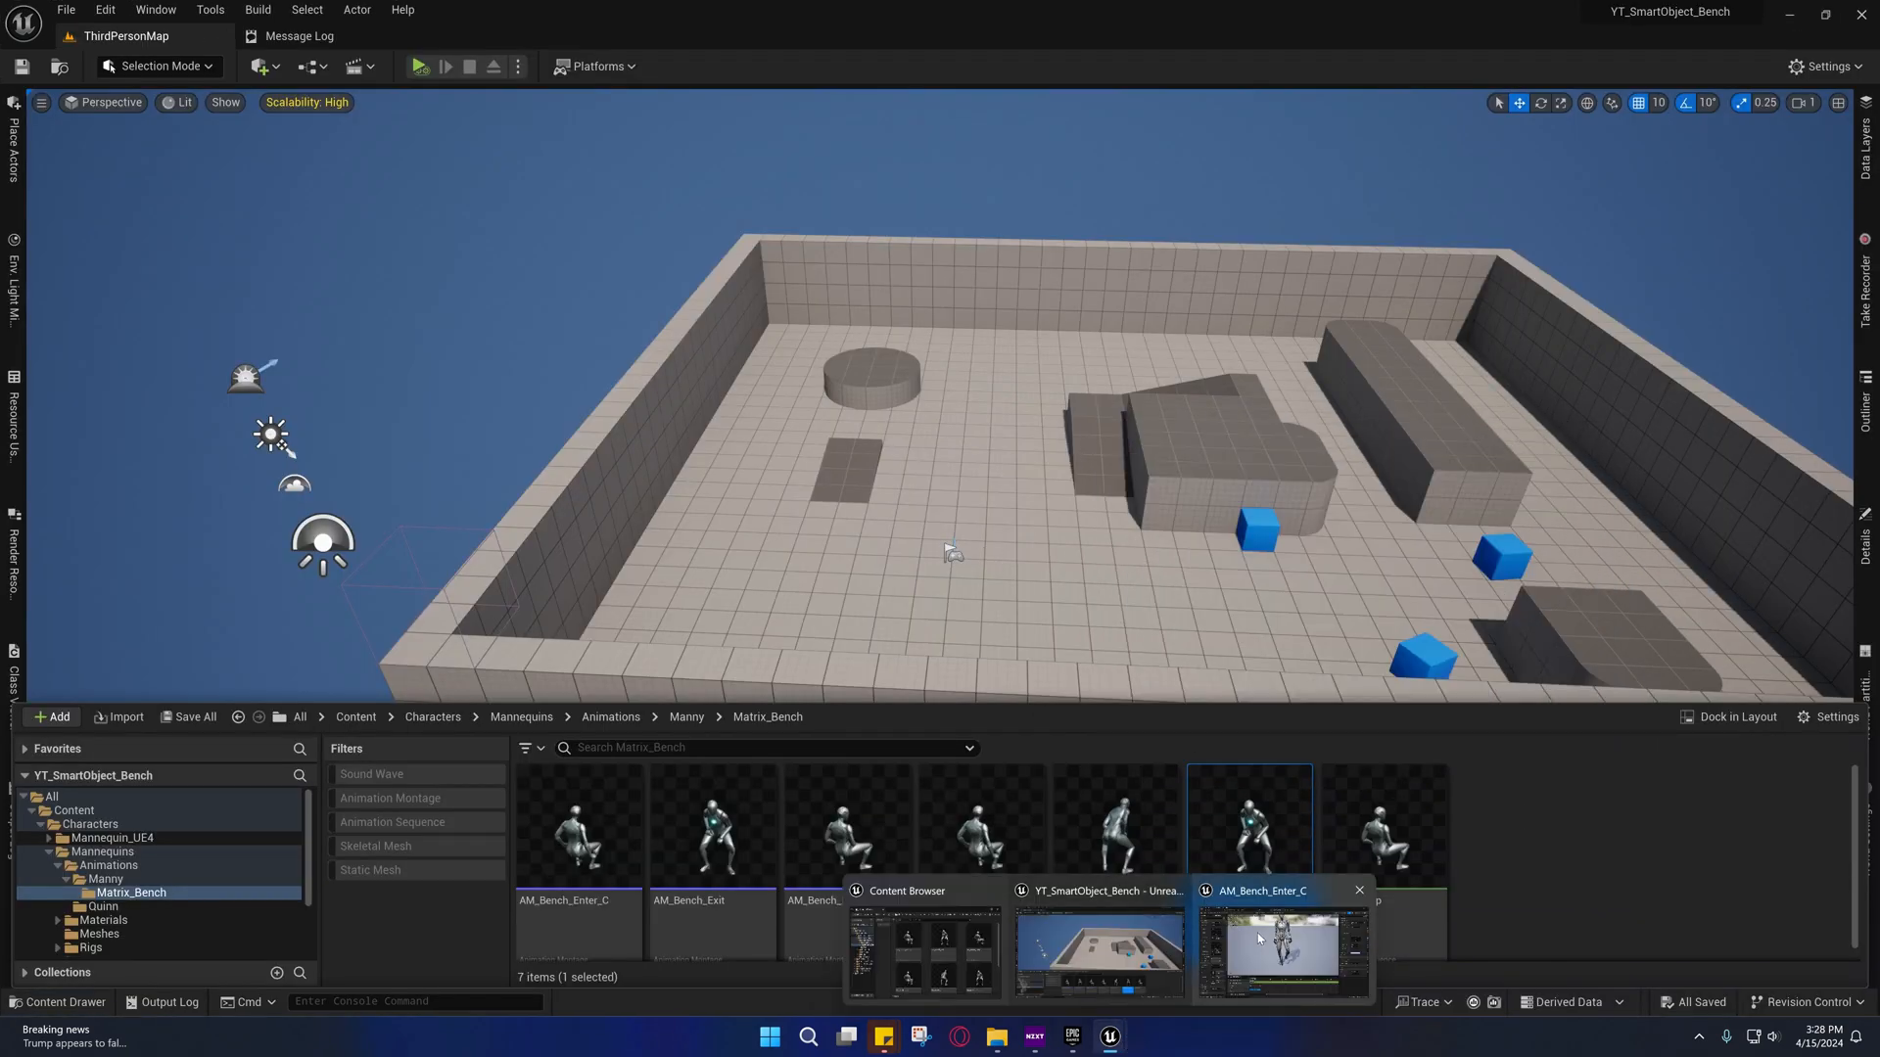
{"action": "left_click", "coordinate": [1283, 951]}
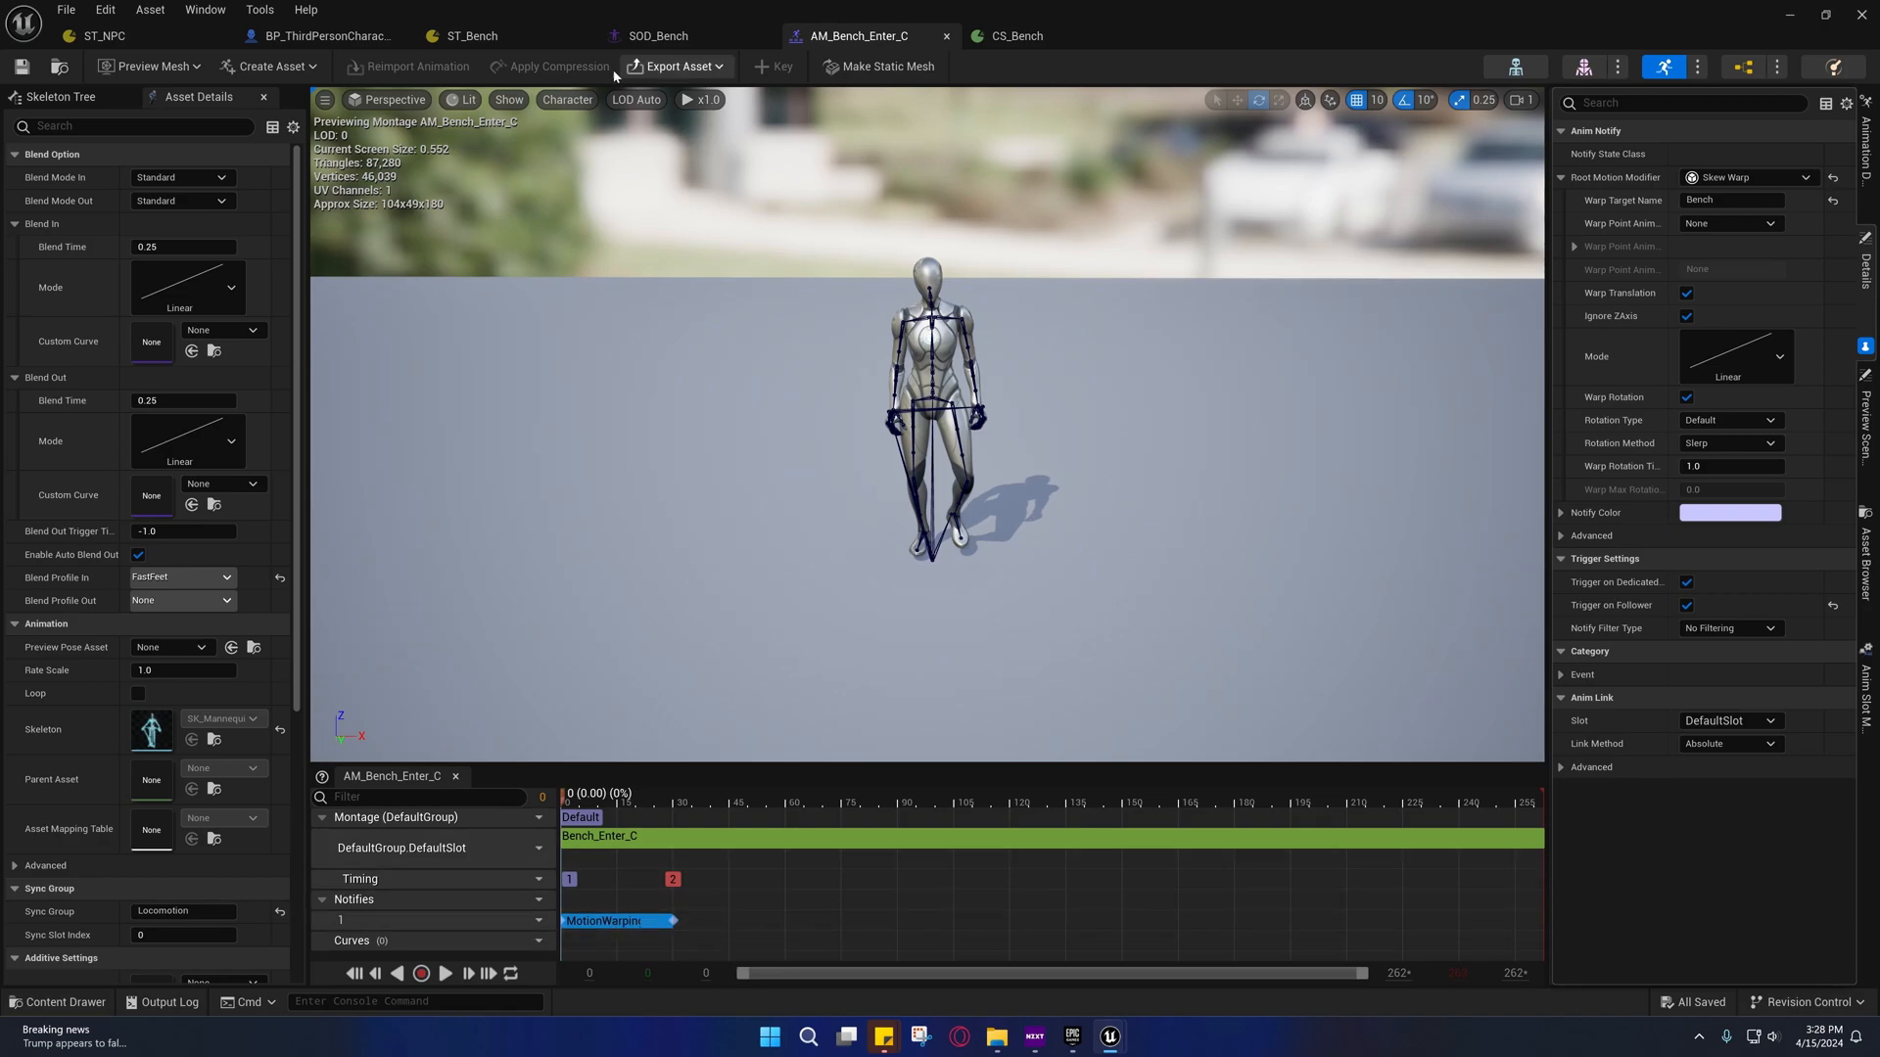
Select the Intro state in ST_Bench to show its Play Contextual Anim task settings
{"action": "left_click", "coordinate": [471, 37]}
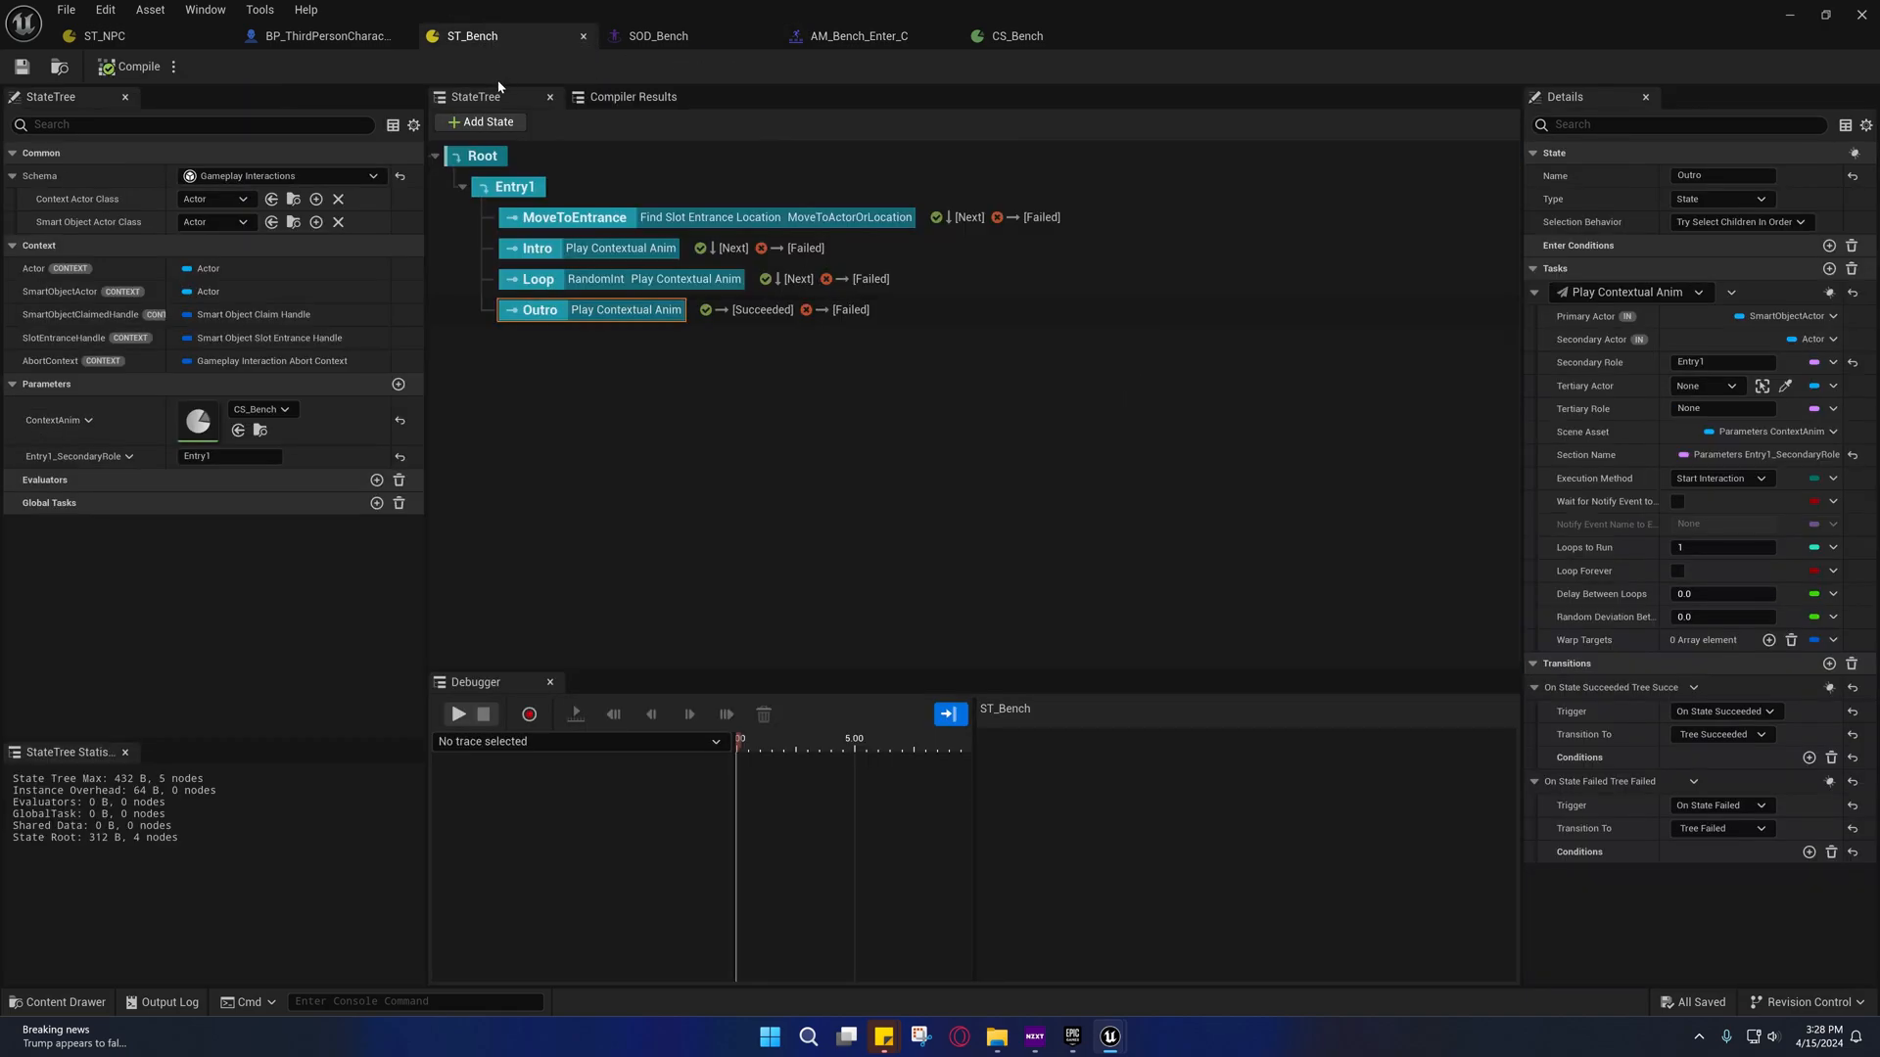
{"action": "left_click", "coordinate": [536, 248]}
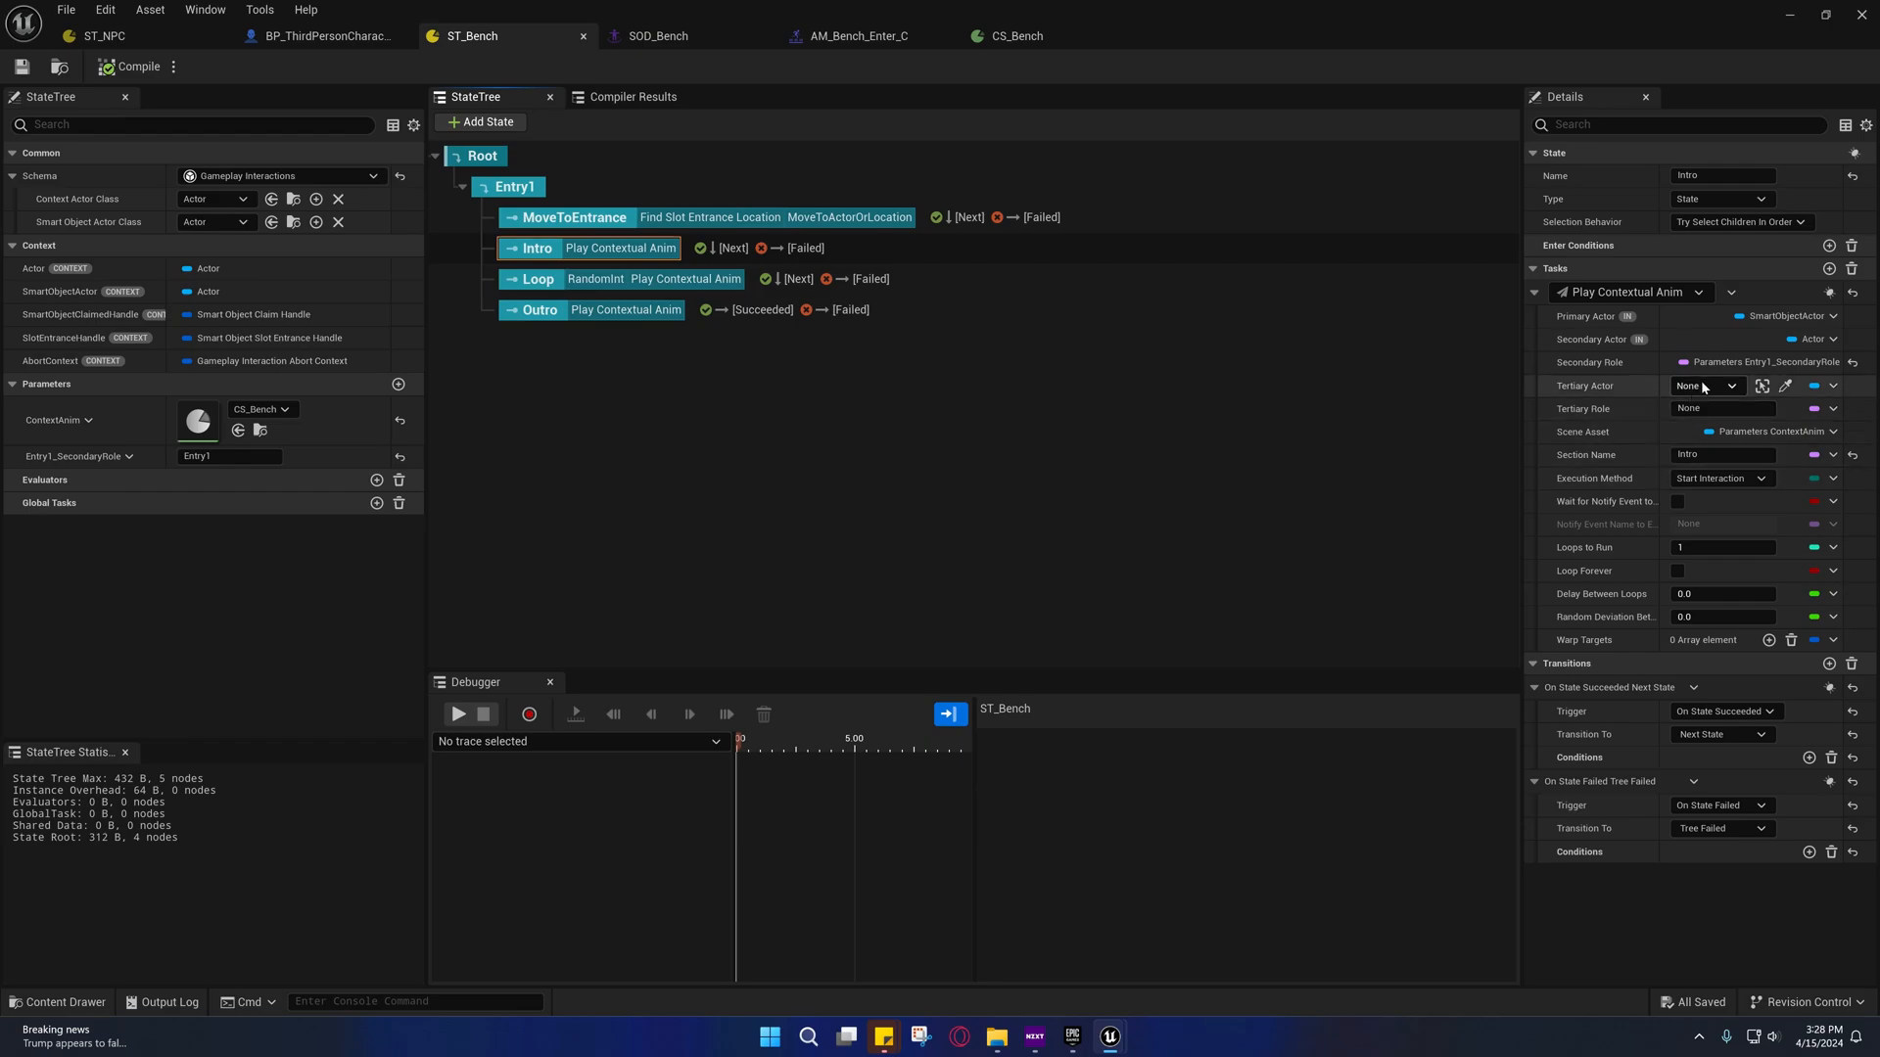
{"action": "mouse_move", "coordinate": [1762, 362]}
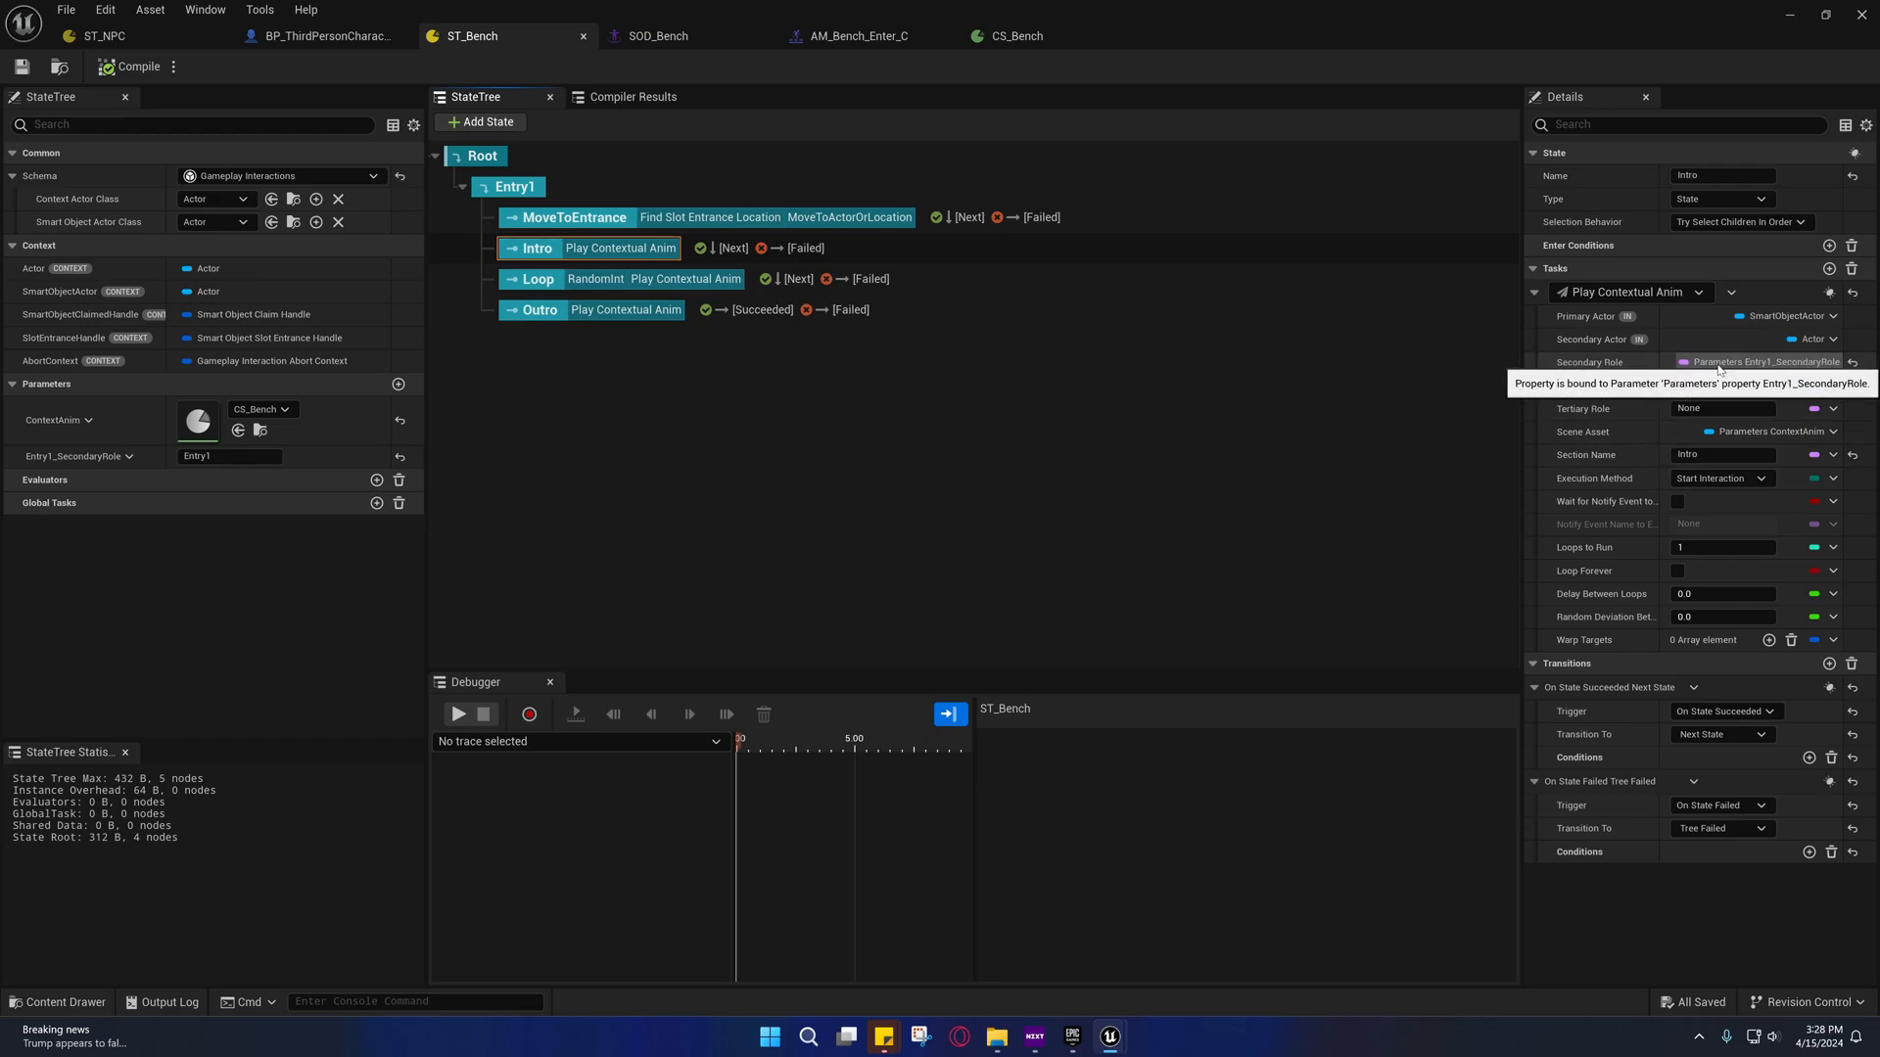
{"action": "mouse_move", "coordinate": [132, 192]}
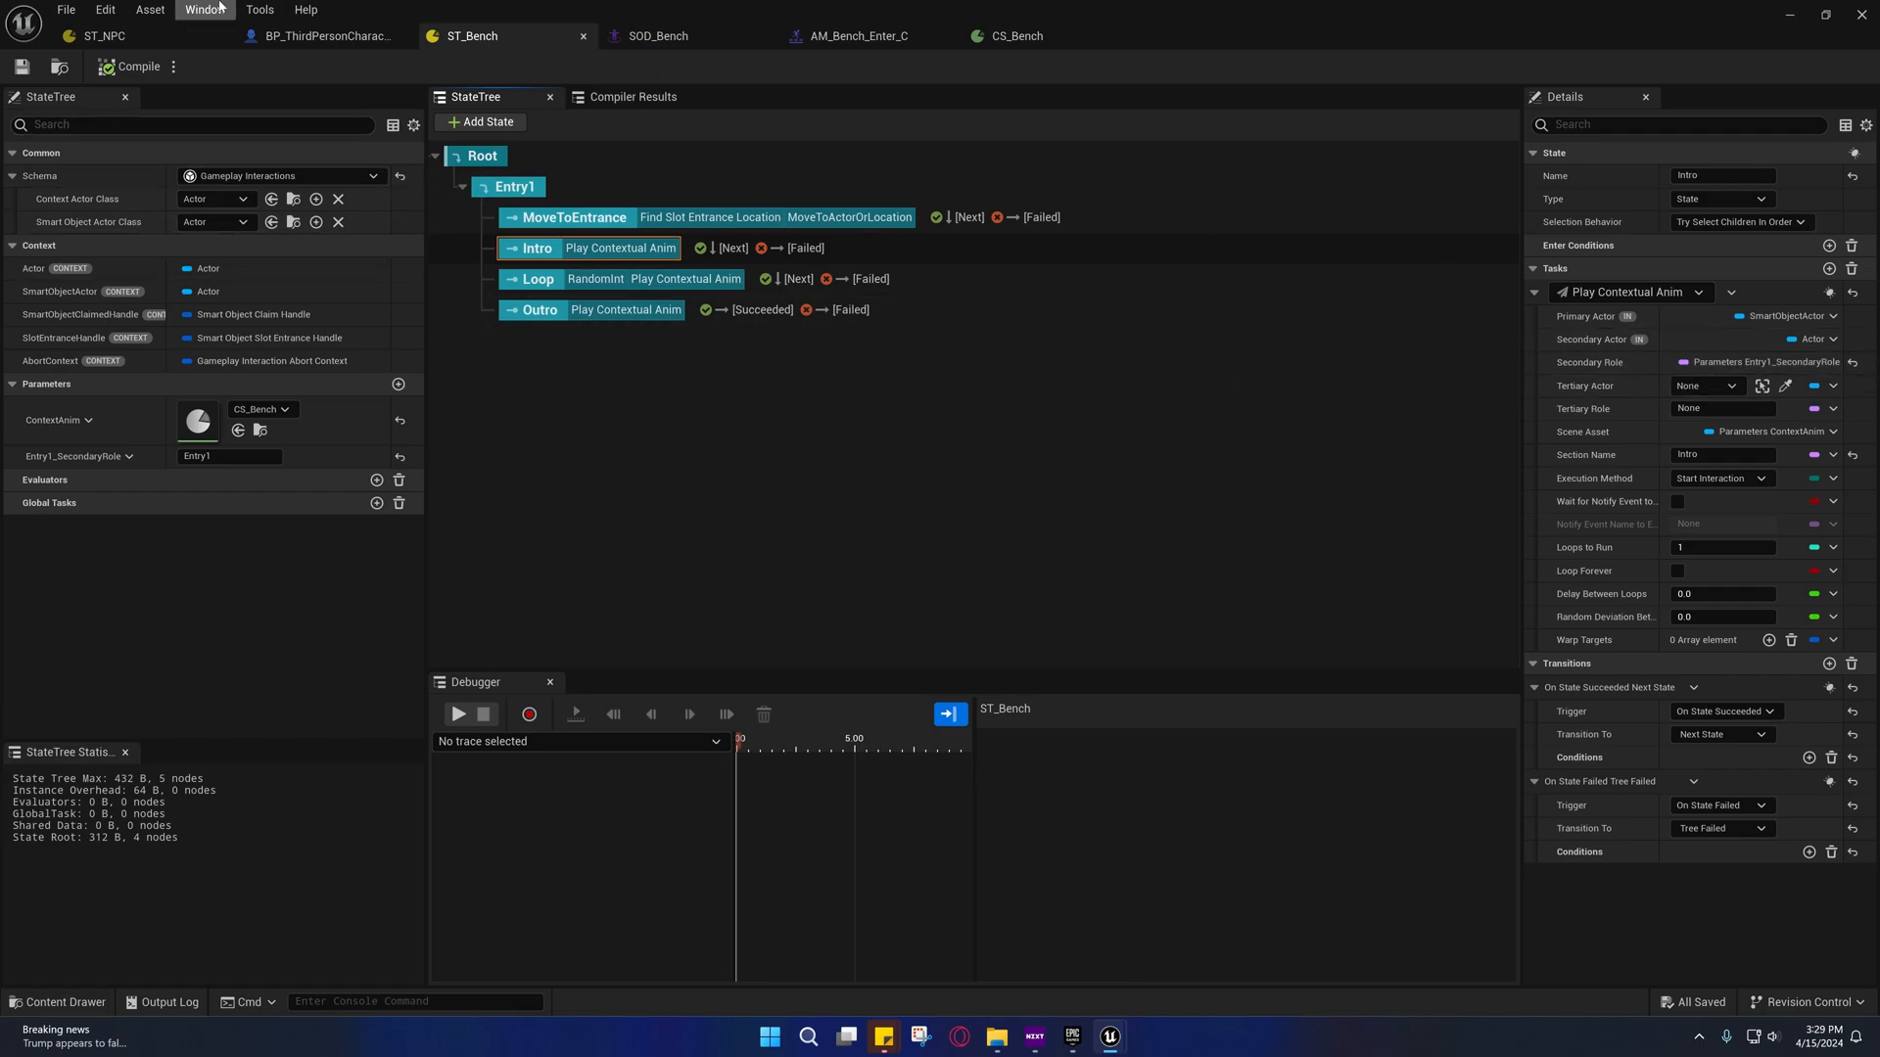
Add a Motion Warping component to BP_ThirdPersonCharacter by searching 'Motion'
{"action": "left_click", "coordinate": [323, 36]}
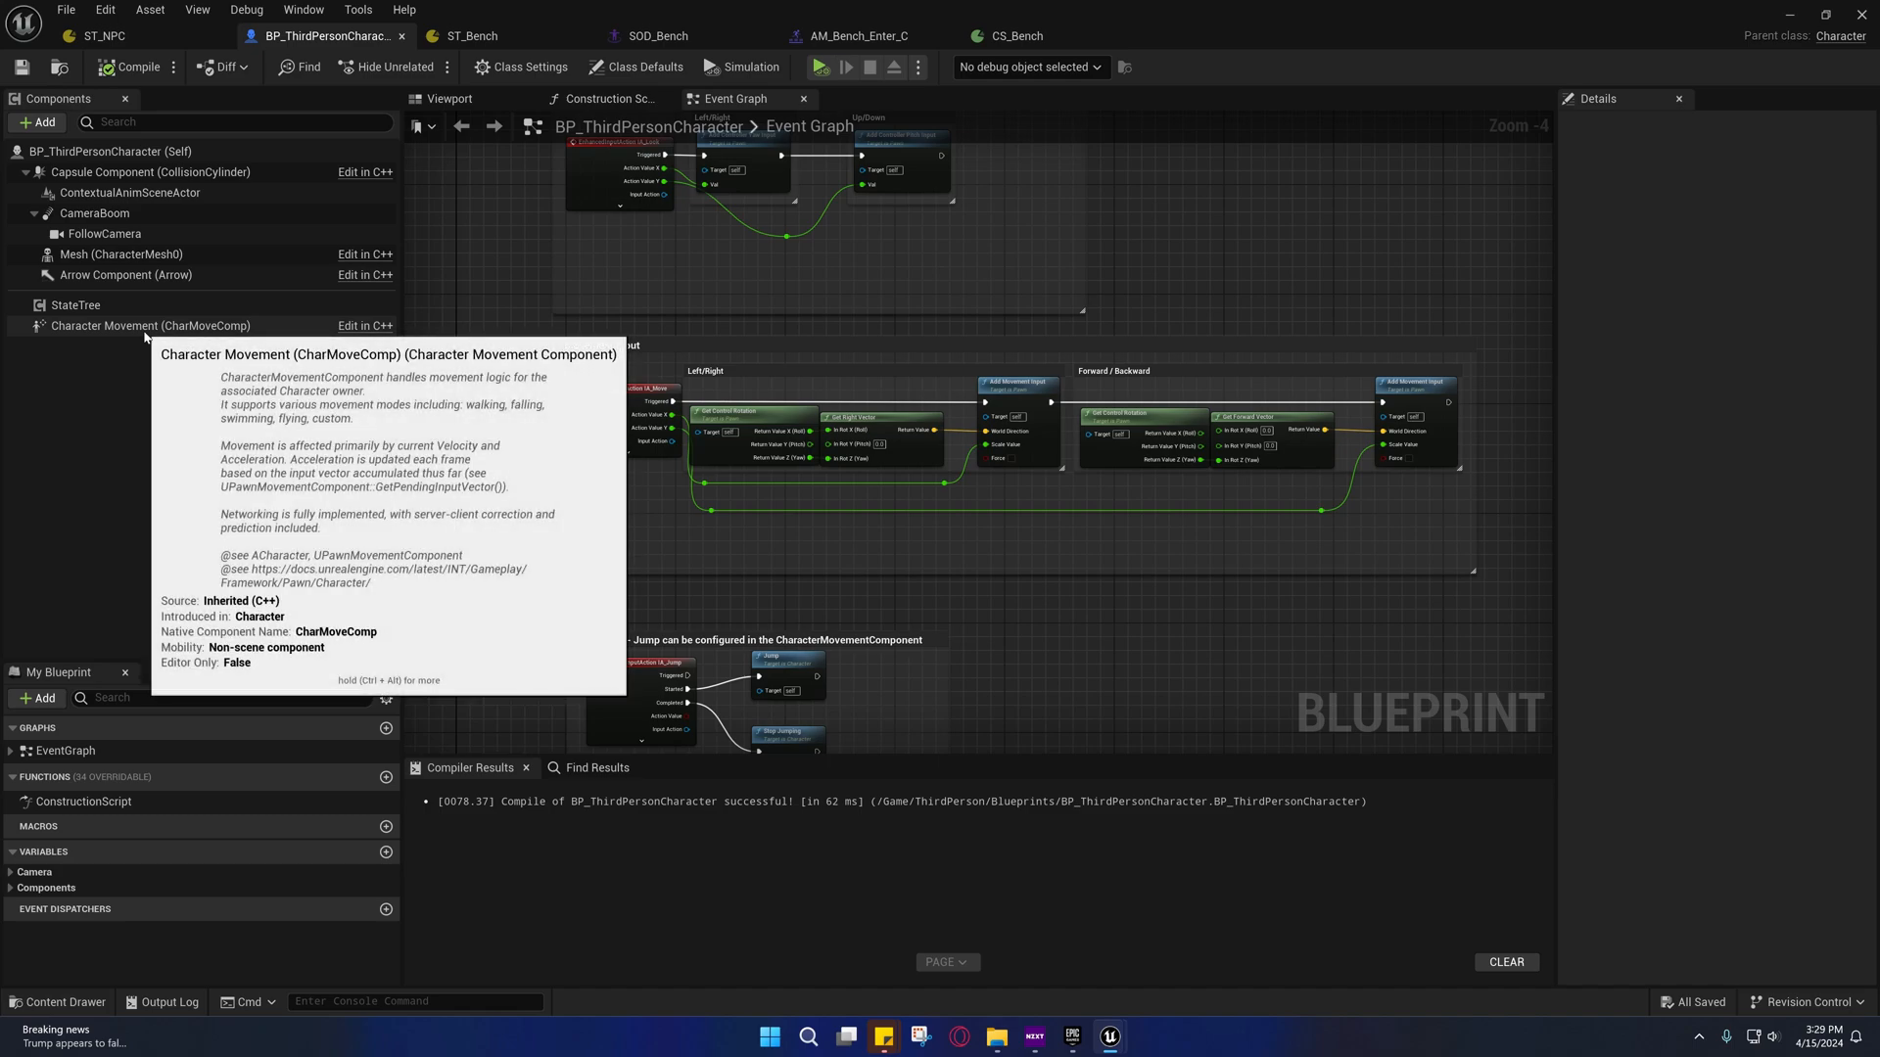
{"action": "mouse_move", "coordinate": [126, 336]}
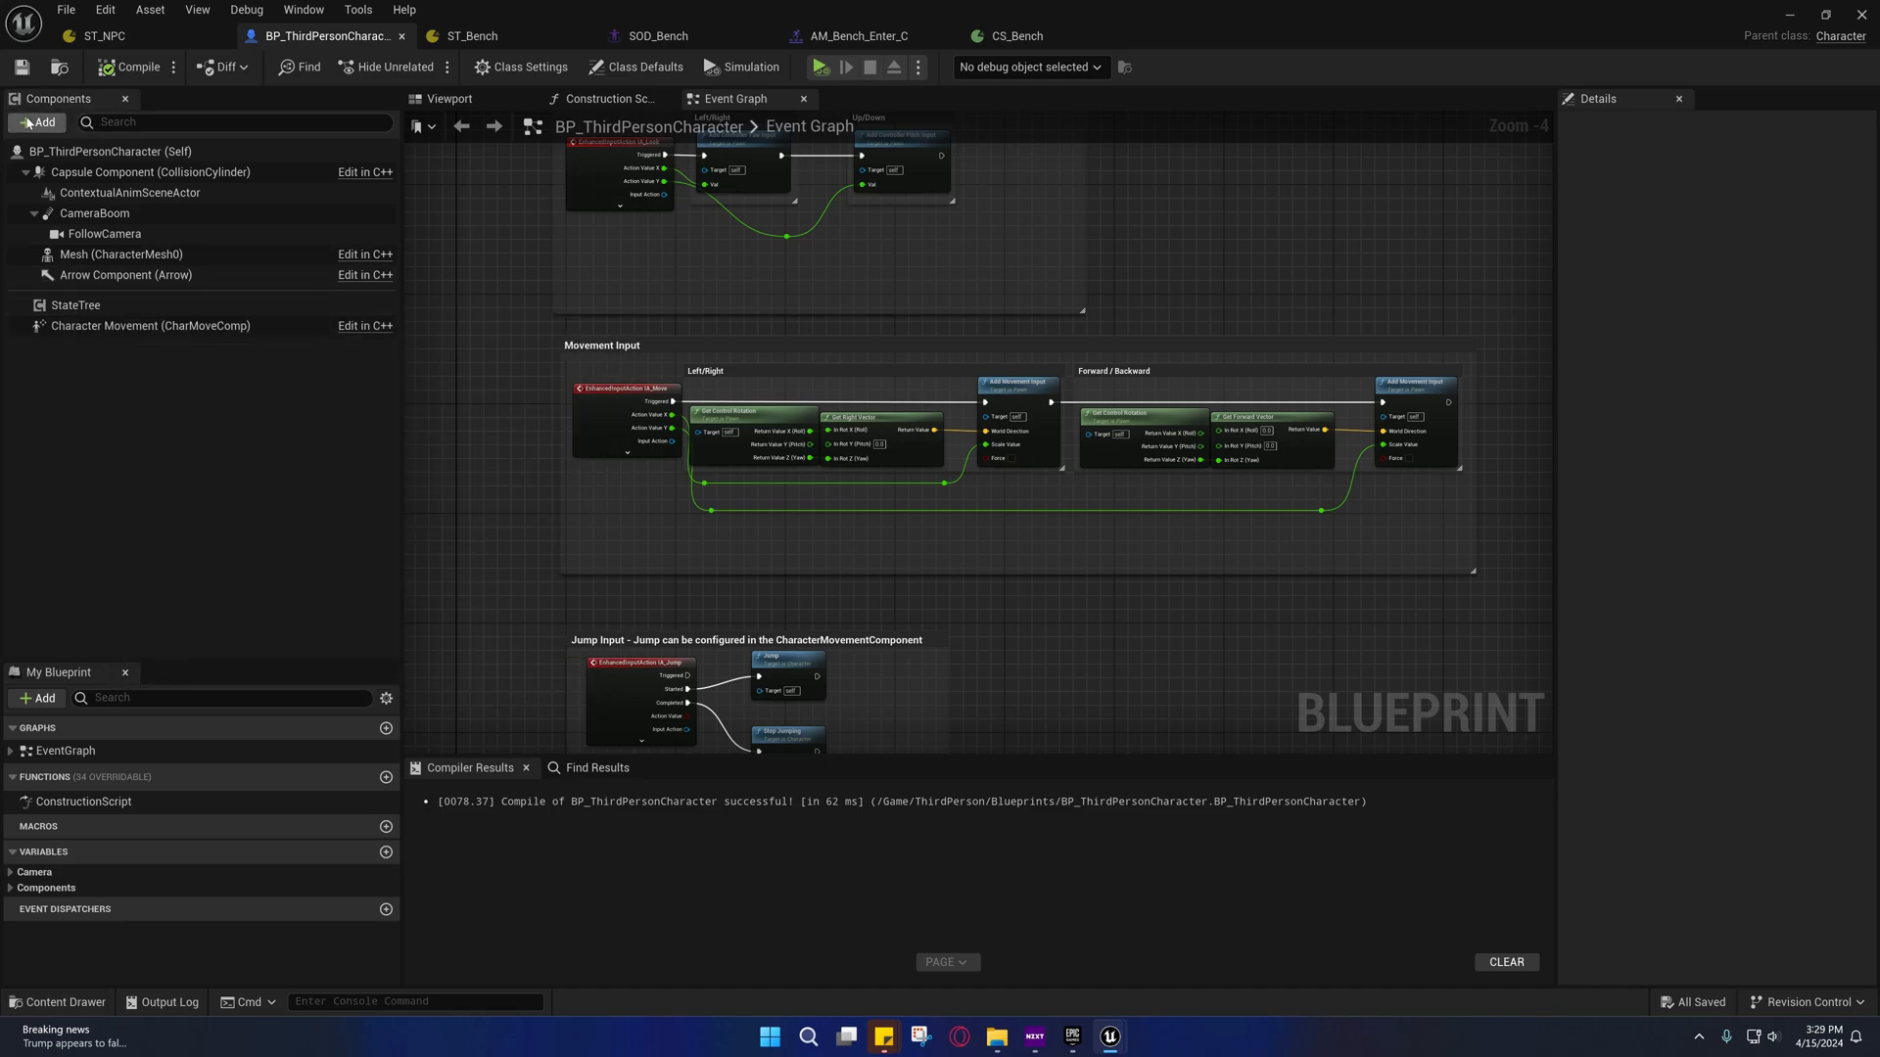
{"action": "left_click", "coordinate": [36, 122]}
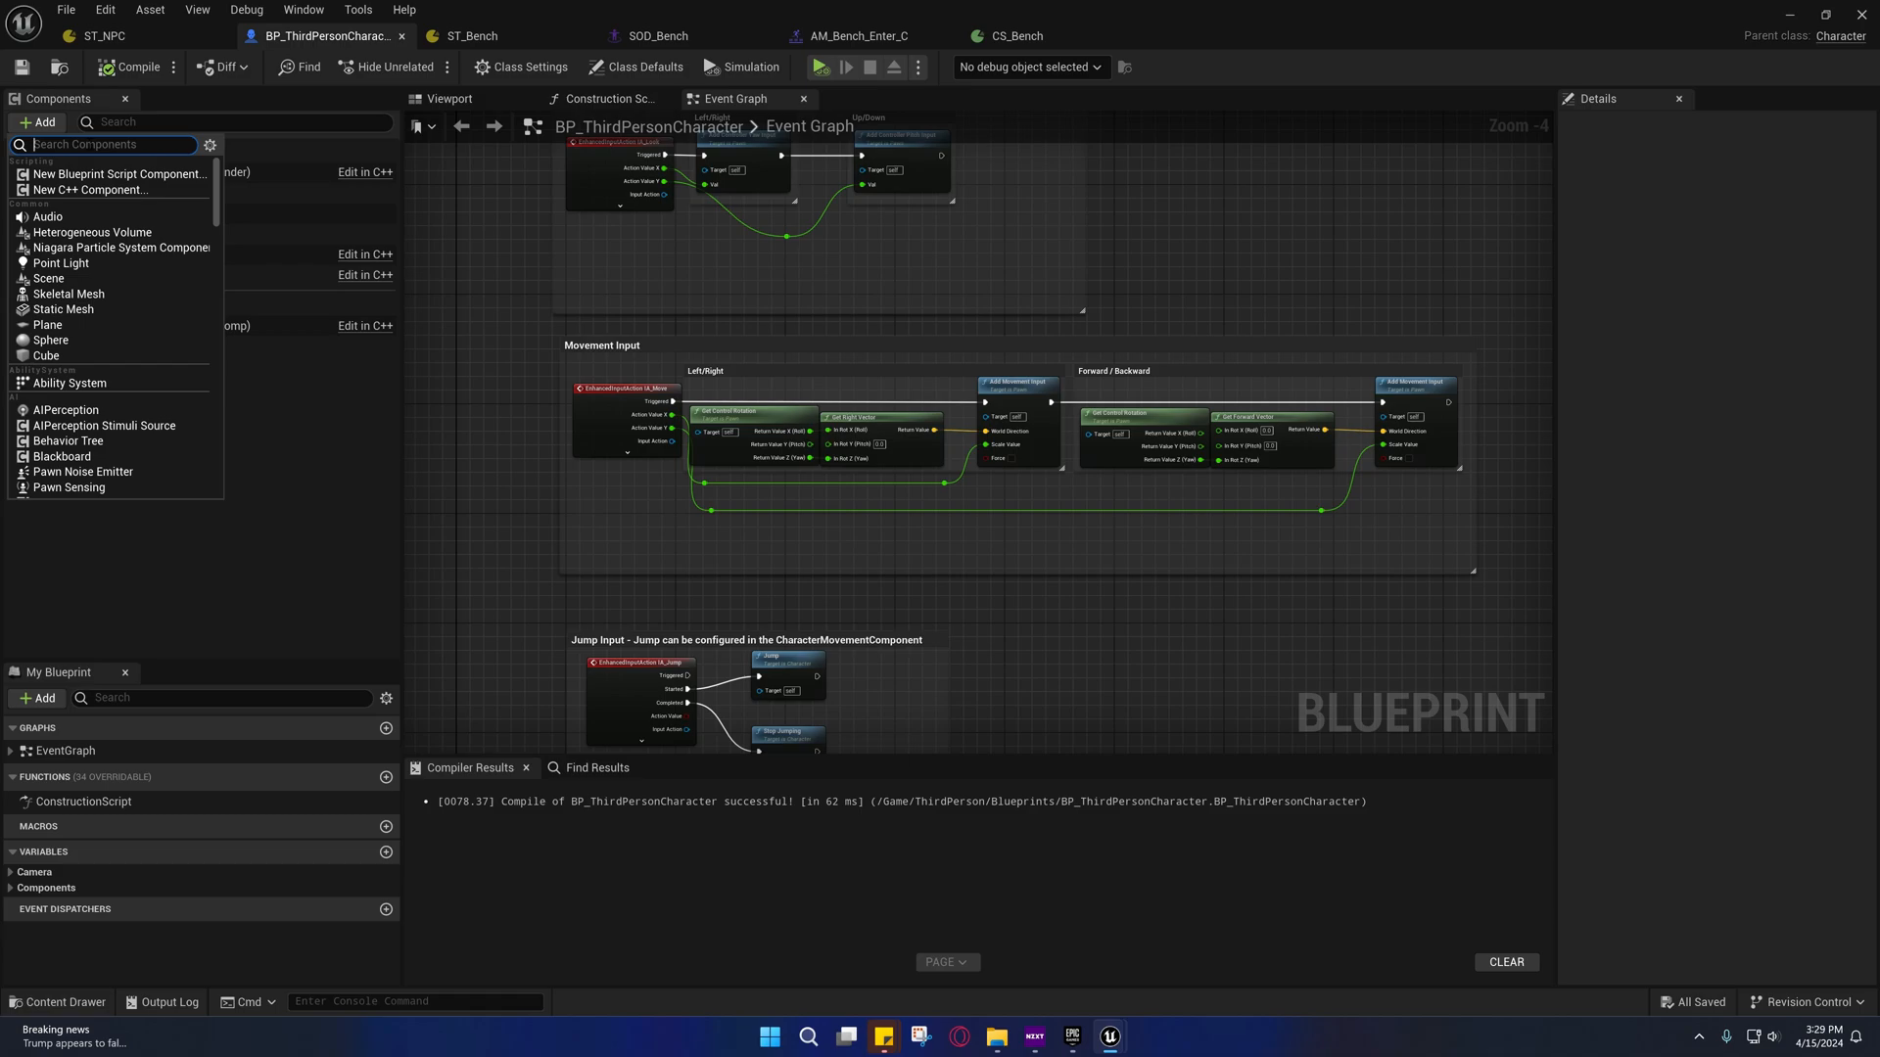
{"action": "type", "text": "Motion"}
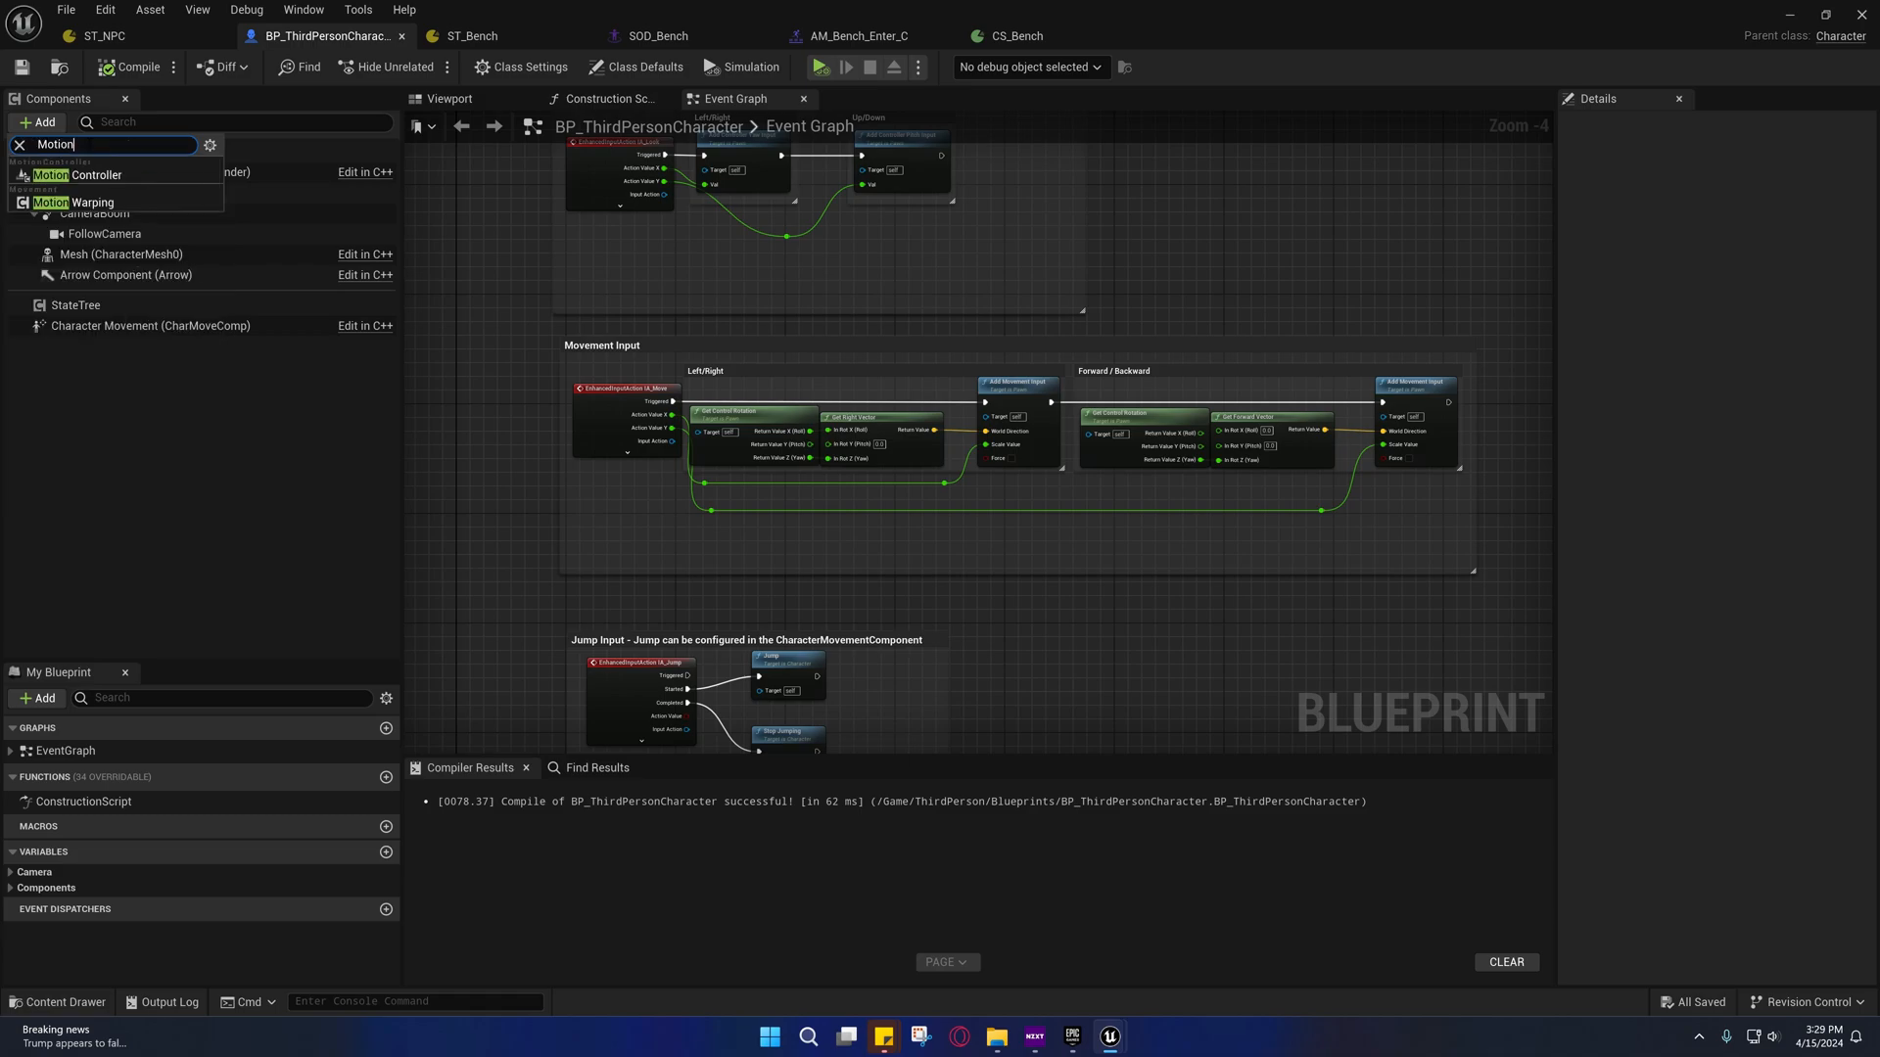
{"action": "left_click", "coordinate": [71, 201]}
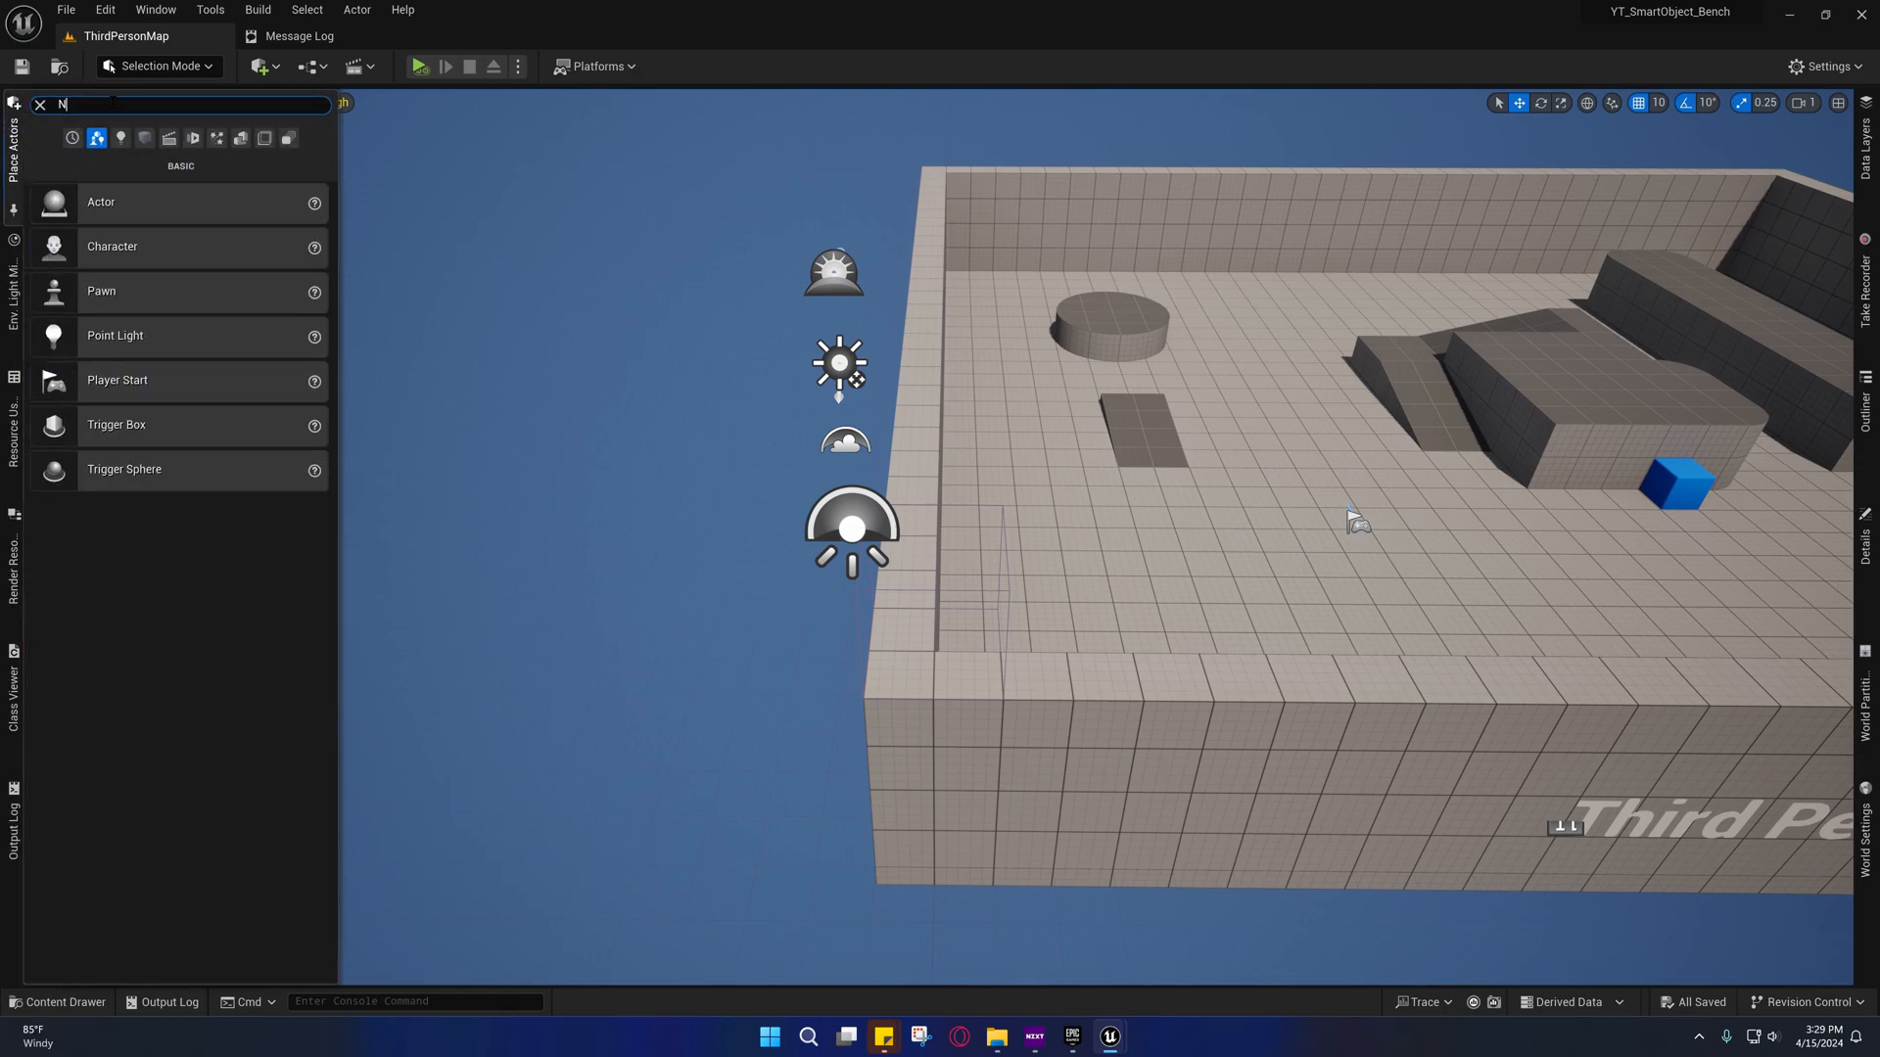
Place a Nav Mesh Bounds Volume over the ThirdPersonMap floor and save it
{"action": "type", "text": "av"}
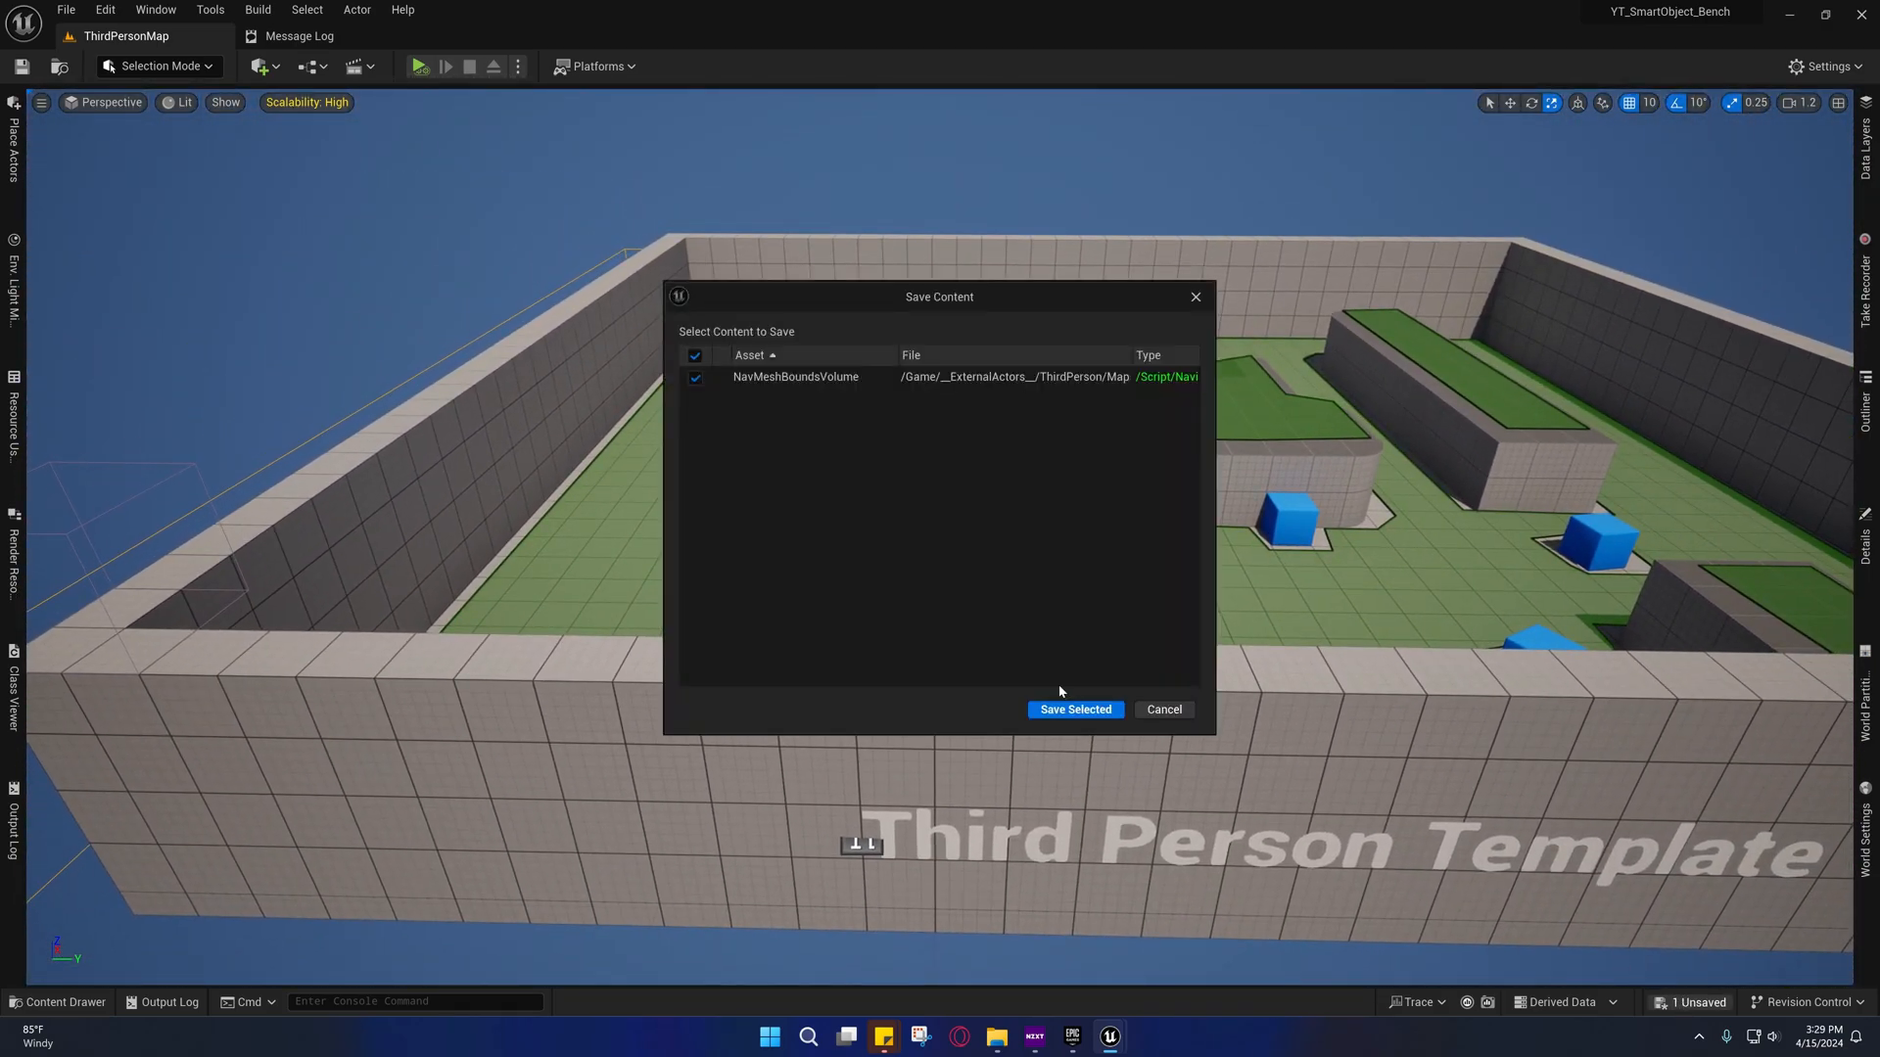
{"action": "left_click", "coordinate": [1075, 709]}
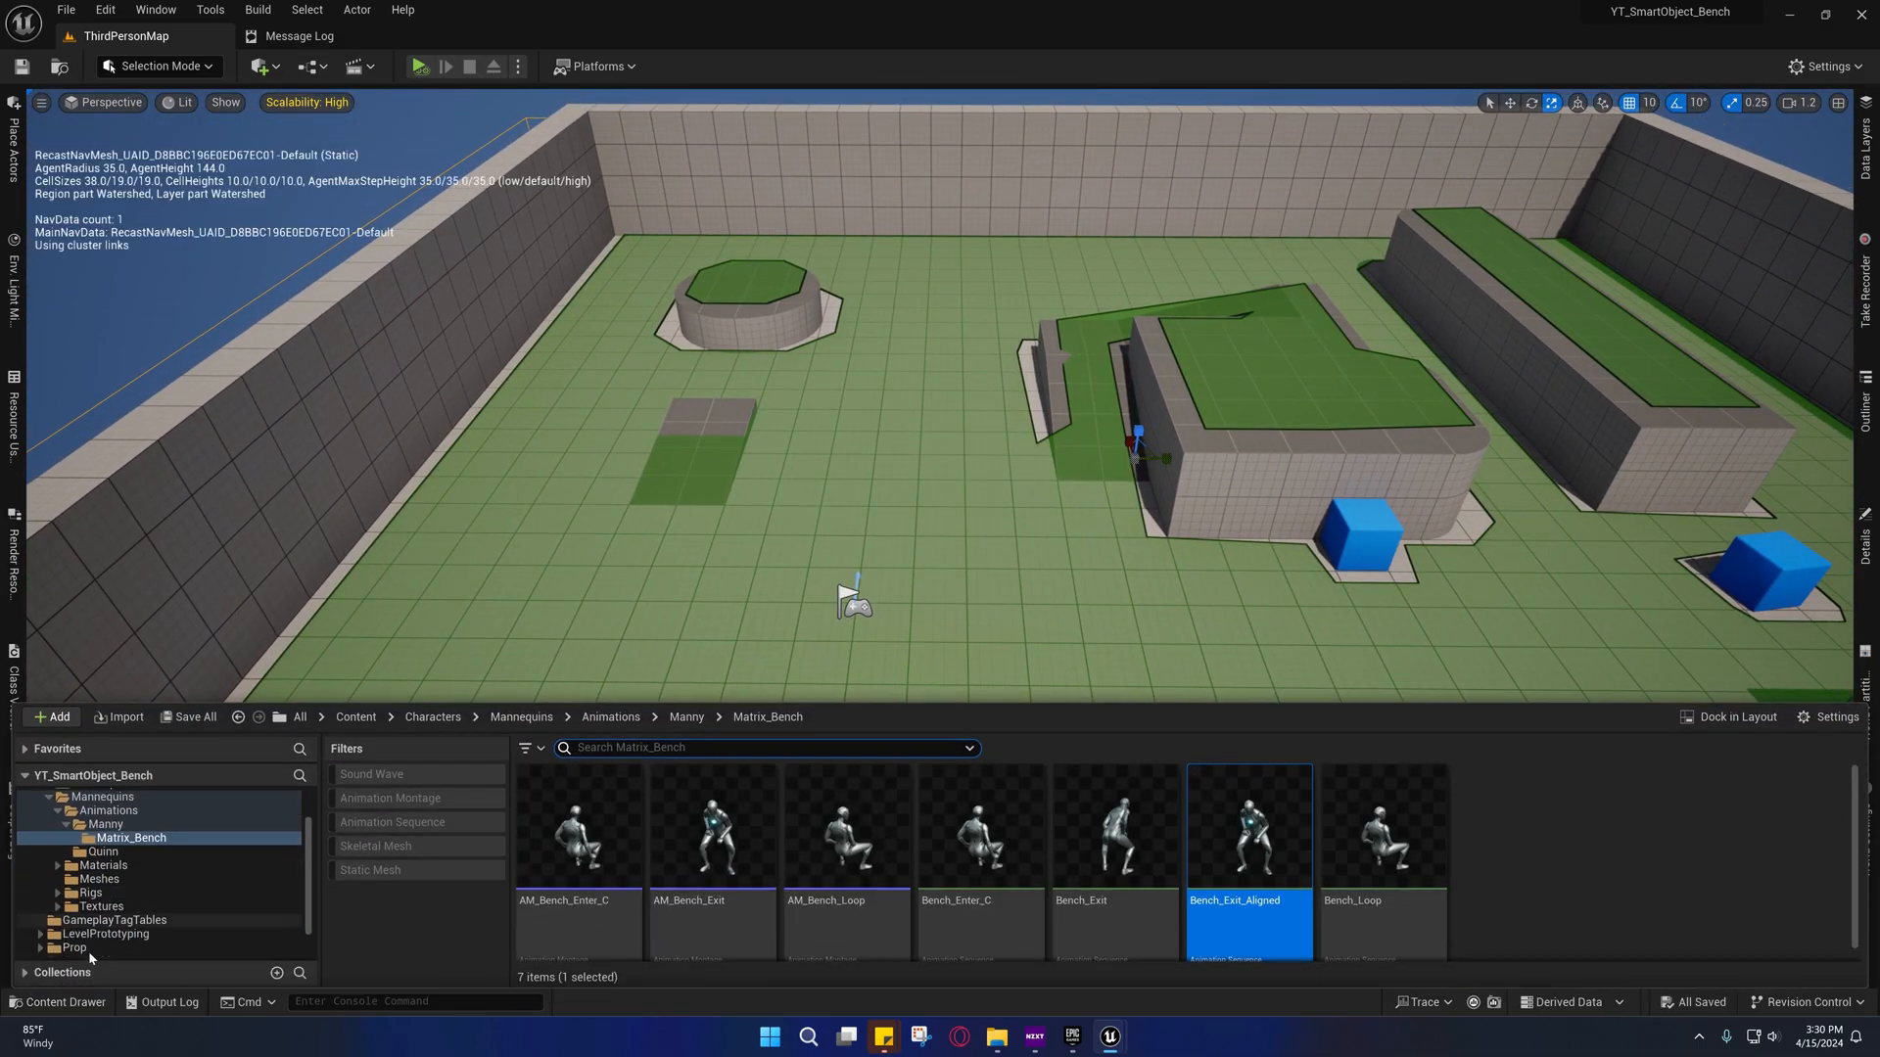
Place the bench from SmartObjects > Bench and the character in the level, then Save All
{"action": "left_click", "coordinate": [81, 937]}
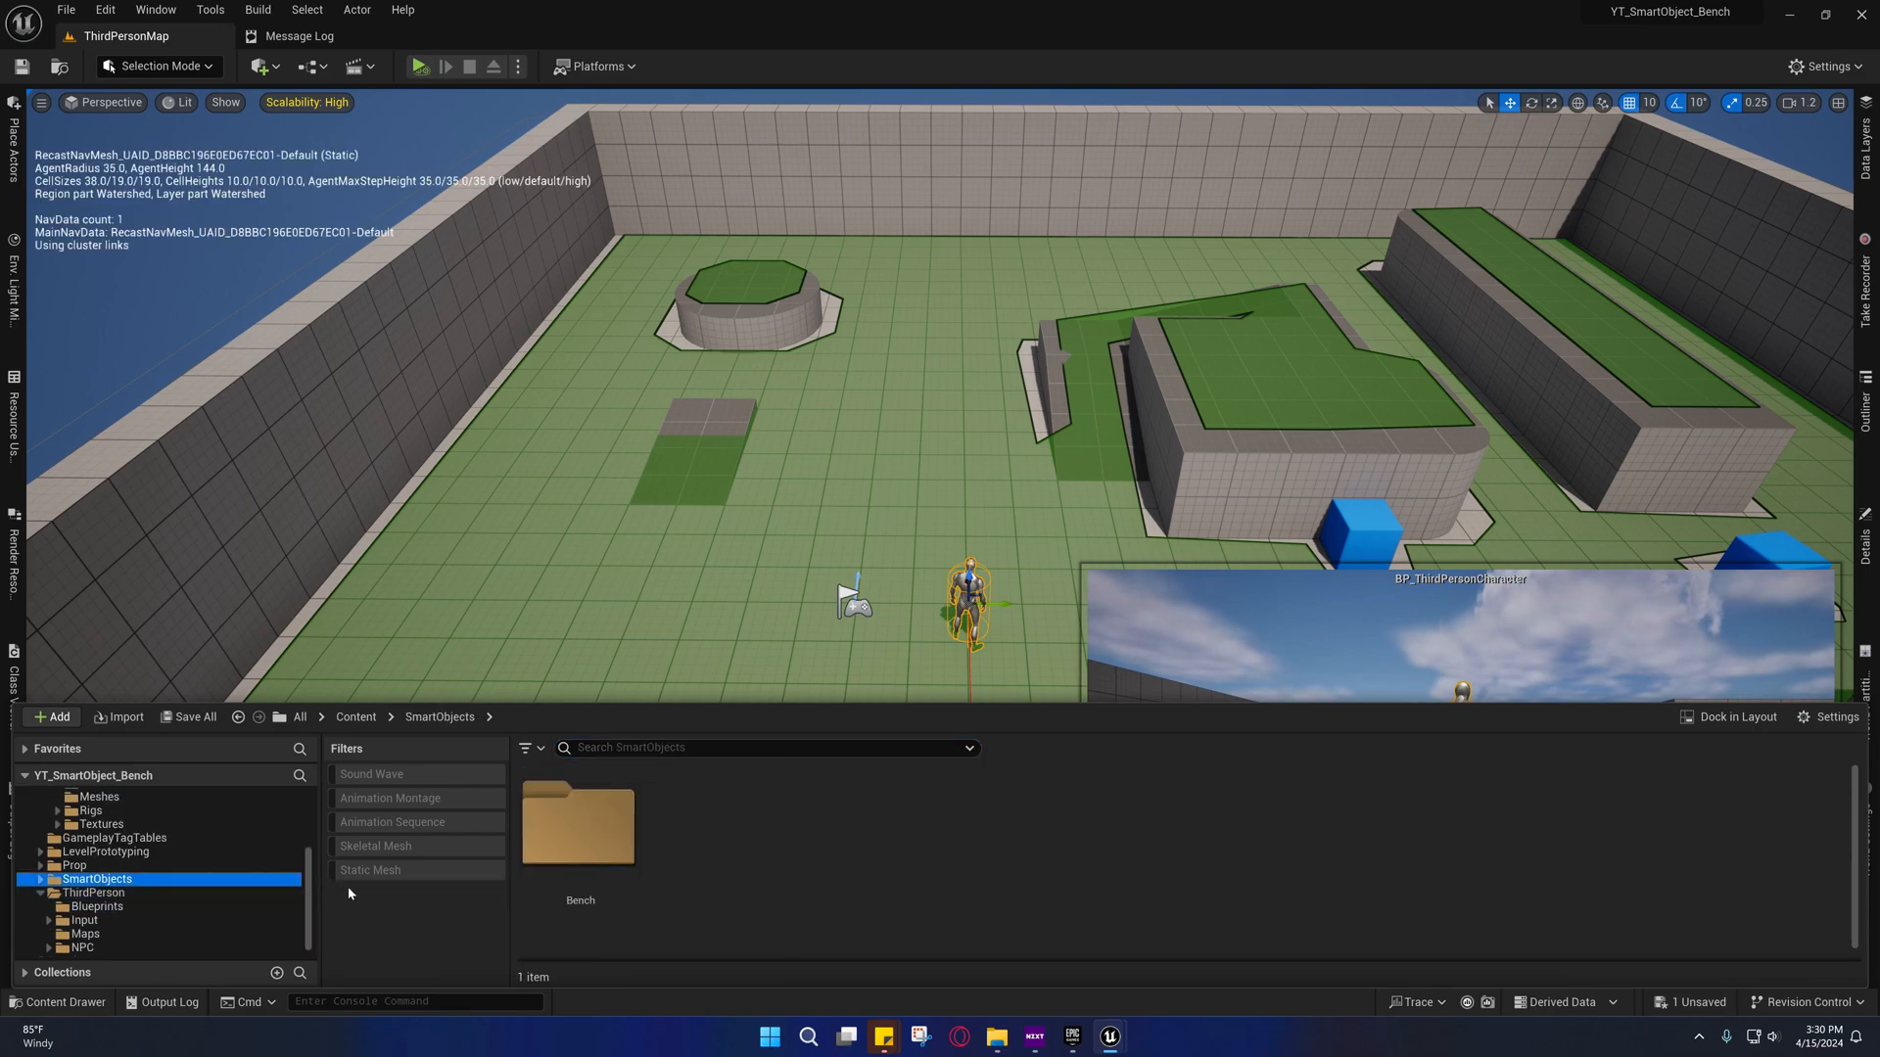
{"action": "double_click", "coordinate": [579, 823]}
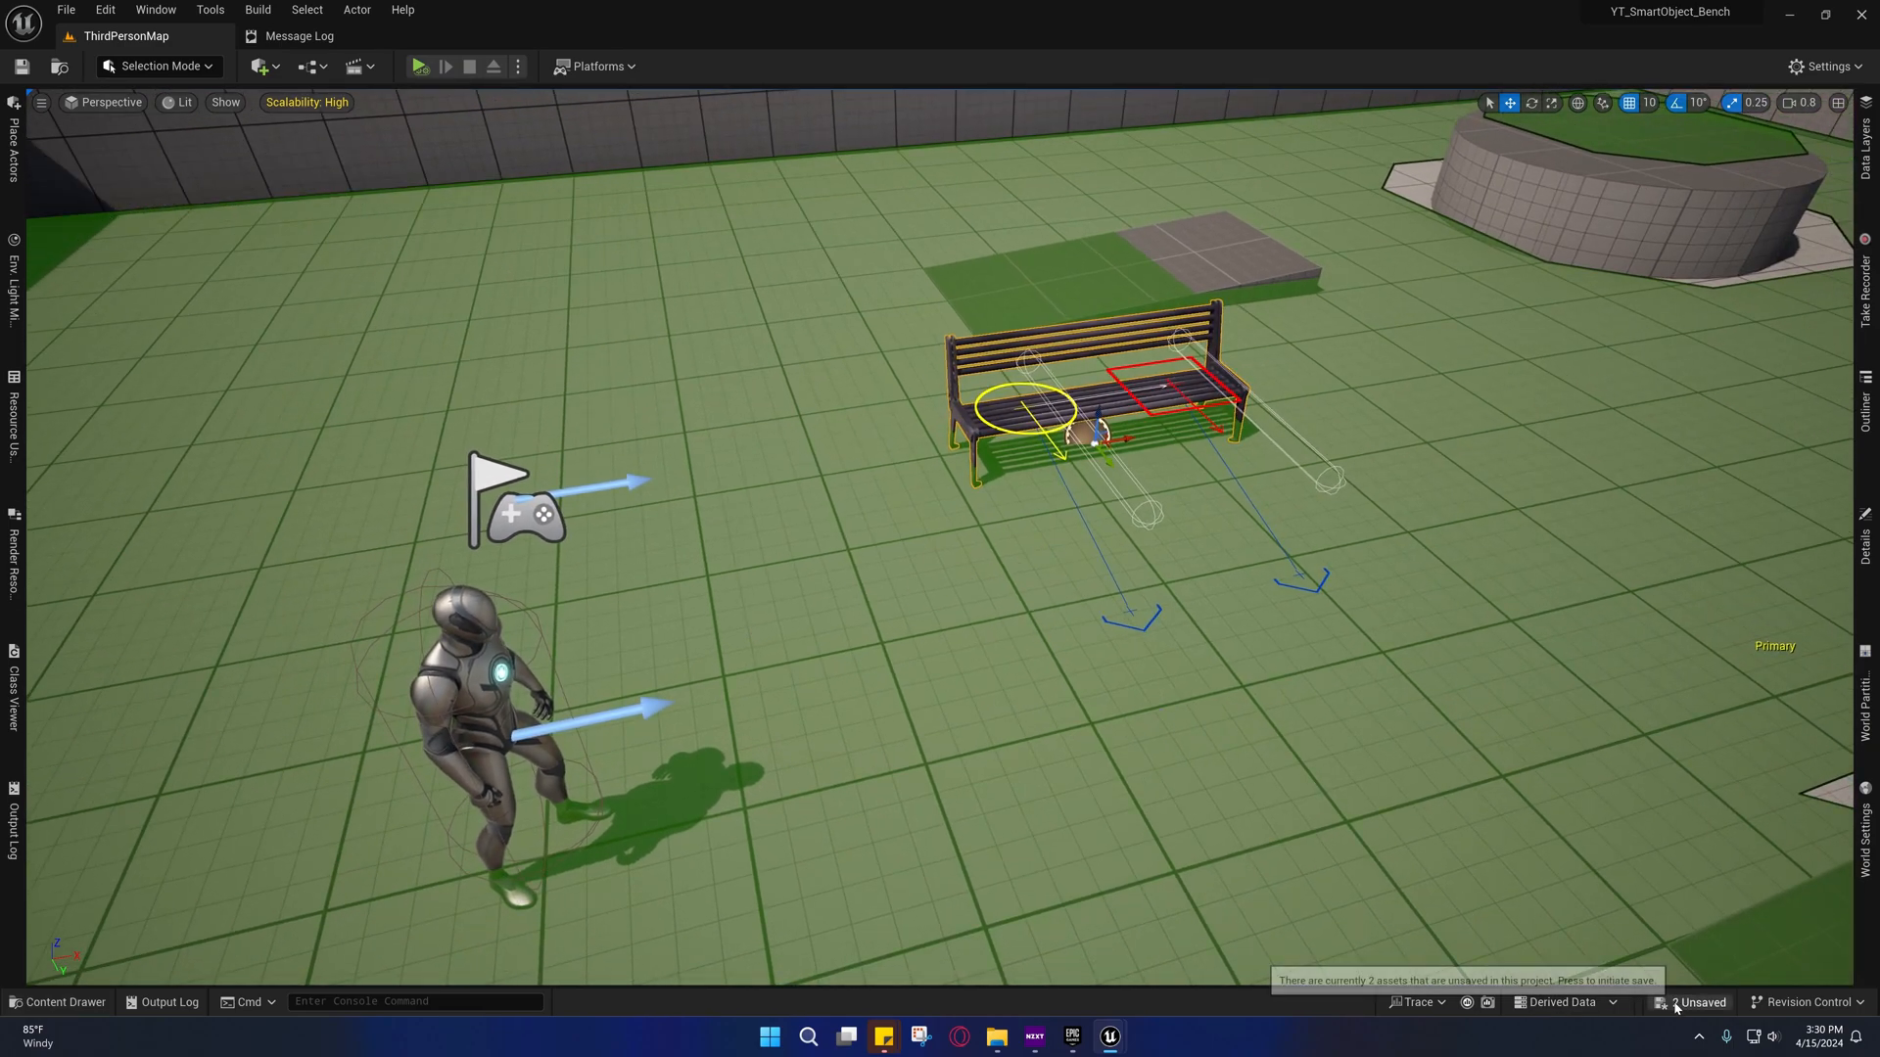
{"action": "left_click", "coordinate": [1696, 1002]}
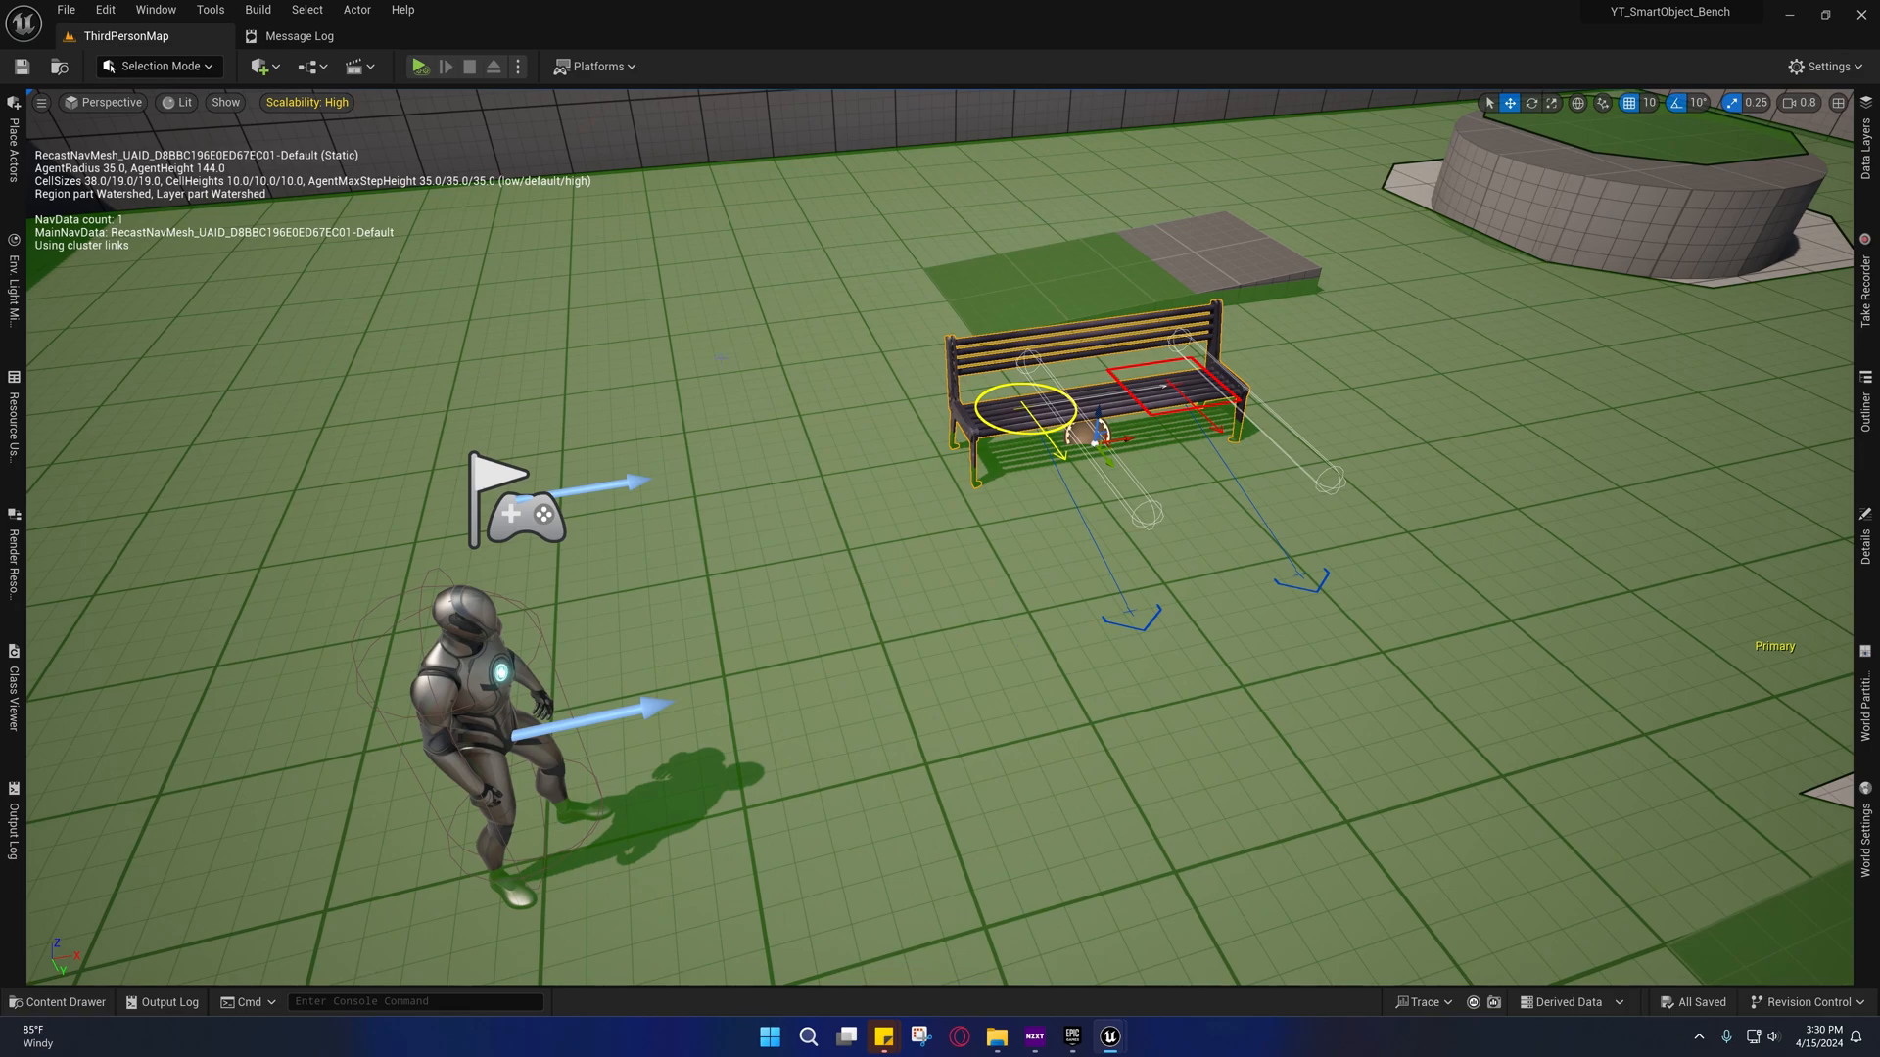
{"action": "mouse_move", "coordinate": [423, 66]}
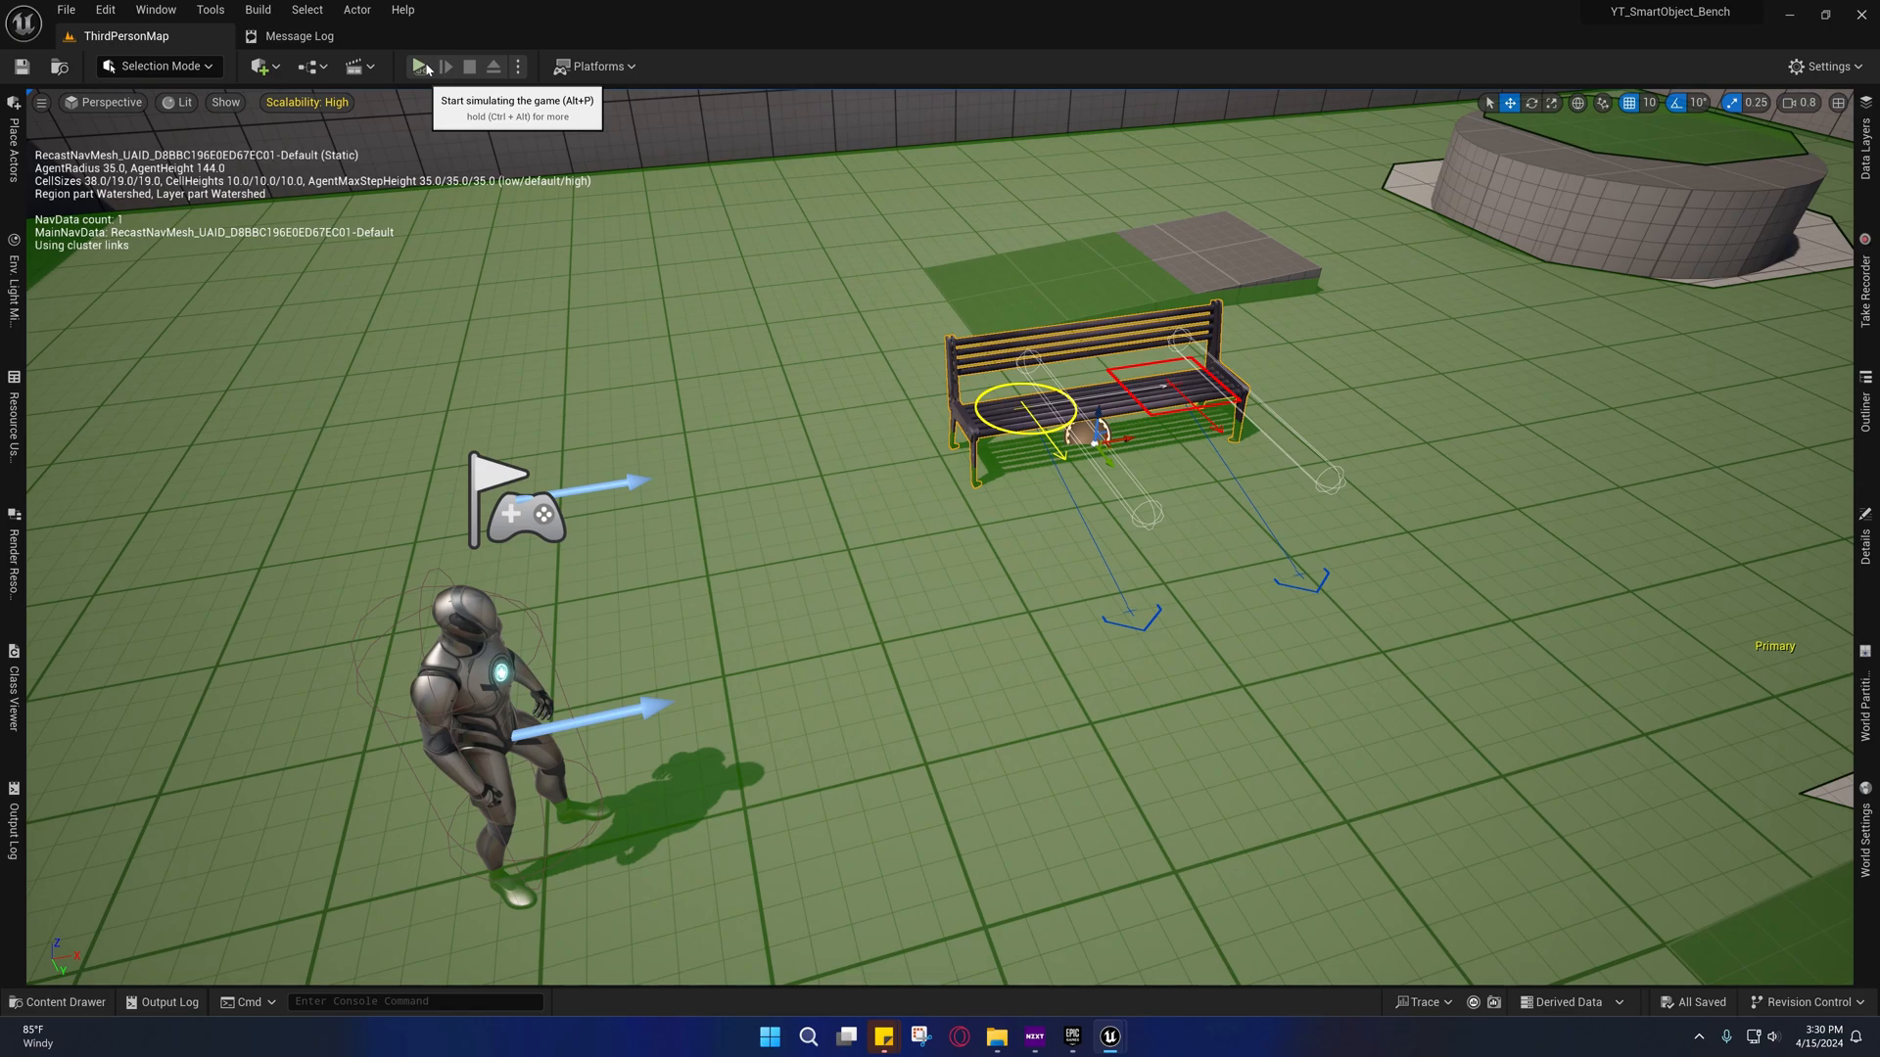
Simulate ThirdPersonMap, stop the run, and open the Output Log
{"action": "left_click", "coordinate": [420, 67]}
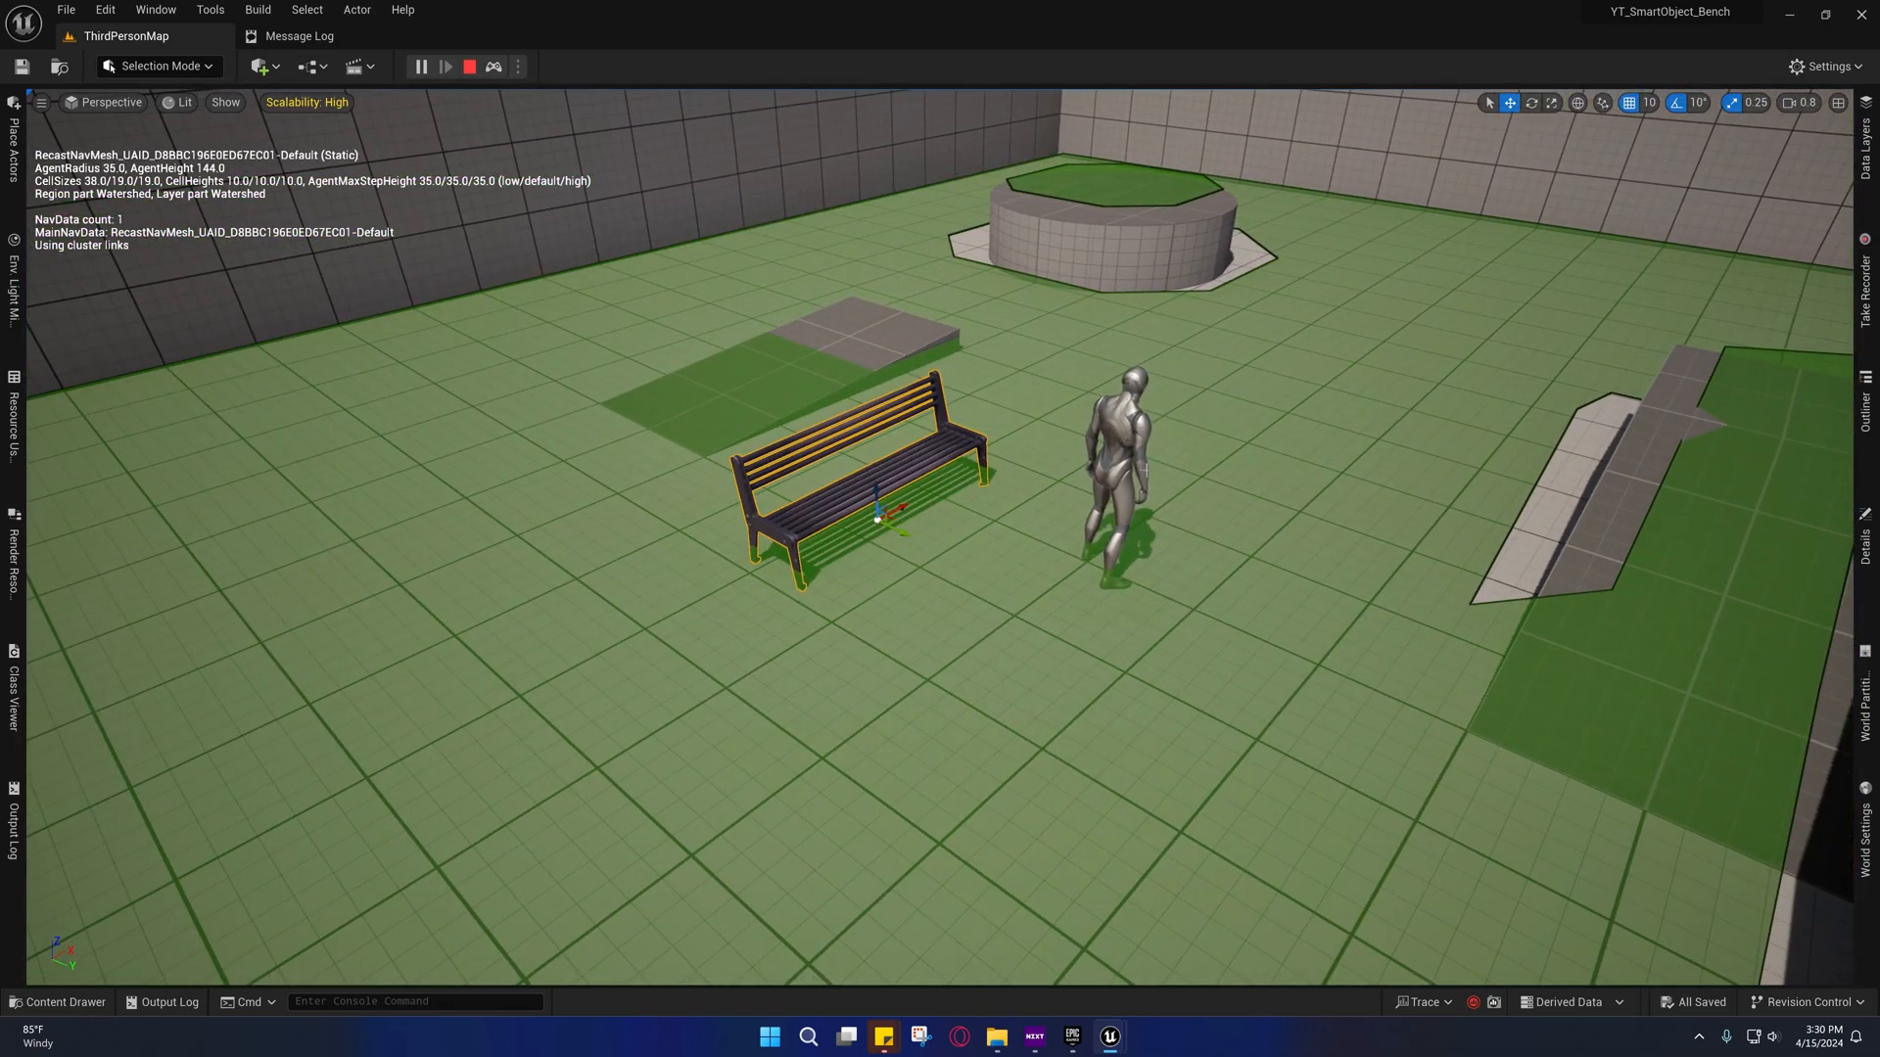
{"action": "mouse_move", "coordinate": [464, 67]}
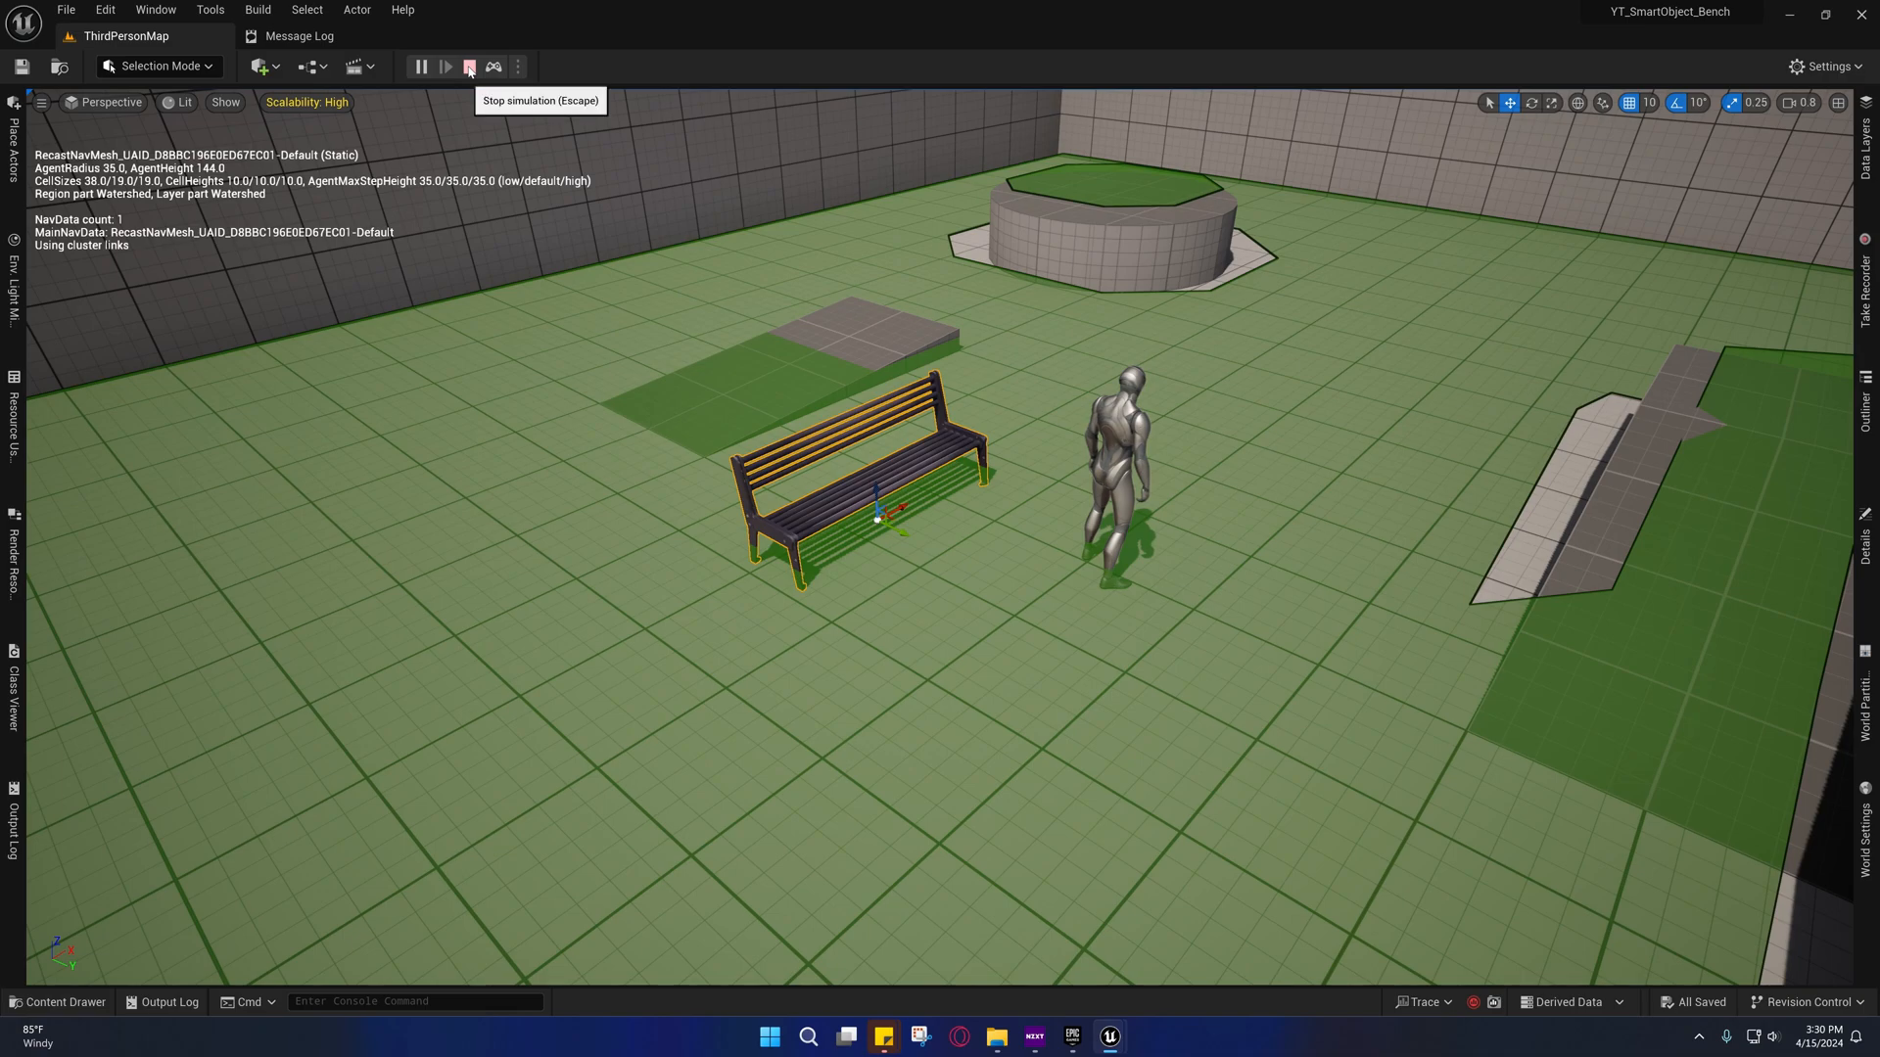
{"action": "left_click", "coordinate": [458, 66]}
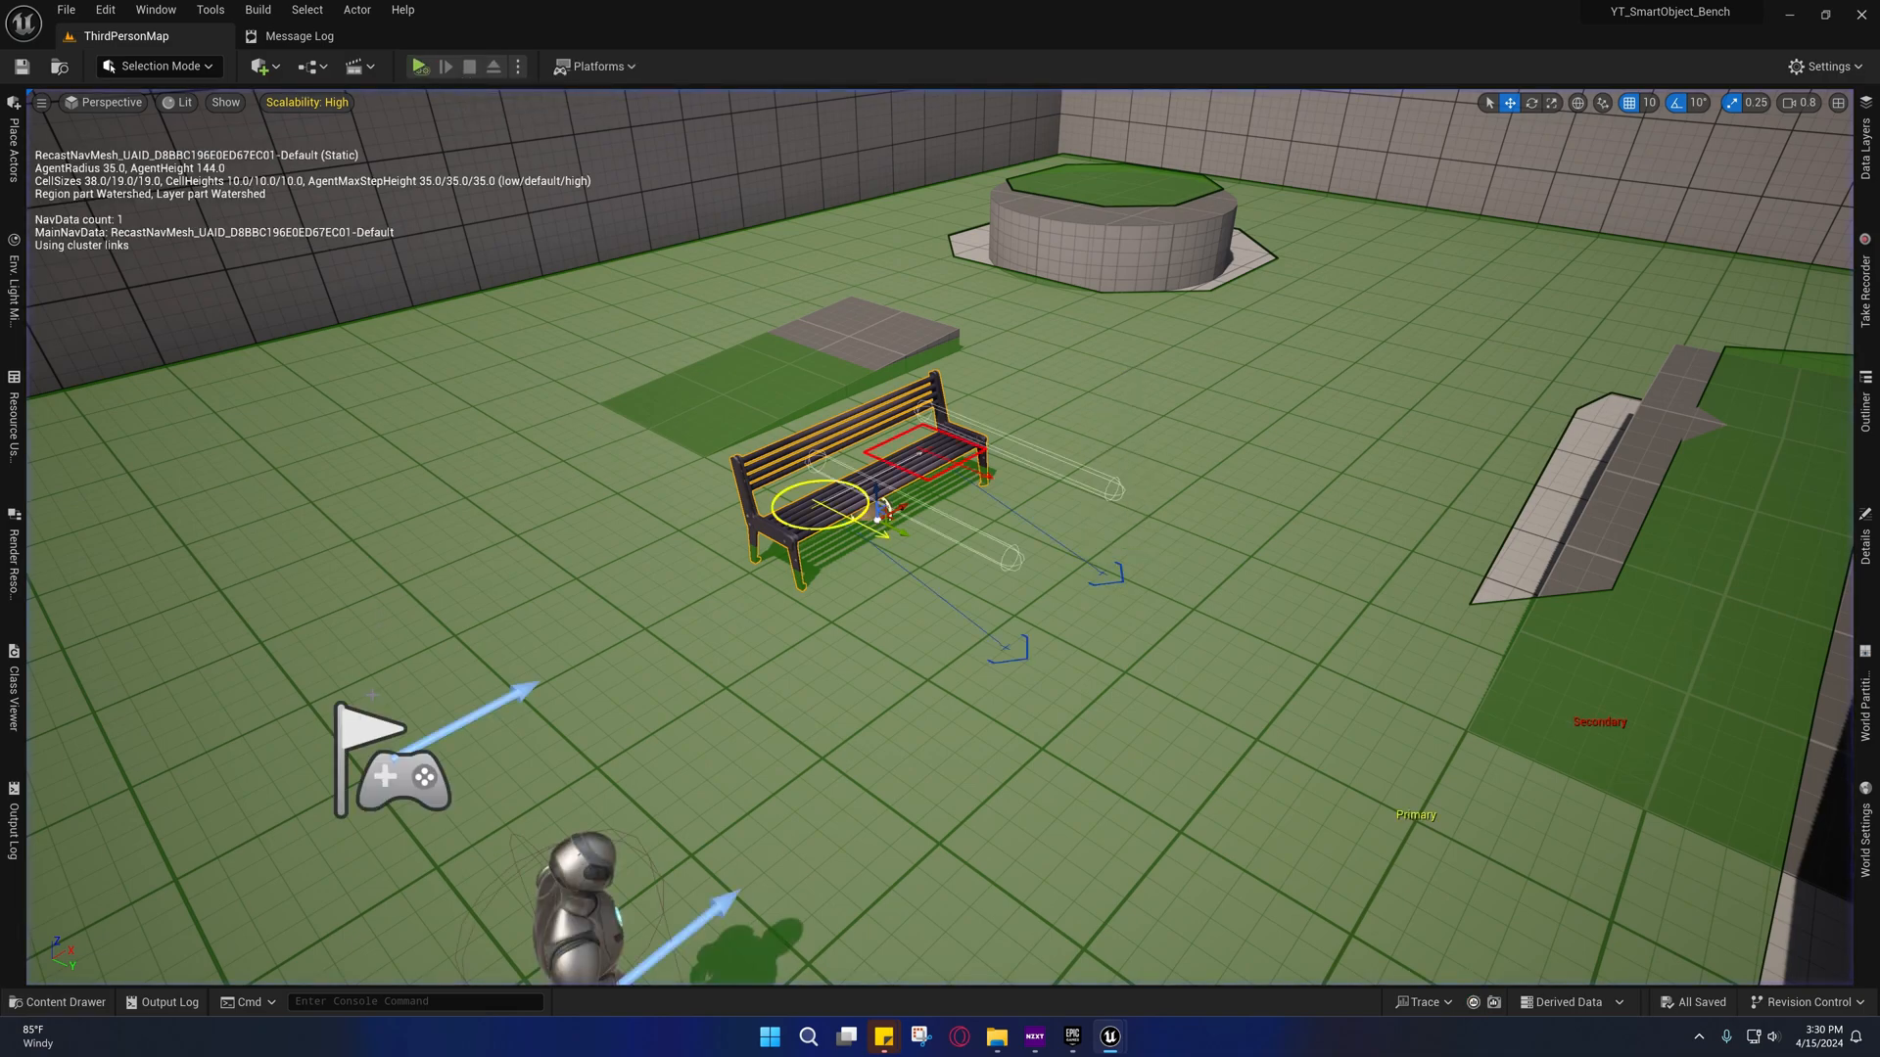
{"action": "left_click", "coordinate": [170, 1001]}
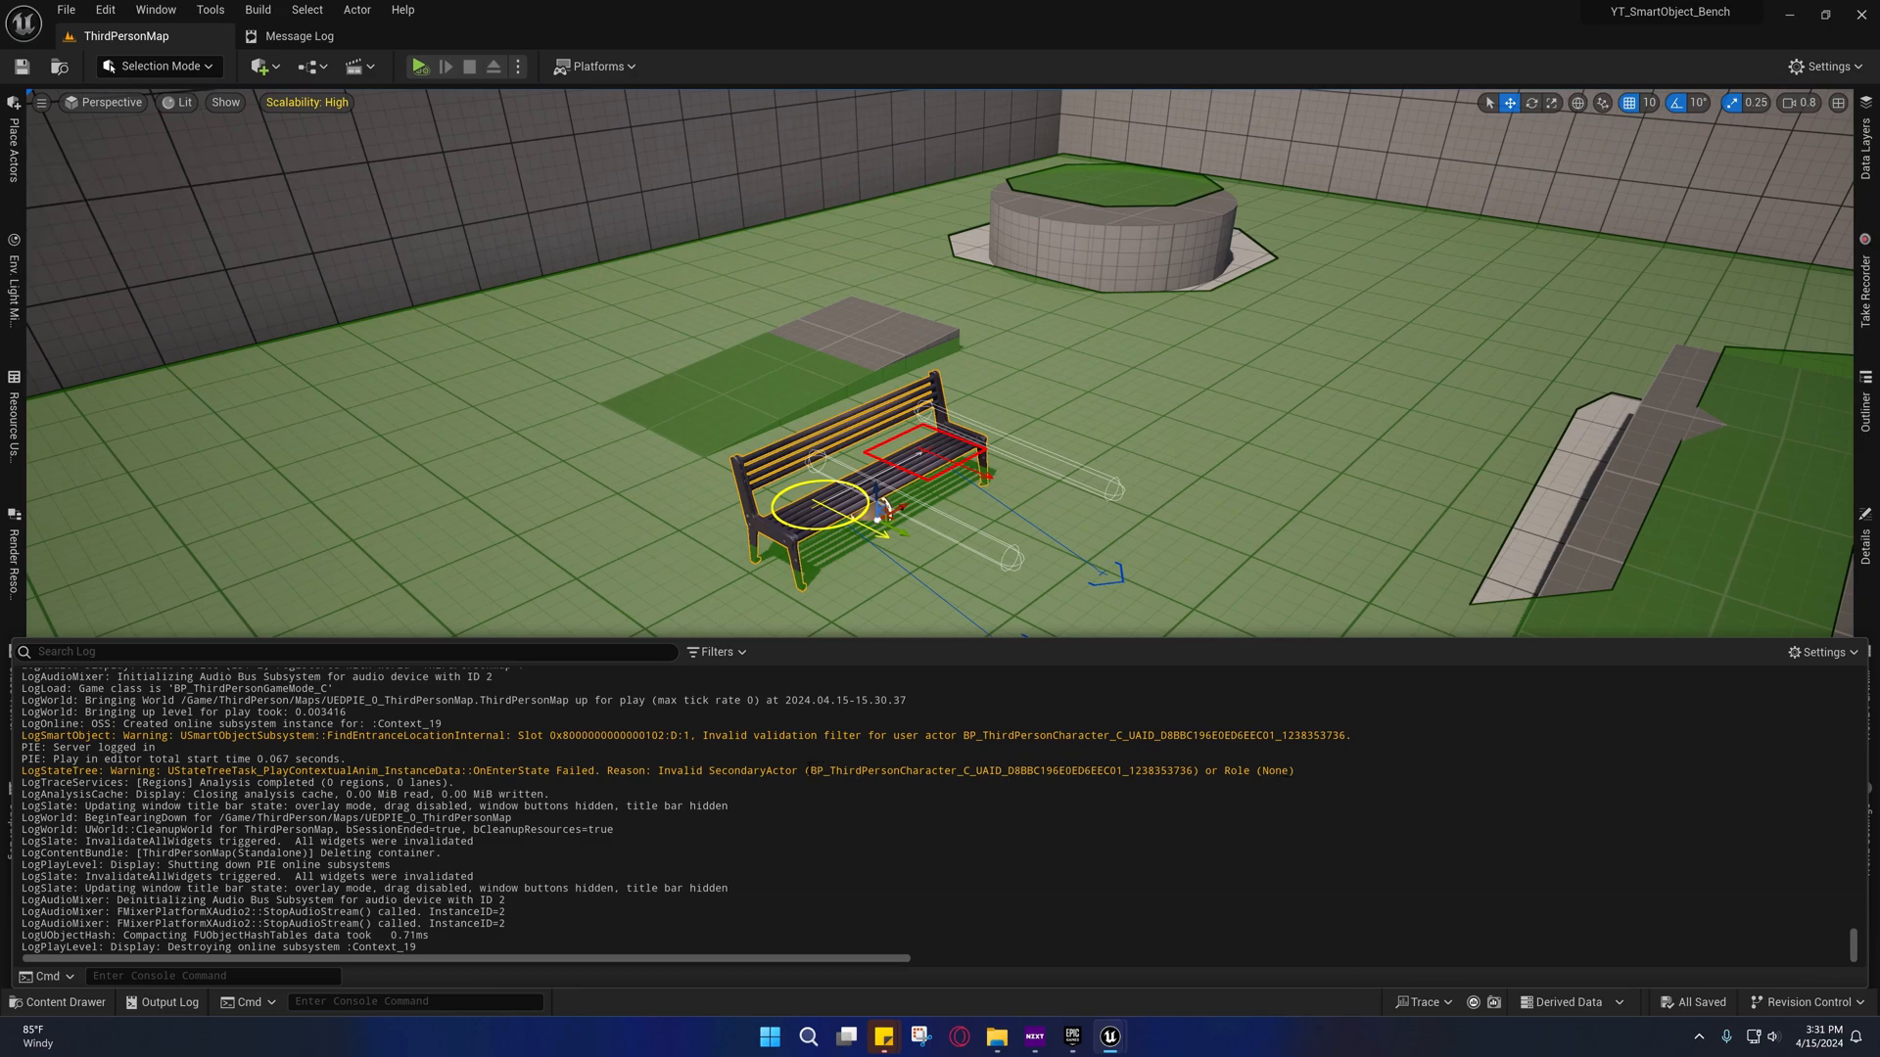
Review the invalid SecondaryActor warning, then recompile BP_ThirdPersonCharacter with MotionWarping
{"action": "double_click", "coordinate": [999, 770]}
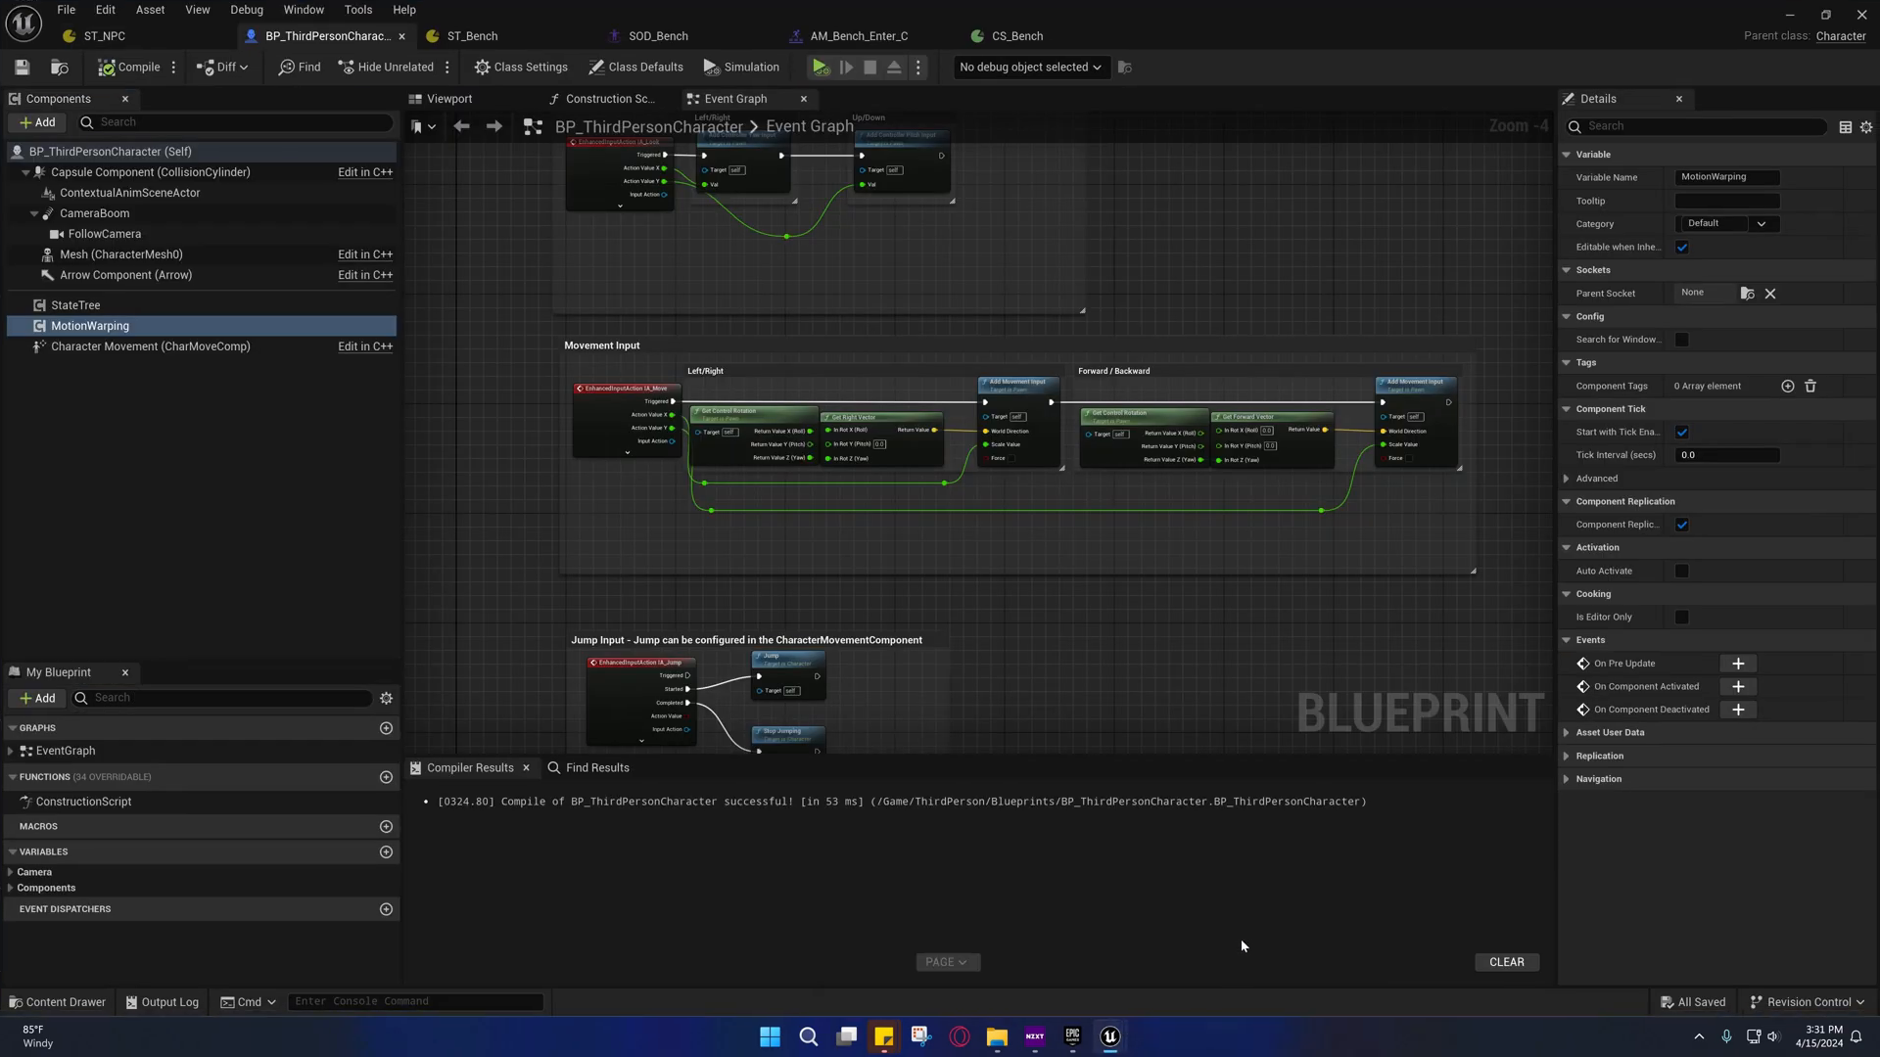
Record a new ST_Bench debugger trace capturing Execution #2
{"action": "left_click", "coordinate": [463, 36]}
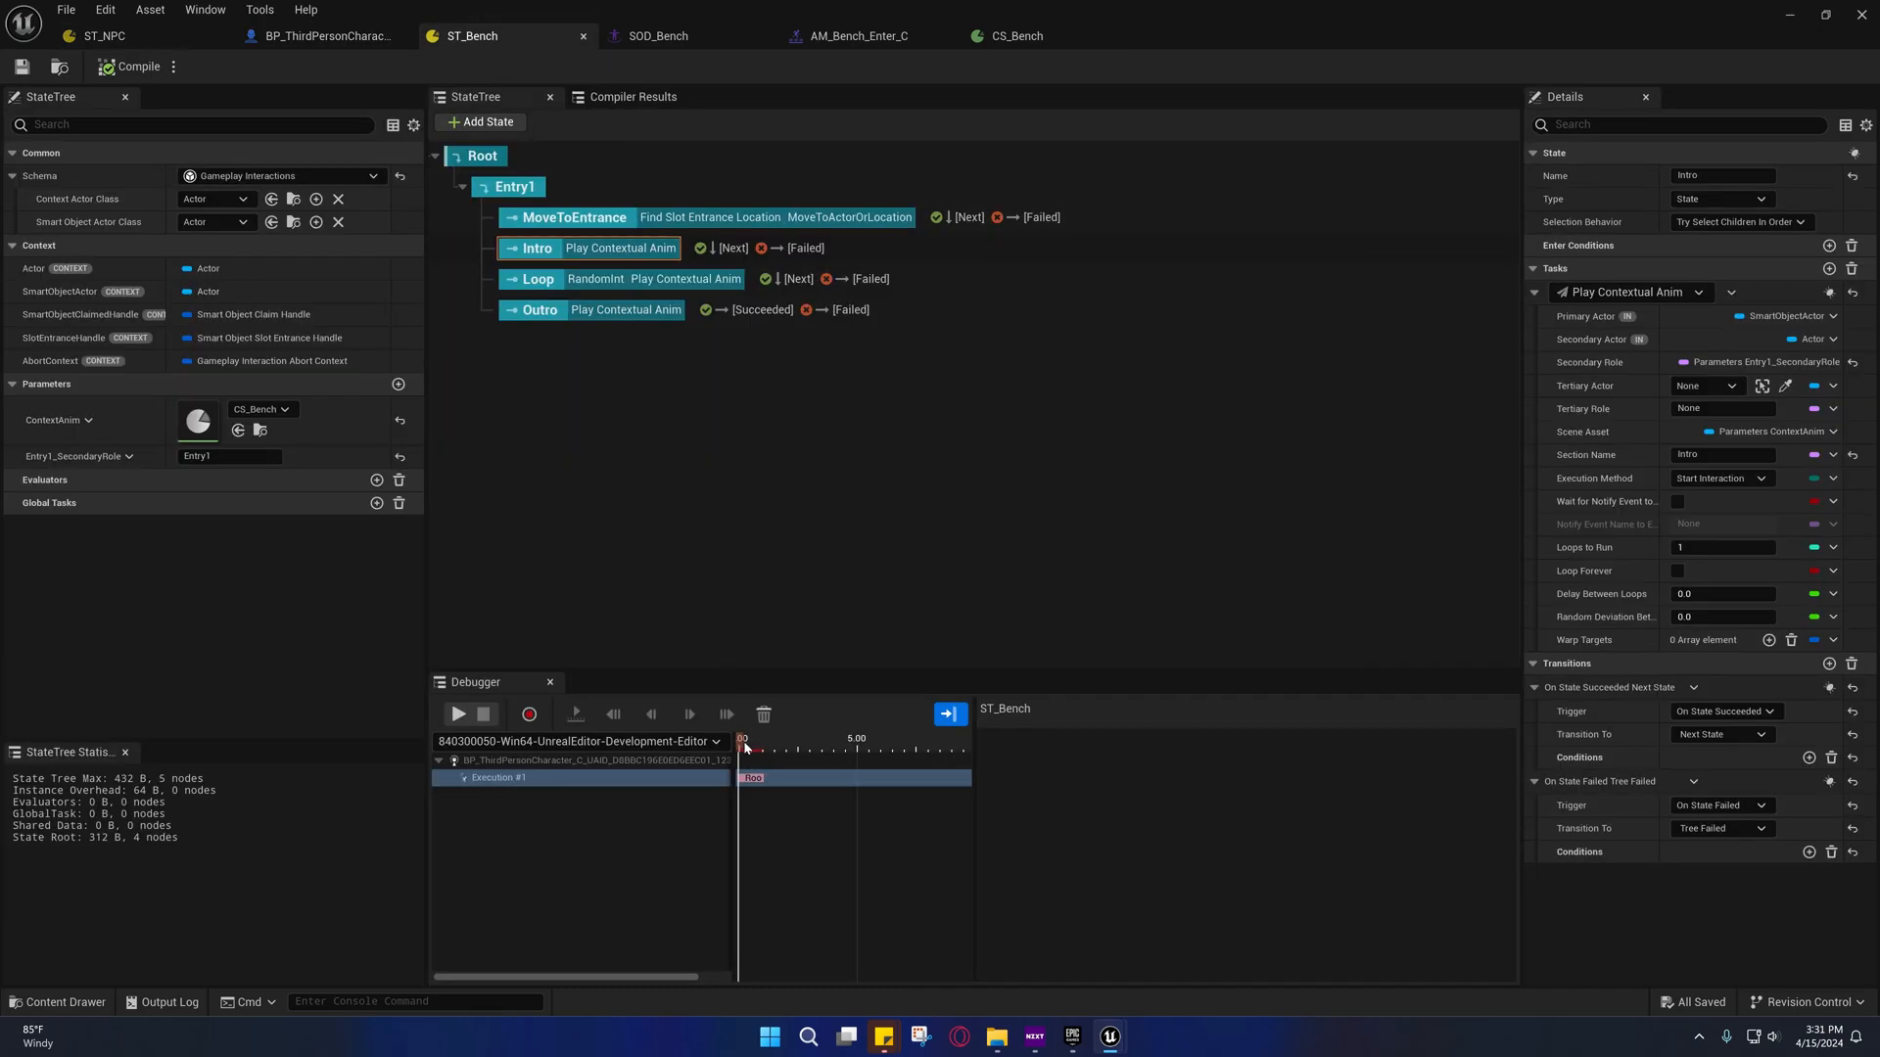
{"action": "mouse_move", "coordinate": [486, 37]}
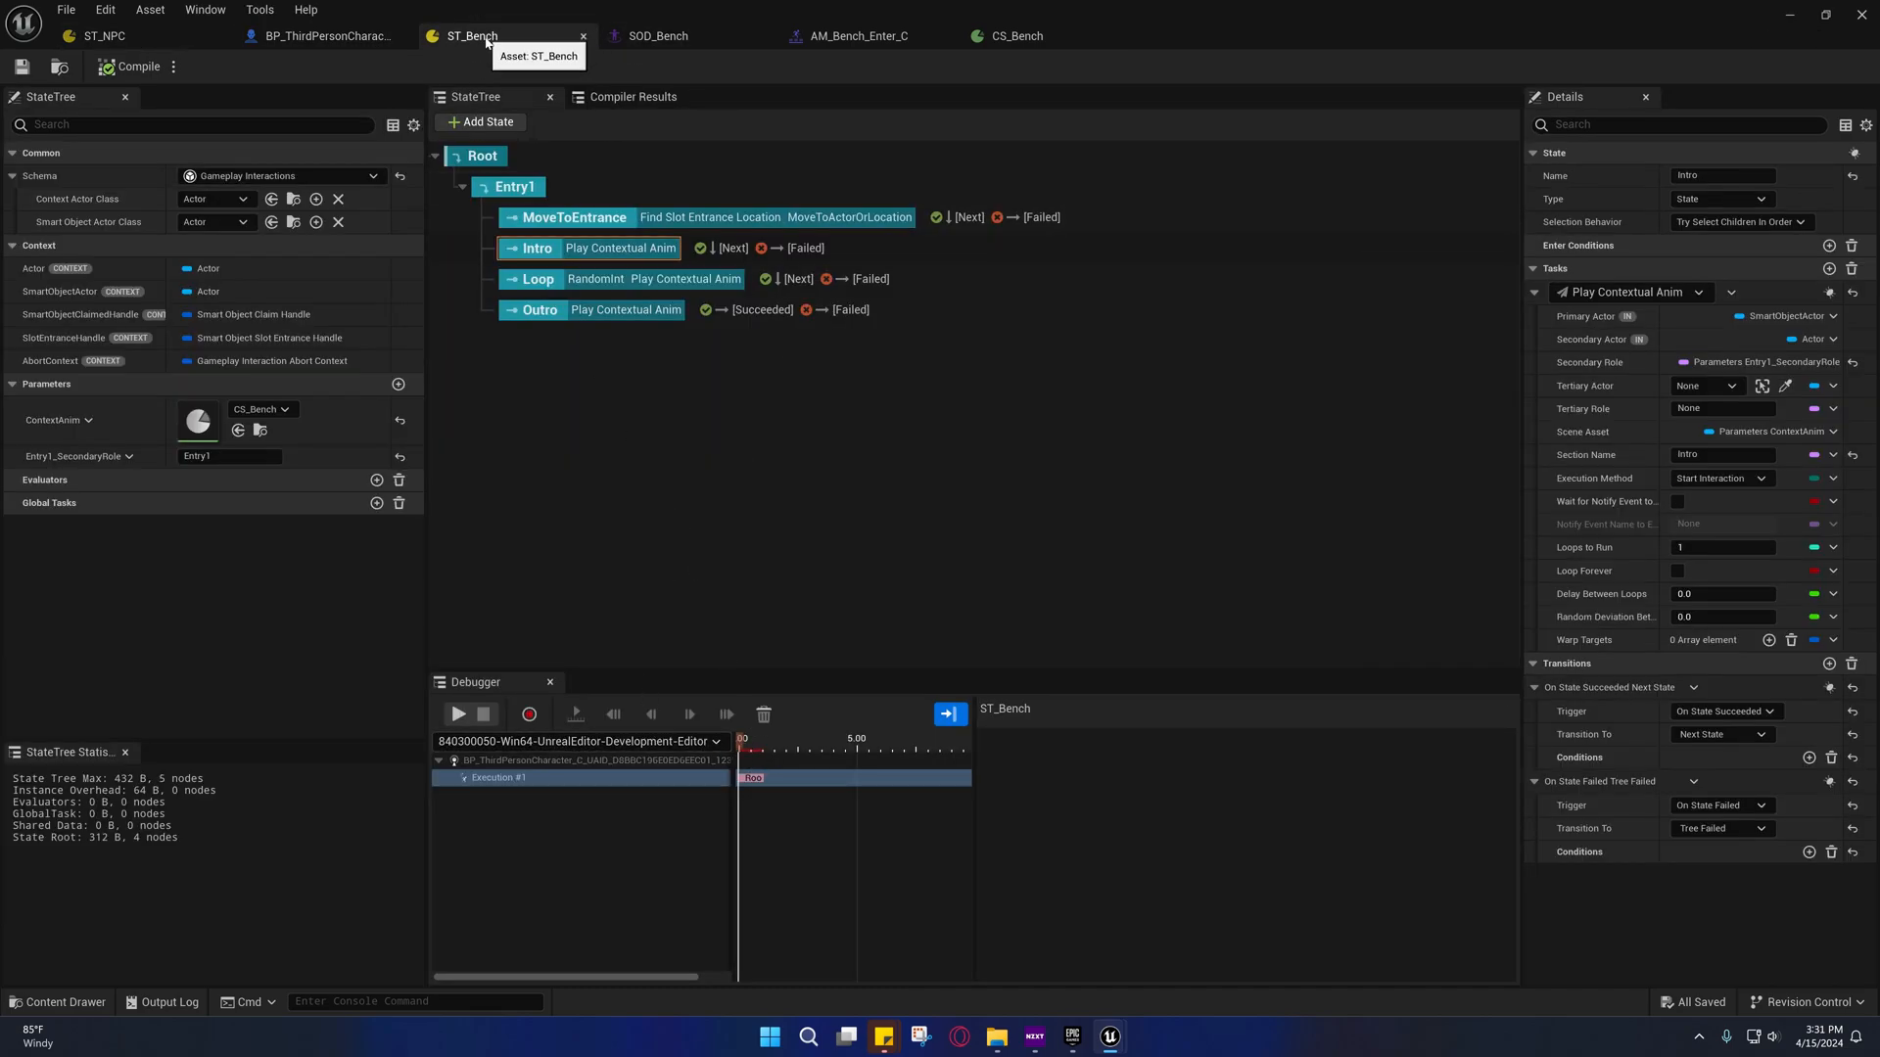
{"action": "mouse_move", "coordinate": [528, 716]}
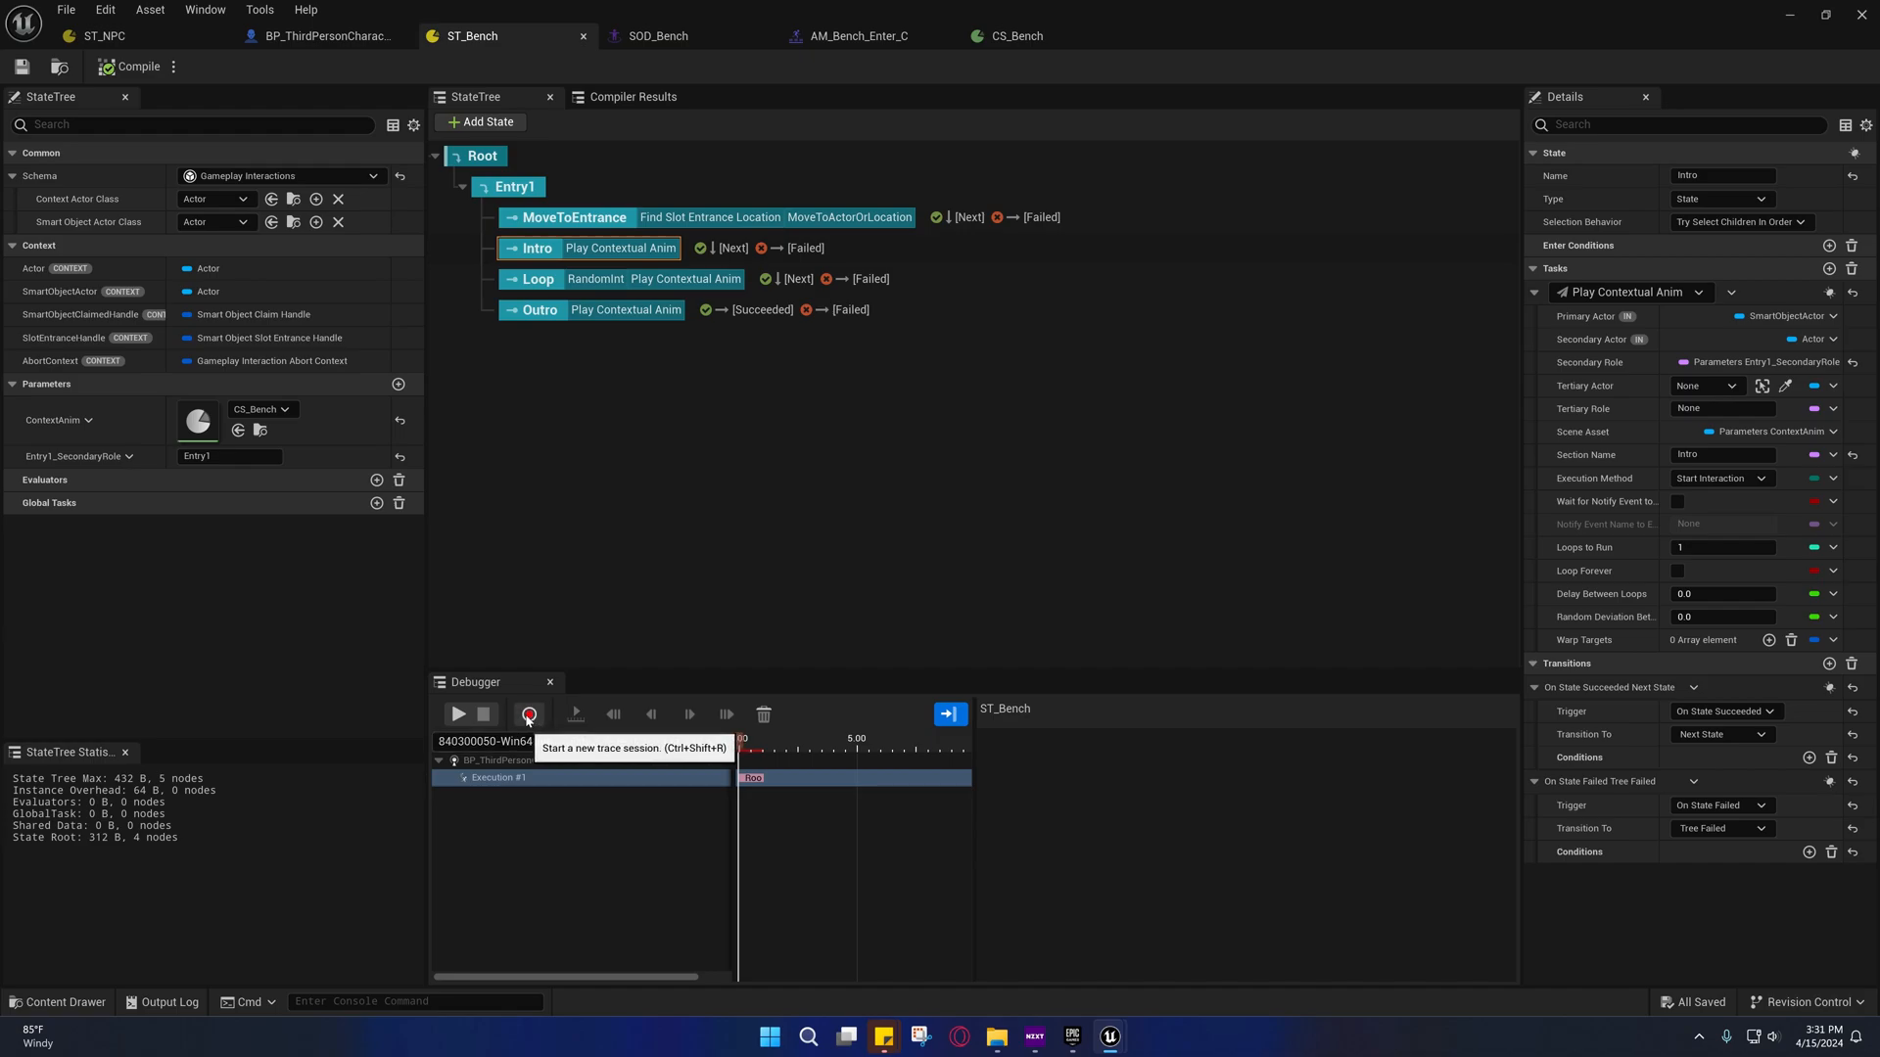
{"action": "left_click", "coordinate": [529, 714]}
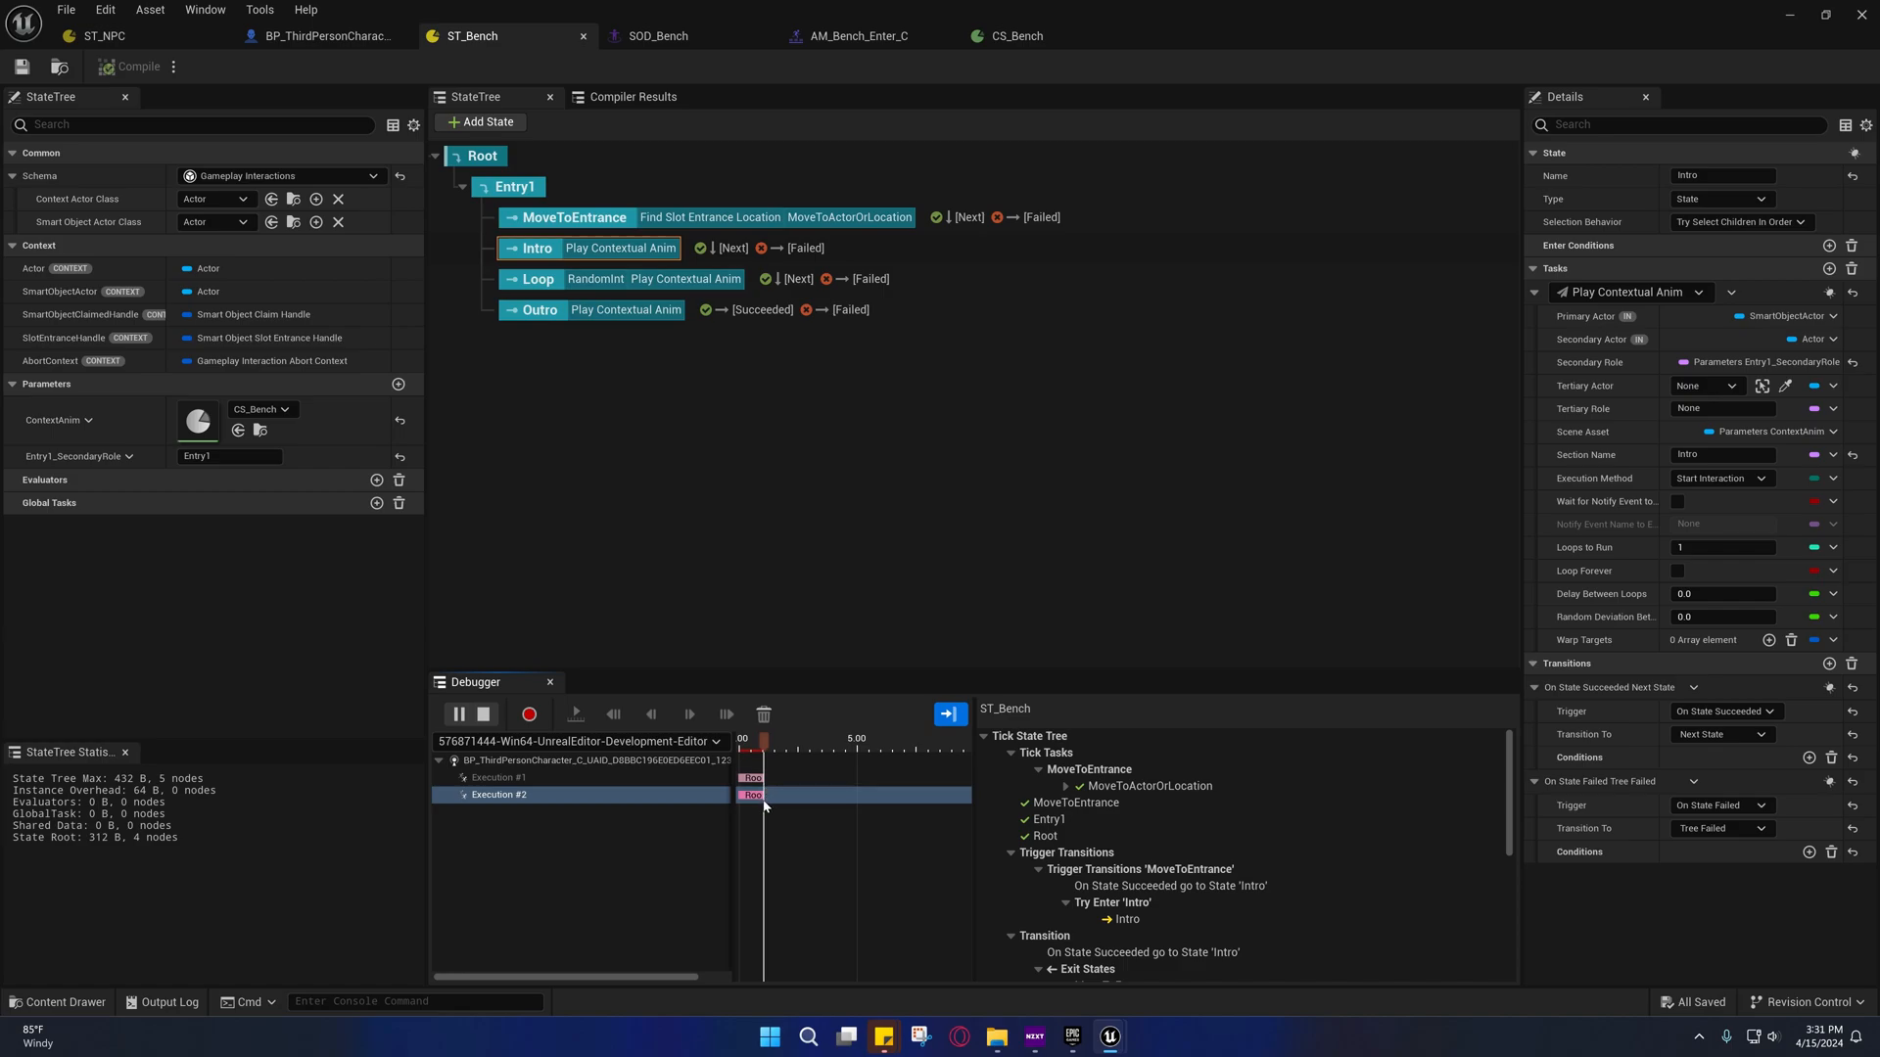
Expand the failed Play Contextual Anim trace and check Intro's Entry1_SecondaryRole binding
{"action": "left_click", "coordinate": [533, 279]}
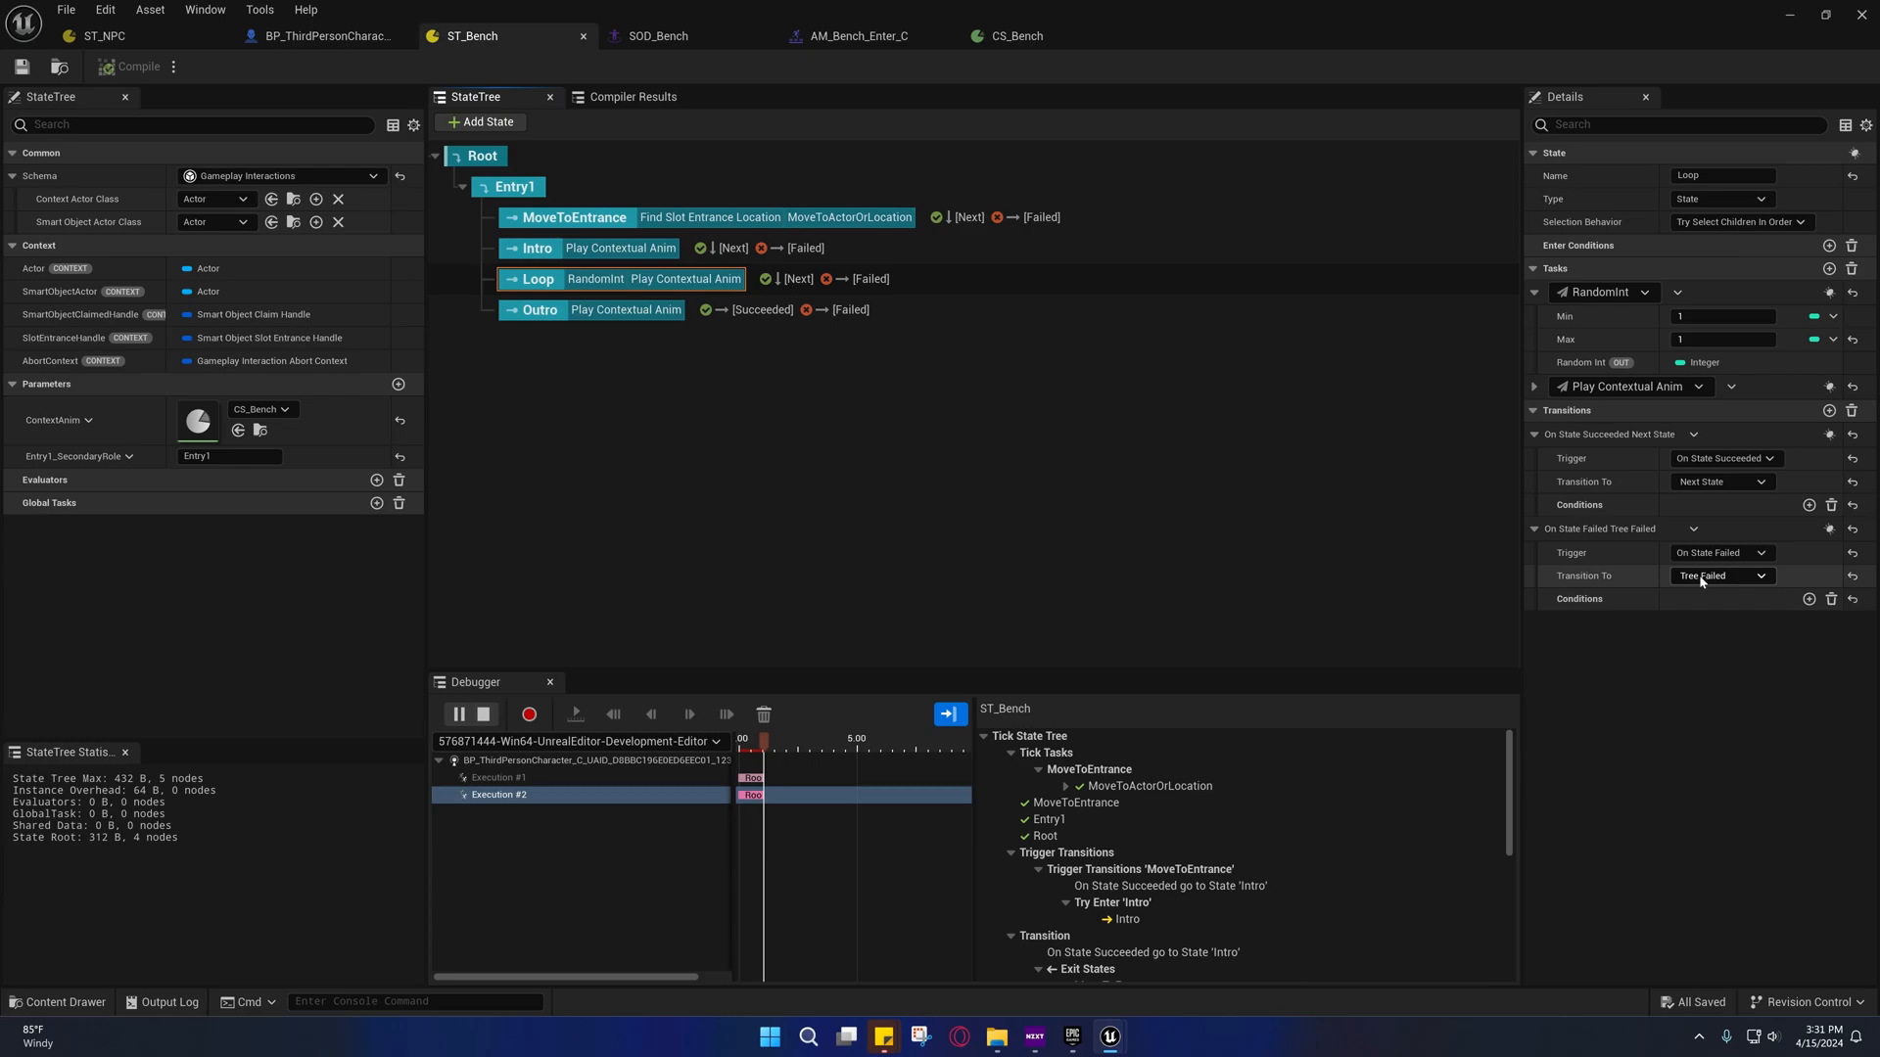
{"action": "mouse_move", "coordinate": [1707, 575]}
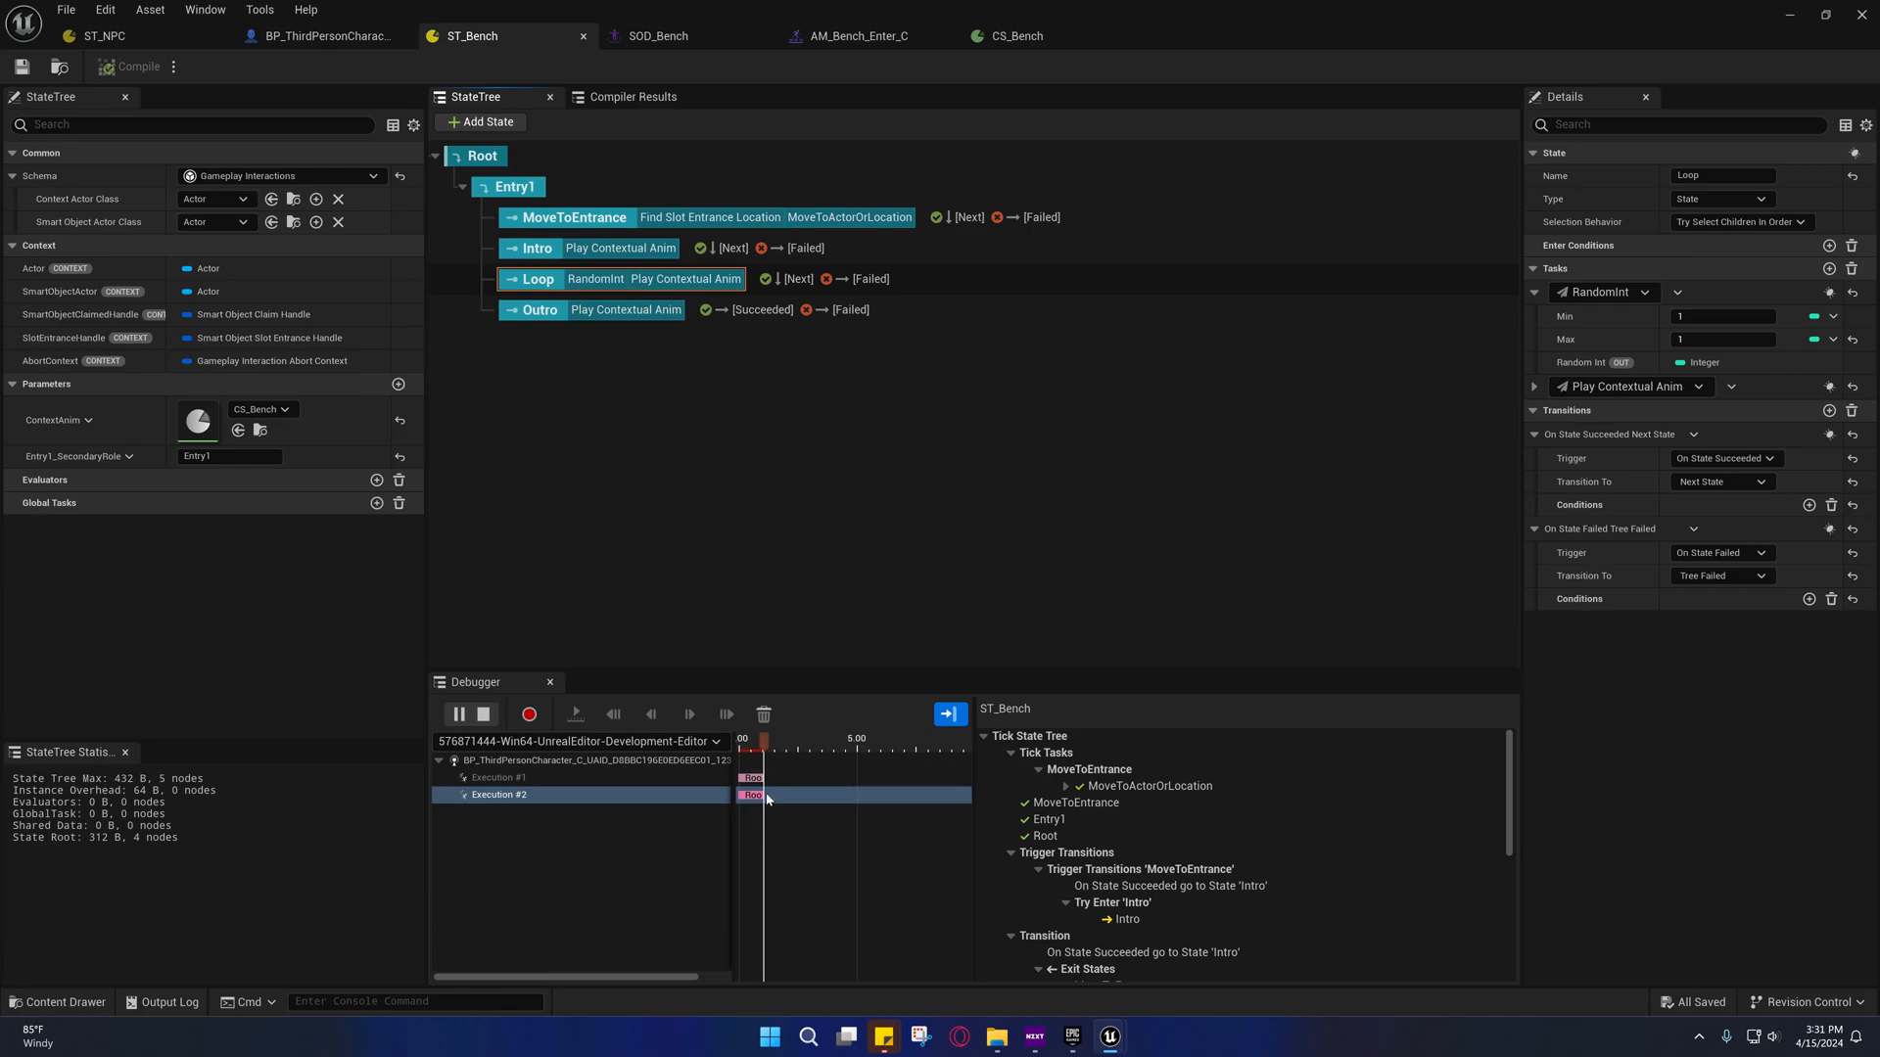
{"action": "mouse_move", "coordinate": [779, 800]}
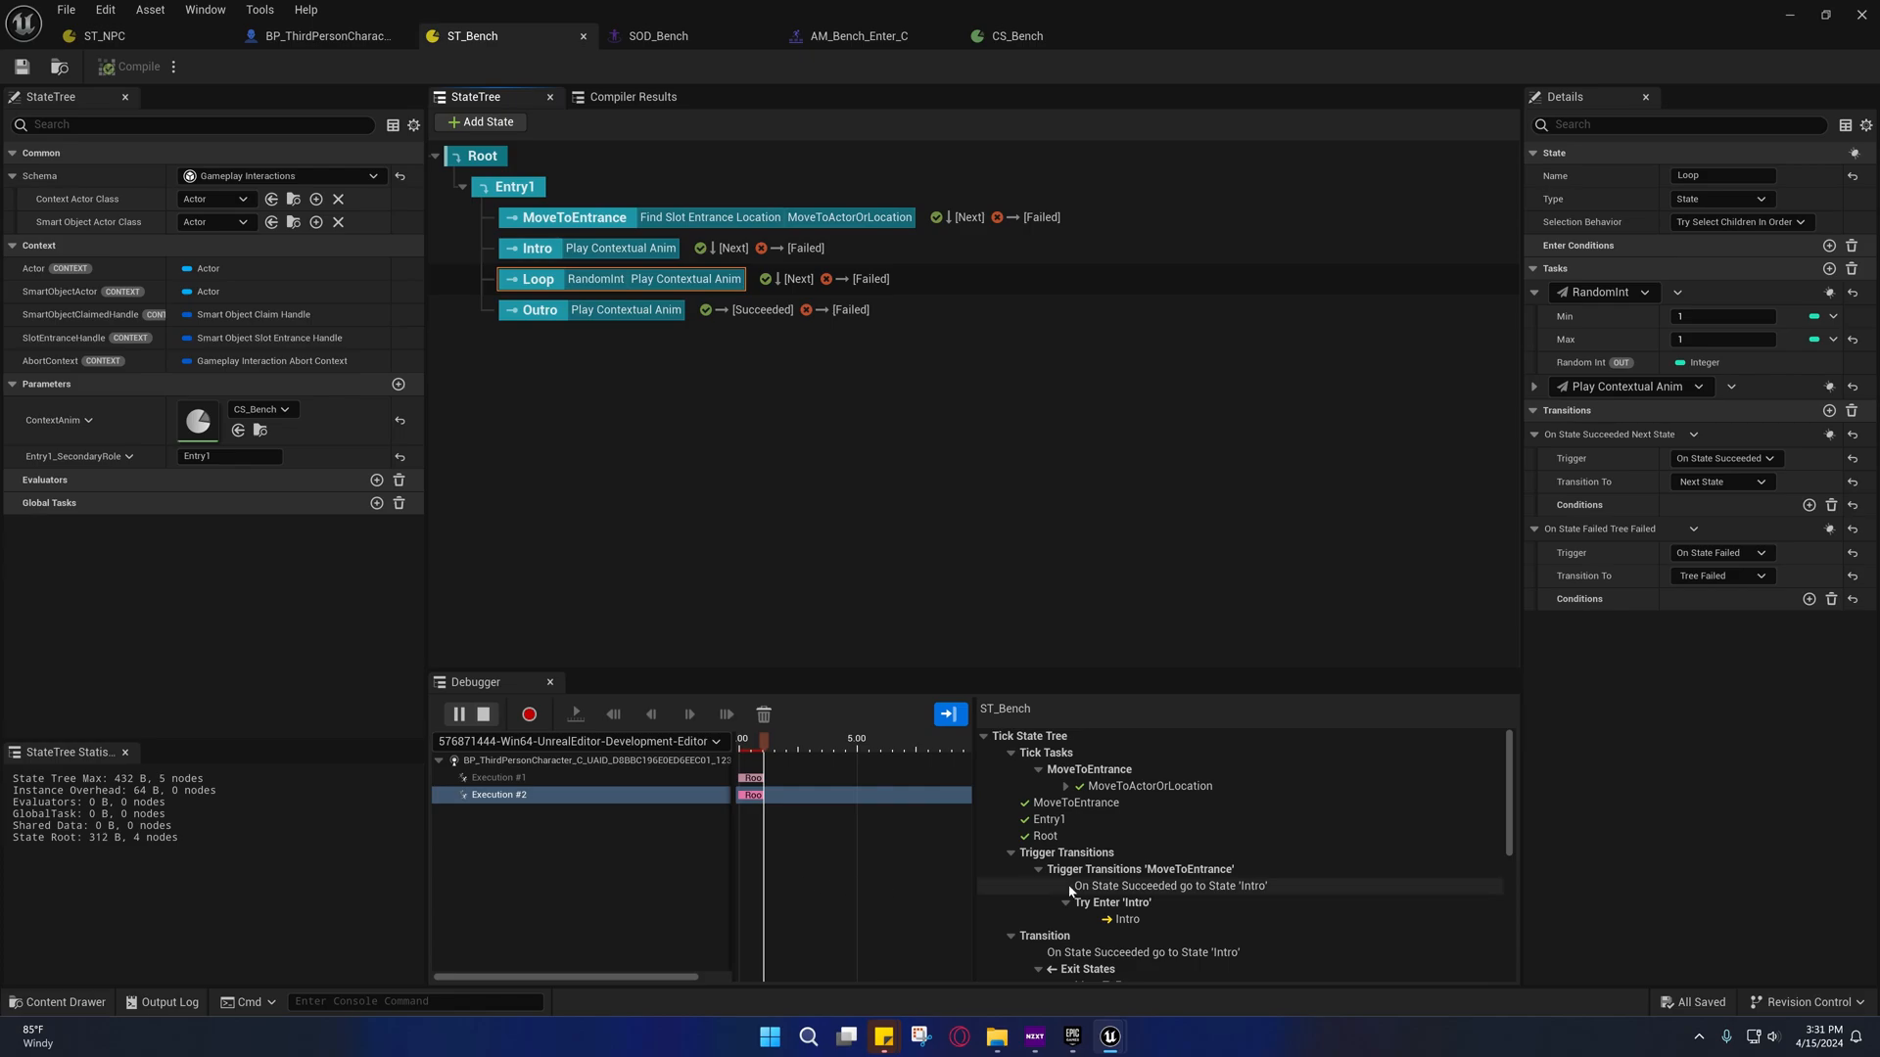
{"action": "scroll", "scroll_direction": "down", "scroll_amount": 3}
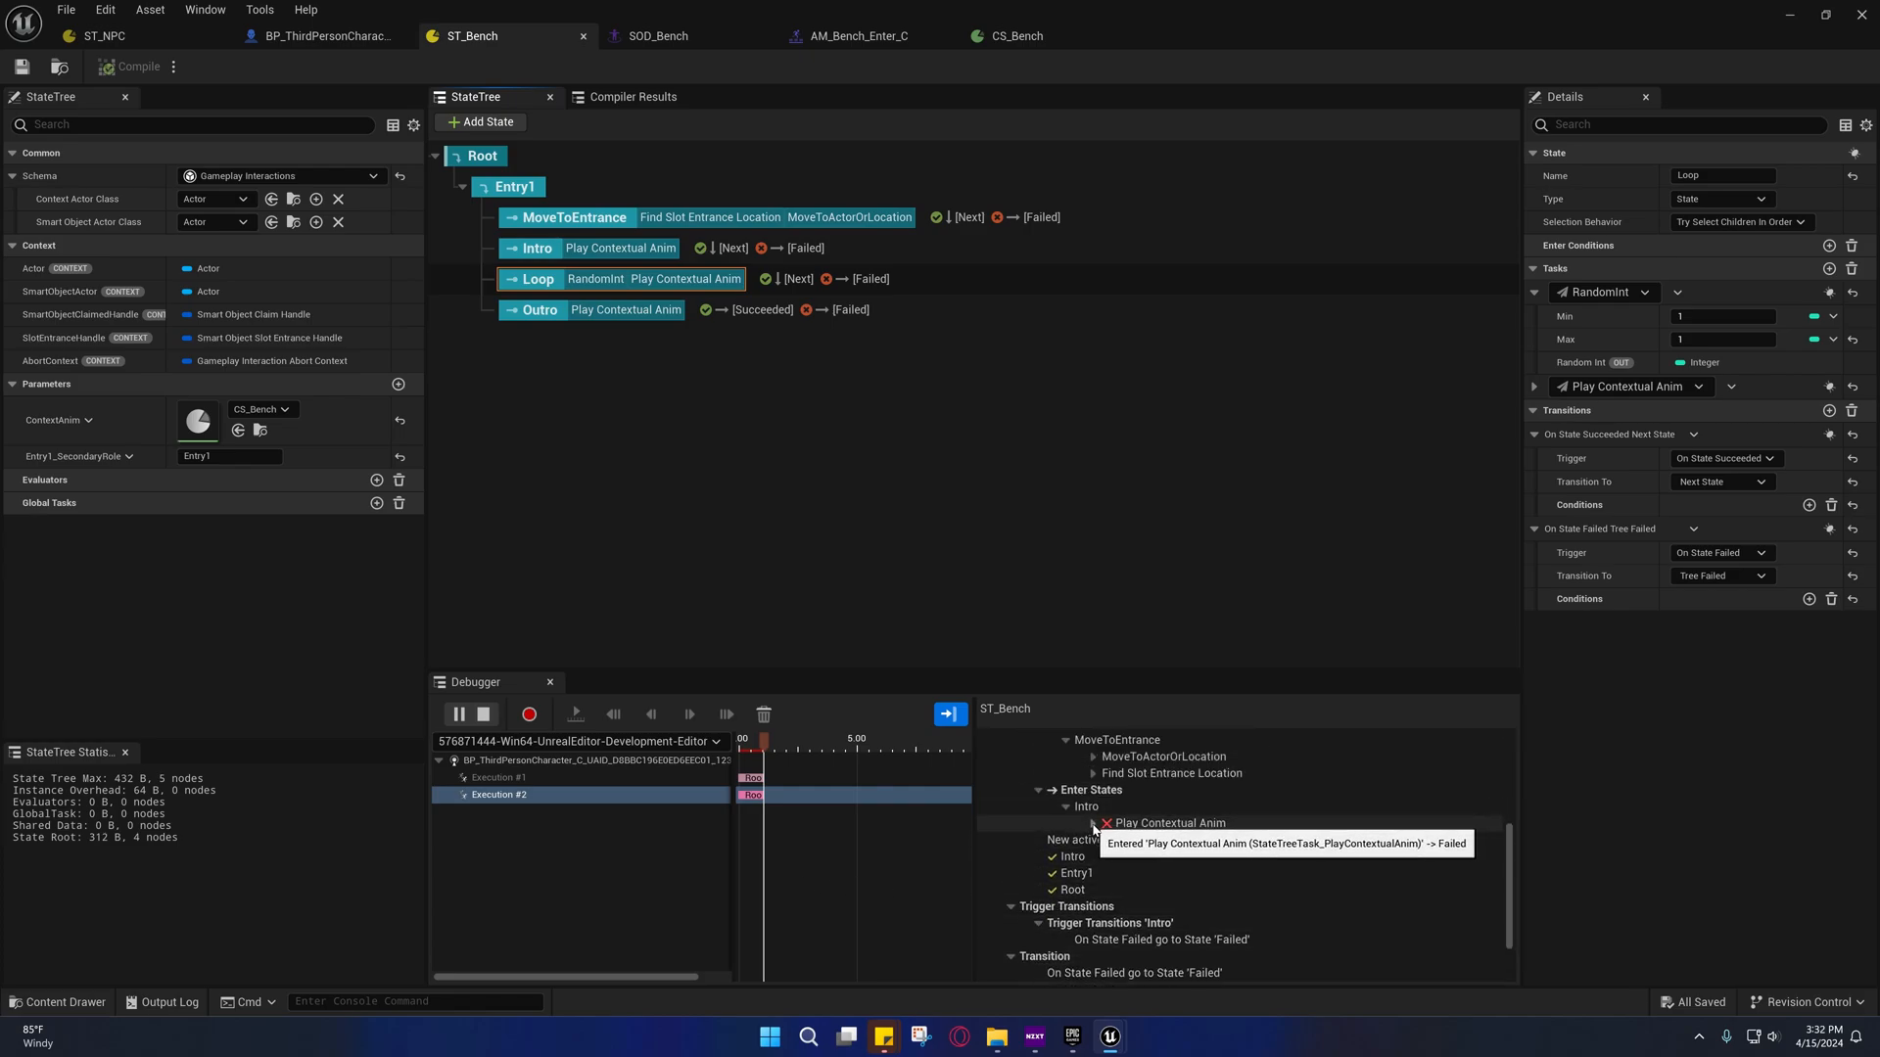
{"action": "mouse_move", "coordinate": [1113, 827]}
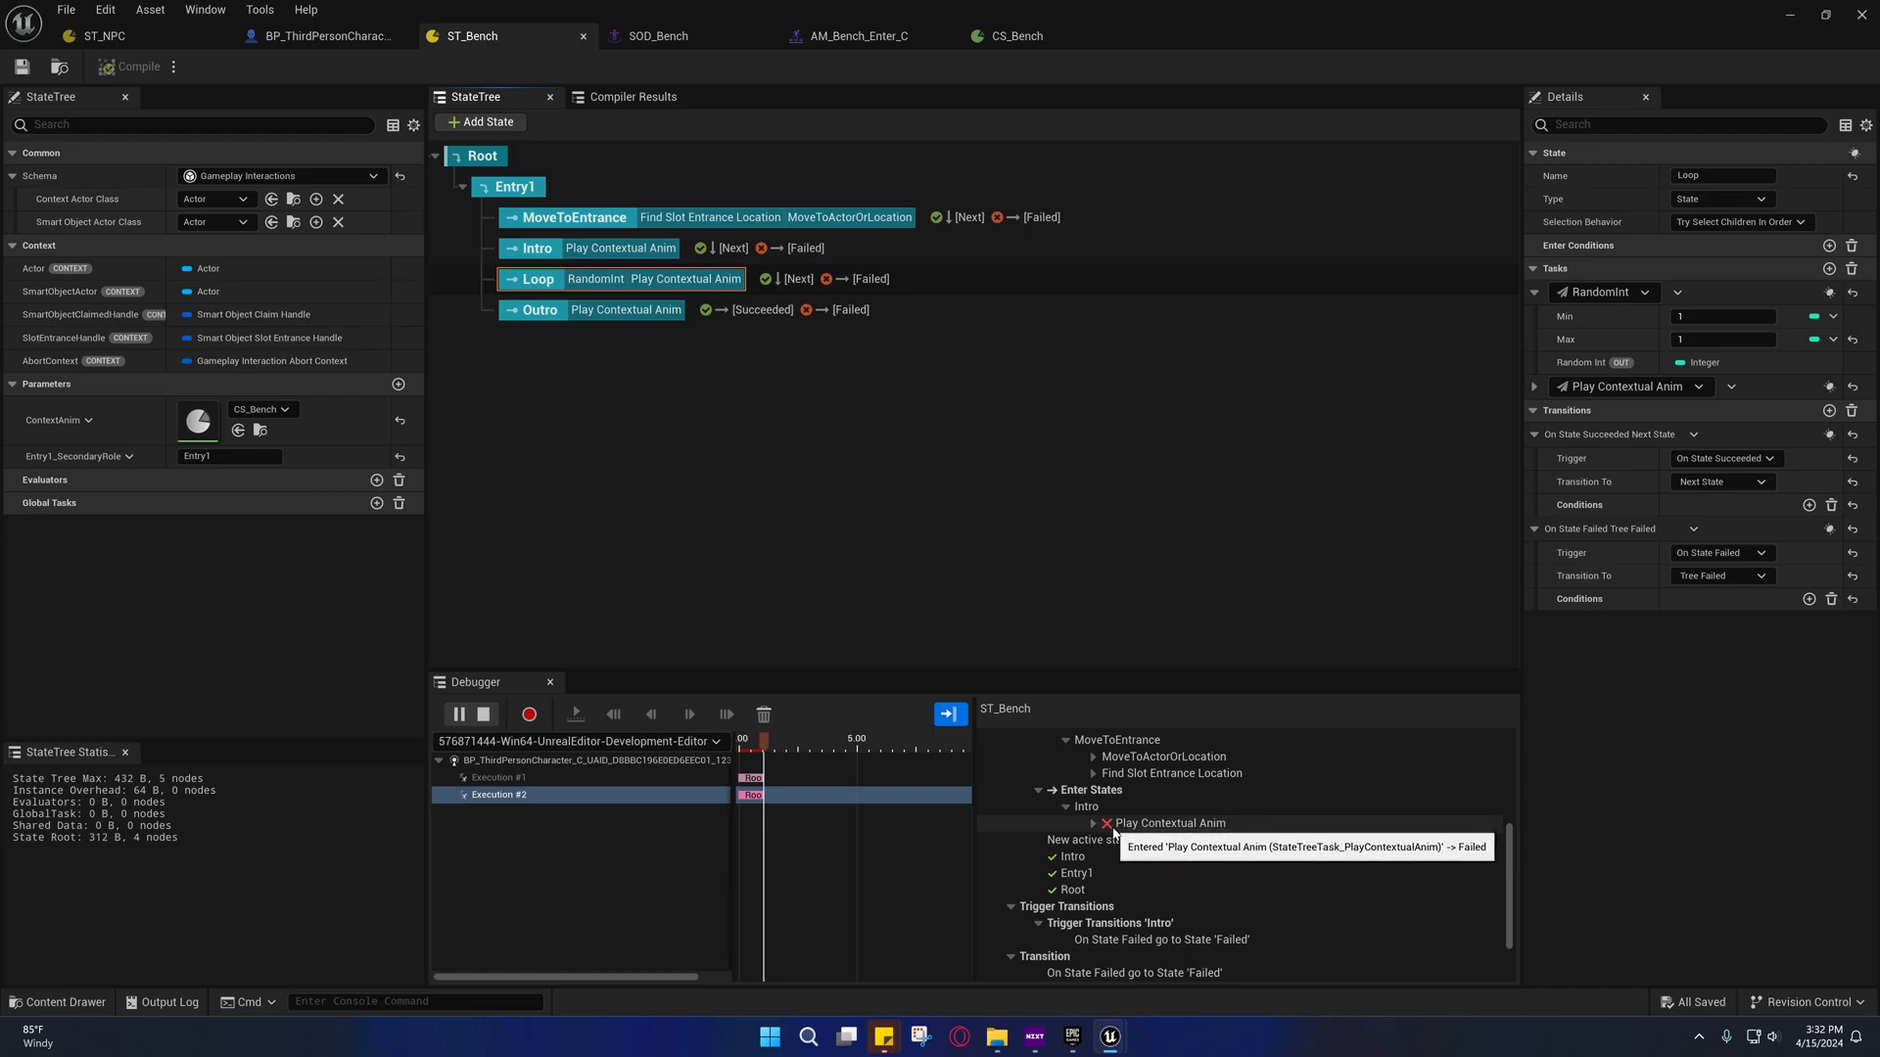
{"action": "left_click", "coordinate": [1092, 823]}
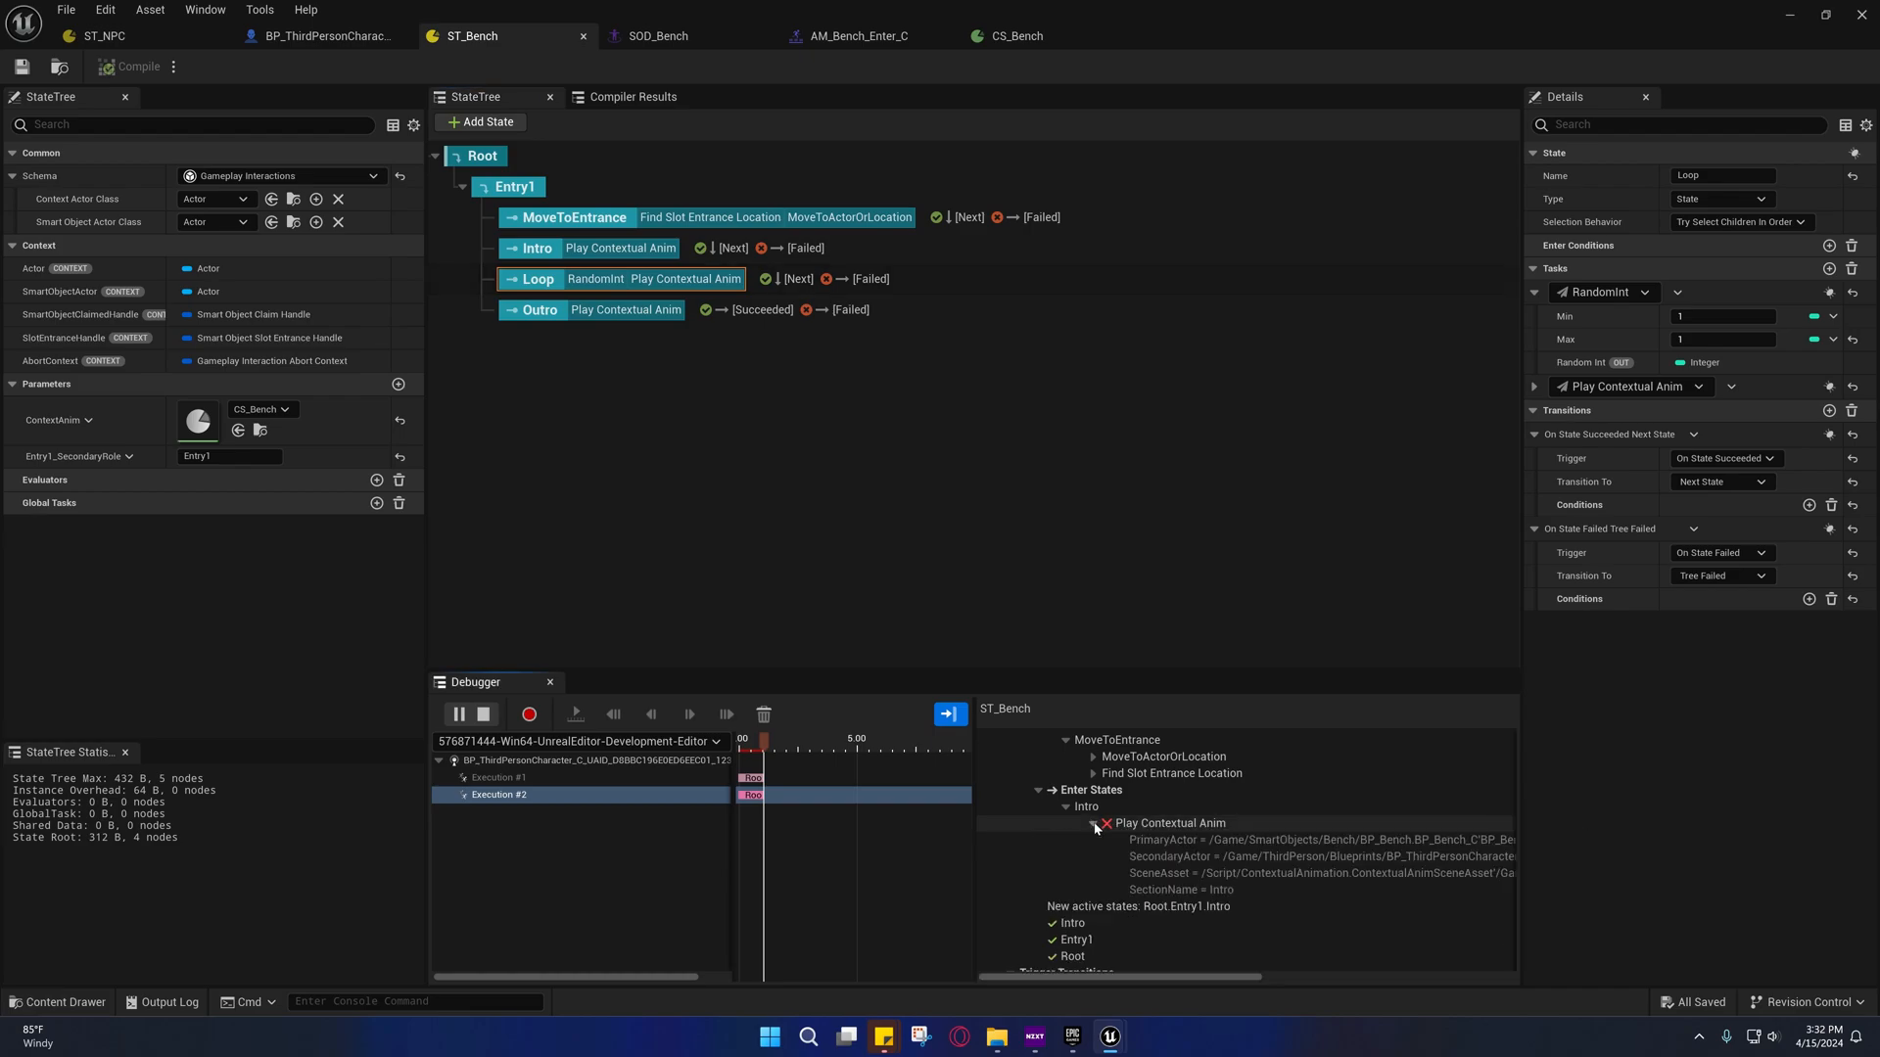
{"action": "mouse_move", "coordinate": [1301, 857]}
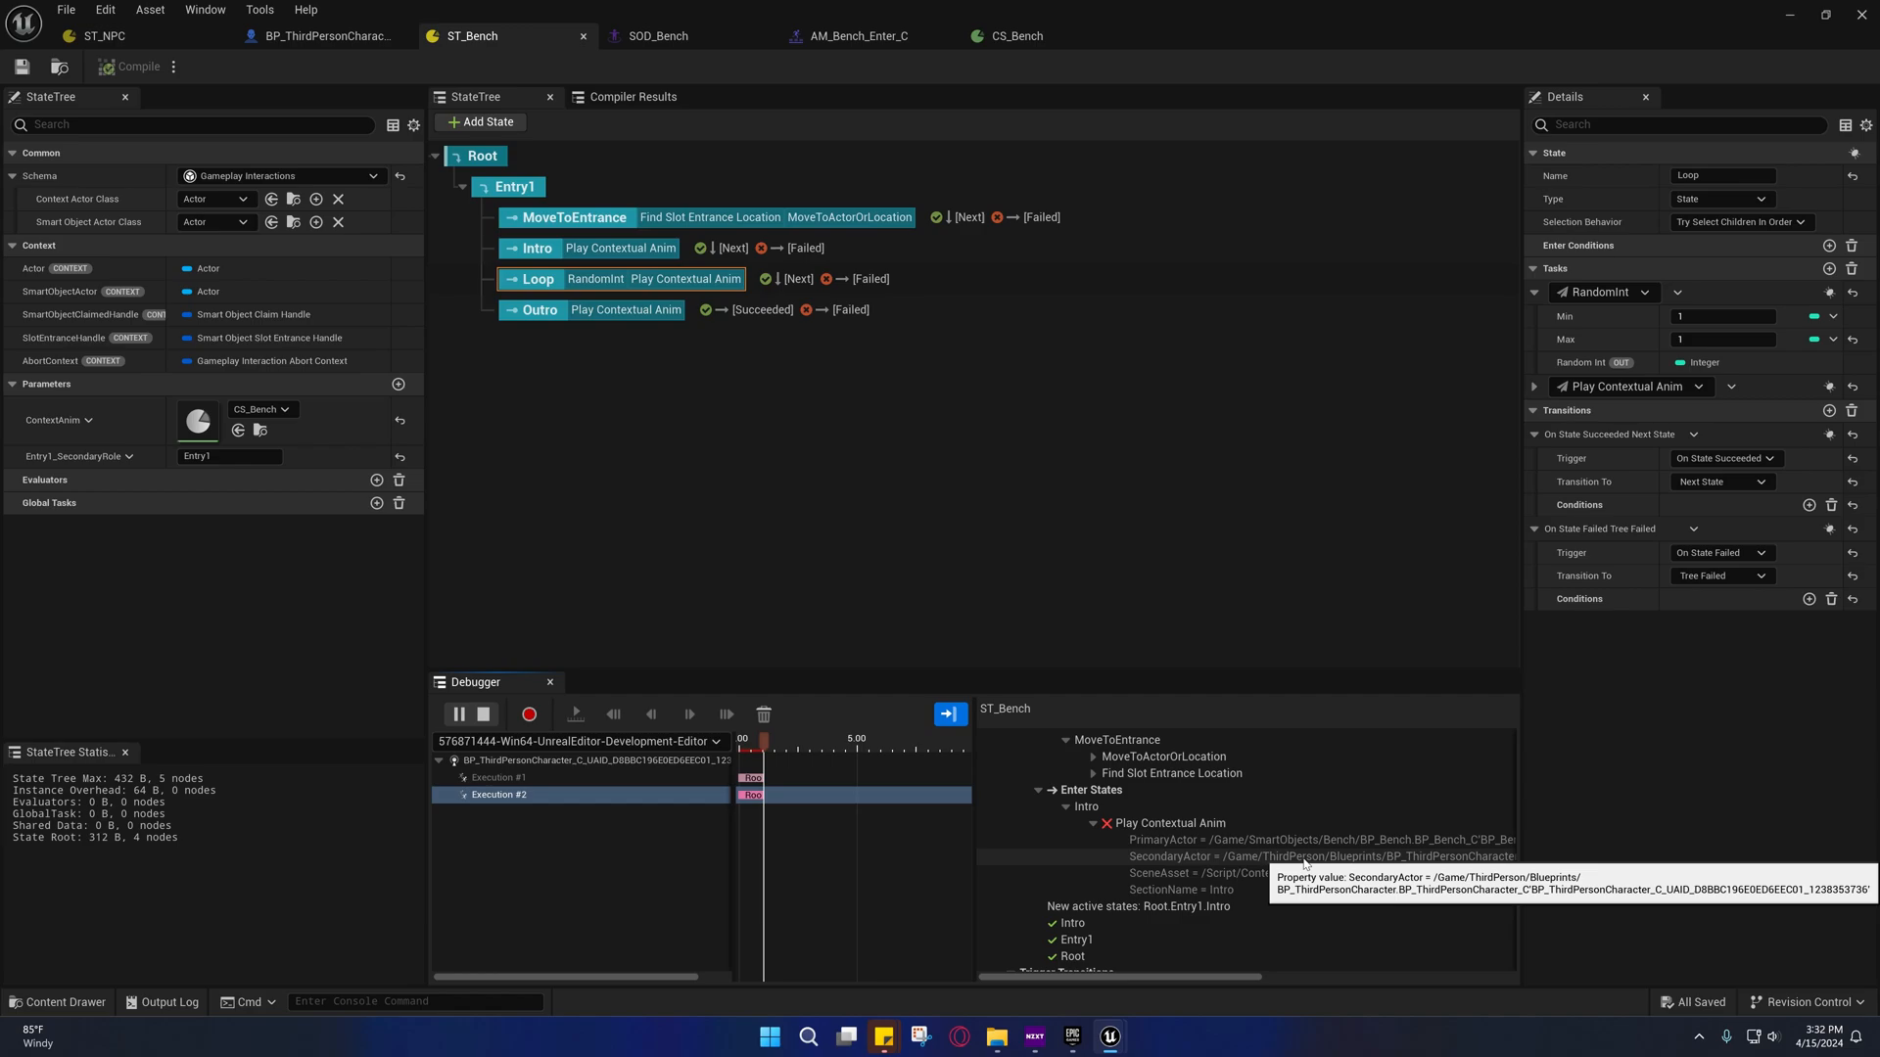
{"action": "mouse_move", "coordinate": [1314, 880]}
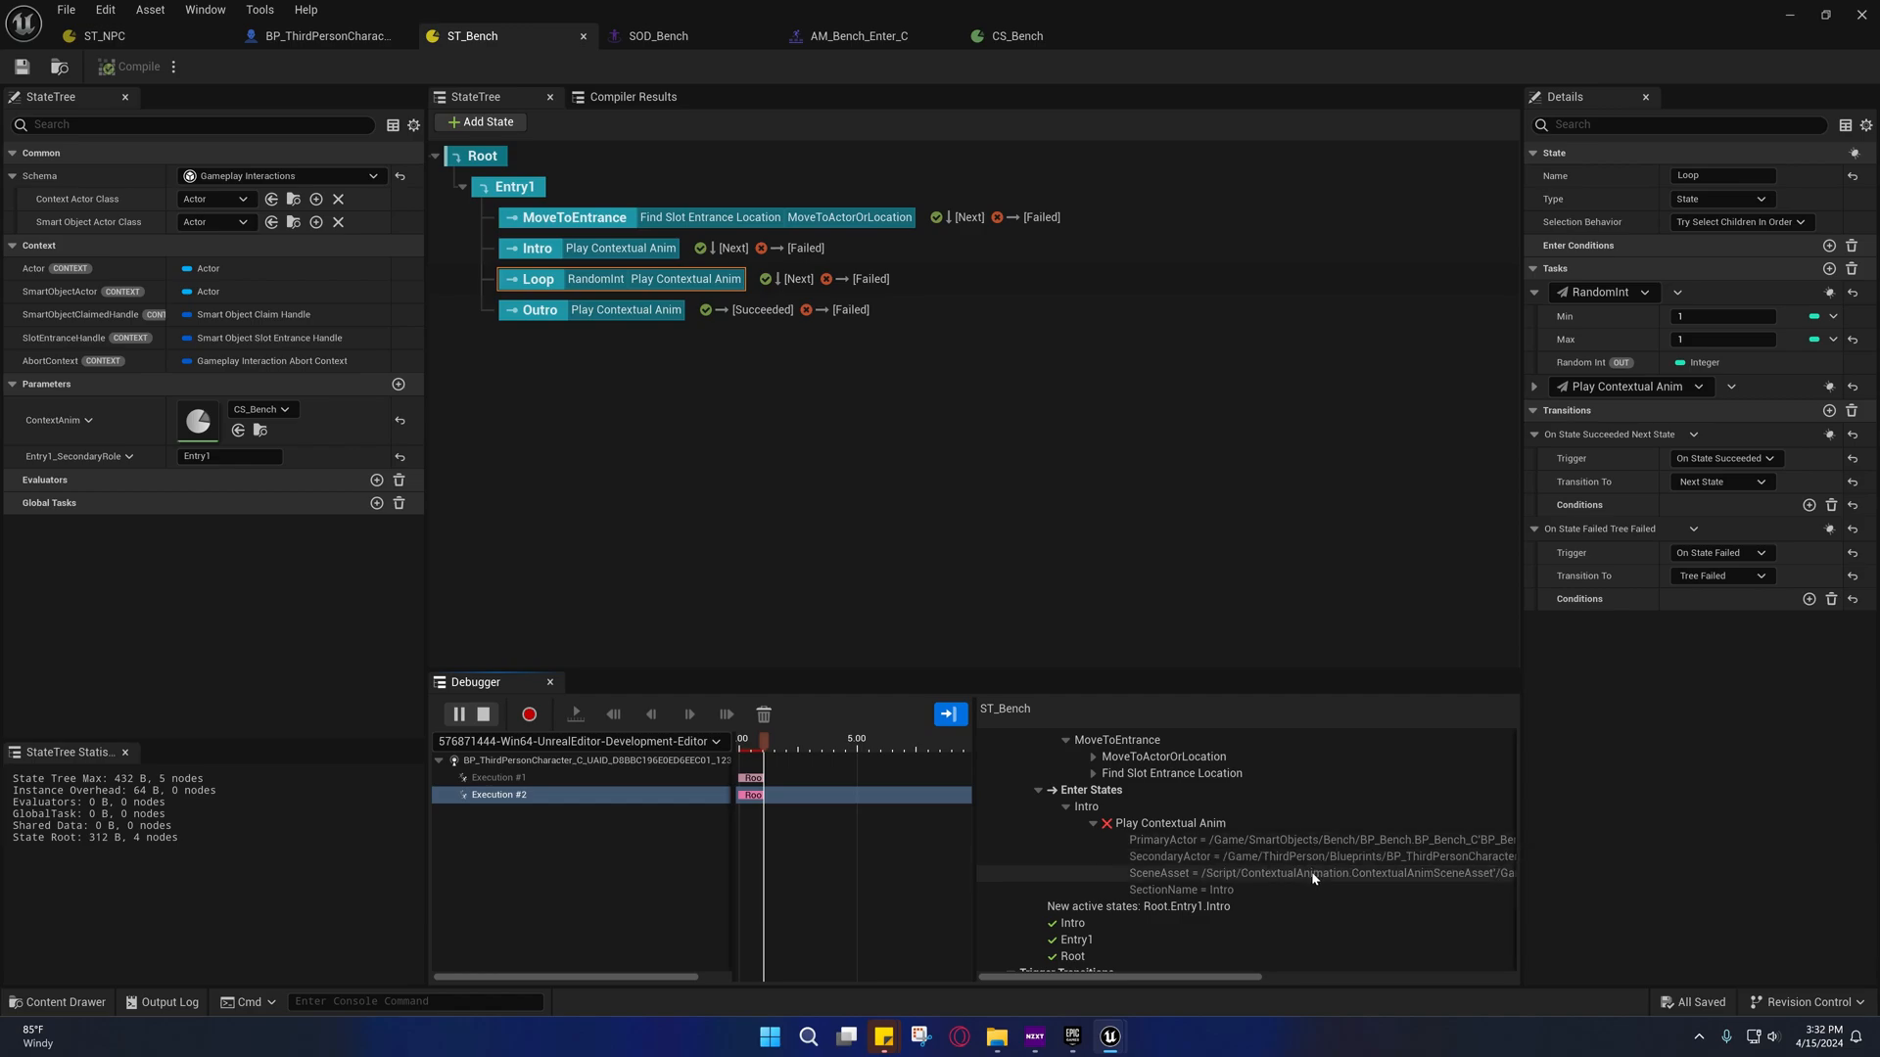
{"action": "mouse_move", "coordinate": [1196, 842]}
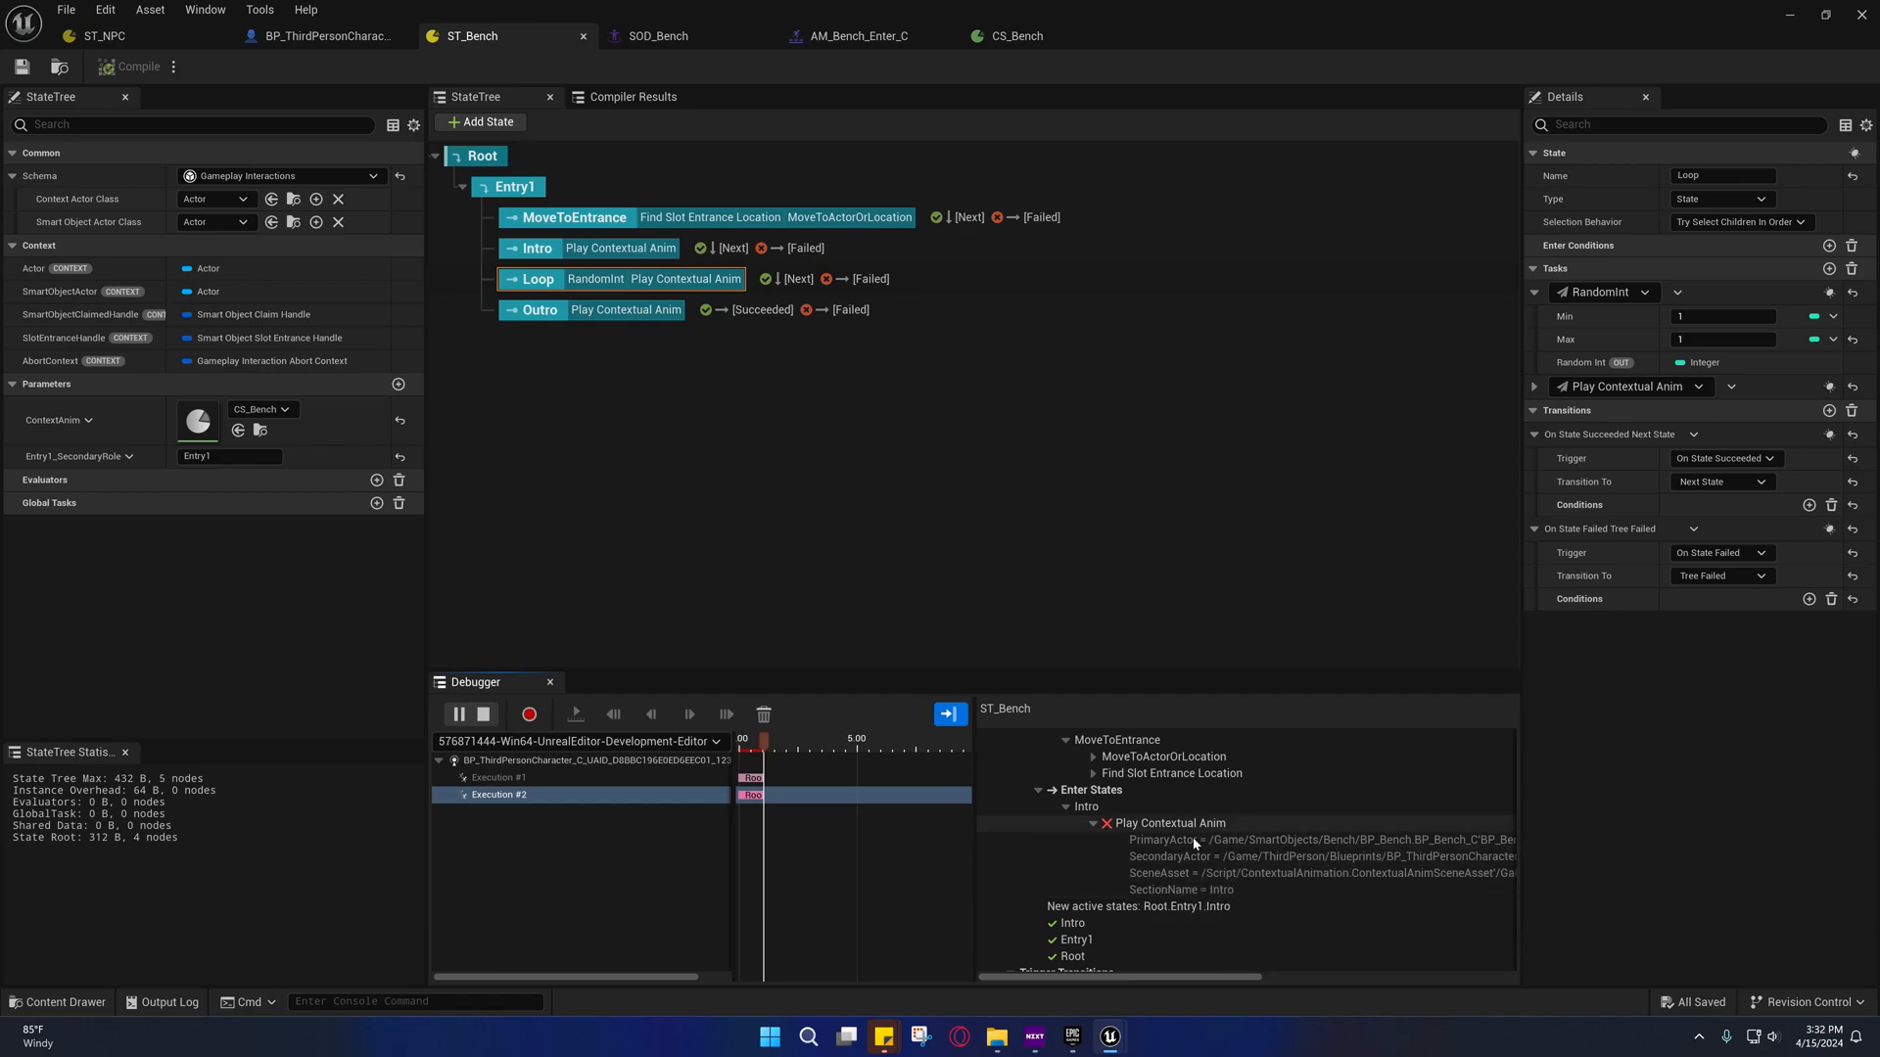
{"action": "mouse_move", "coordinate": [1154, 838]}
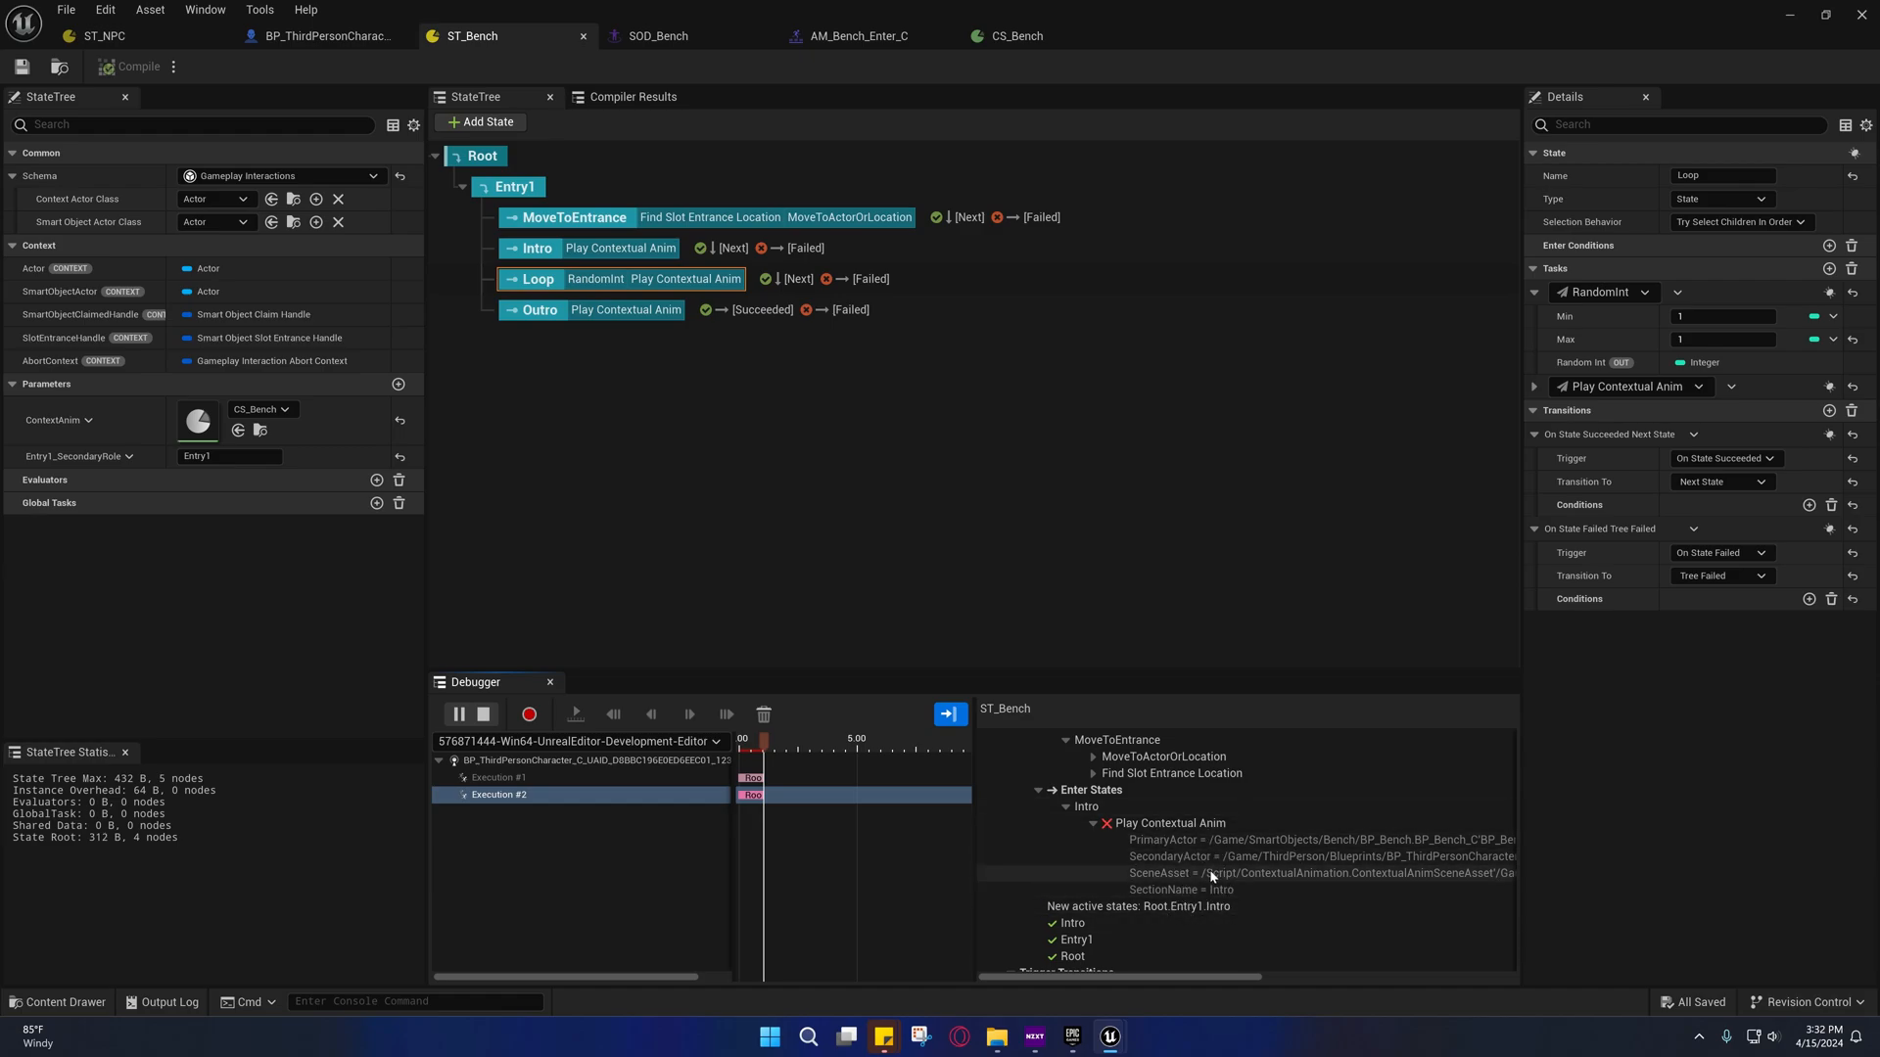
{"action": "mouse_move", "coordinate": [56, 1002]}
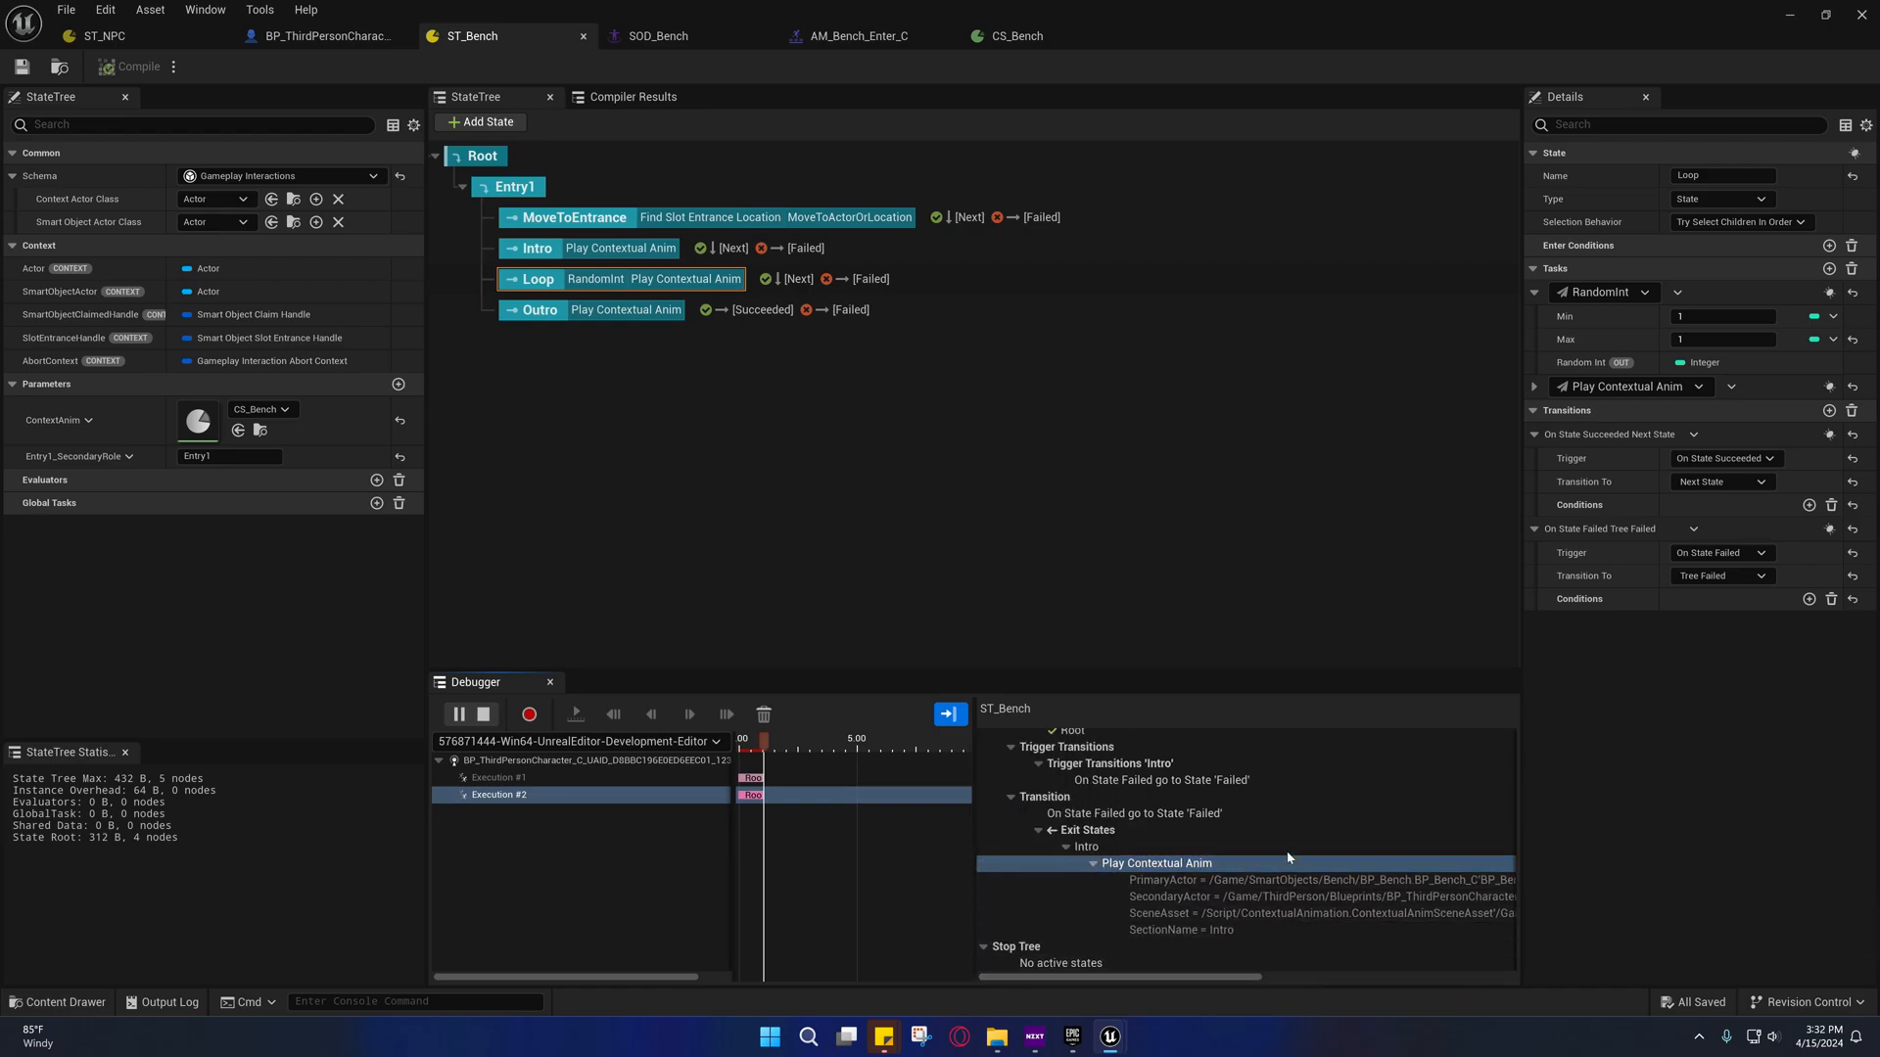
{"action": "left_click", "coordinate": [538, 248]}
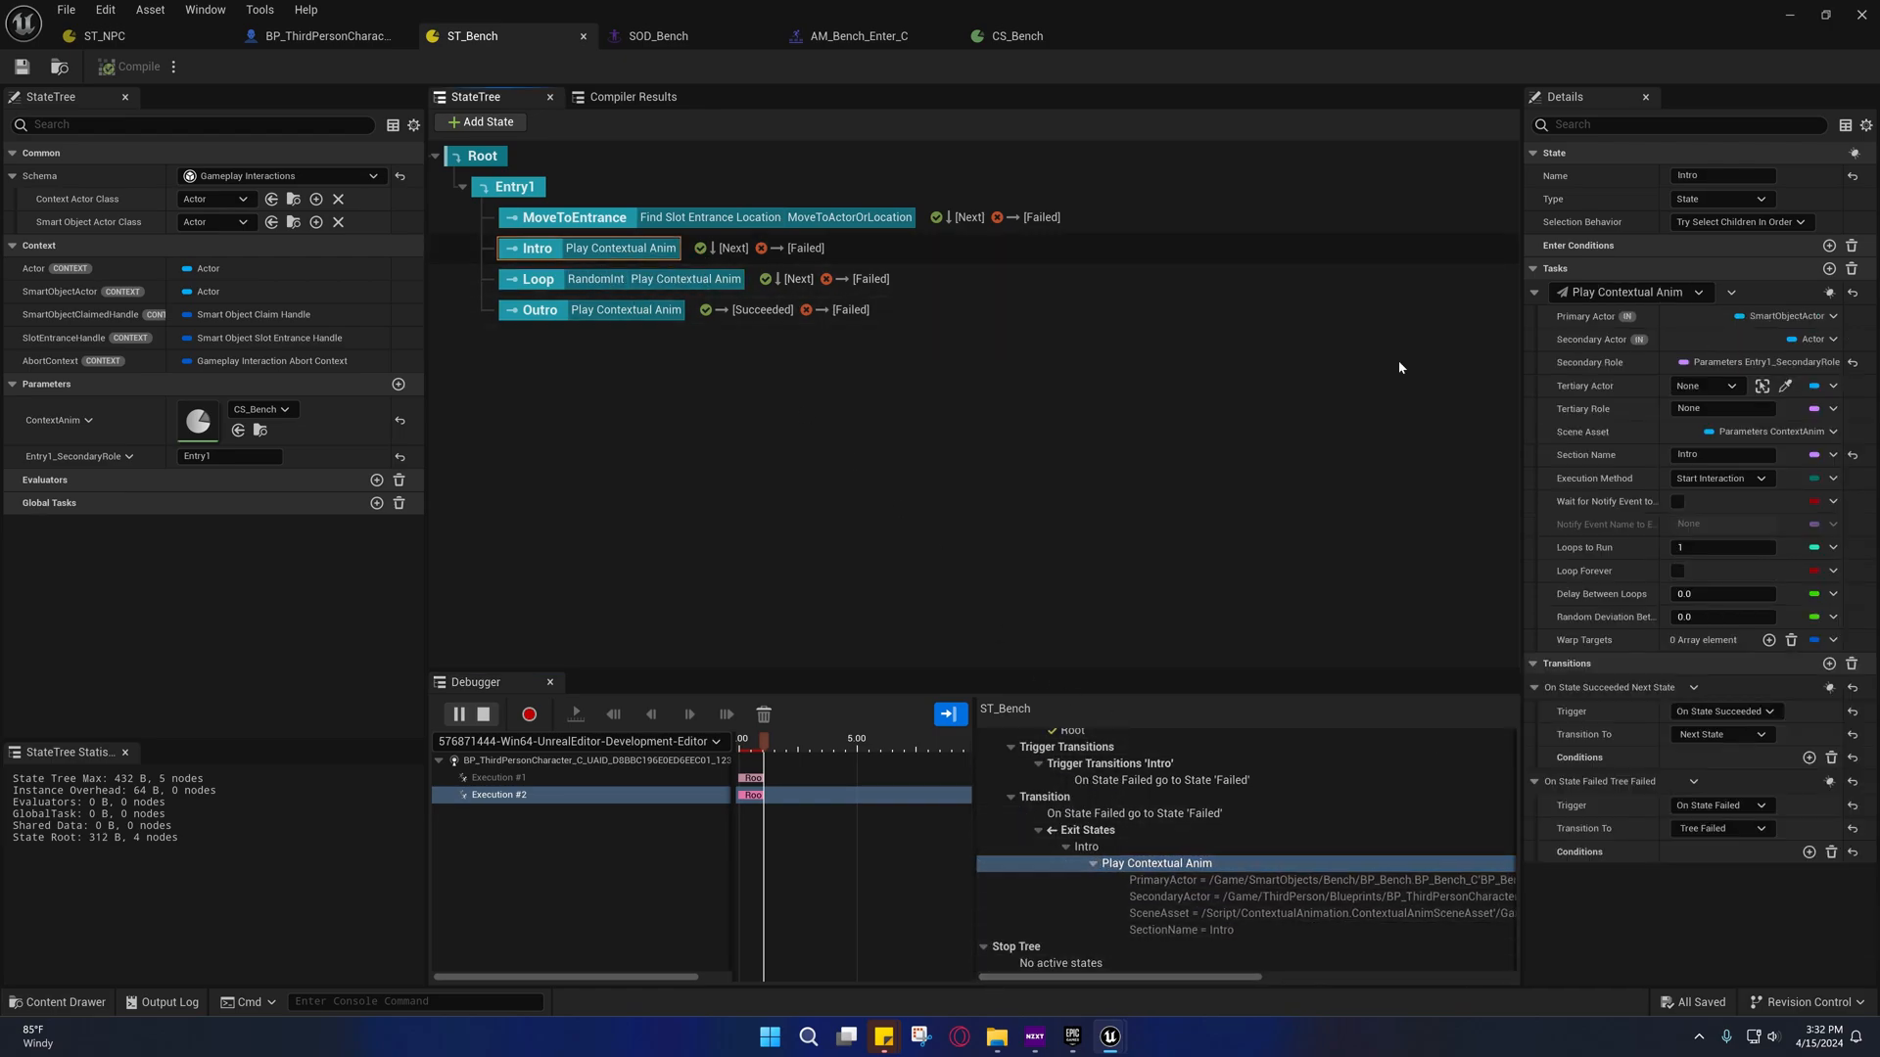
{"action": "mouse_move", "coordinate": [1625, 366]}
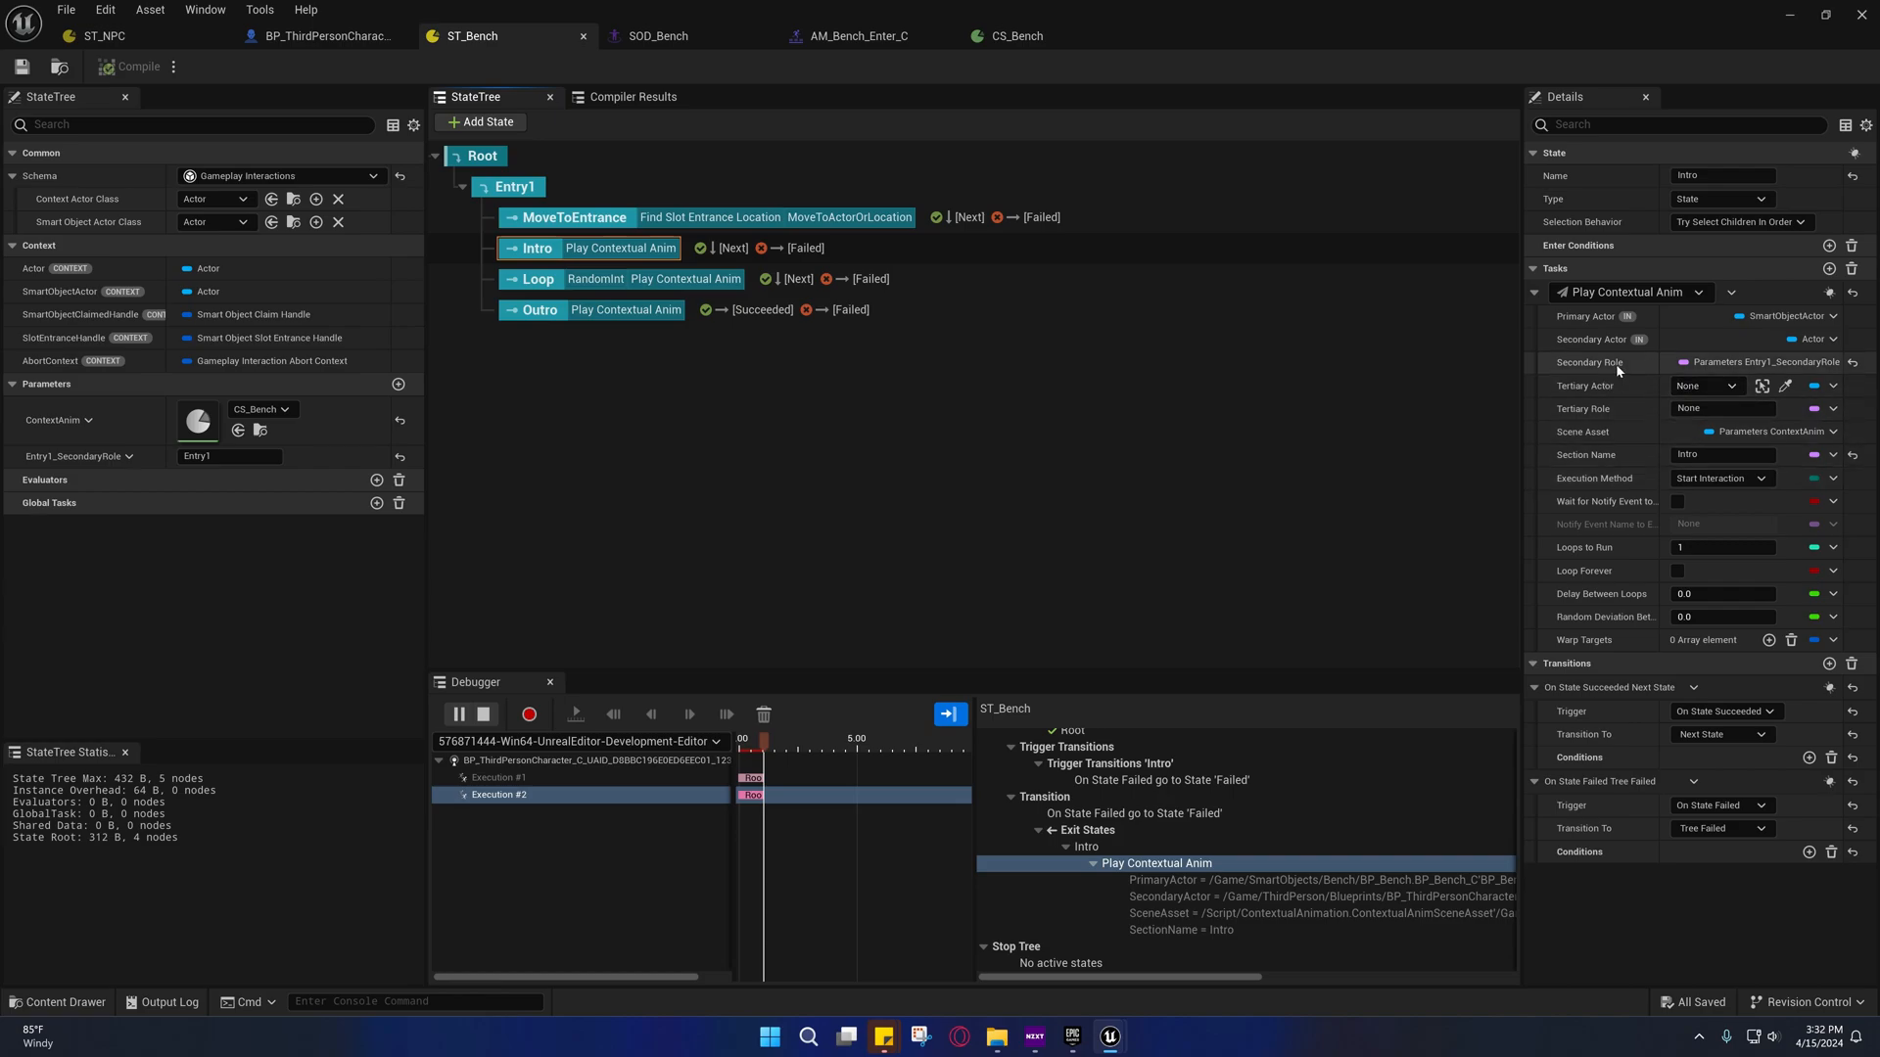
{"action": "mouse_move", "coordinate": [1608, 366]}
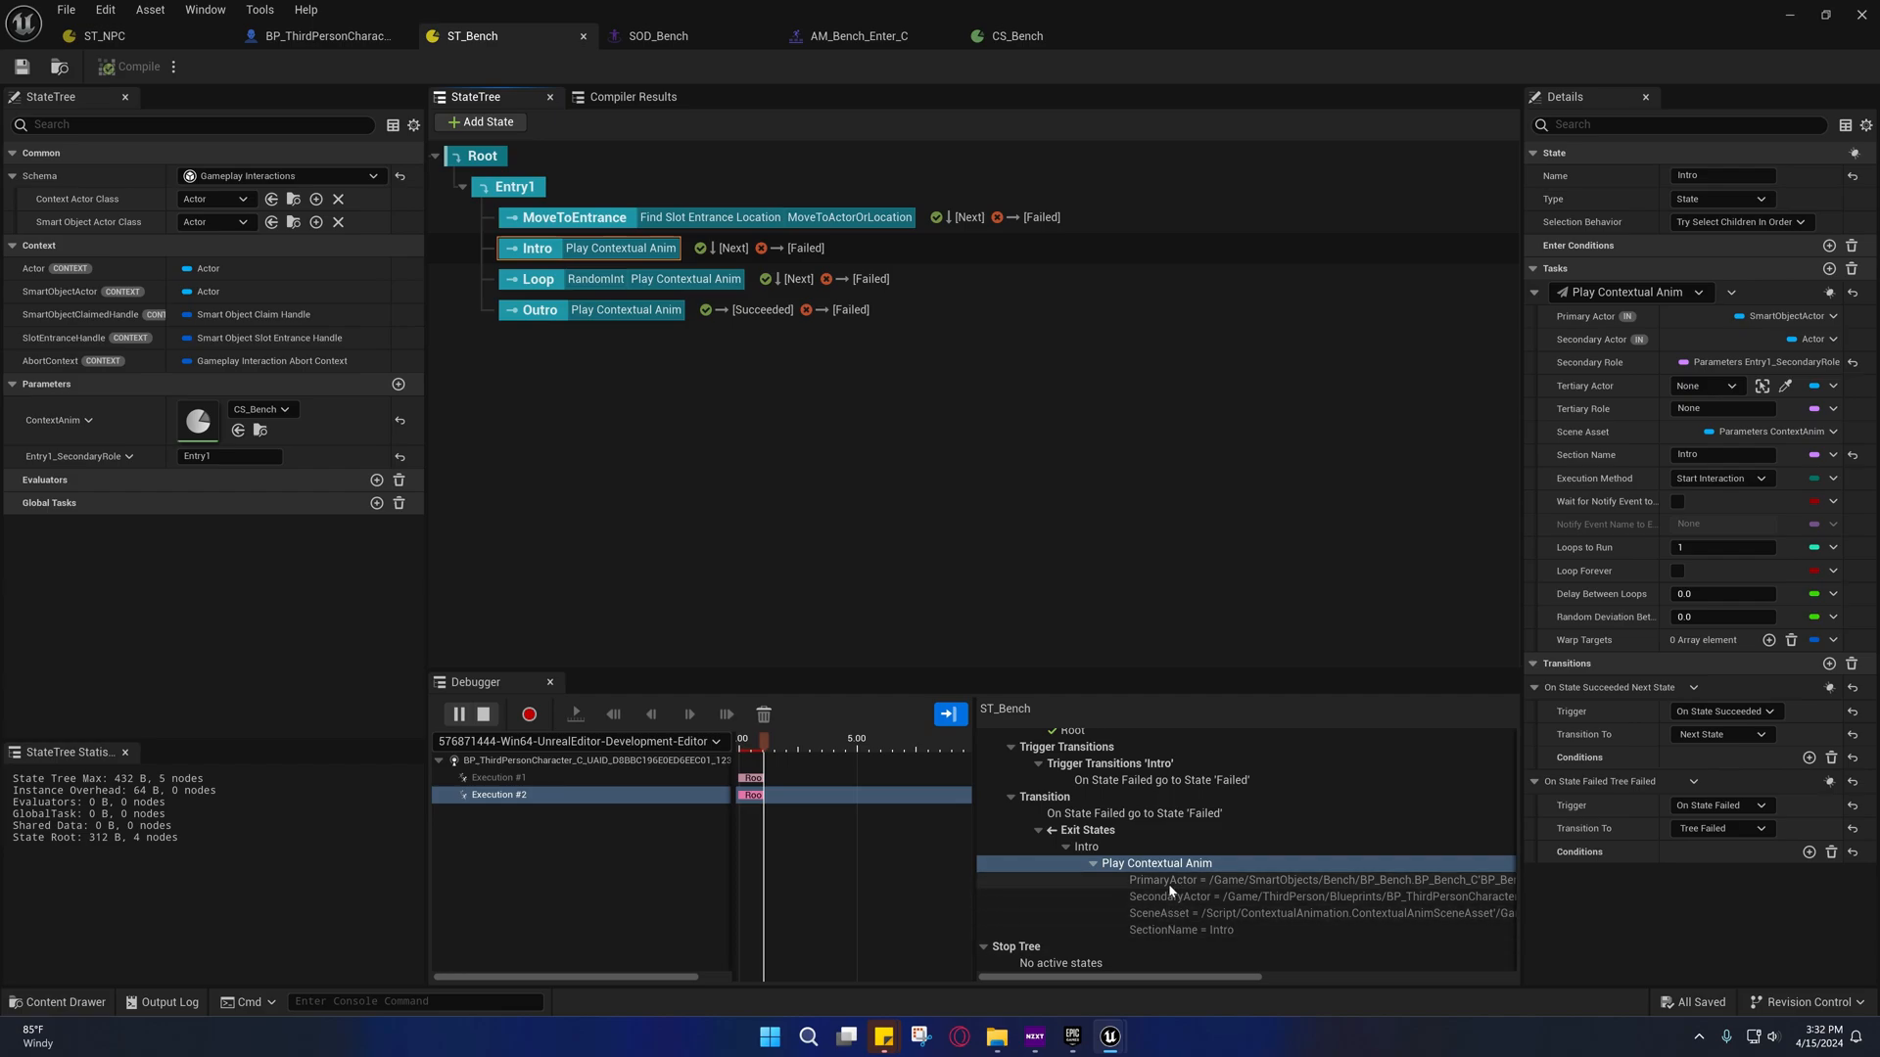
{"action": "mouse_move", "coordinate": [1801, 362]}
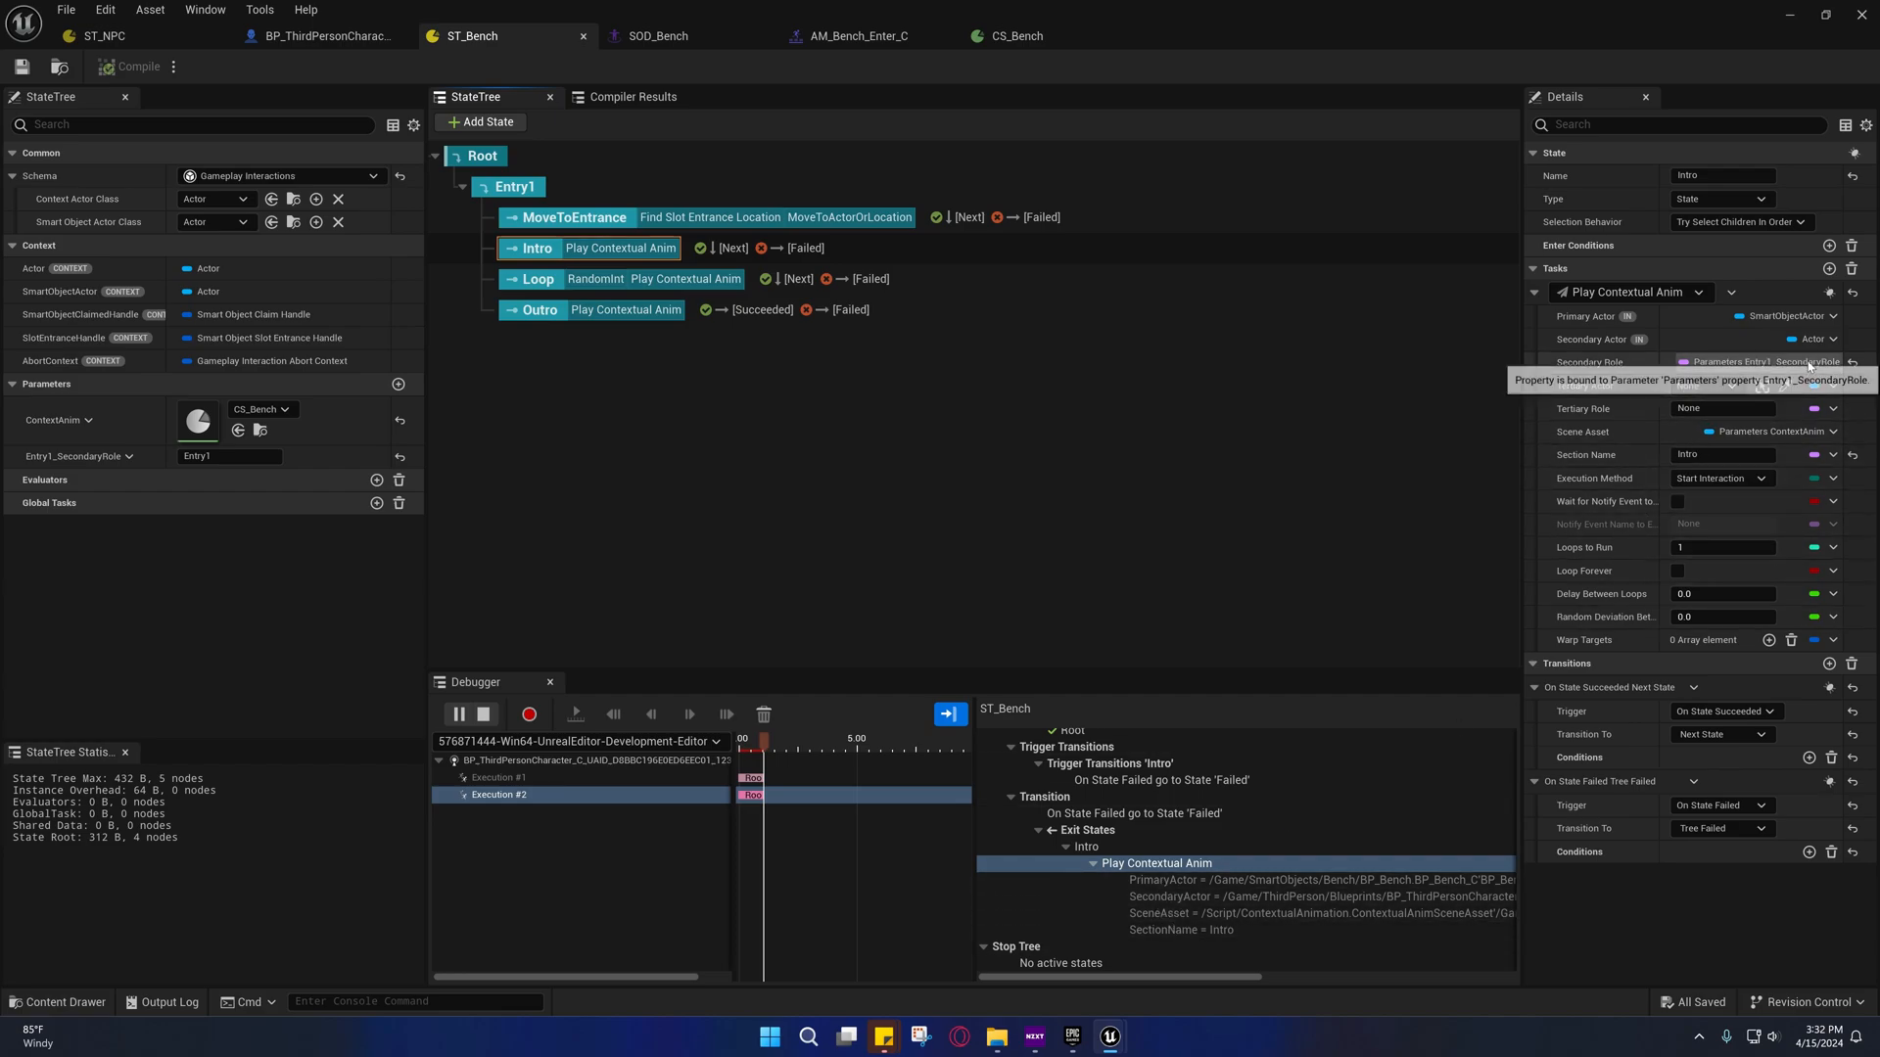
{"action": "left_click", "coordinate": [1832, 363]}
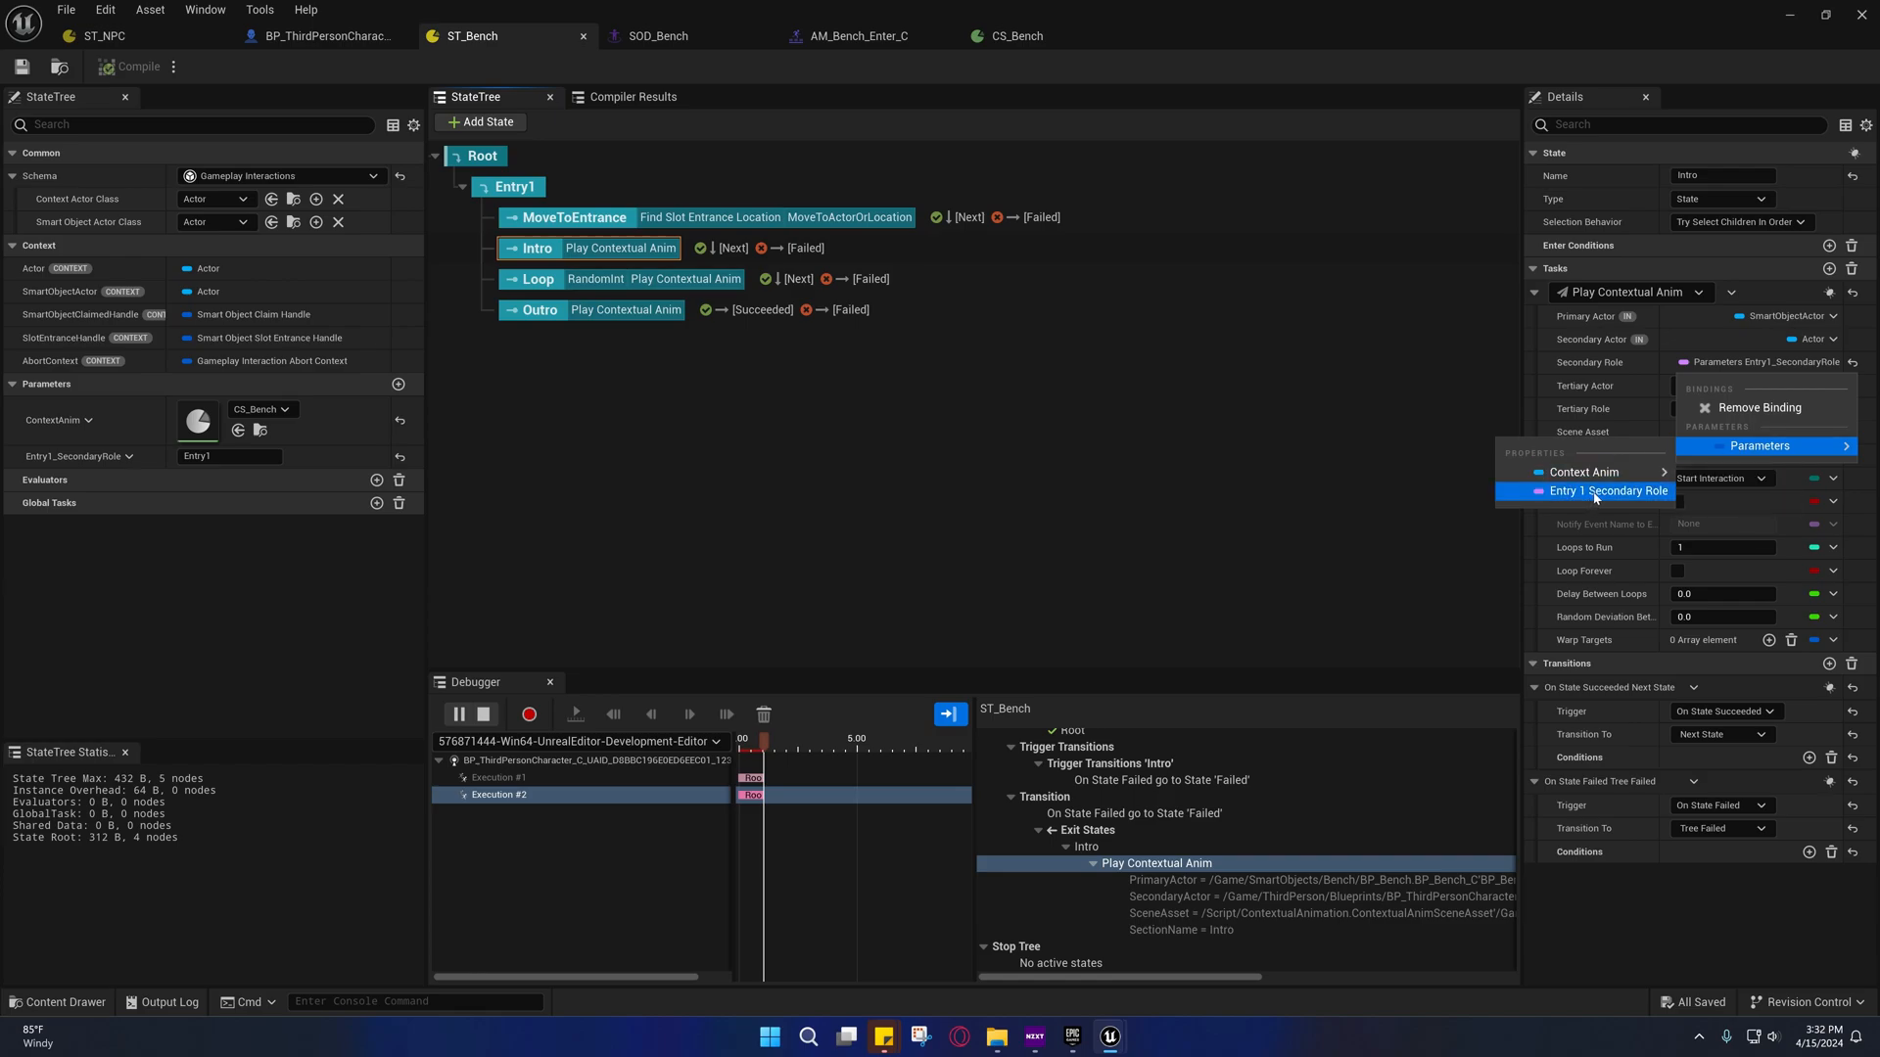
{"action": "mouse_move", "coordinate": [1560, 493]}
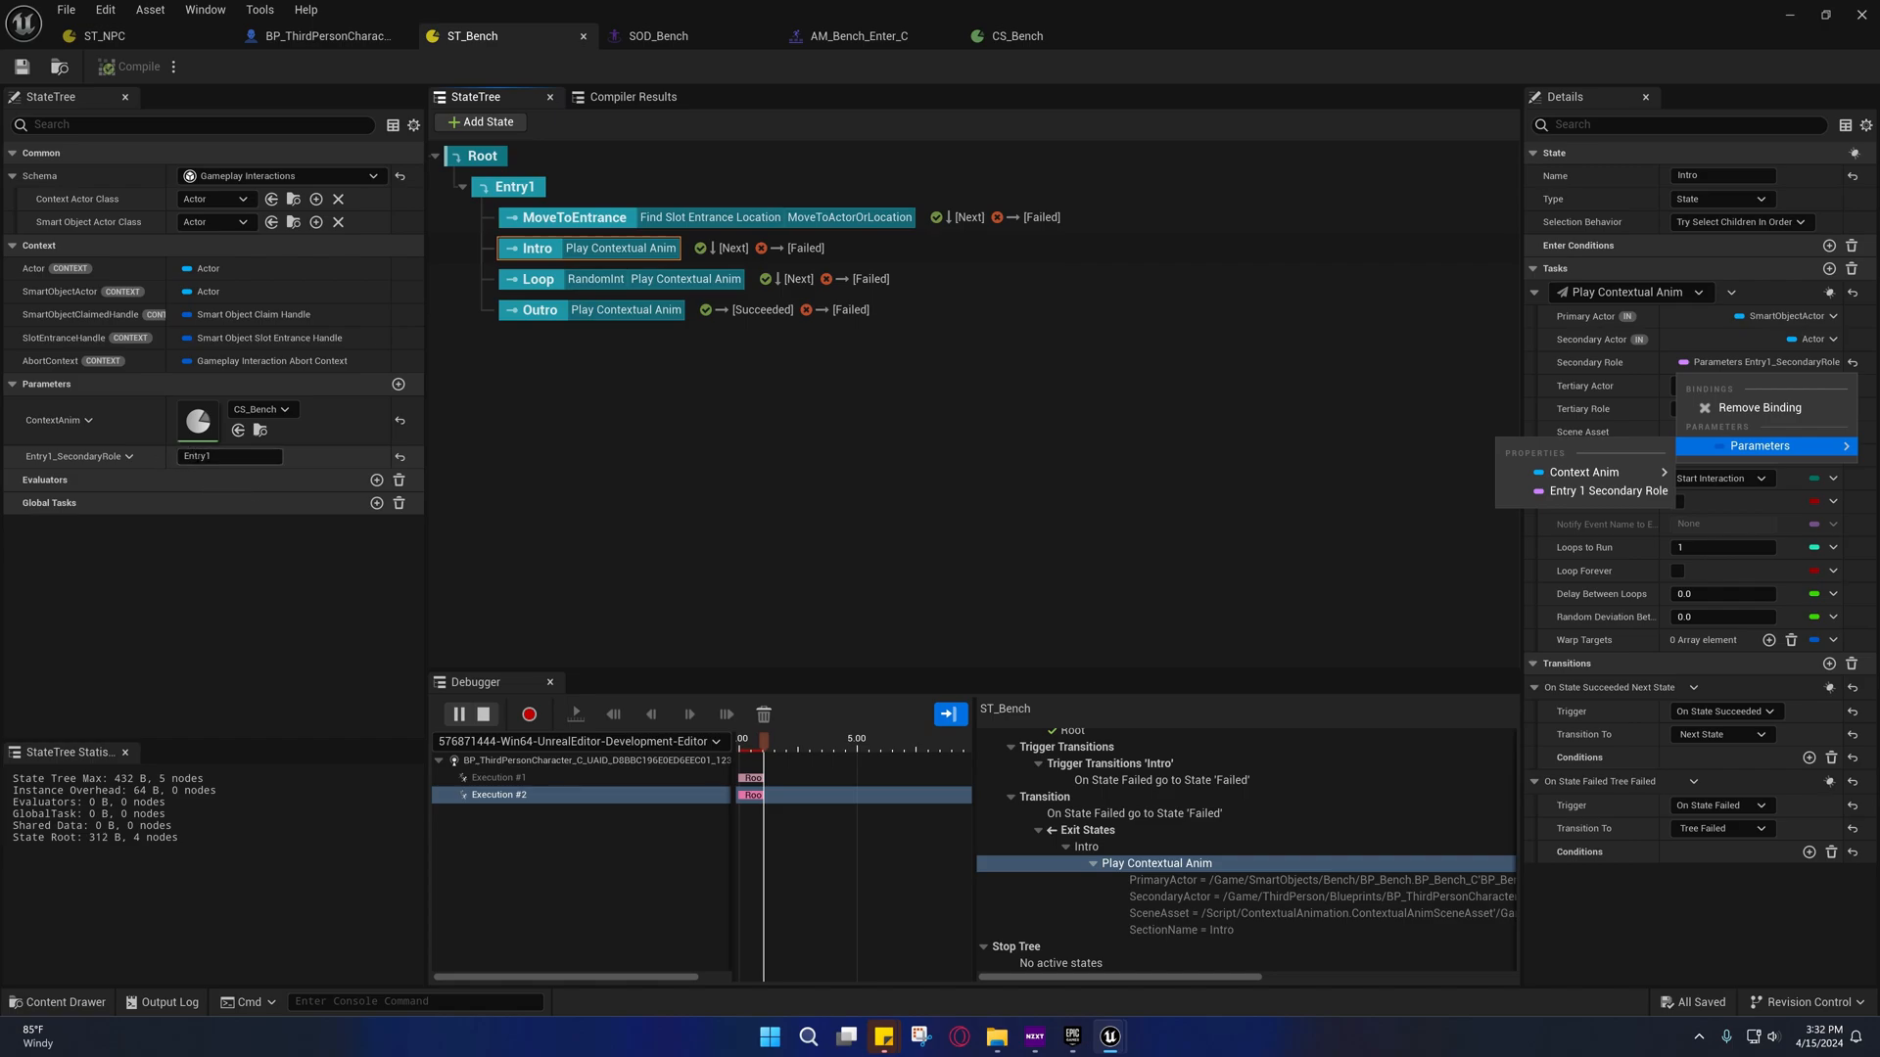
{"action": "mouse_move", "coordinate": [292, 100]}
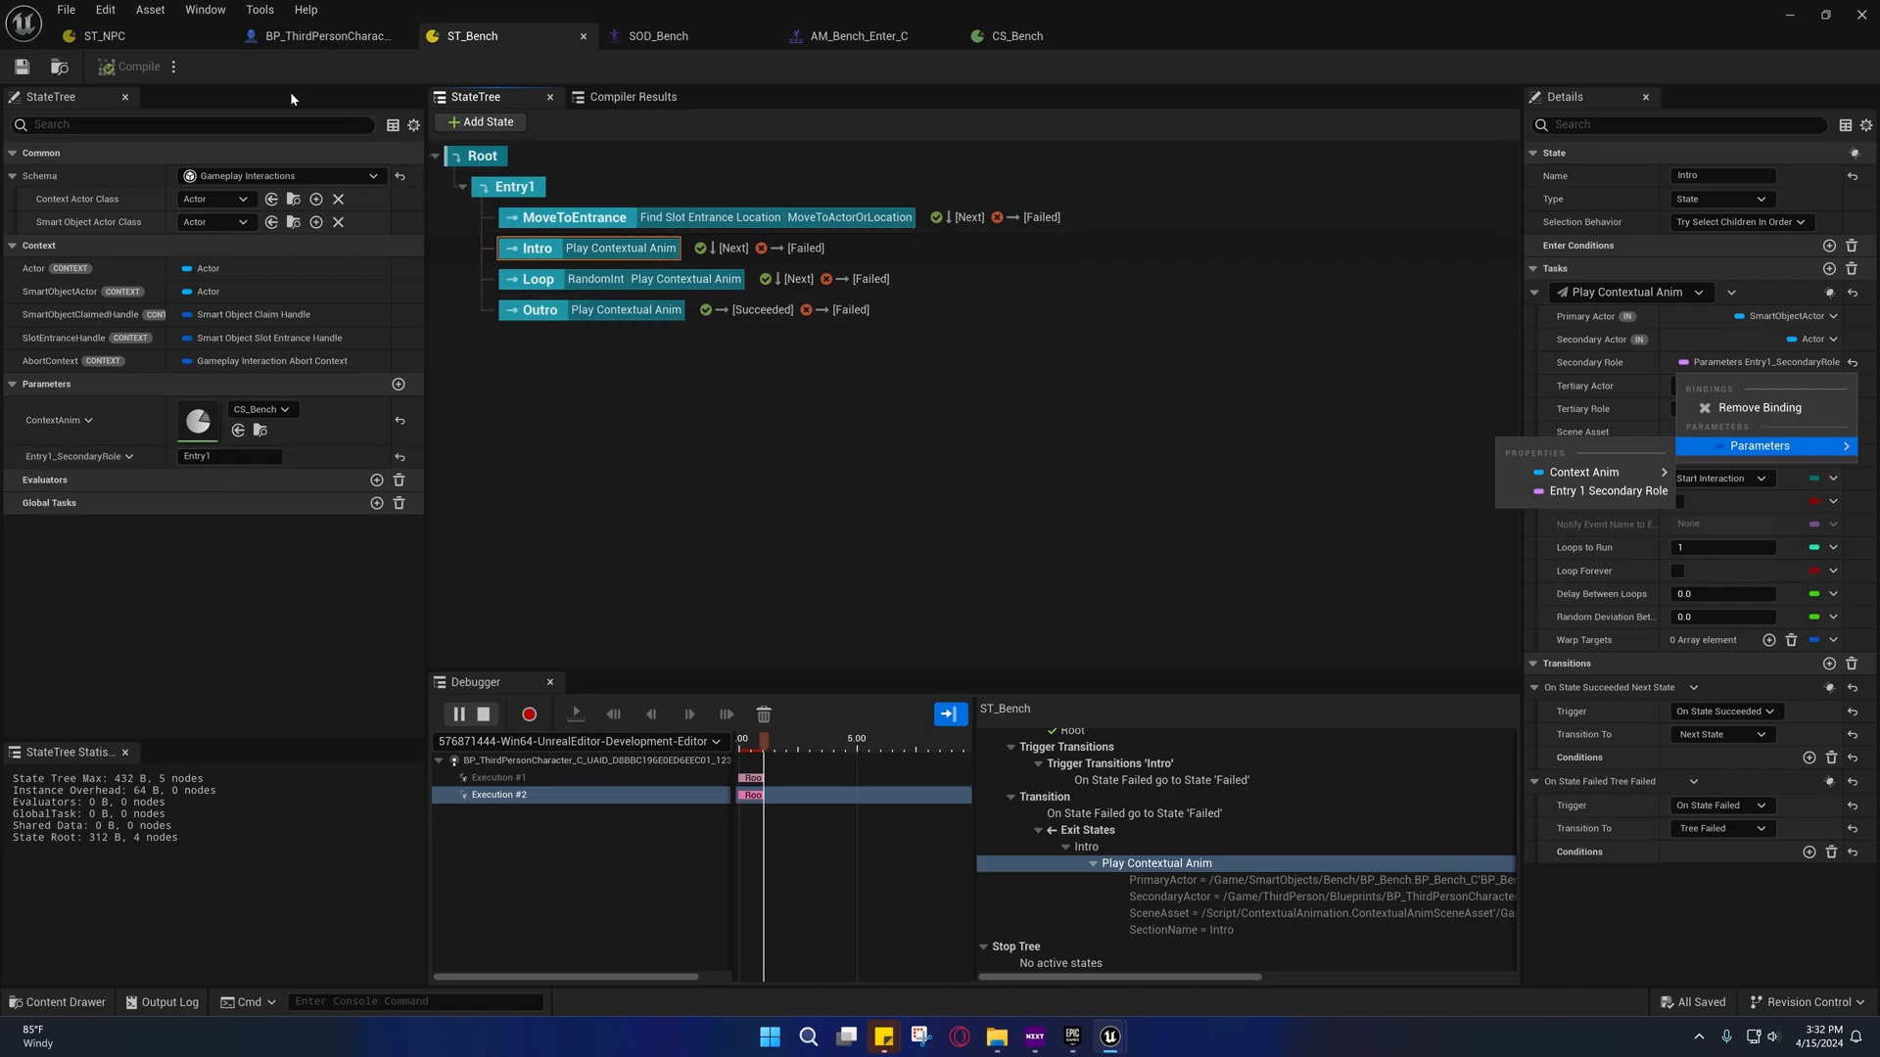
{"action": "mouse_move", "coordinate": [298, 42]}
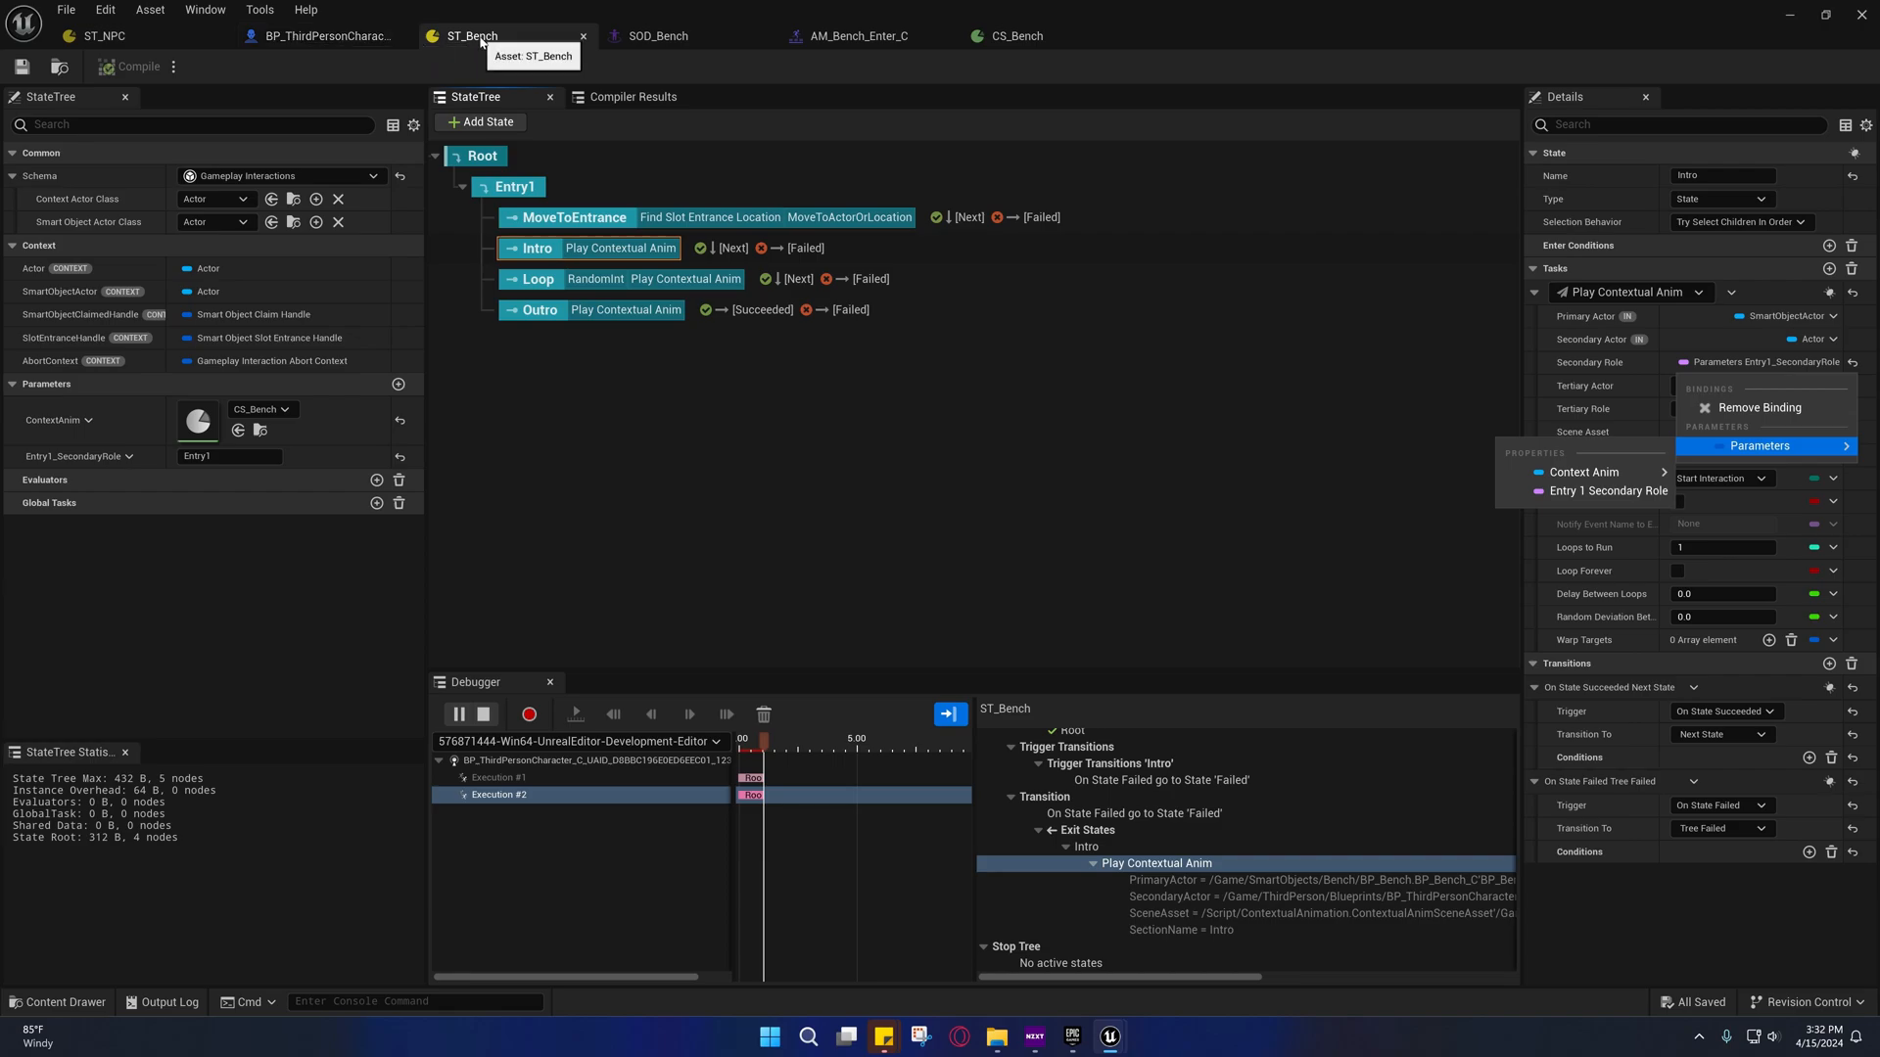
{"action": "left_click", "coordinate": [652, 35]}
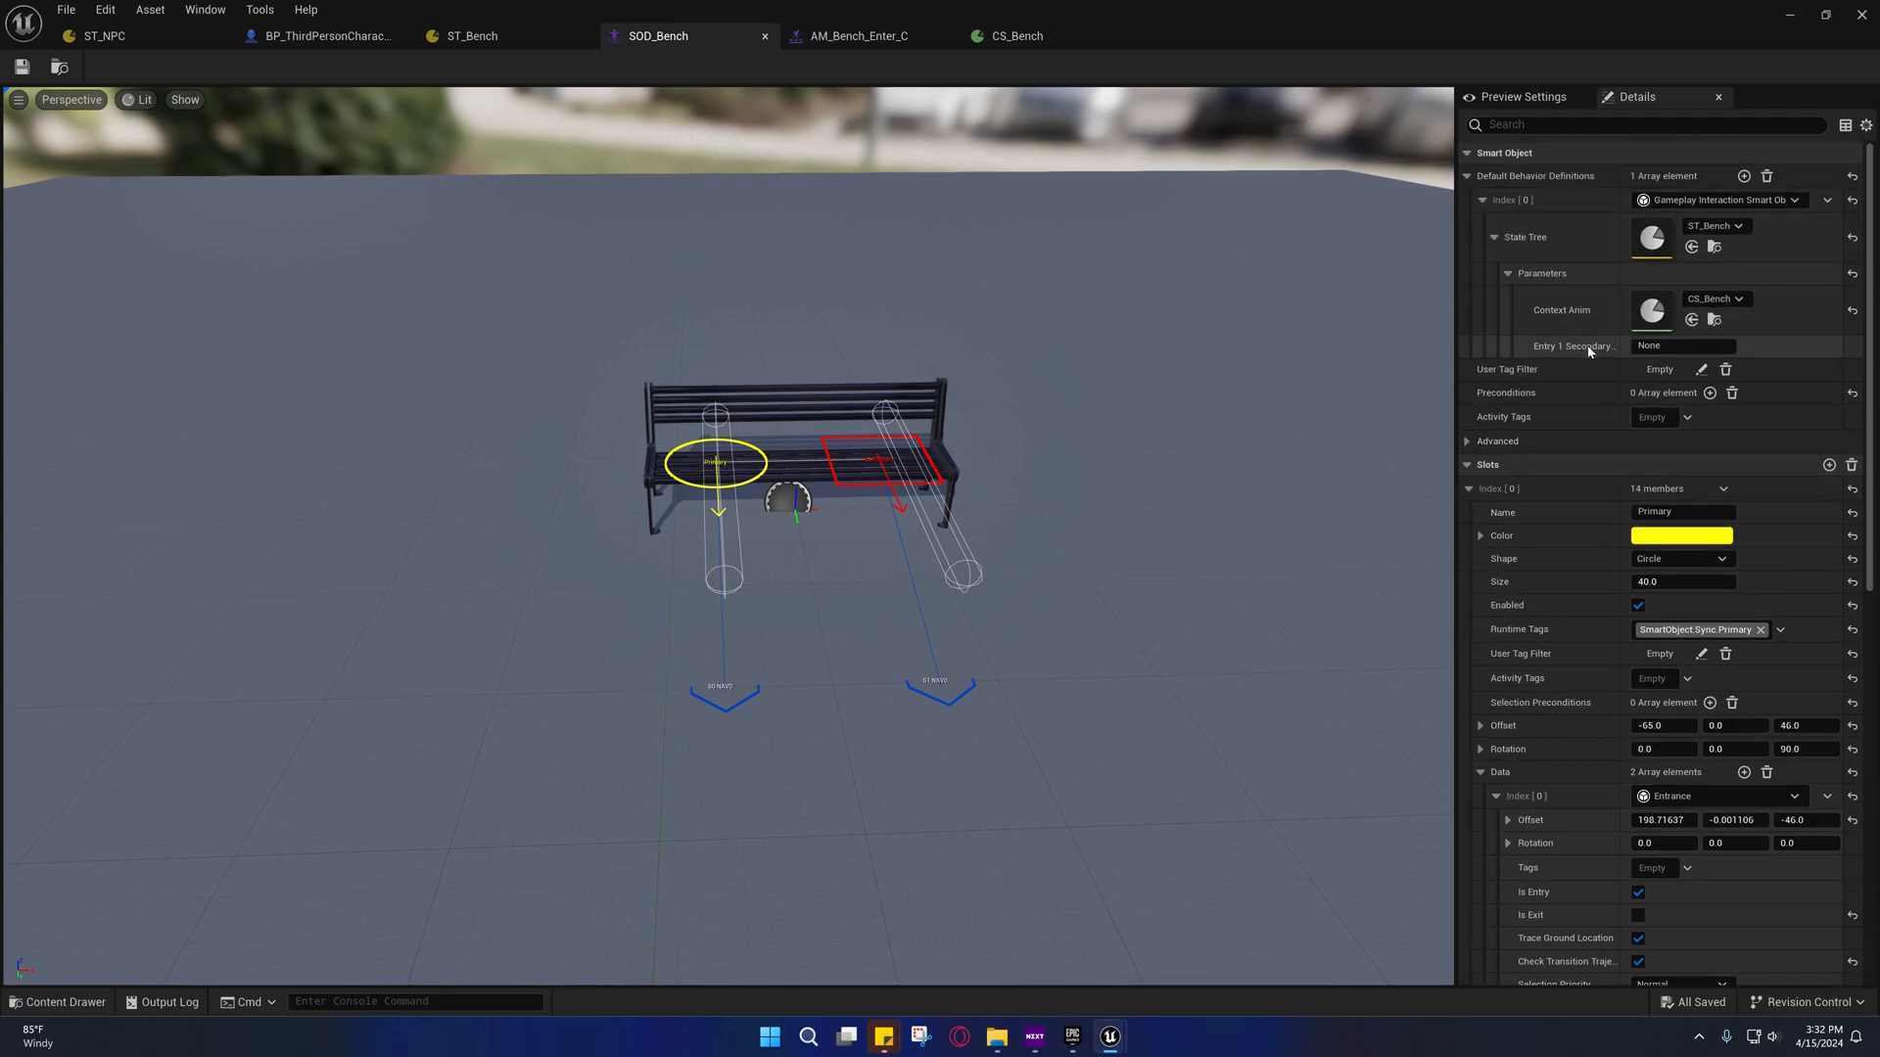
{"action": "mouse_move", "coordinate": [1560, 353]}
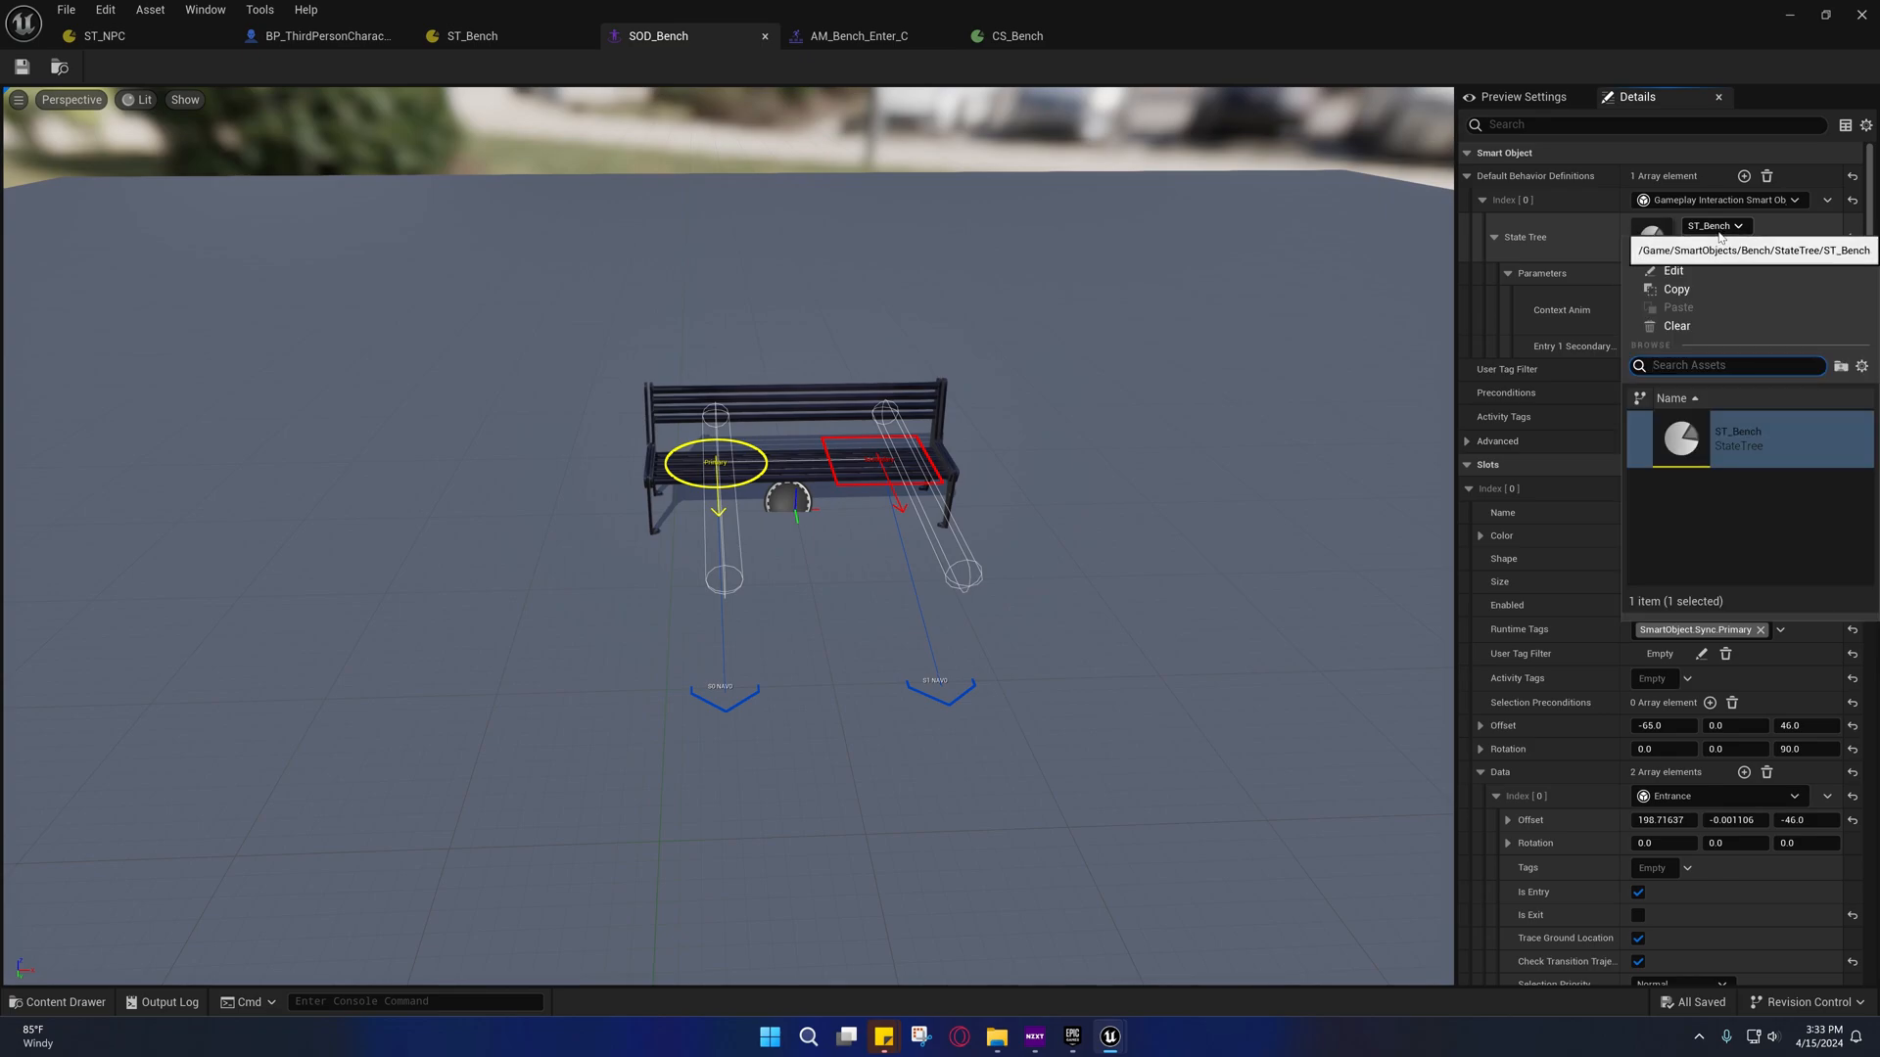
Clear and reassign ST_Bench in SOD_Bench to refresh its parameters, then return to ST_Bench
{"action": "left_click", "coordinate": [1676, 326]}
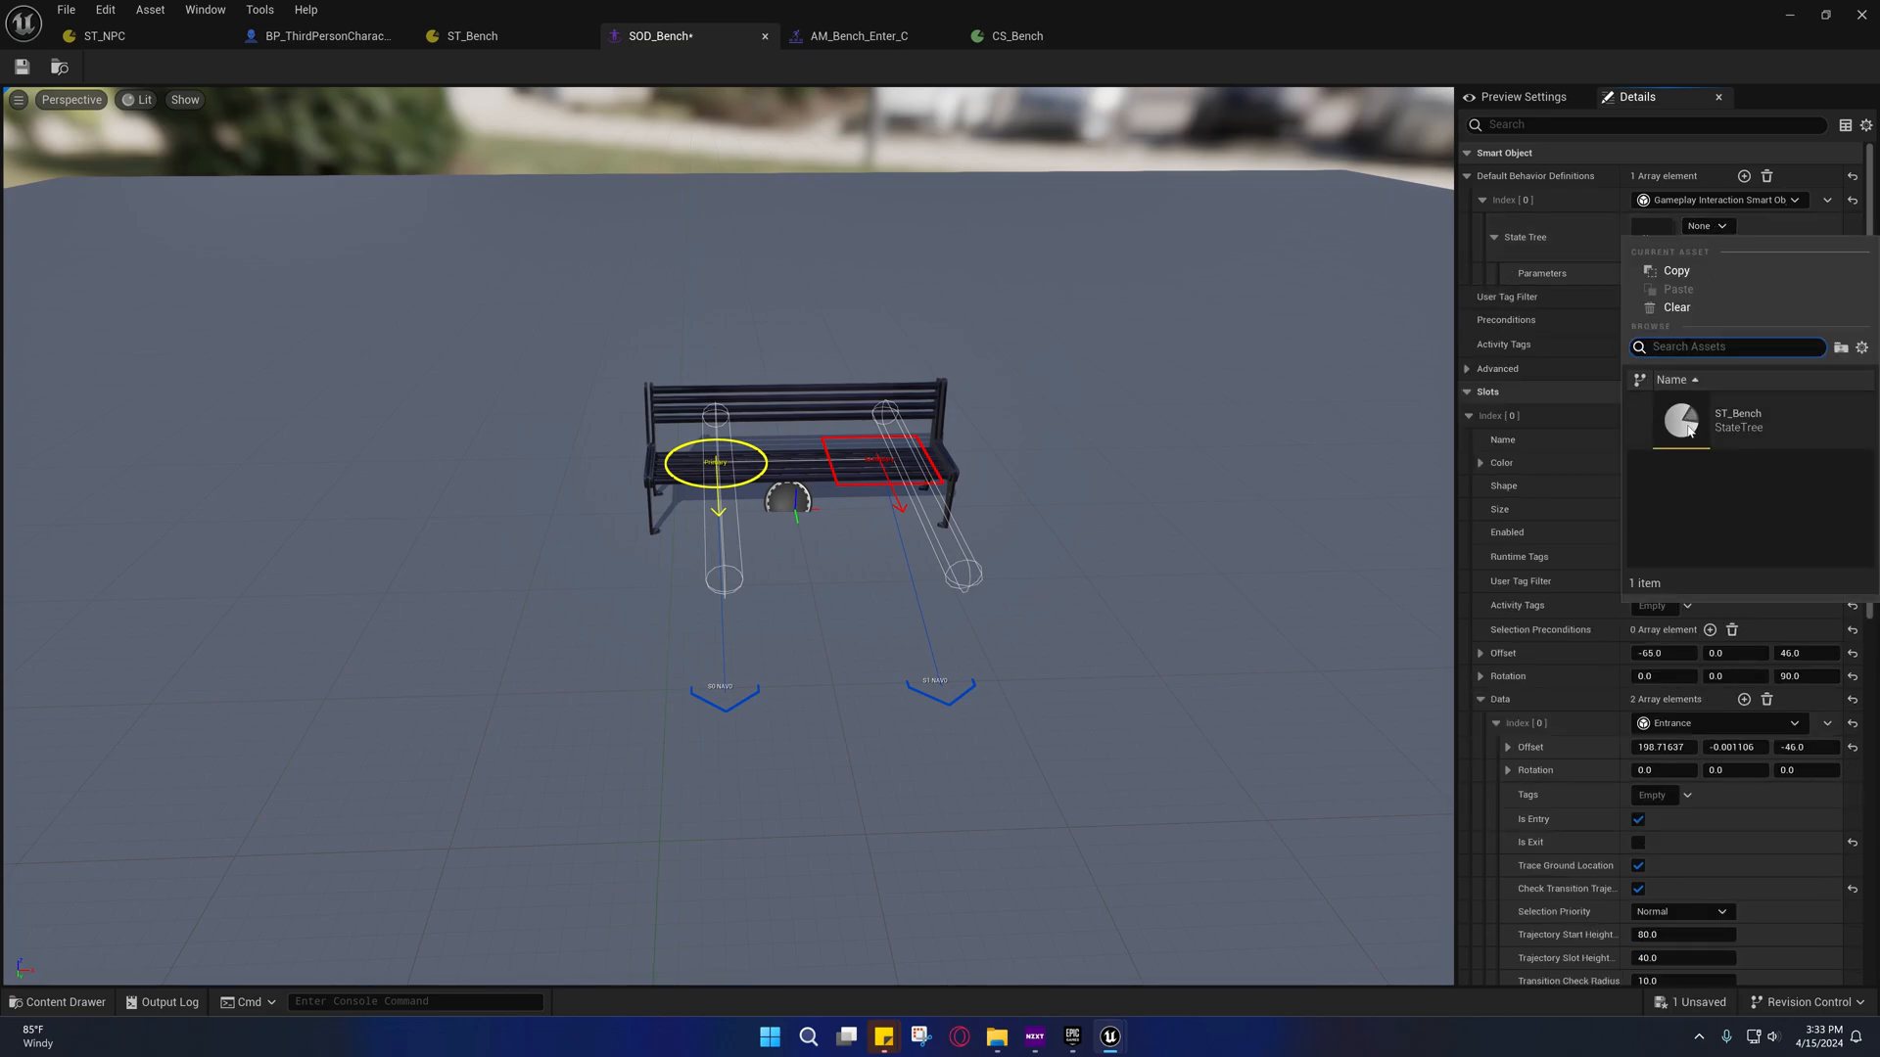
{"action": "left_click", "coordinate": [1682, 421]}
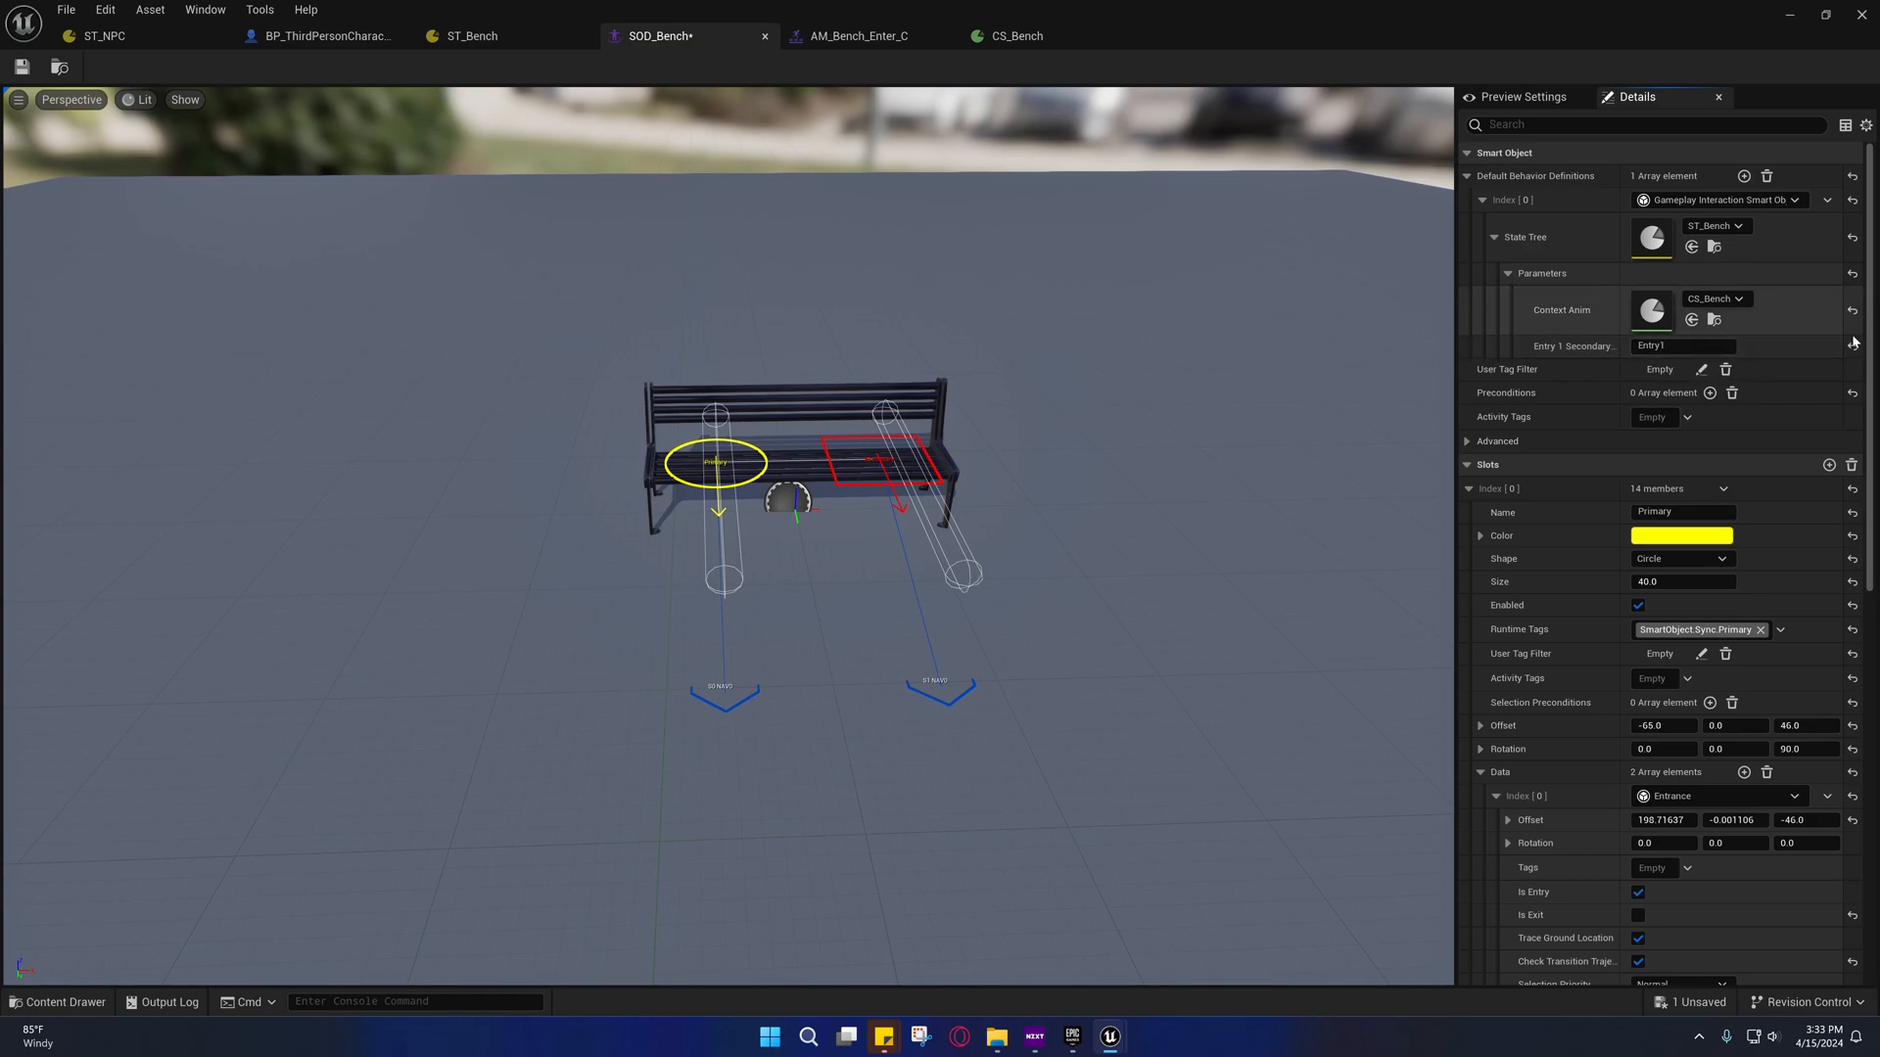
{"action": "mouse_move", "coordinate": [1854, 344]}
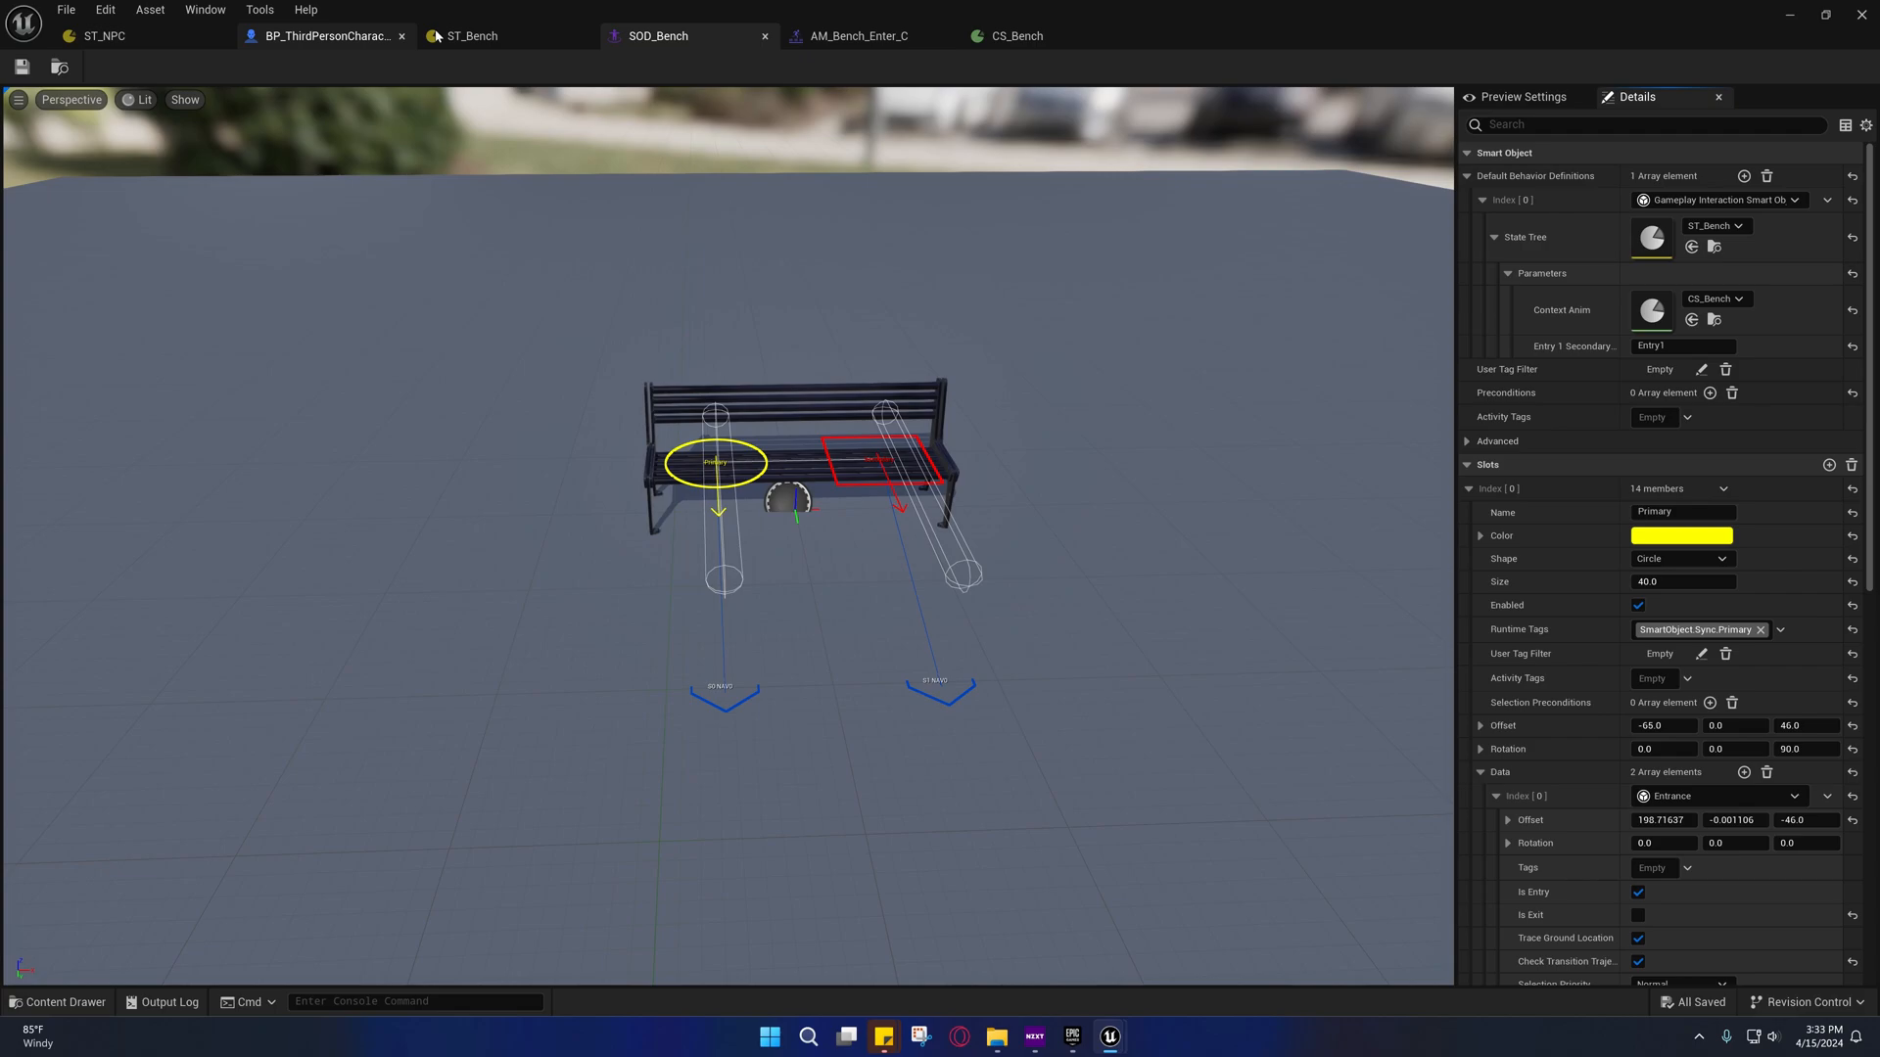
{"action": "left_click", "coordinate": [470, 36]}
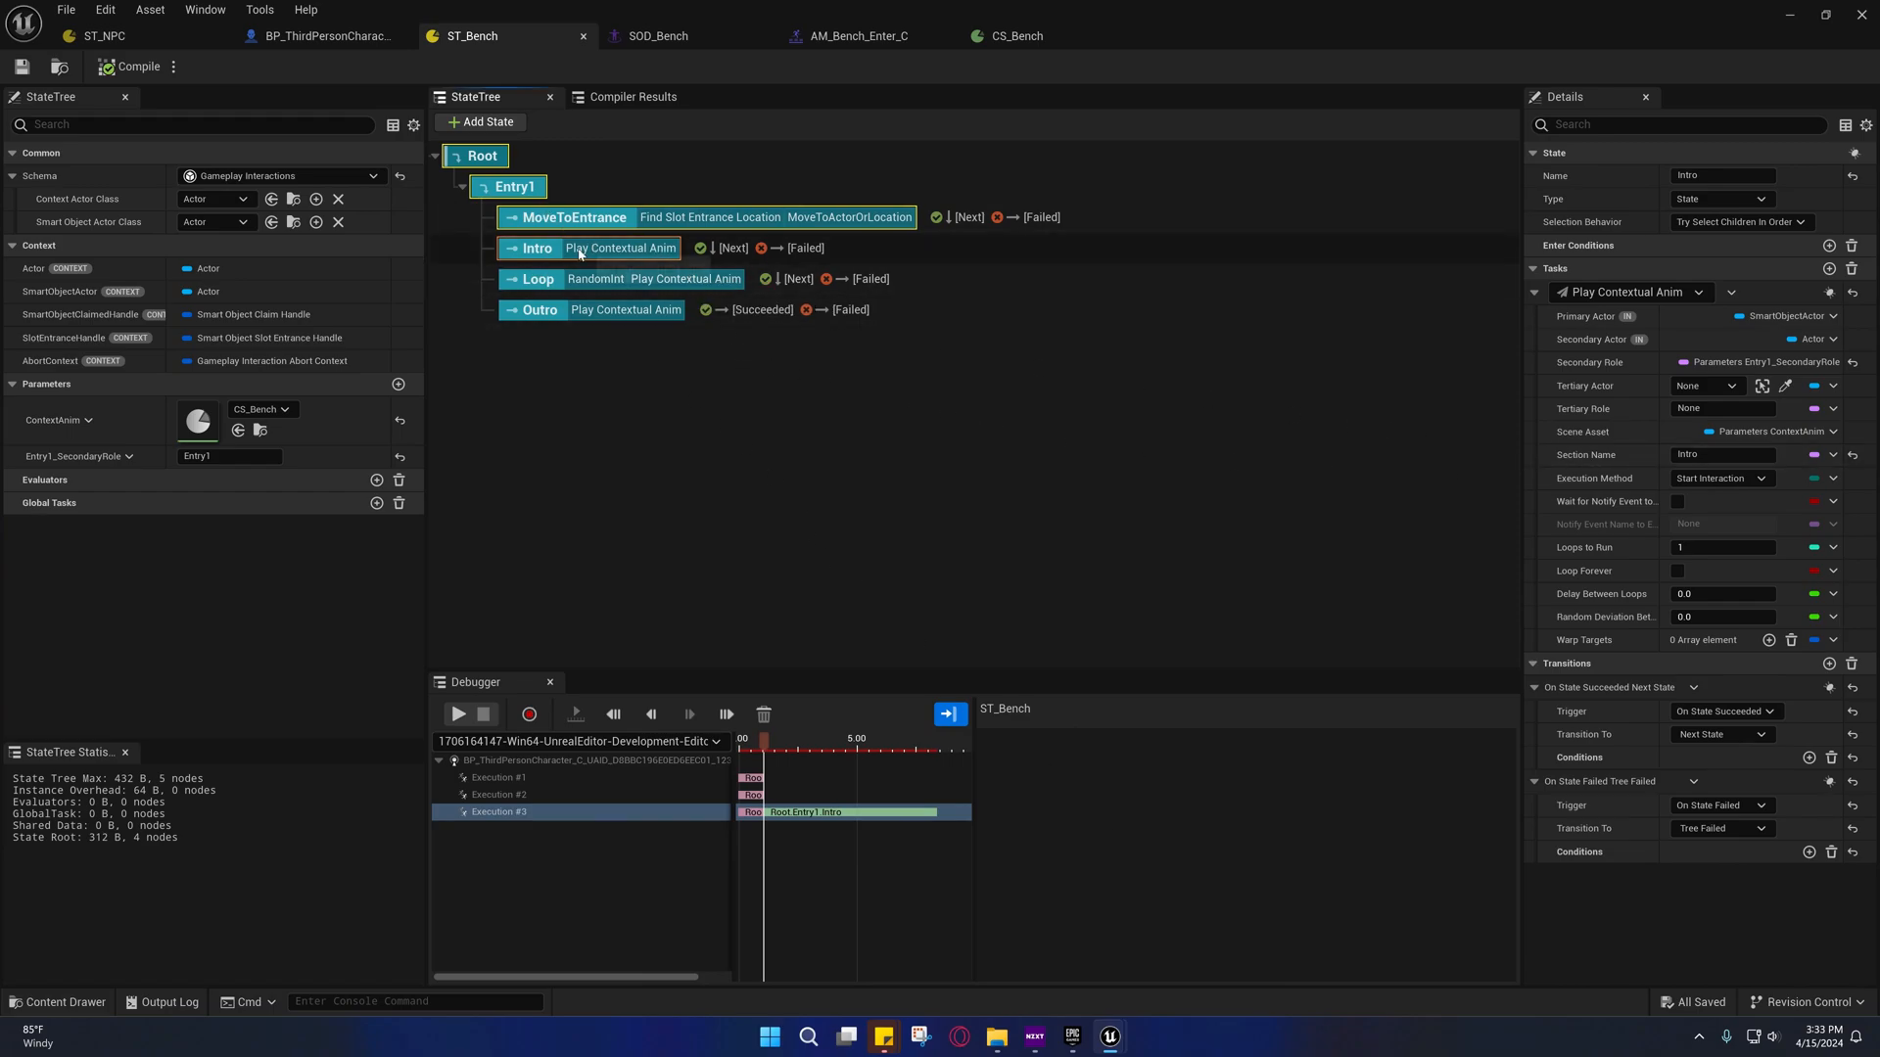
Inspect MoveToEntrance's Find Slot Entrance Location task, leaving Select Method on First
{"action": "left_click", "coordinate": [574, 217]}
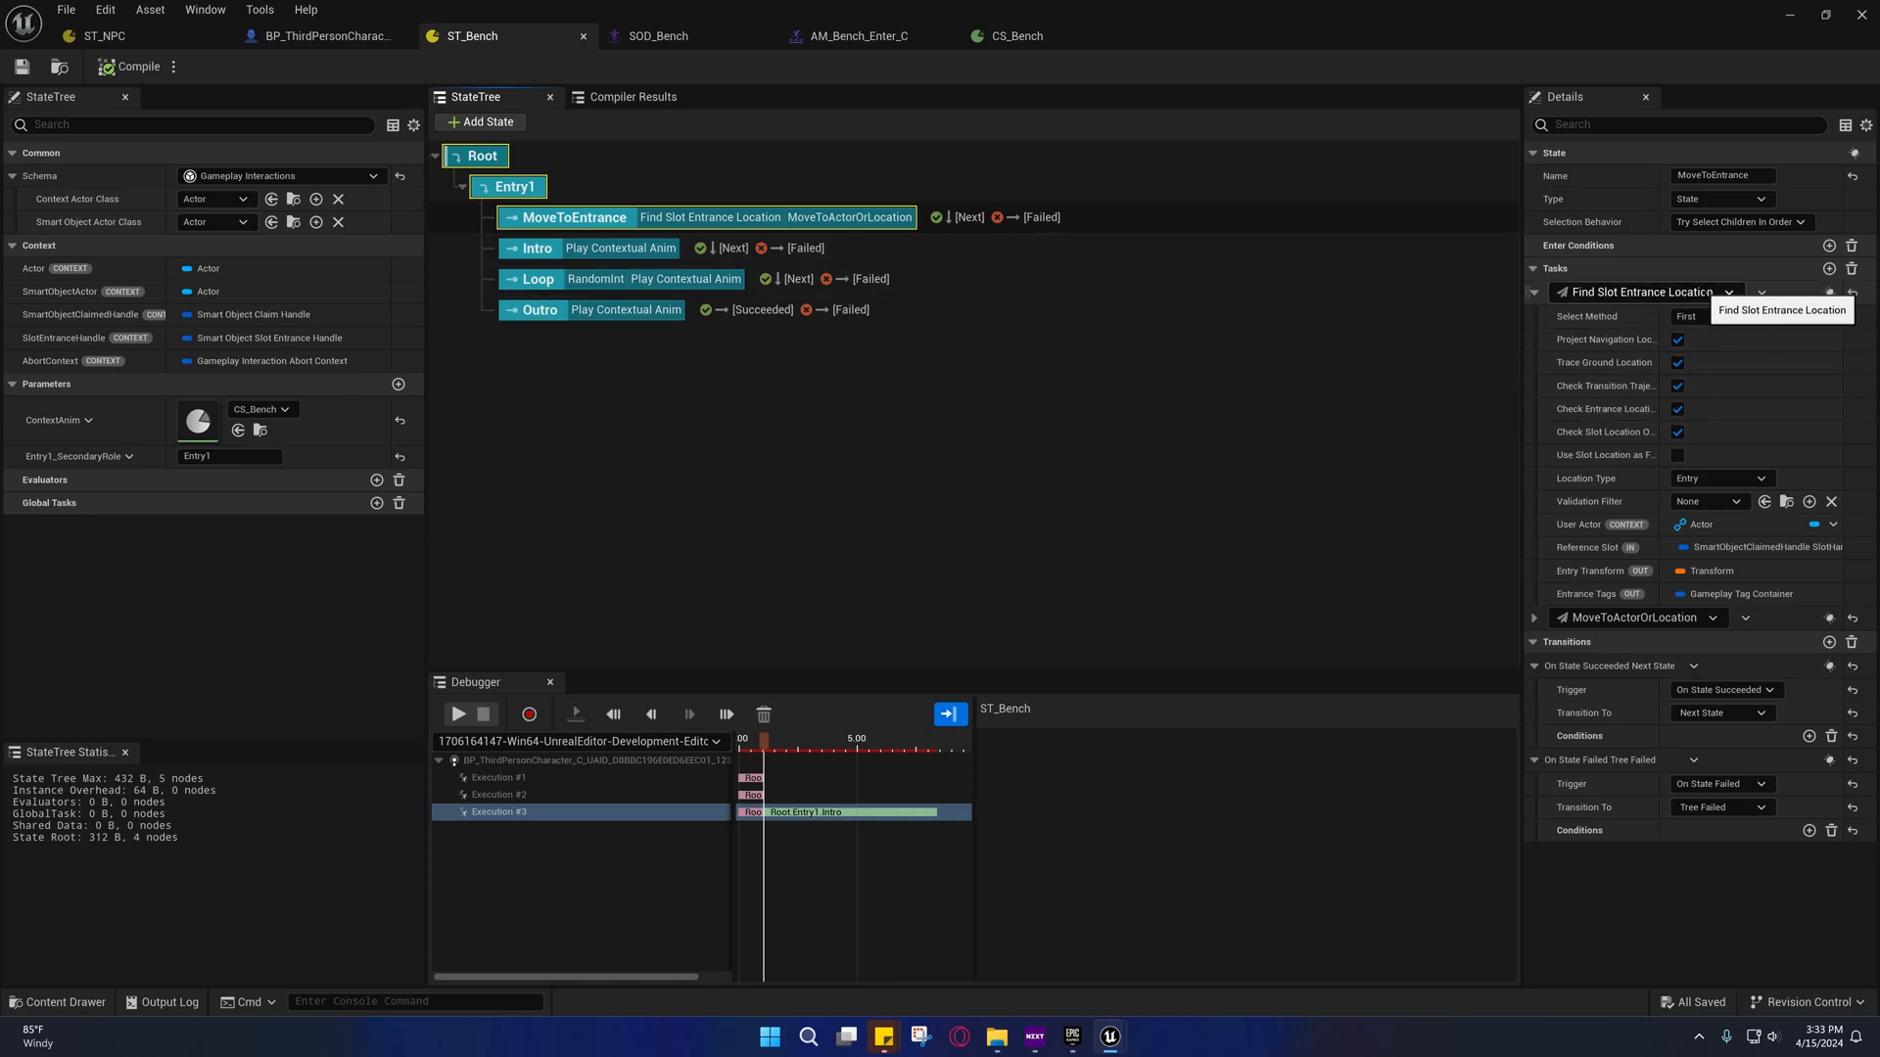
{"action": "mouse_move", "coordinate": [1741, 548]}
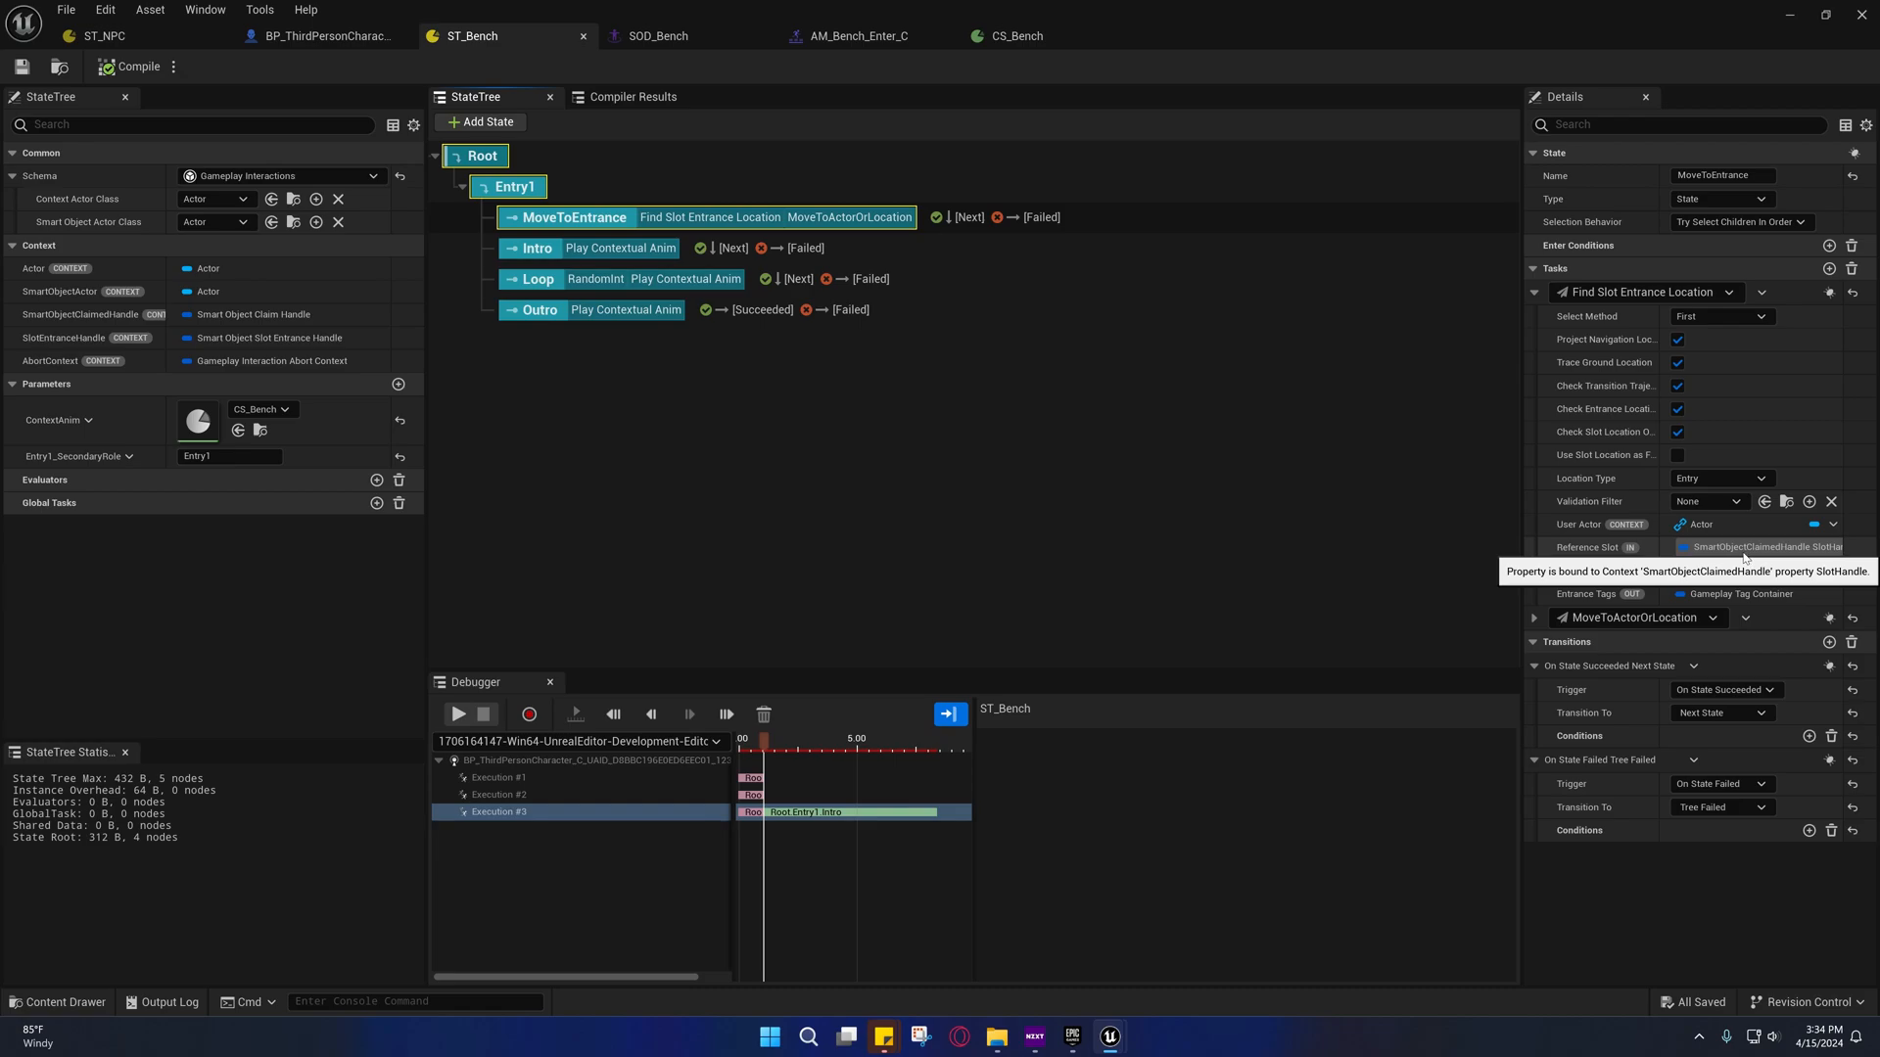
{"action": "mouse_move", "coordinate": [608, 235]}
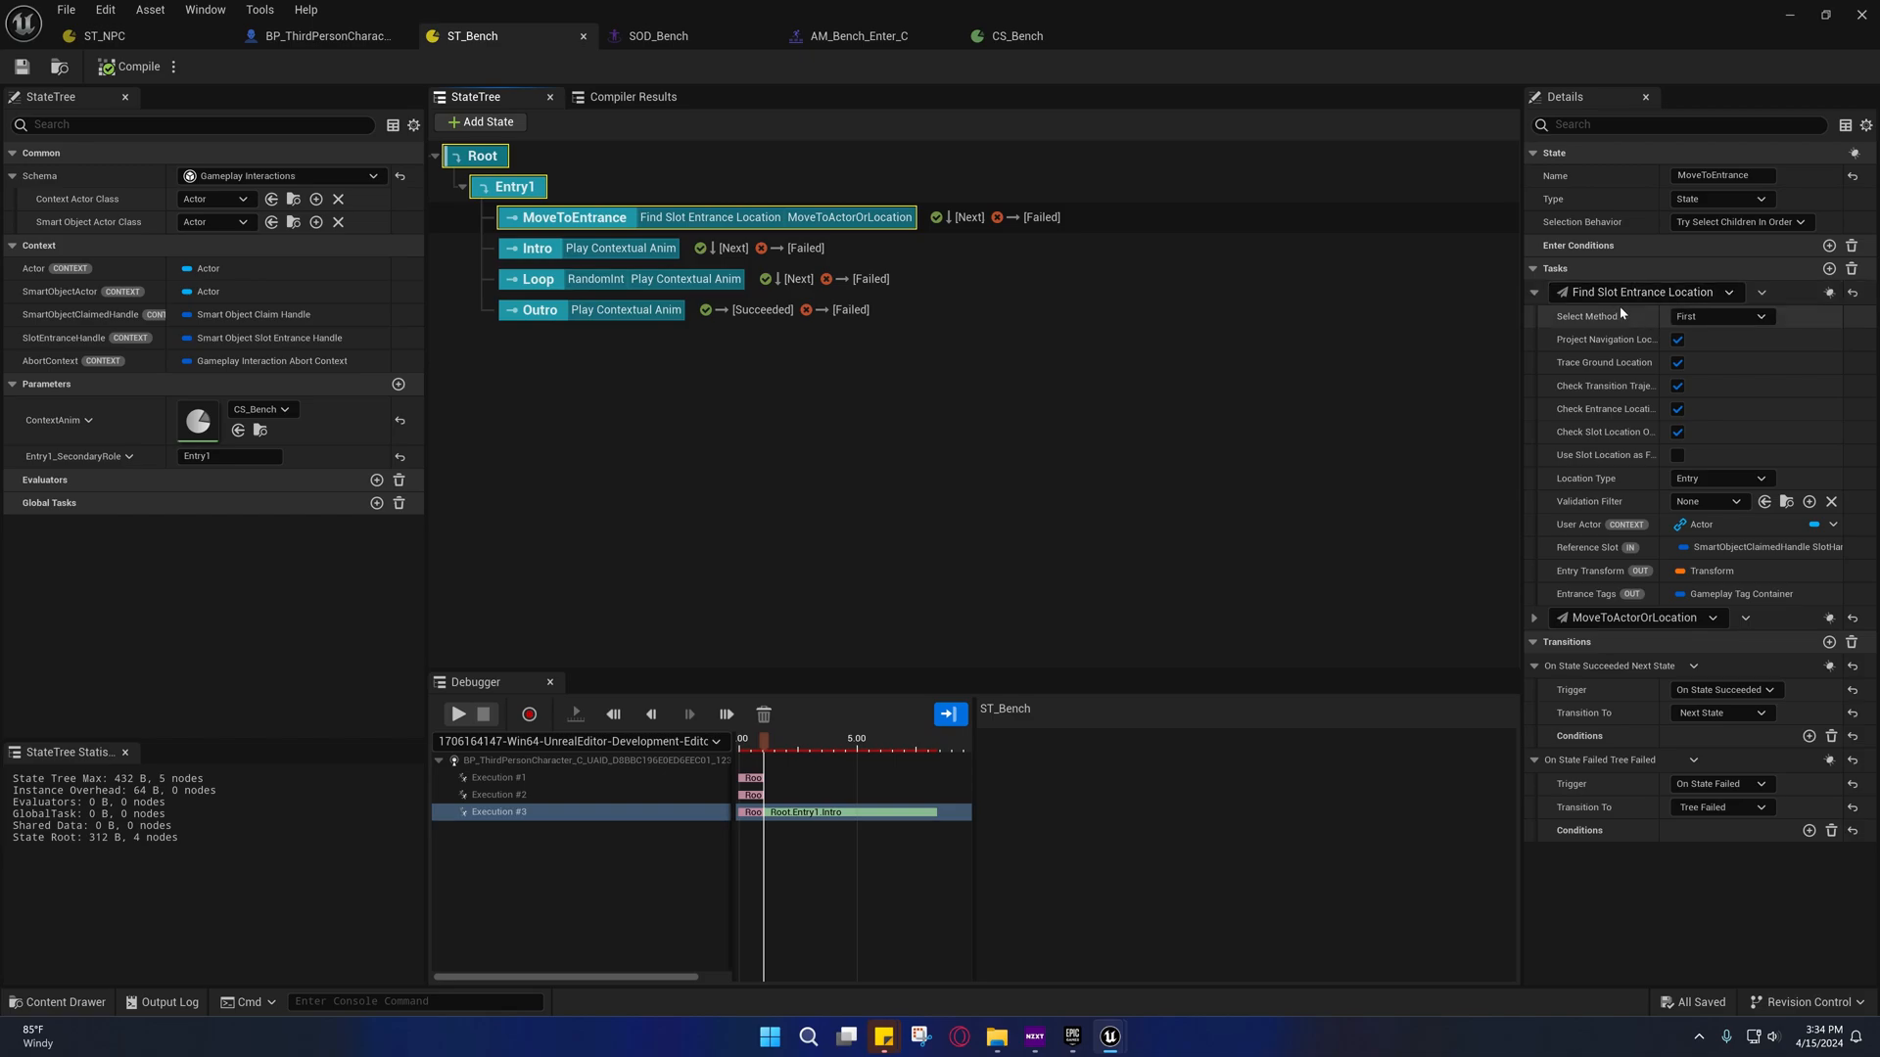
{"action": "mouse_move", "coordinate": [1642, 292]}
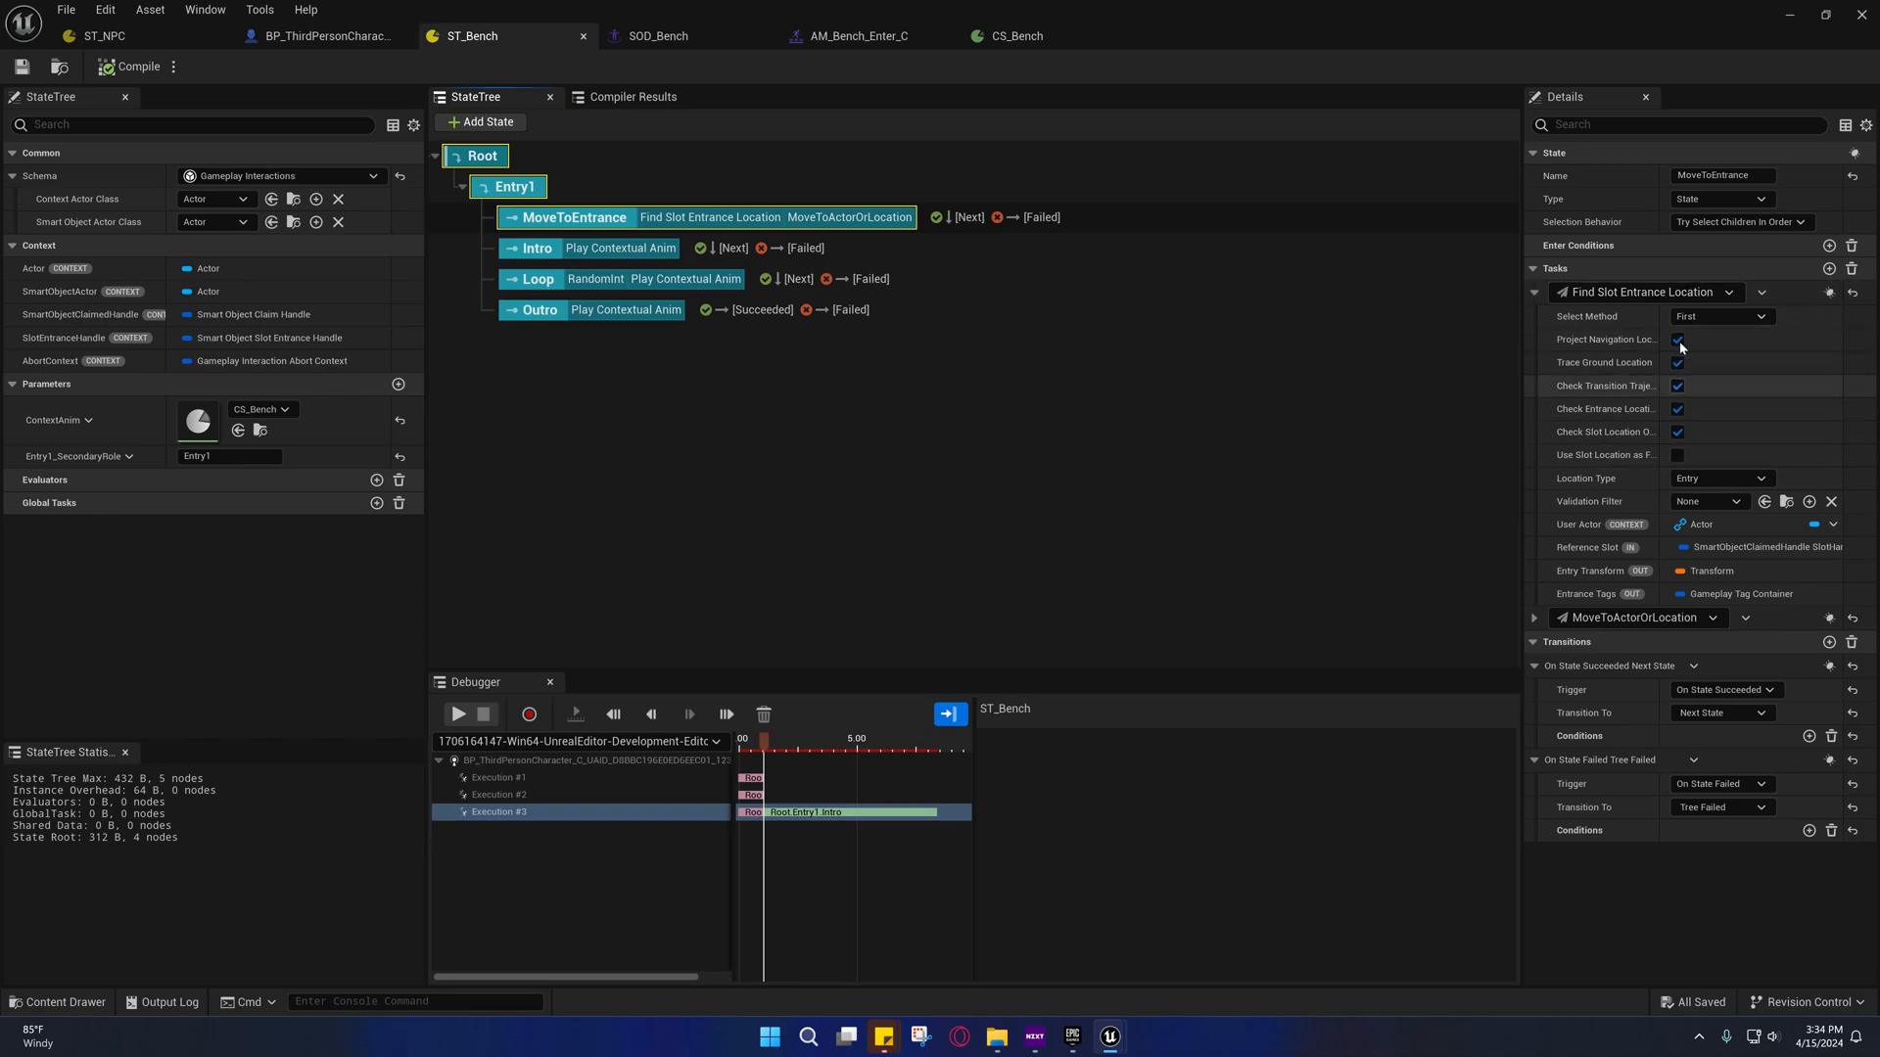
{"action": "mouse_move", "coordinate": [1643, 292]}
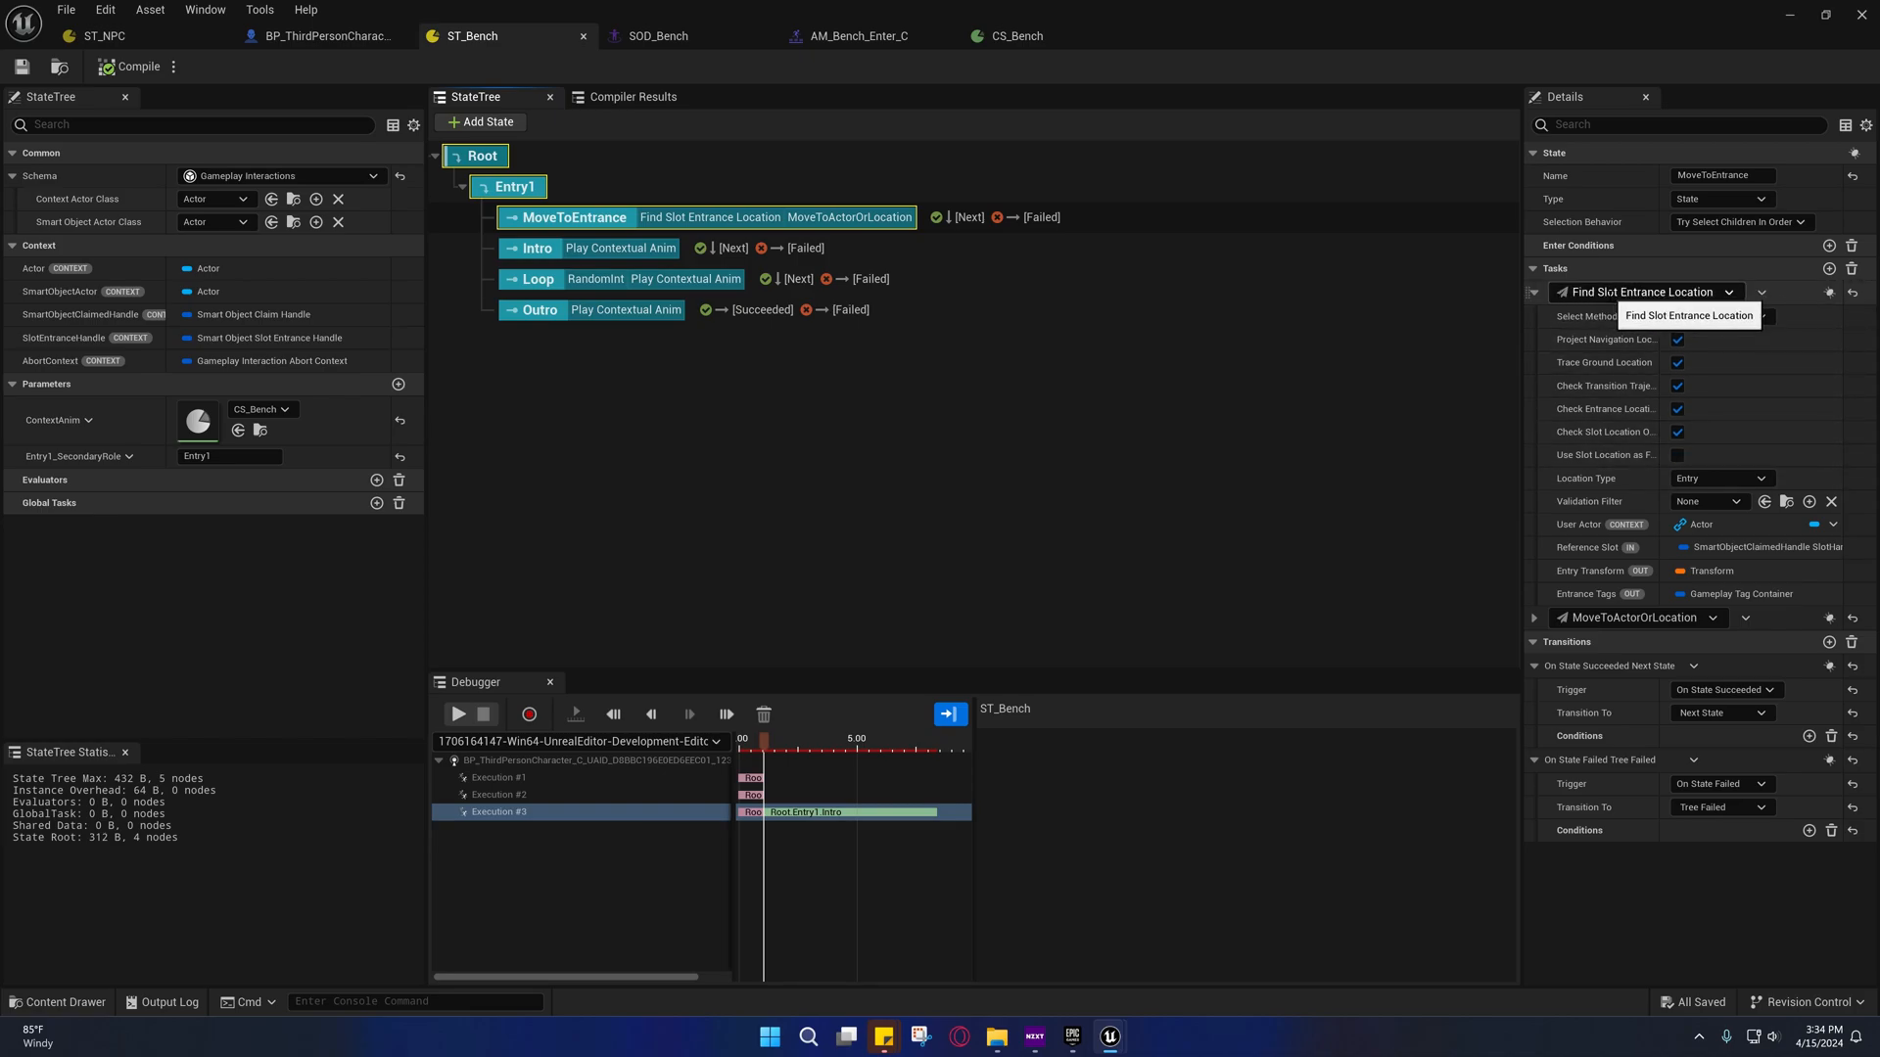
{"action": "mouse_move", "coordinate": [1769, 343]}
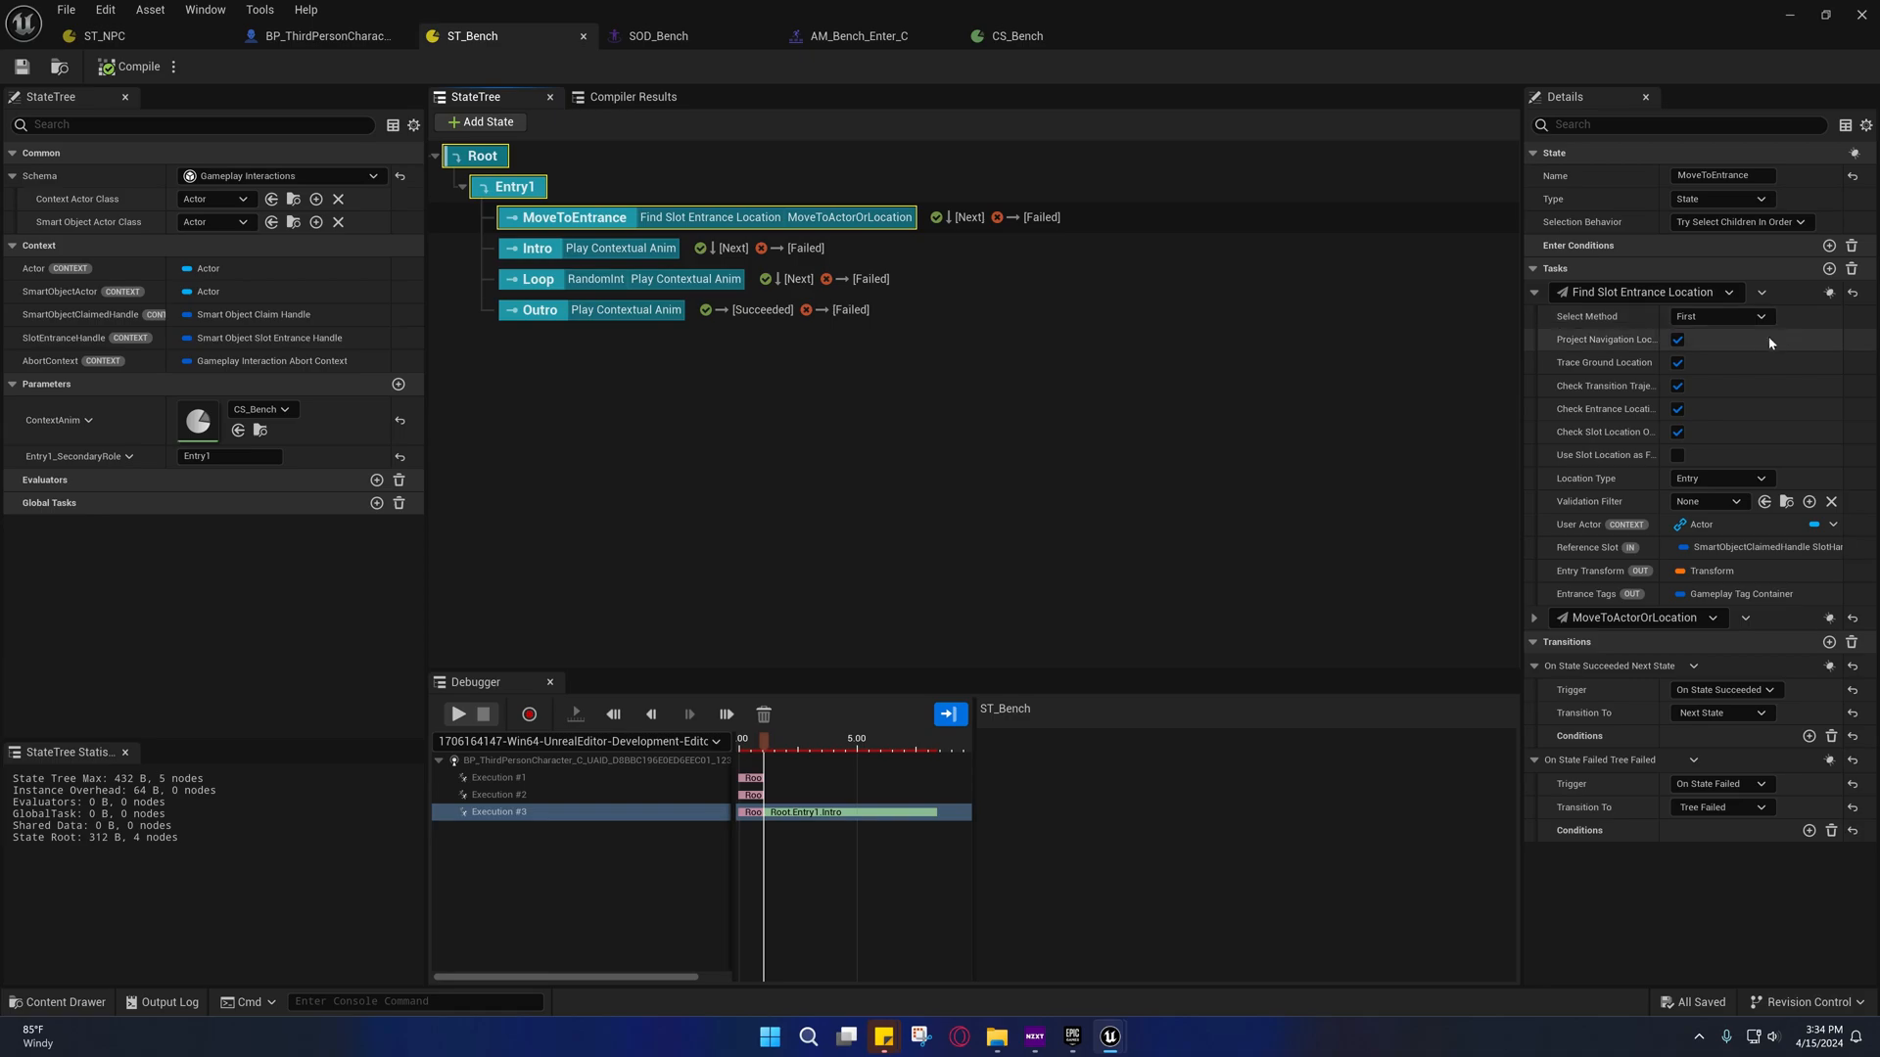
{"action": "mouse_move", "coordinate": [1742, 317]}
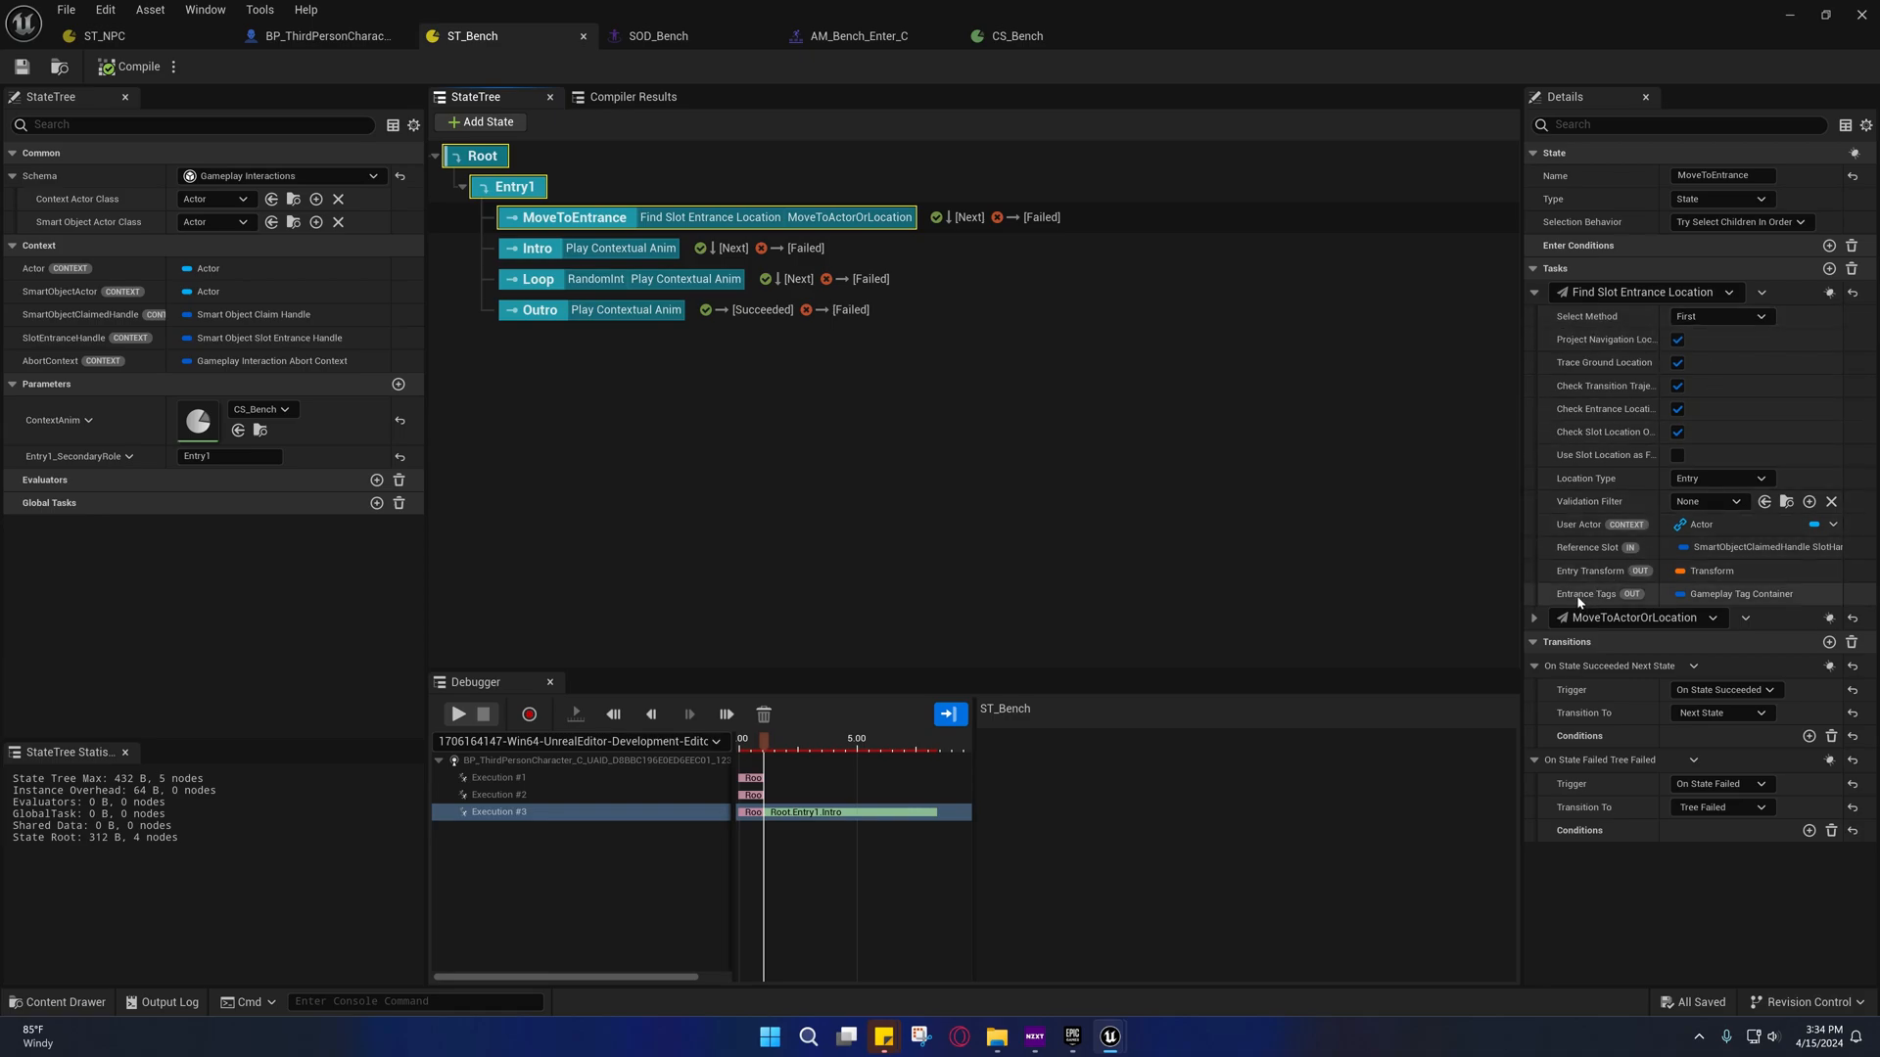
{"action": "mouse_move", "coordinate": [1578, 600]}
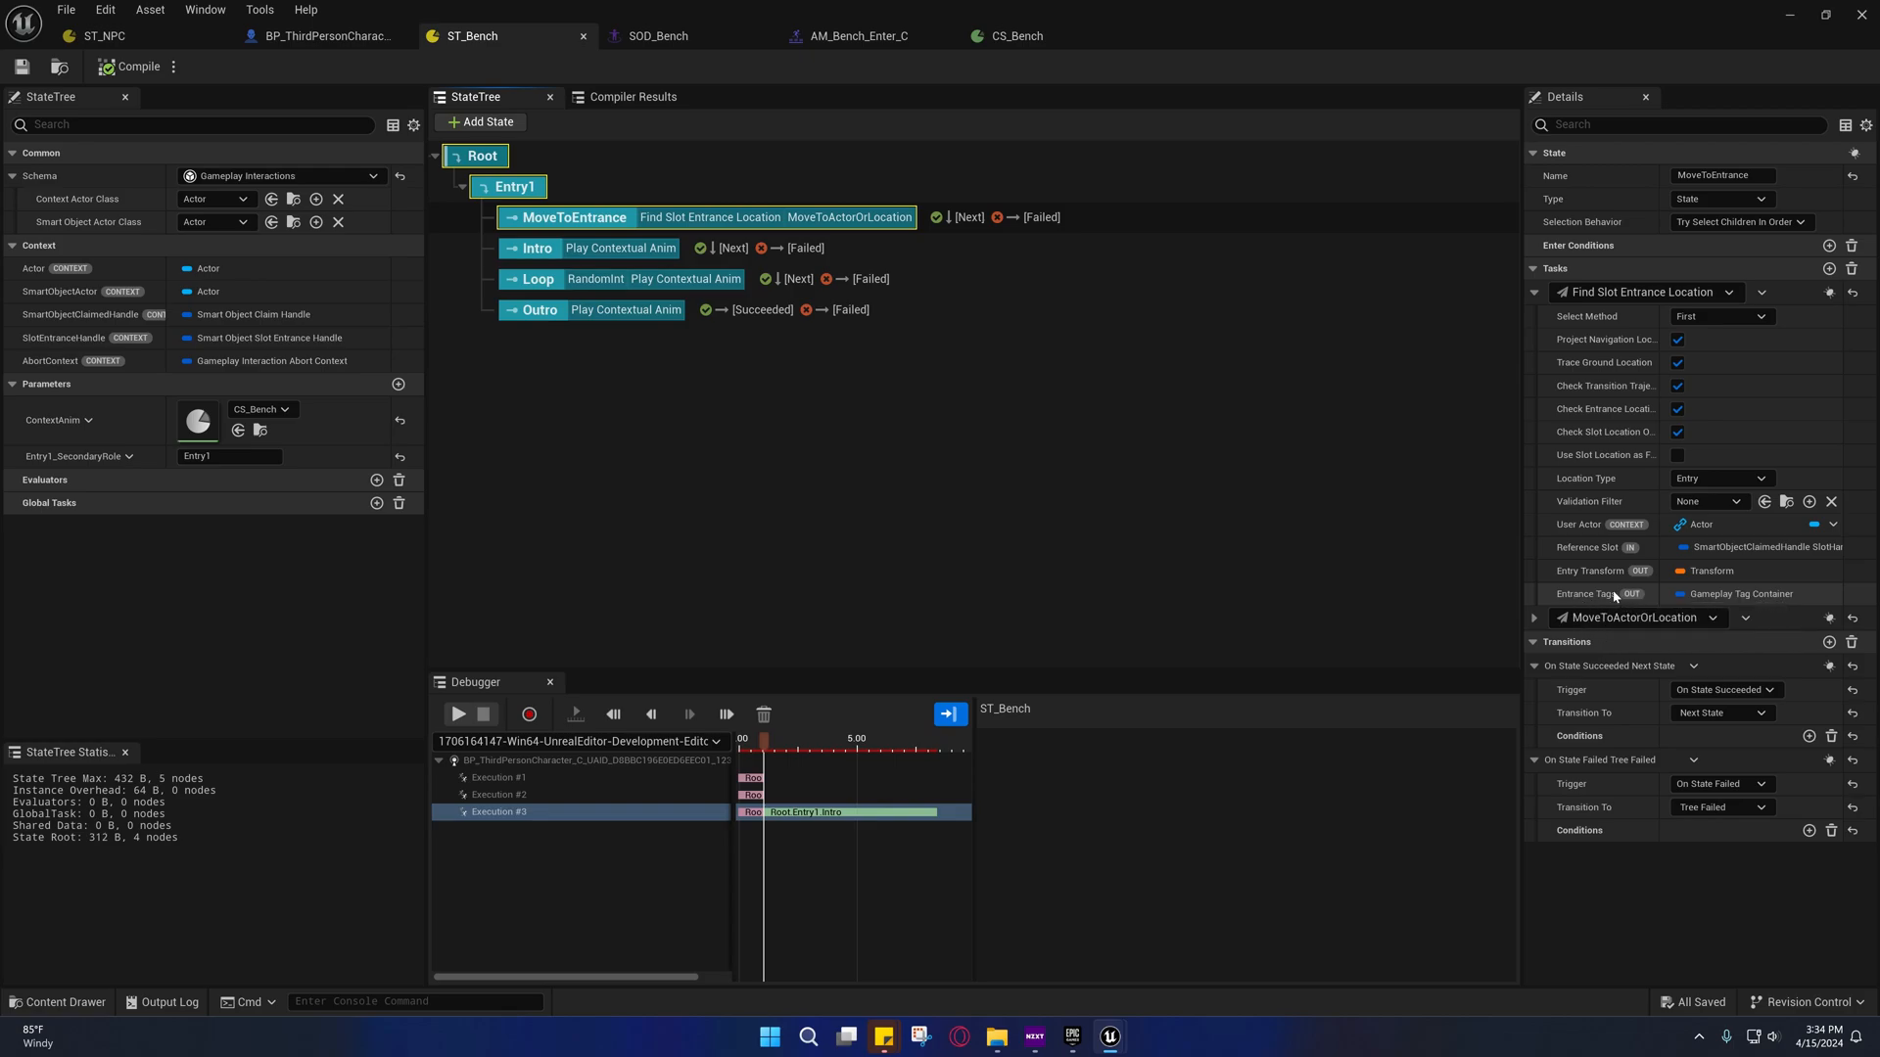
{"action": "mouse_move", "coordinate": [1618, 599]}
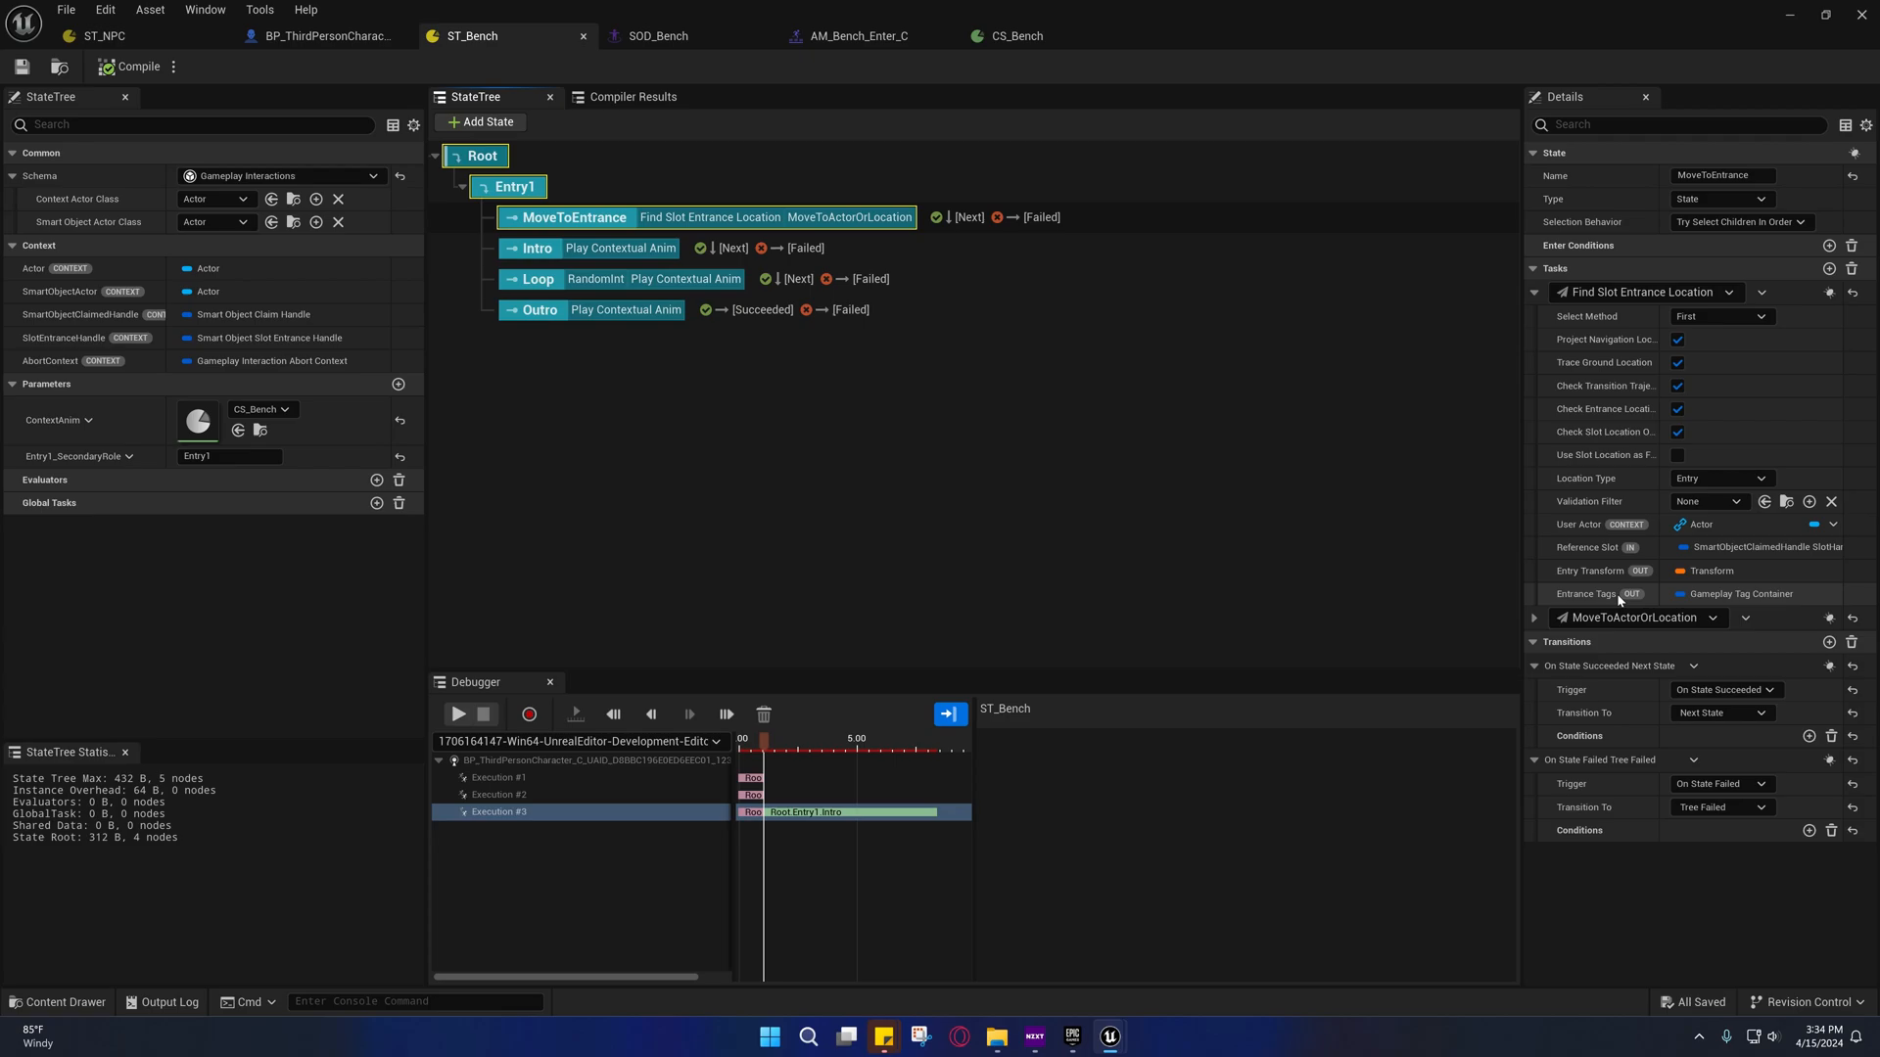
{"action": "mouse_move", "coordinate": [1712, 602]}
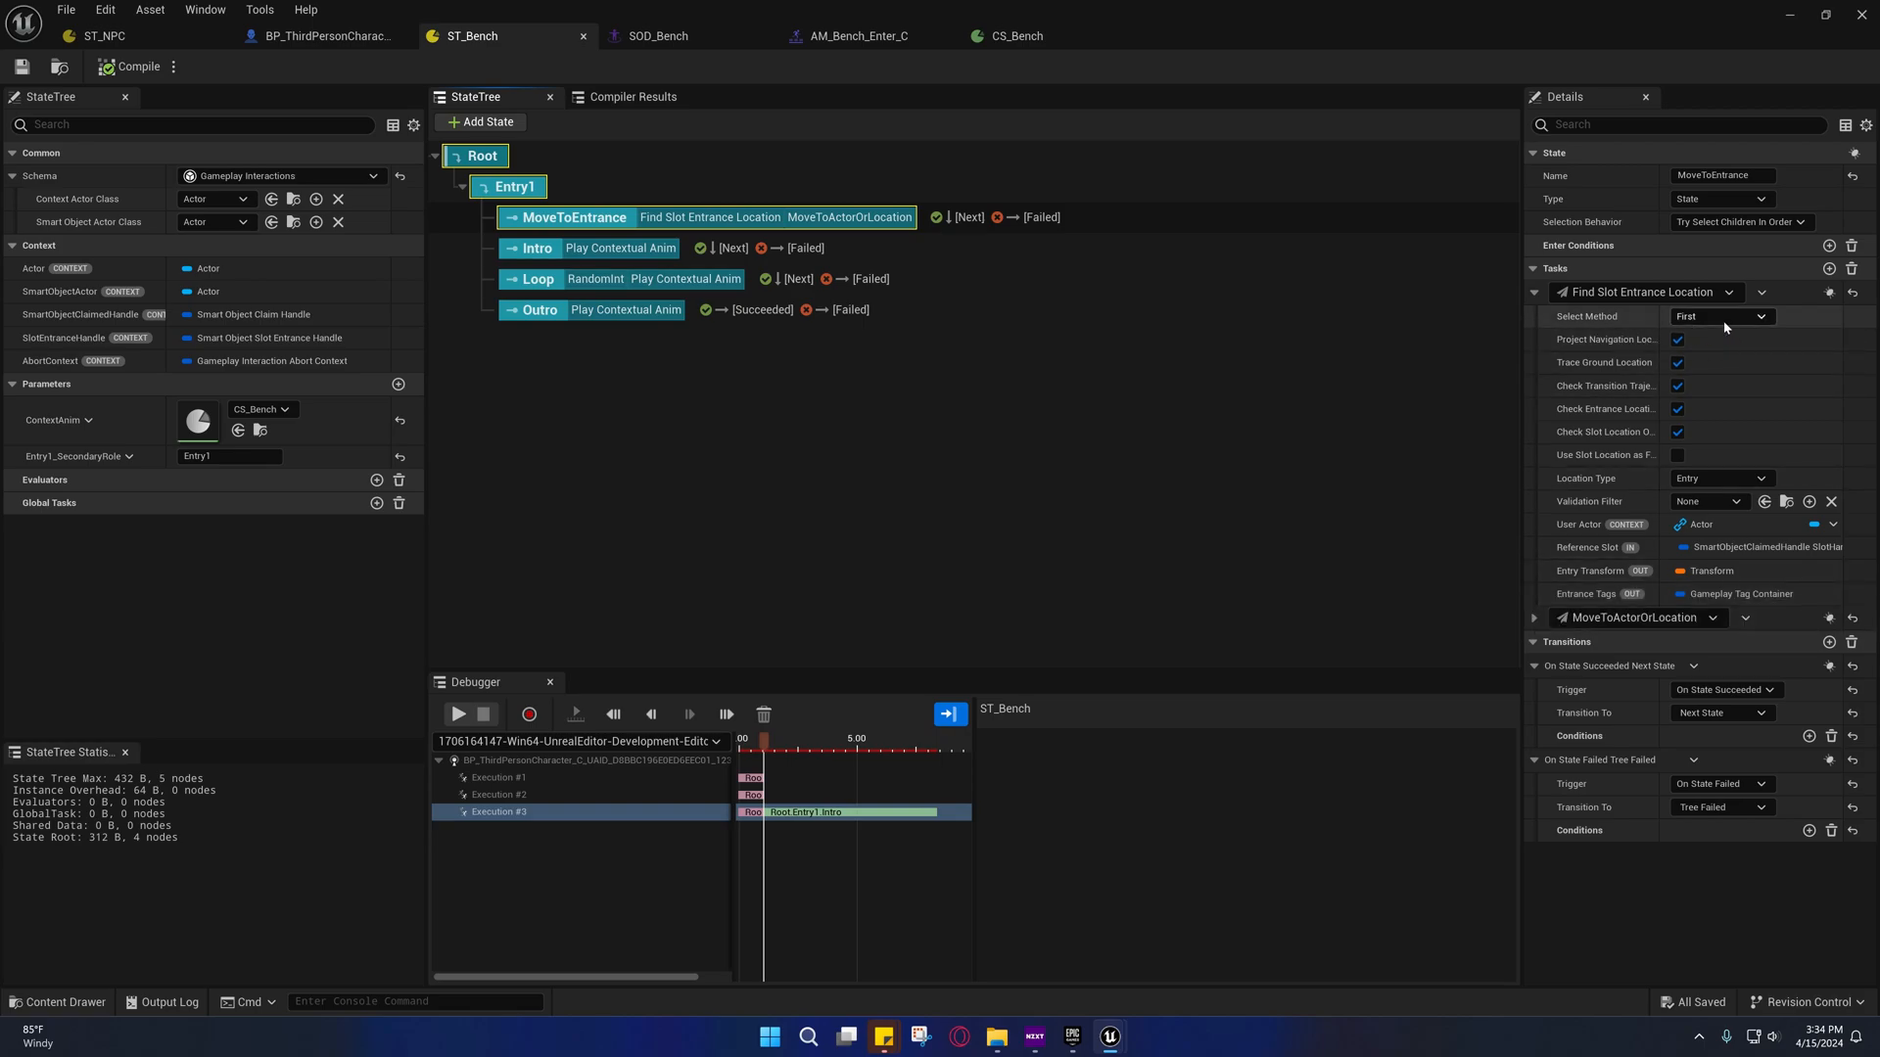
{"action": "left_click", "coordinate": [1722, 317]}
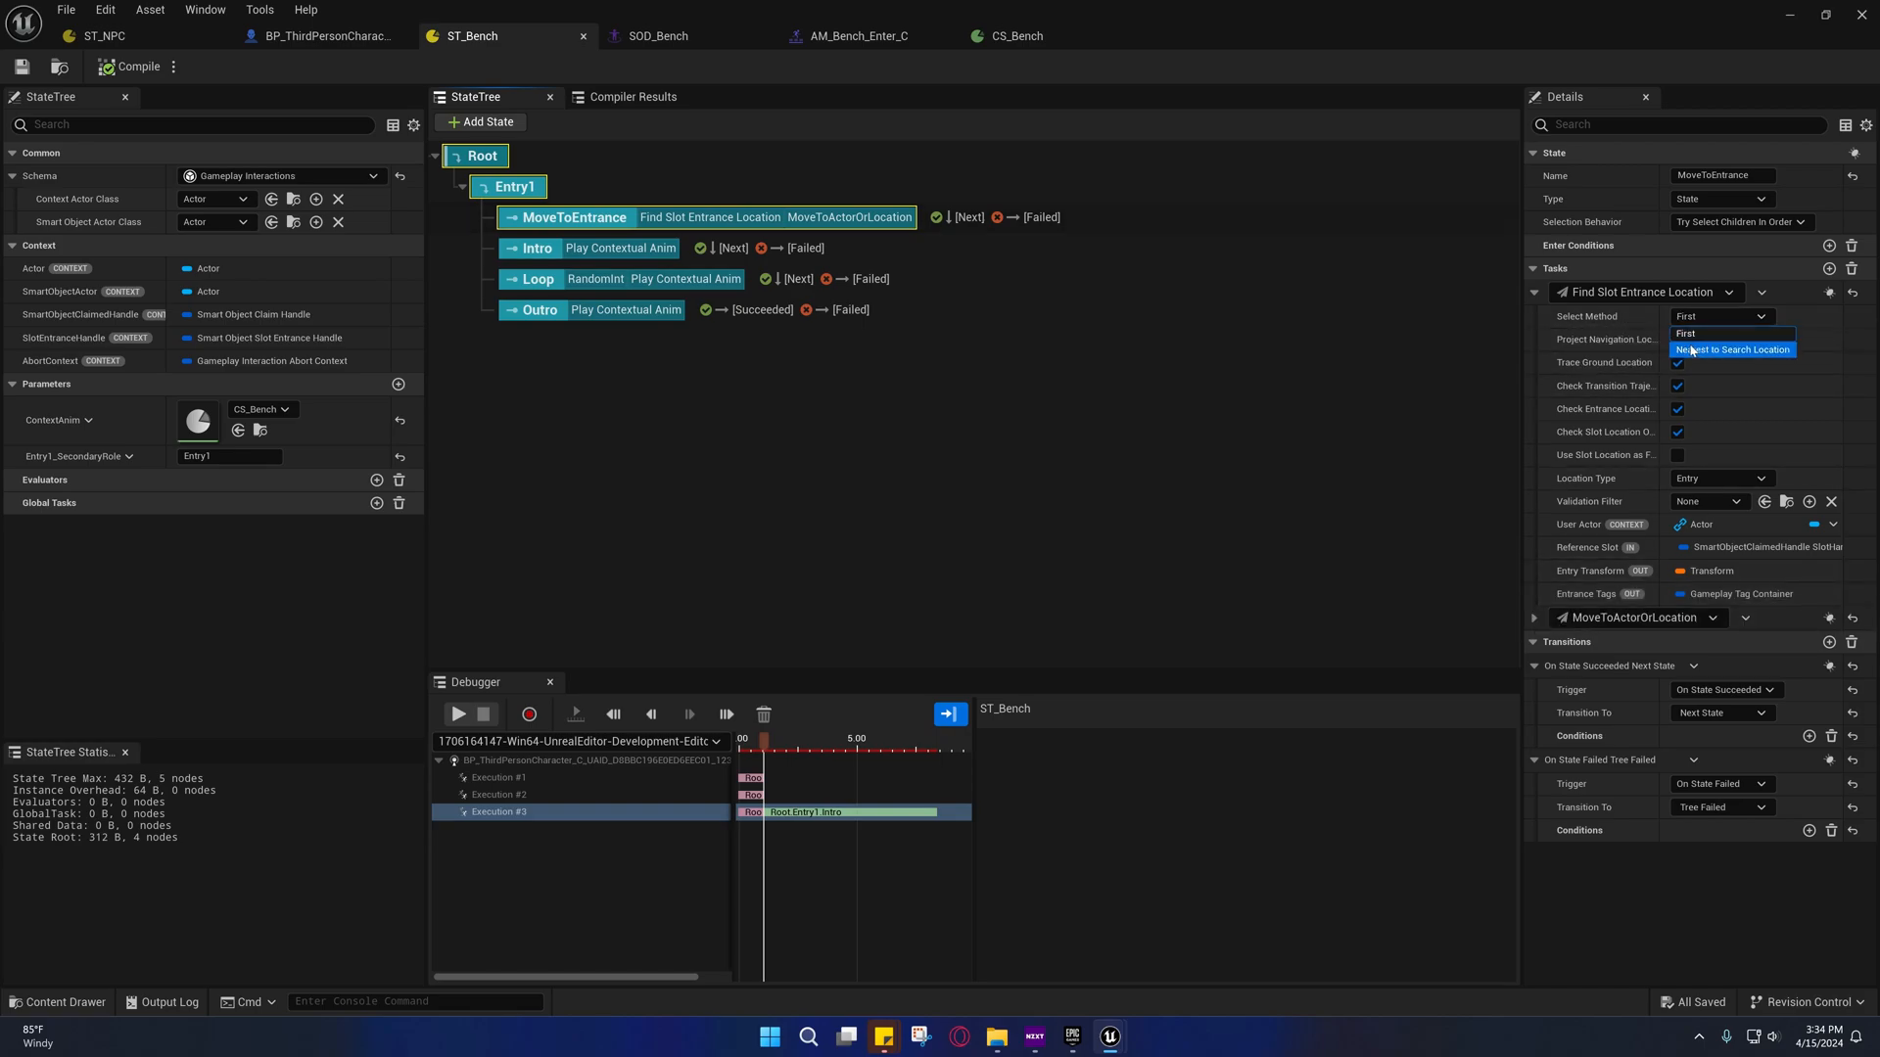
{"action": "mouse_move", "coordinate": [1732, 349]}
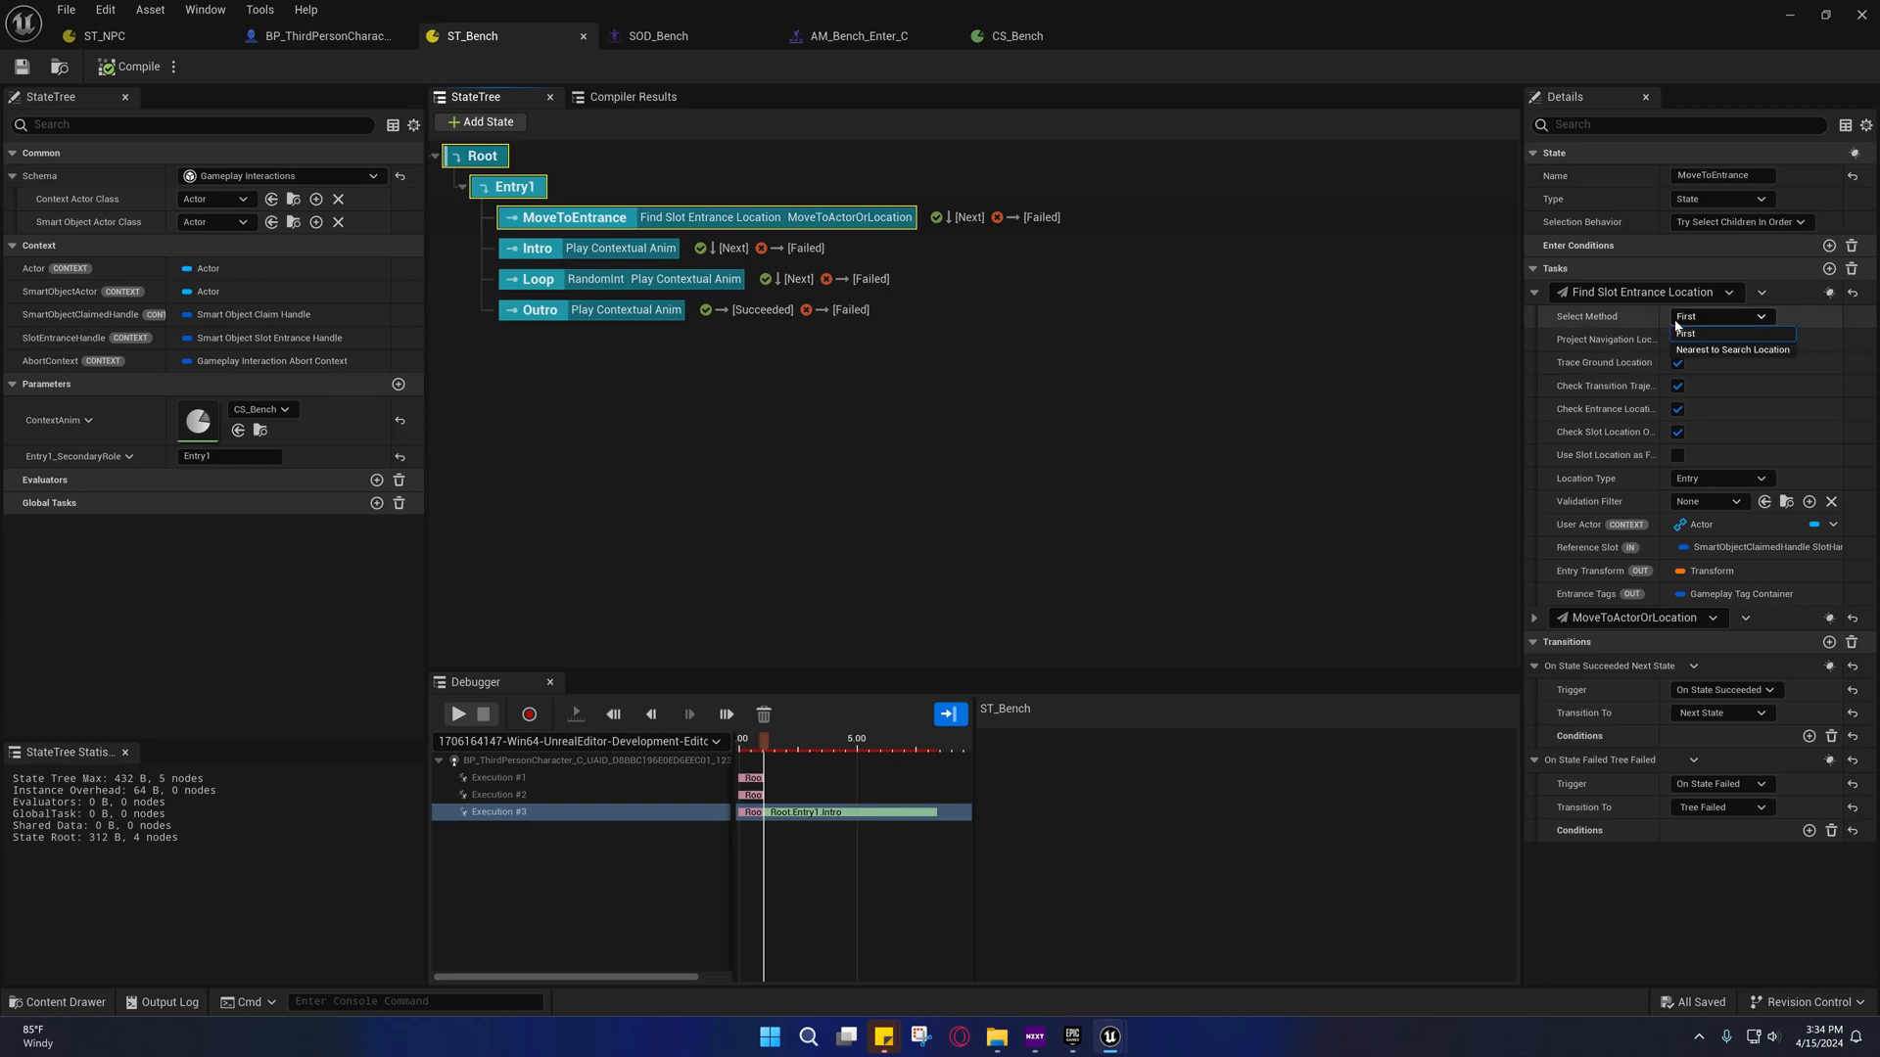
{"action": "left_click", "coordinate": [1714, 333]}
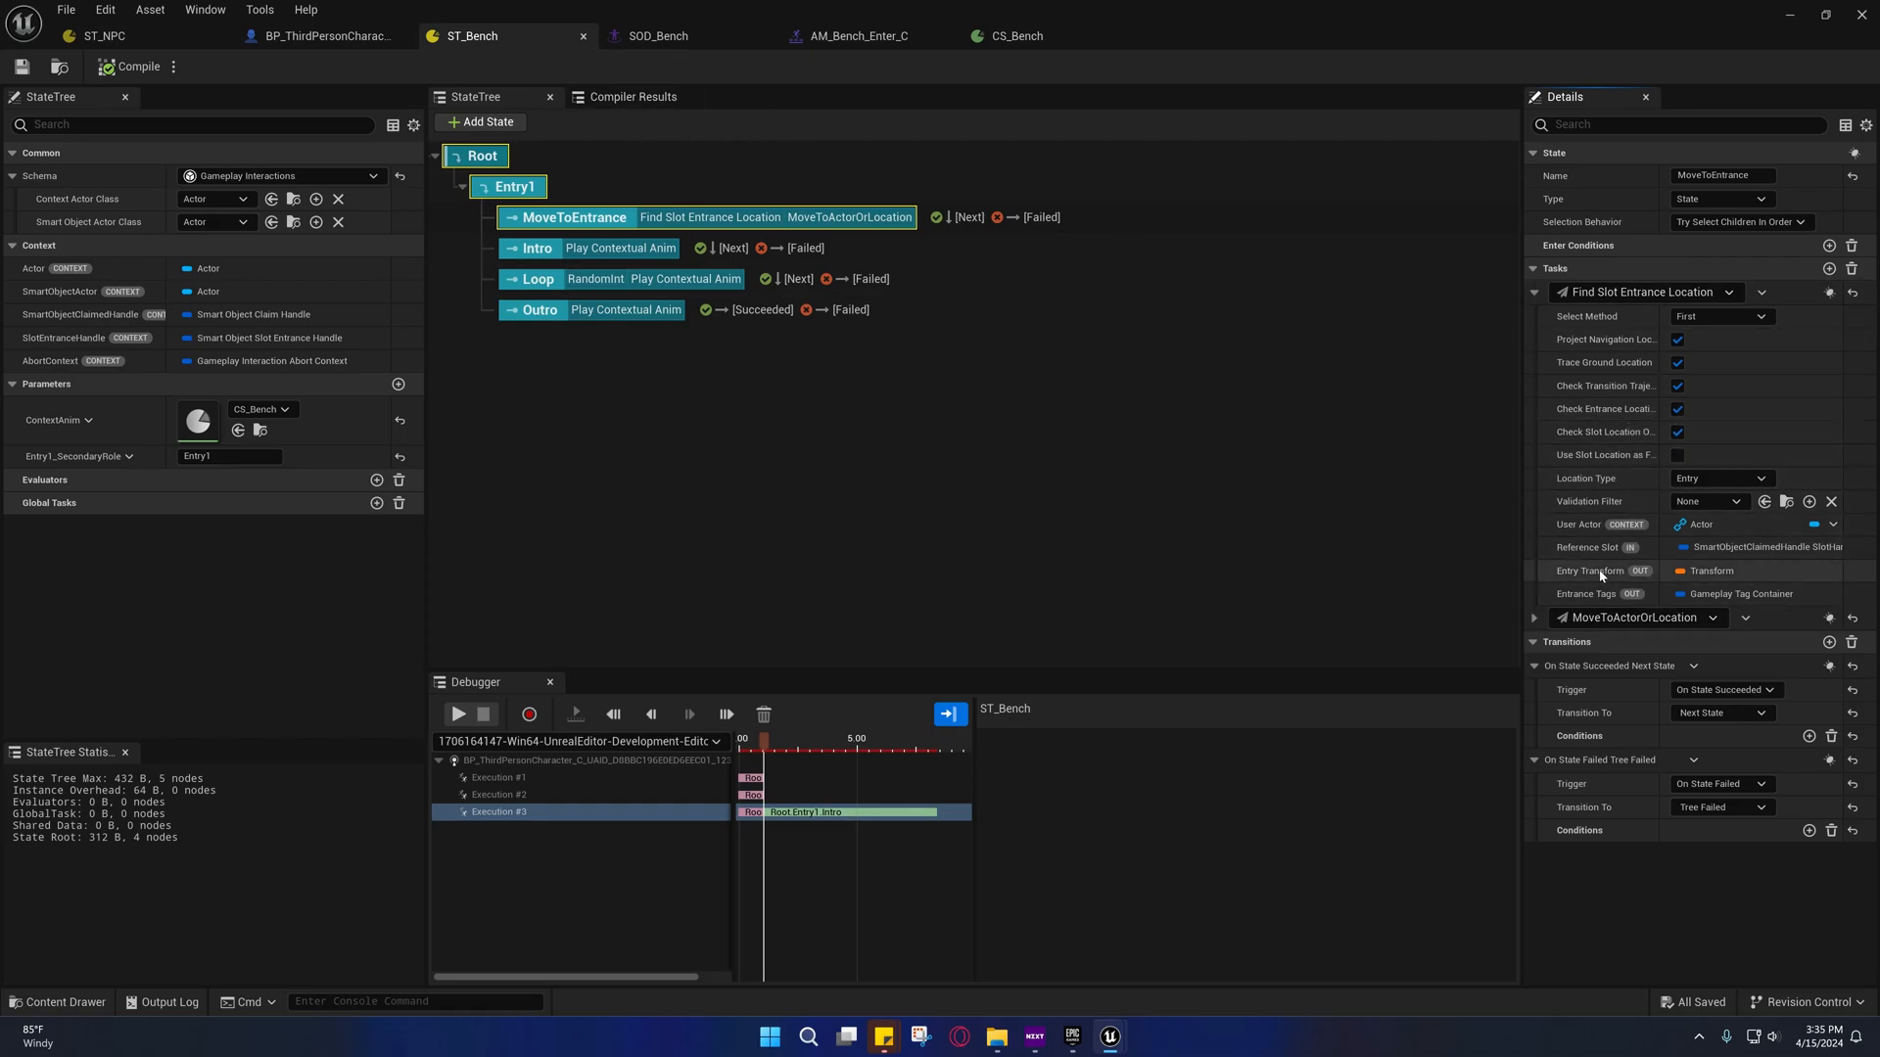
{"action": "mouse_move", "coordinate": [658, 37]}
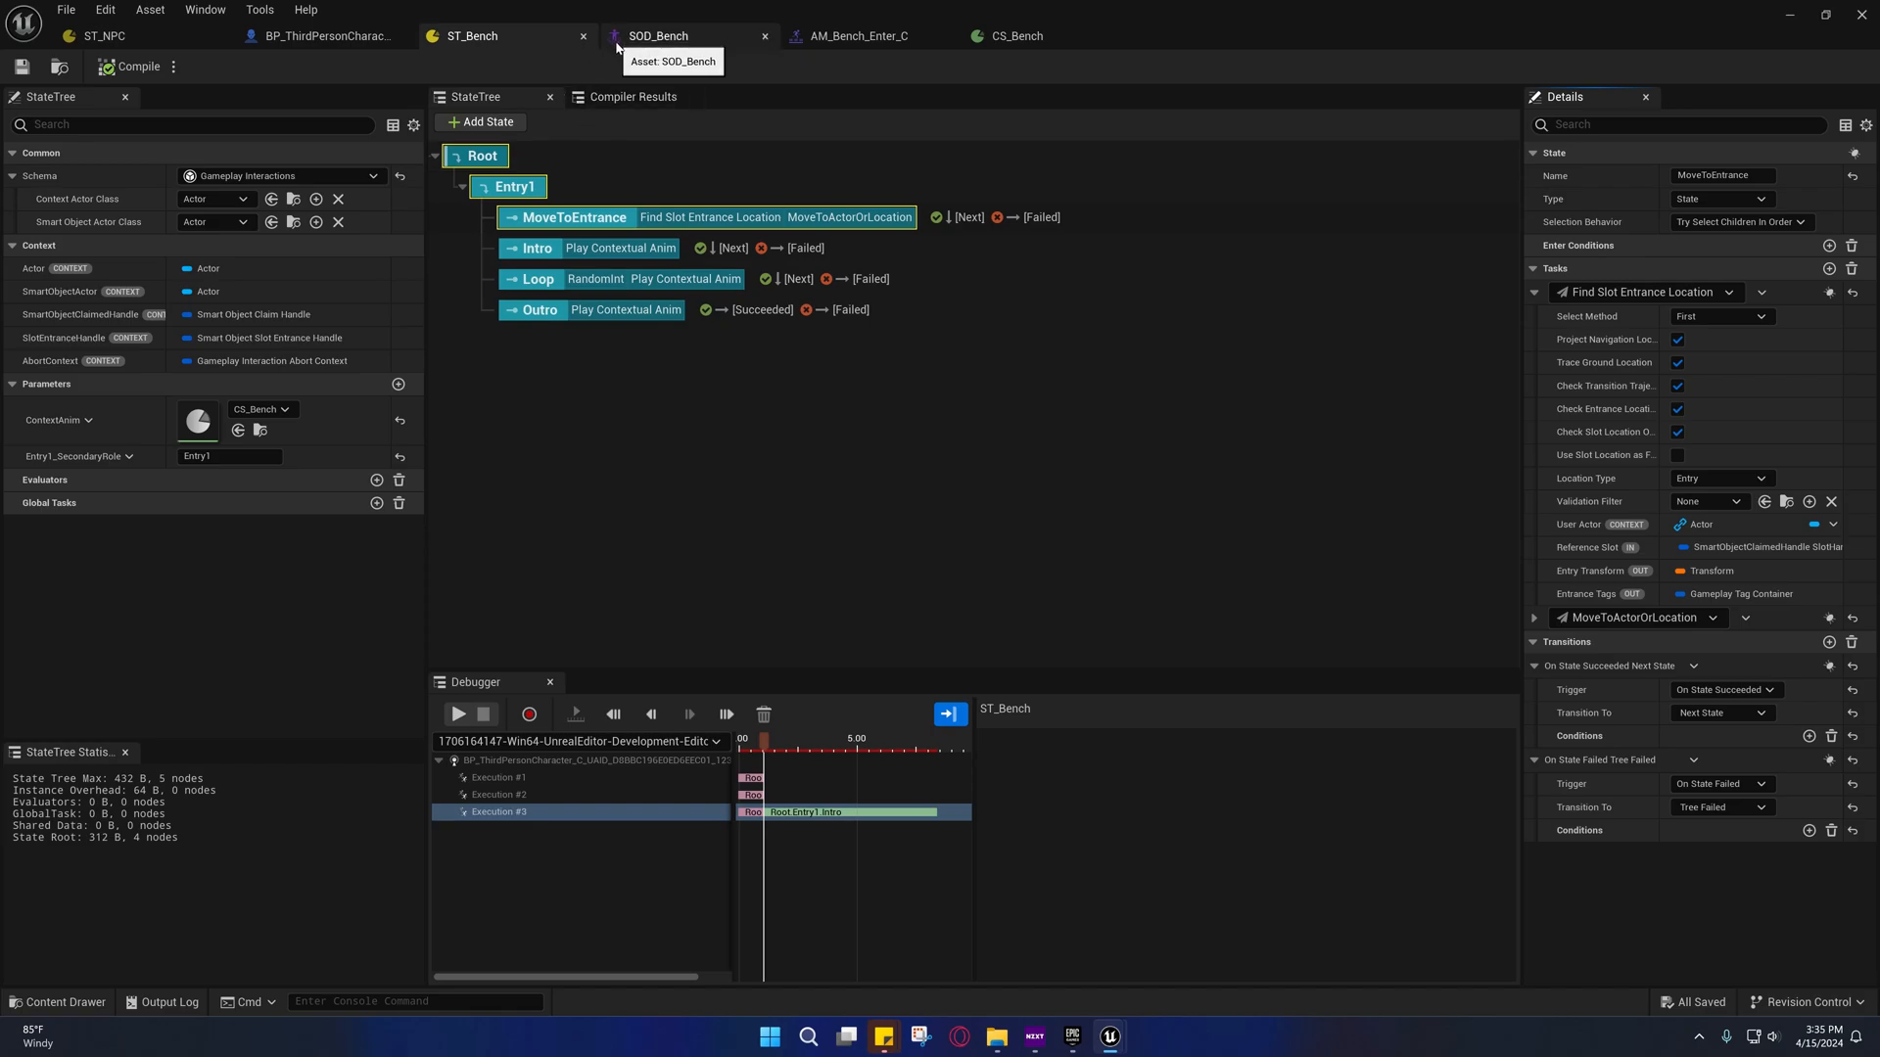
In SOD_Bench, uncheck Is Entry on the Secondary slot's (Index 1) entrance
{"action": "left_click", "coordinate": [682, 35]}
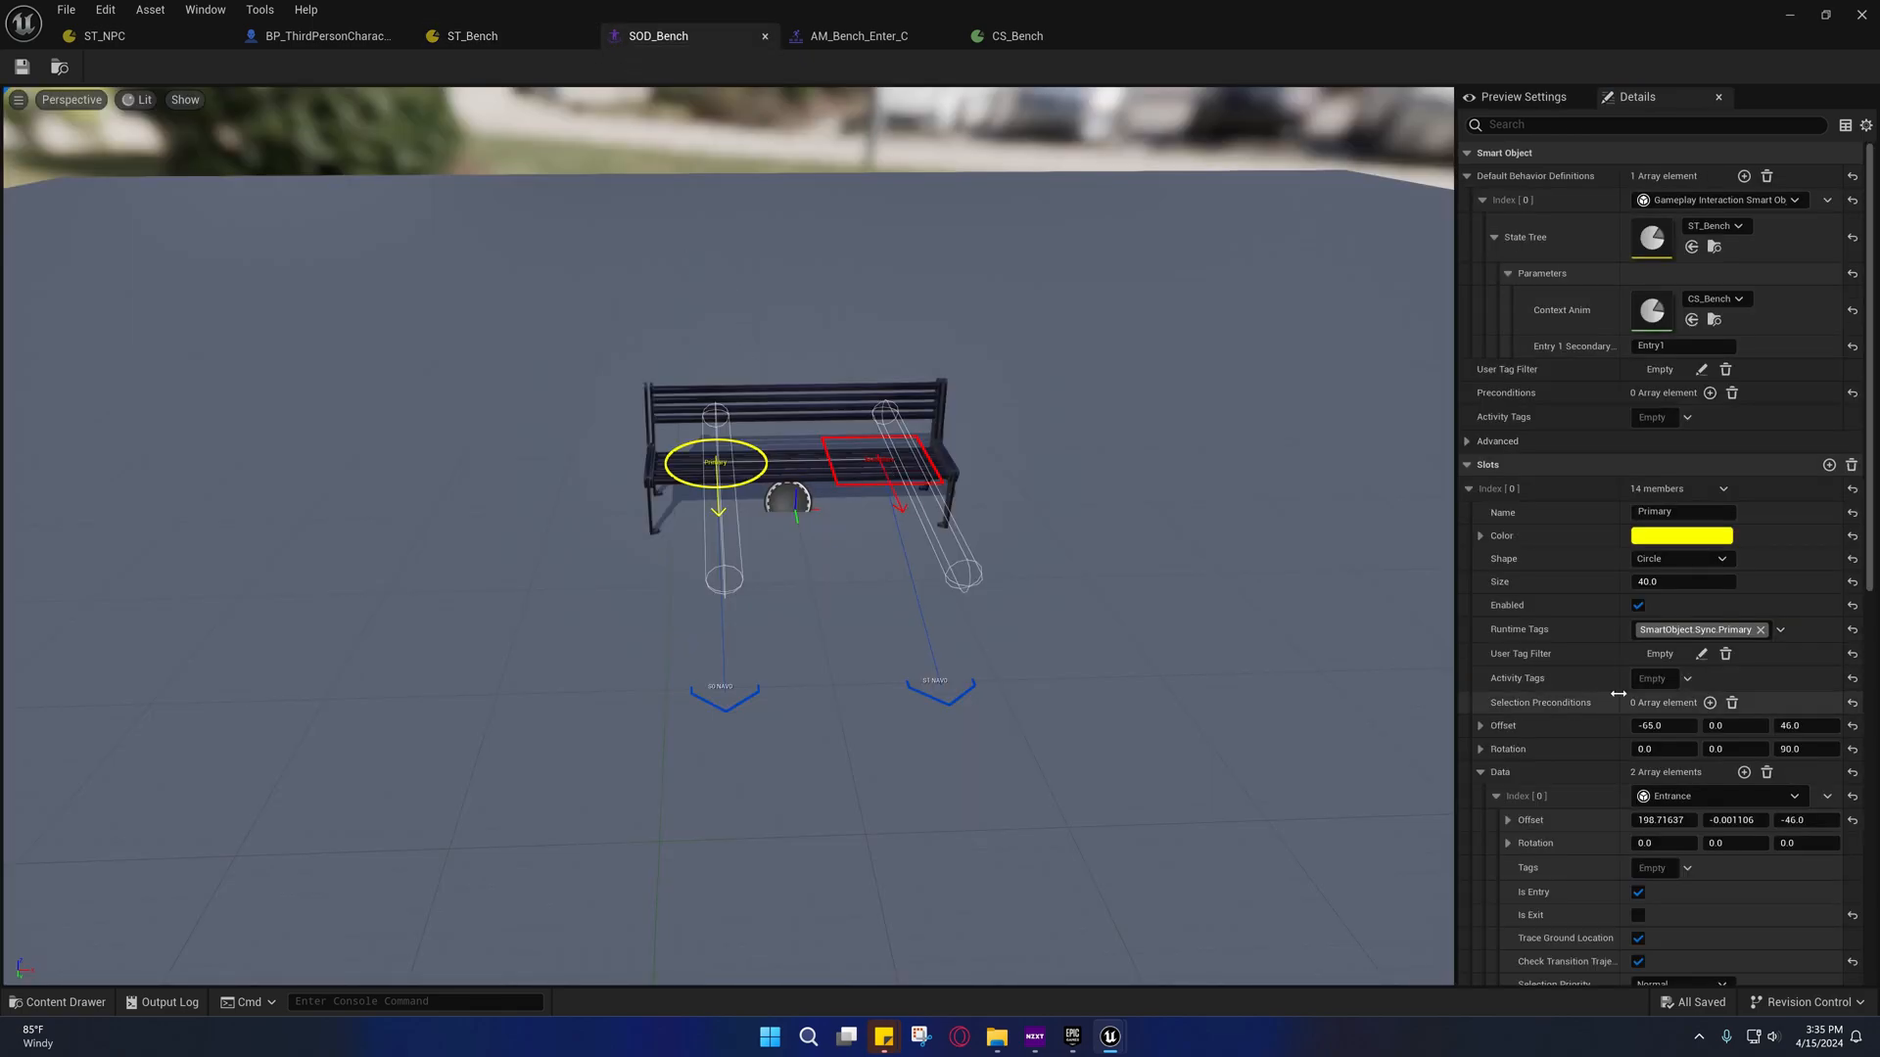
{"action": "scroll", "scroll_direction": "down", "scroll_amount": 3}
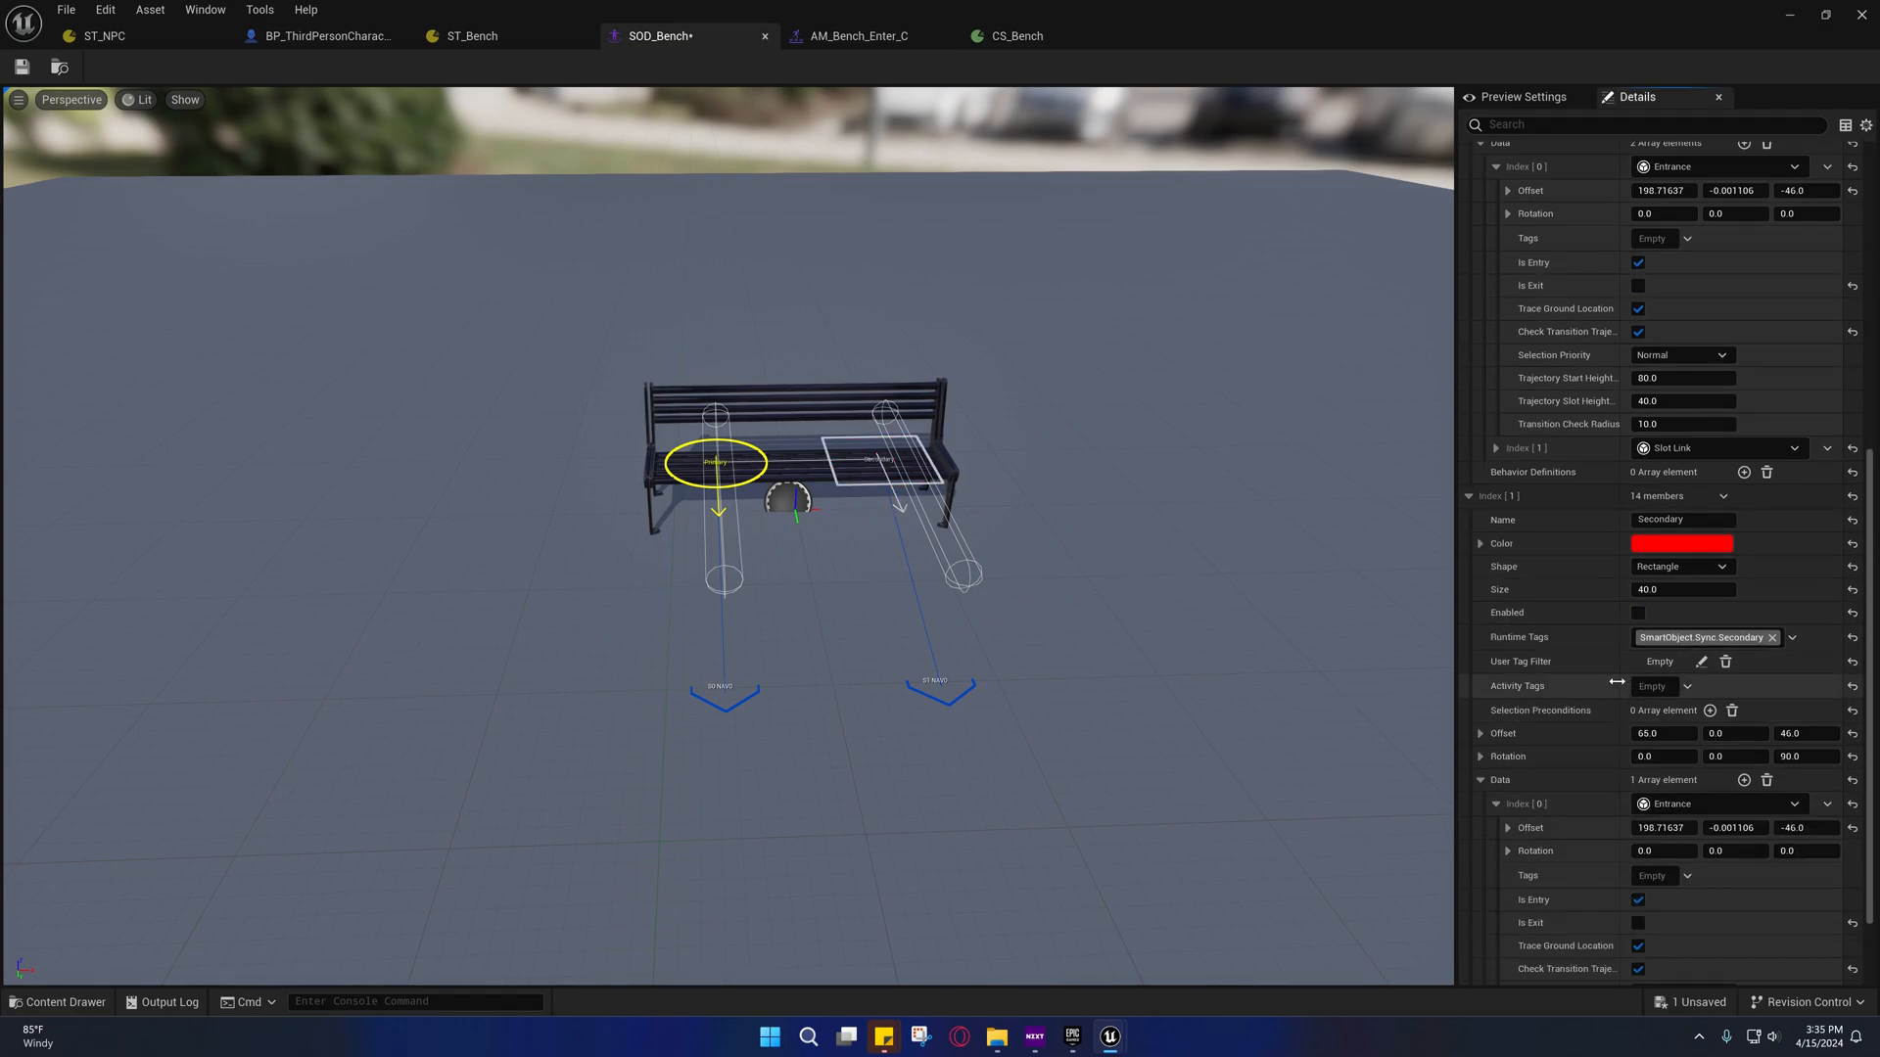
{"action": "scroll", "scroll_direction": "down", "scroll_amount": 3}
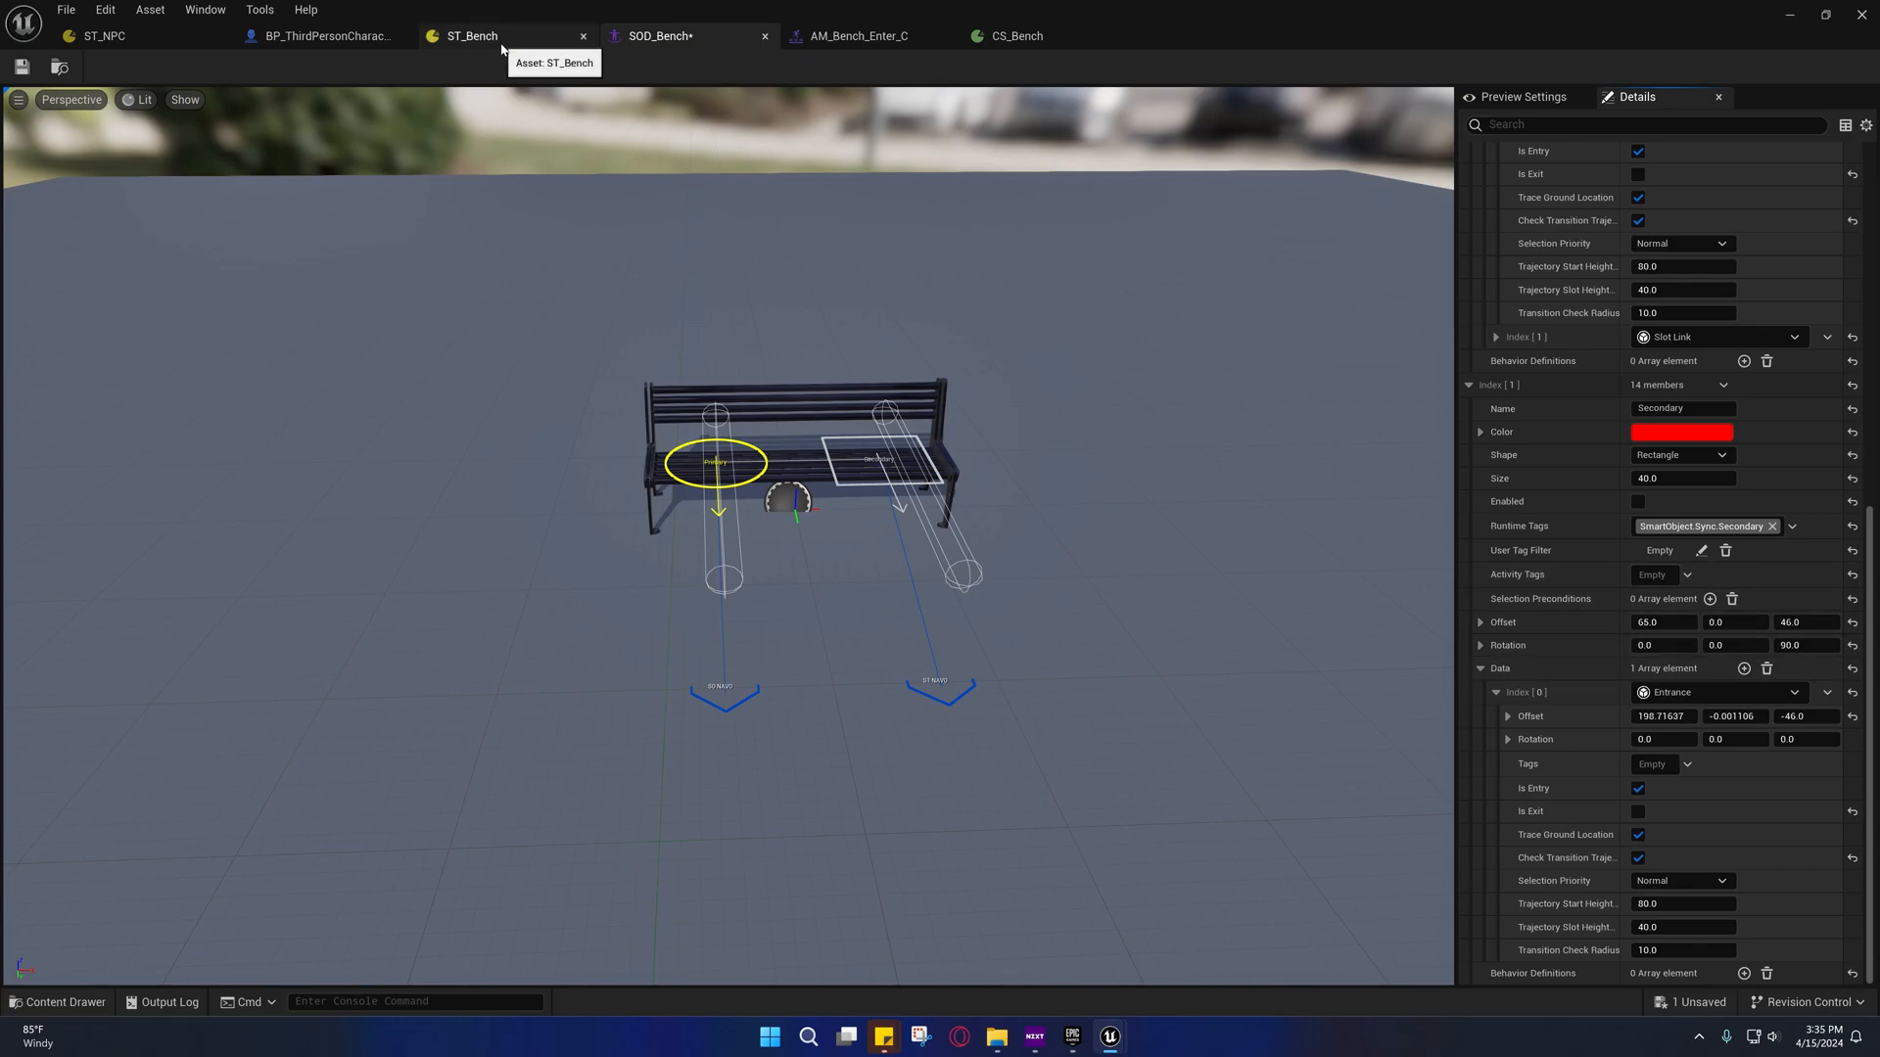
{"action": "left_click", "coordinate": [488, 35]}
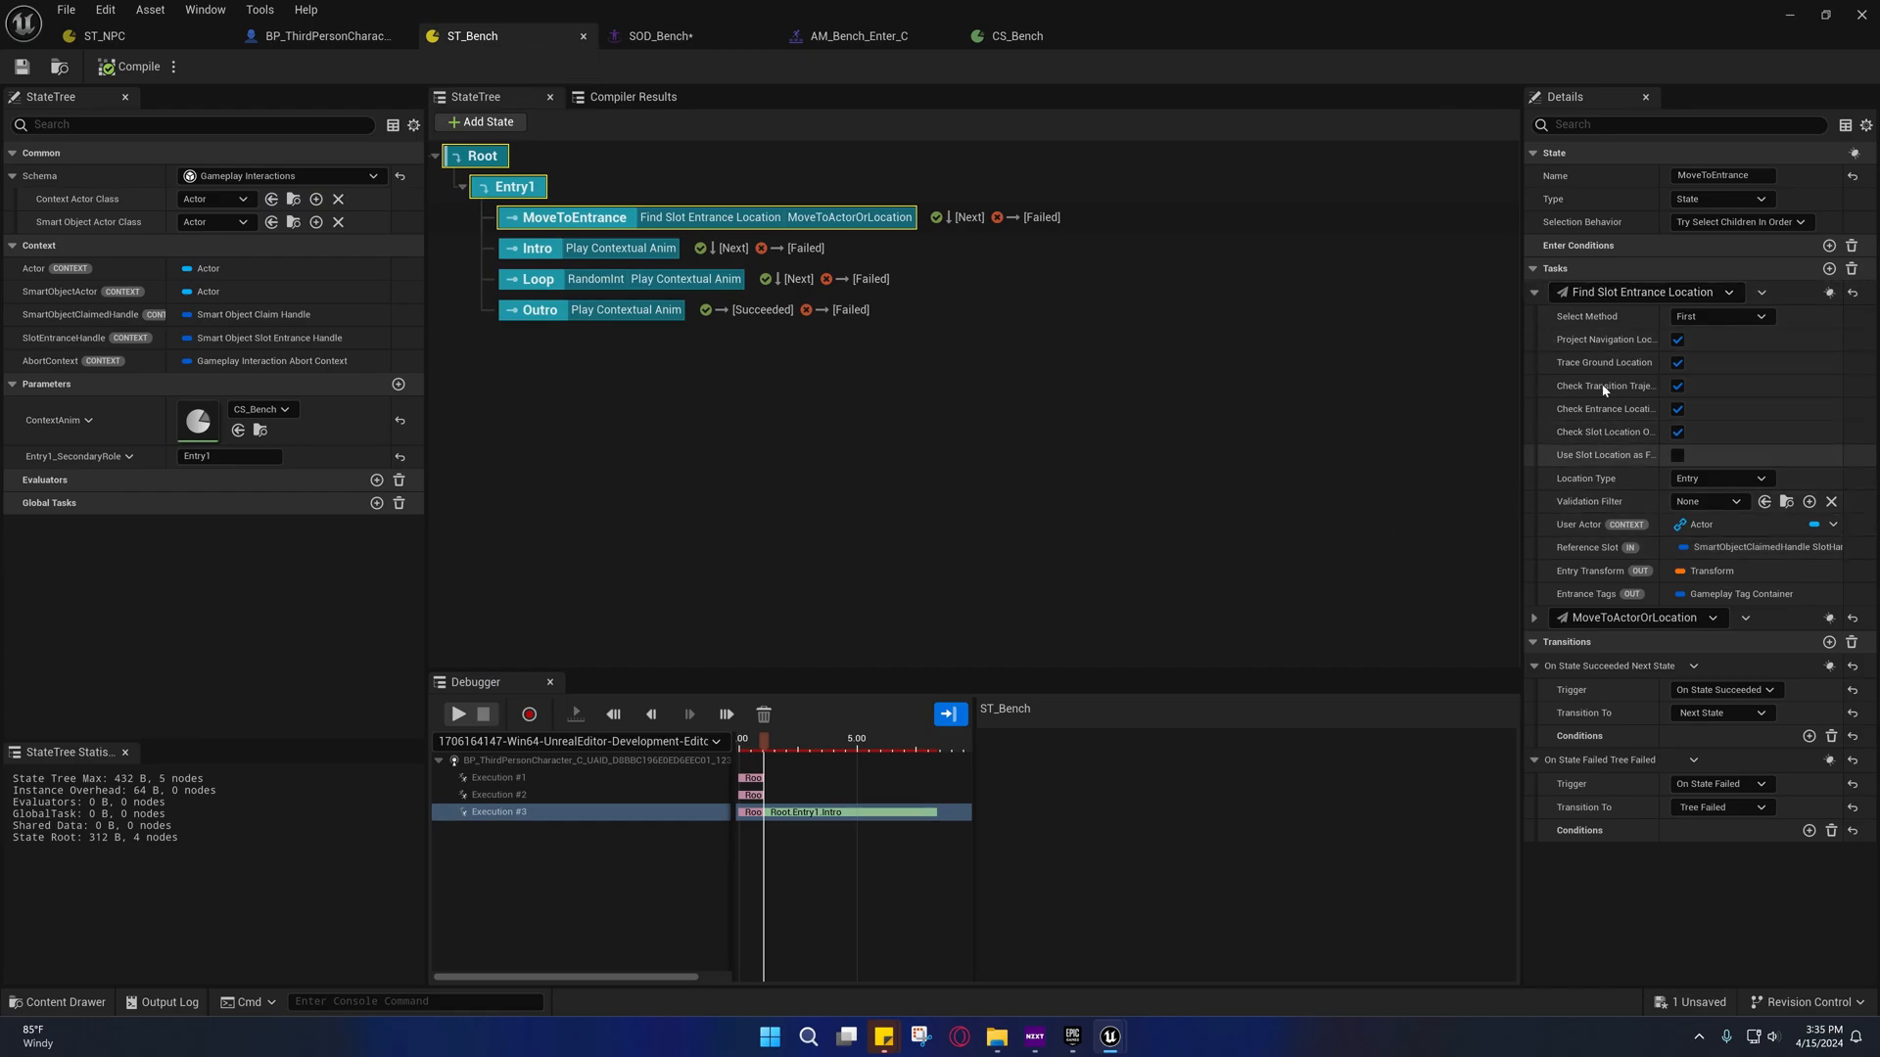
{"action": "left_click", "coordinate": [649, 36]}
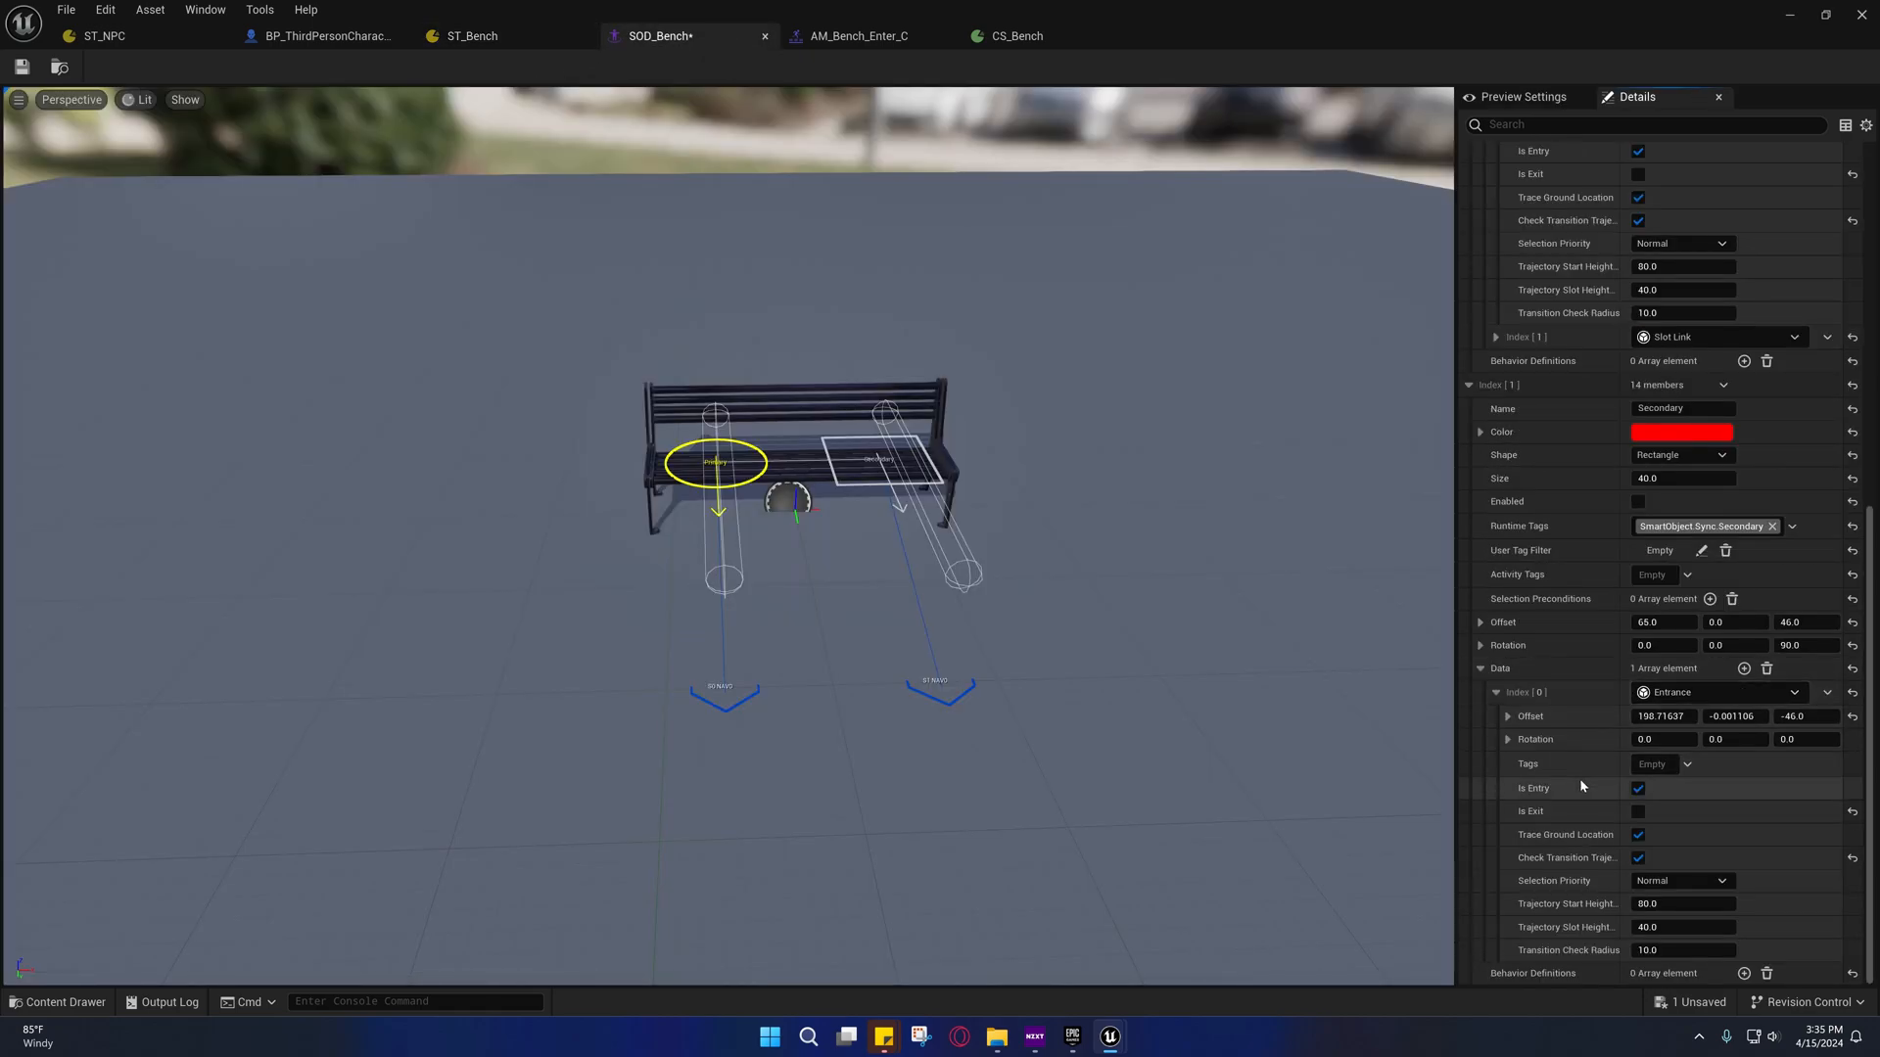
{"action": "left_click", "coordinate": [1638, 788]}
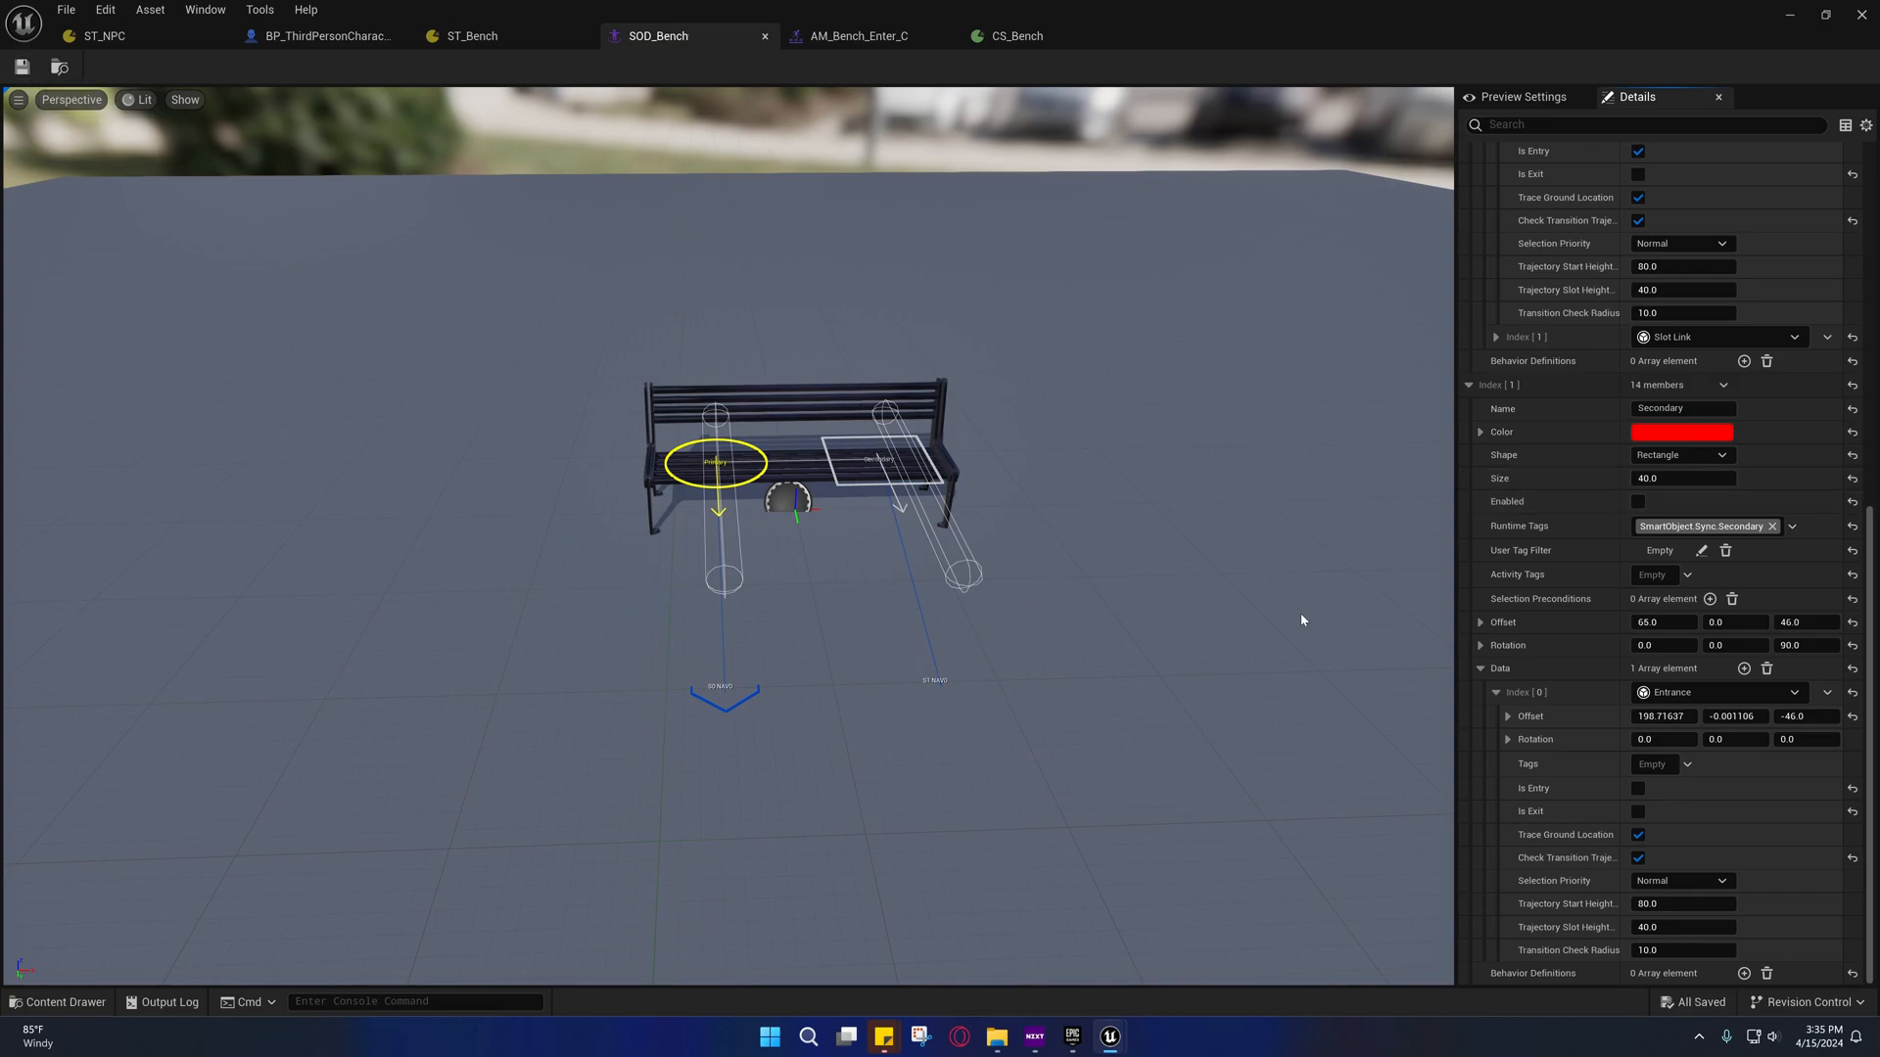
{"action": "mouse_move", "coordinate": [1720, 7]}
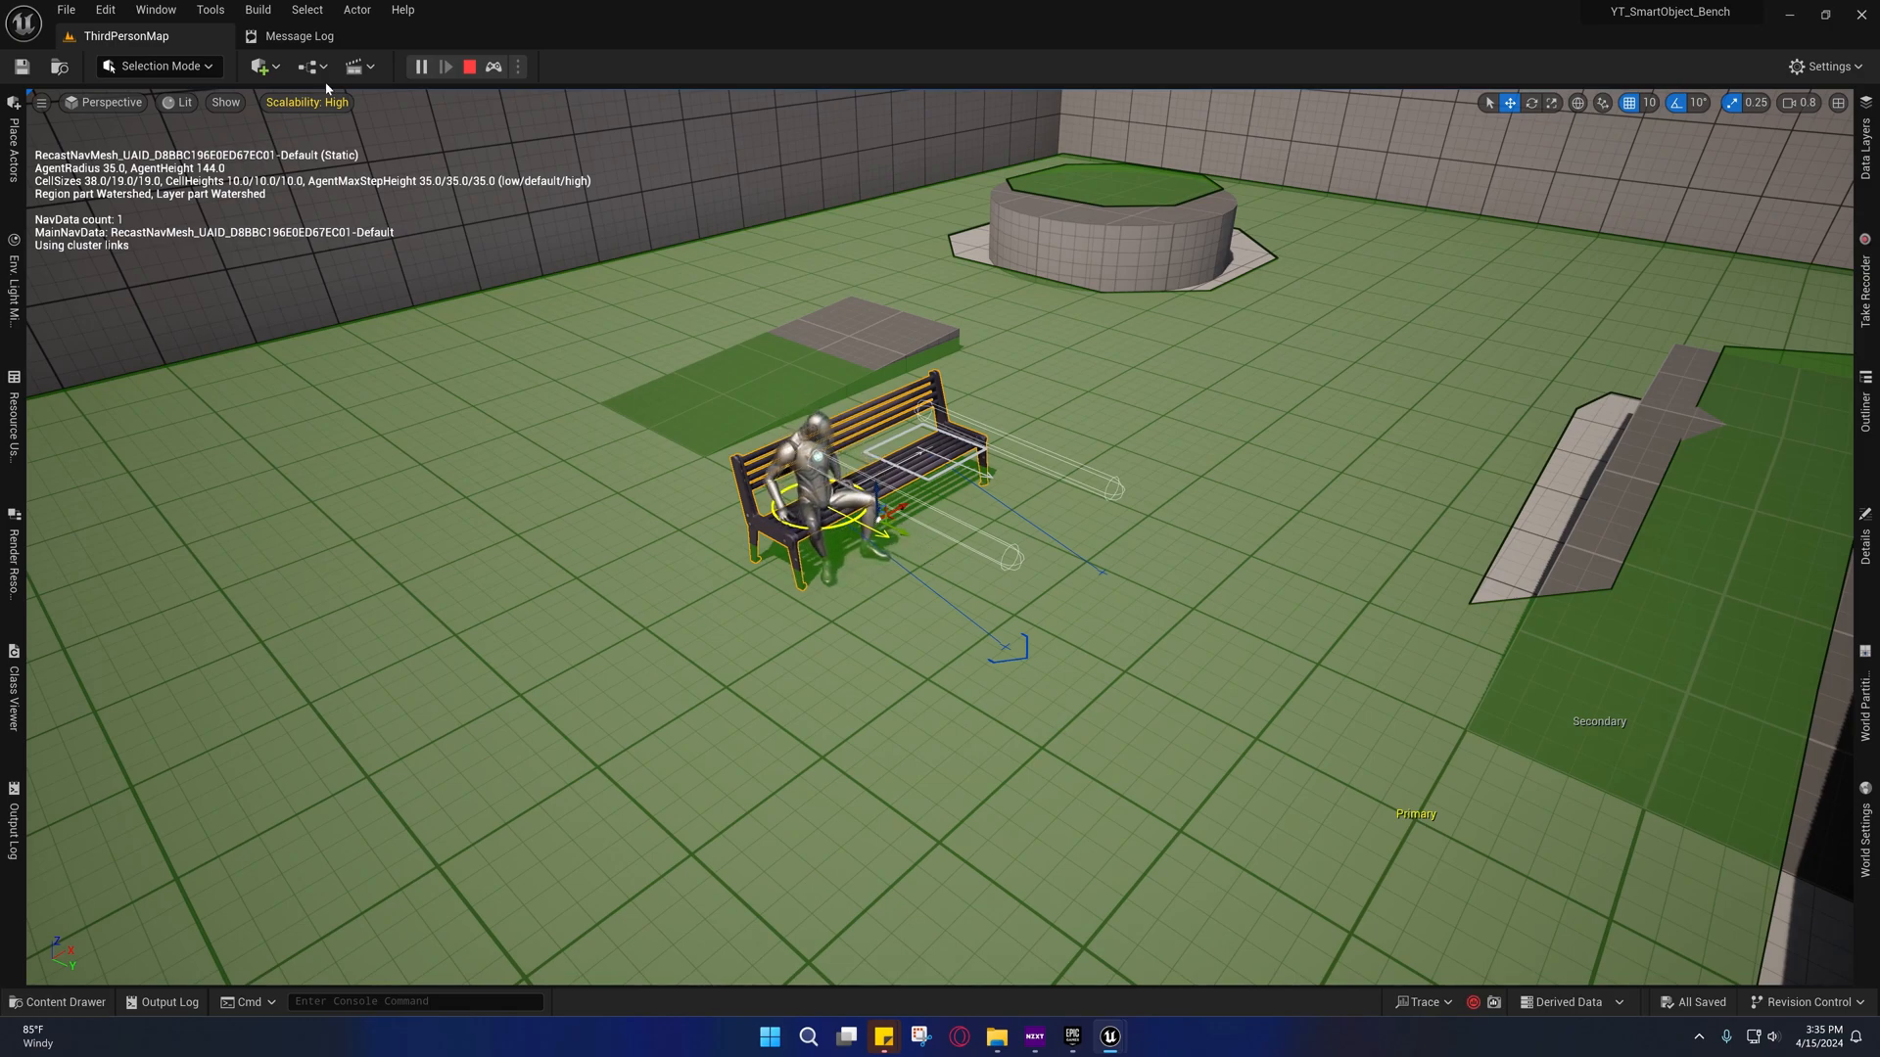
Simulate ThirdPersonMap, watch the character sit on the bench and walk off, then stop
{"action": "left_click", "coordinate": [464, 66]}
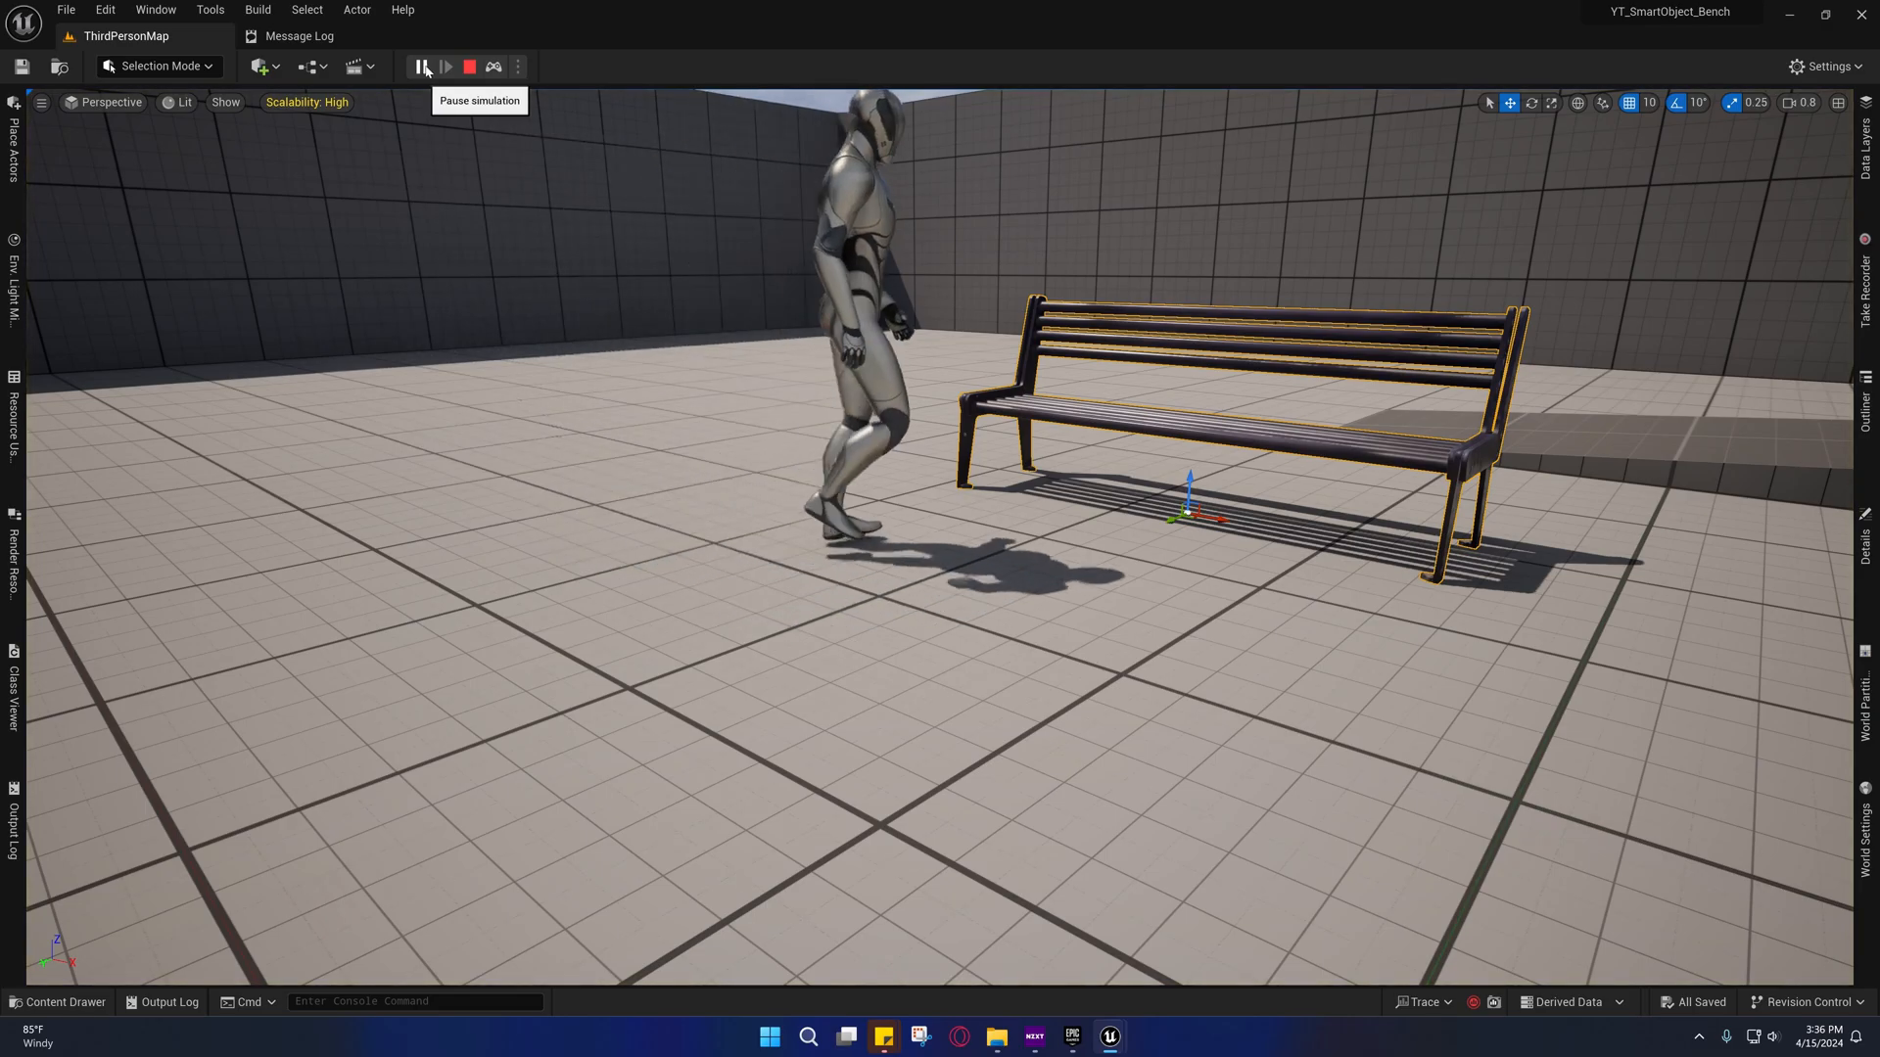
{"action": "left_click", "coordinate": [422, 65]}
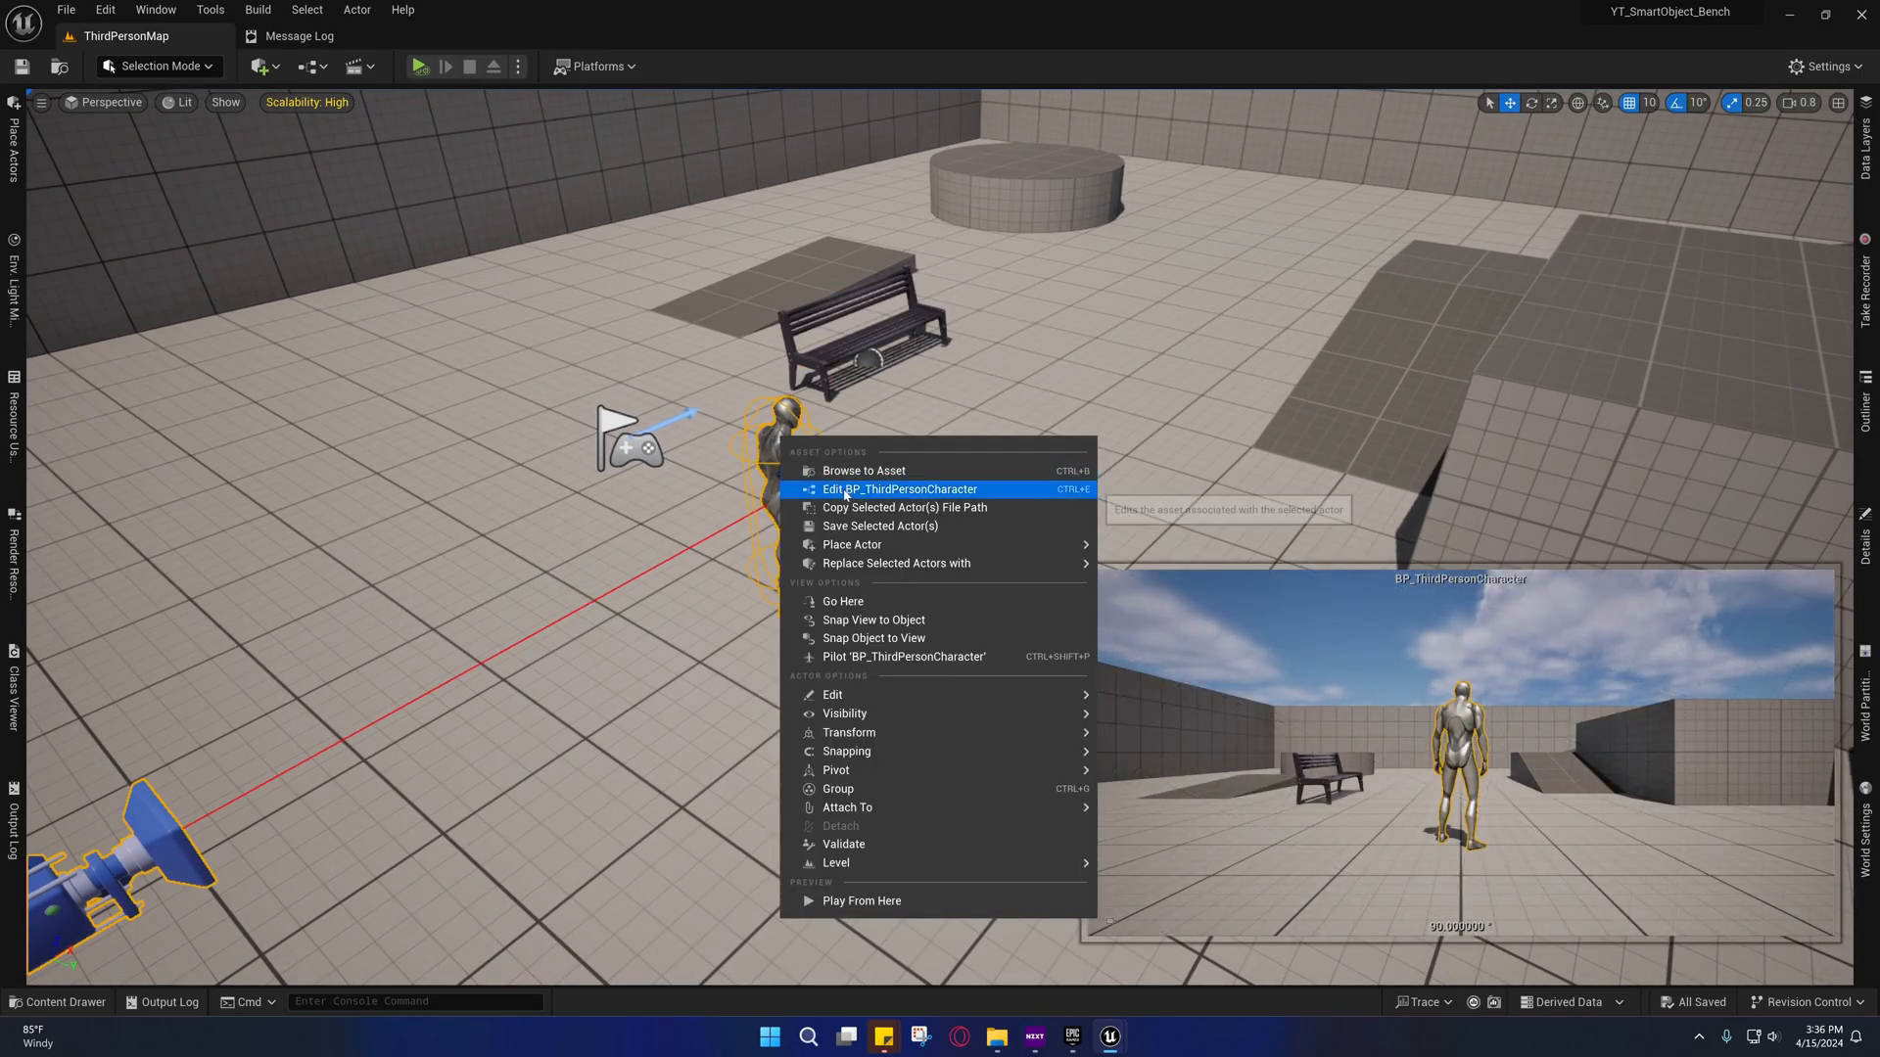
Compile BP_ThirdPersonCharacter after viewing its Character Movement settings, then return to the level
{"action": "left_click", "coordinate": [901, 489]}
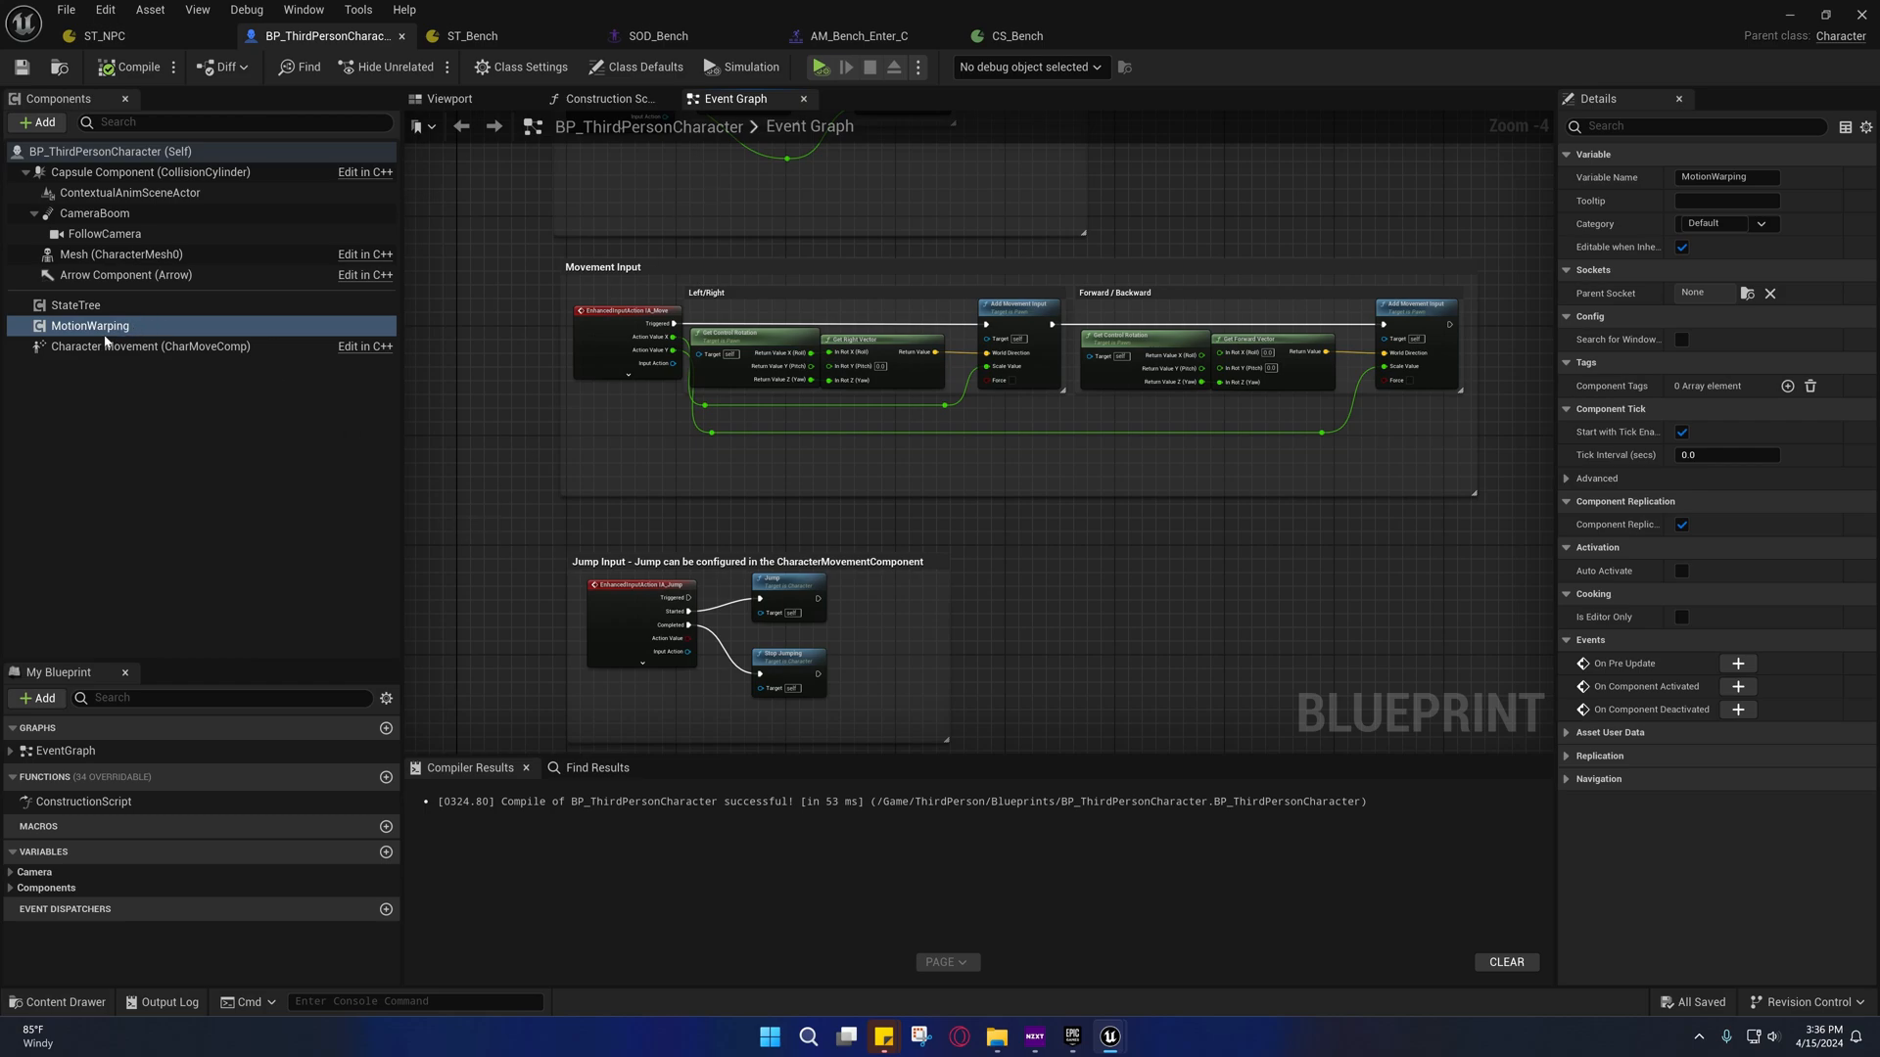
{"action": "left_click", "coordinate": [147, 346]}
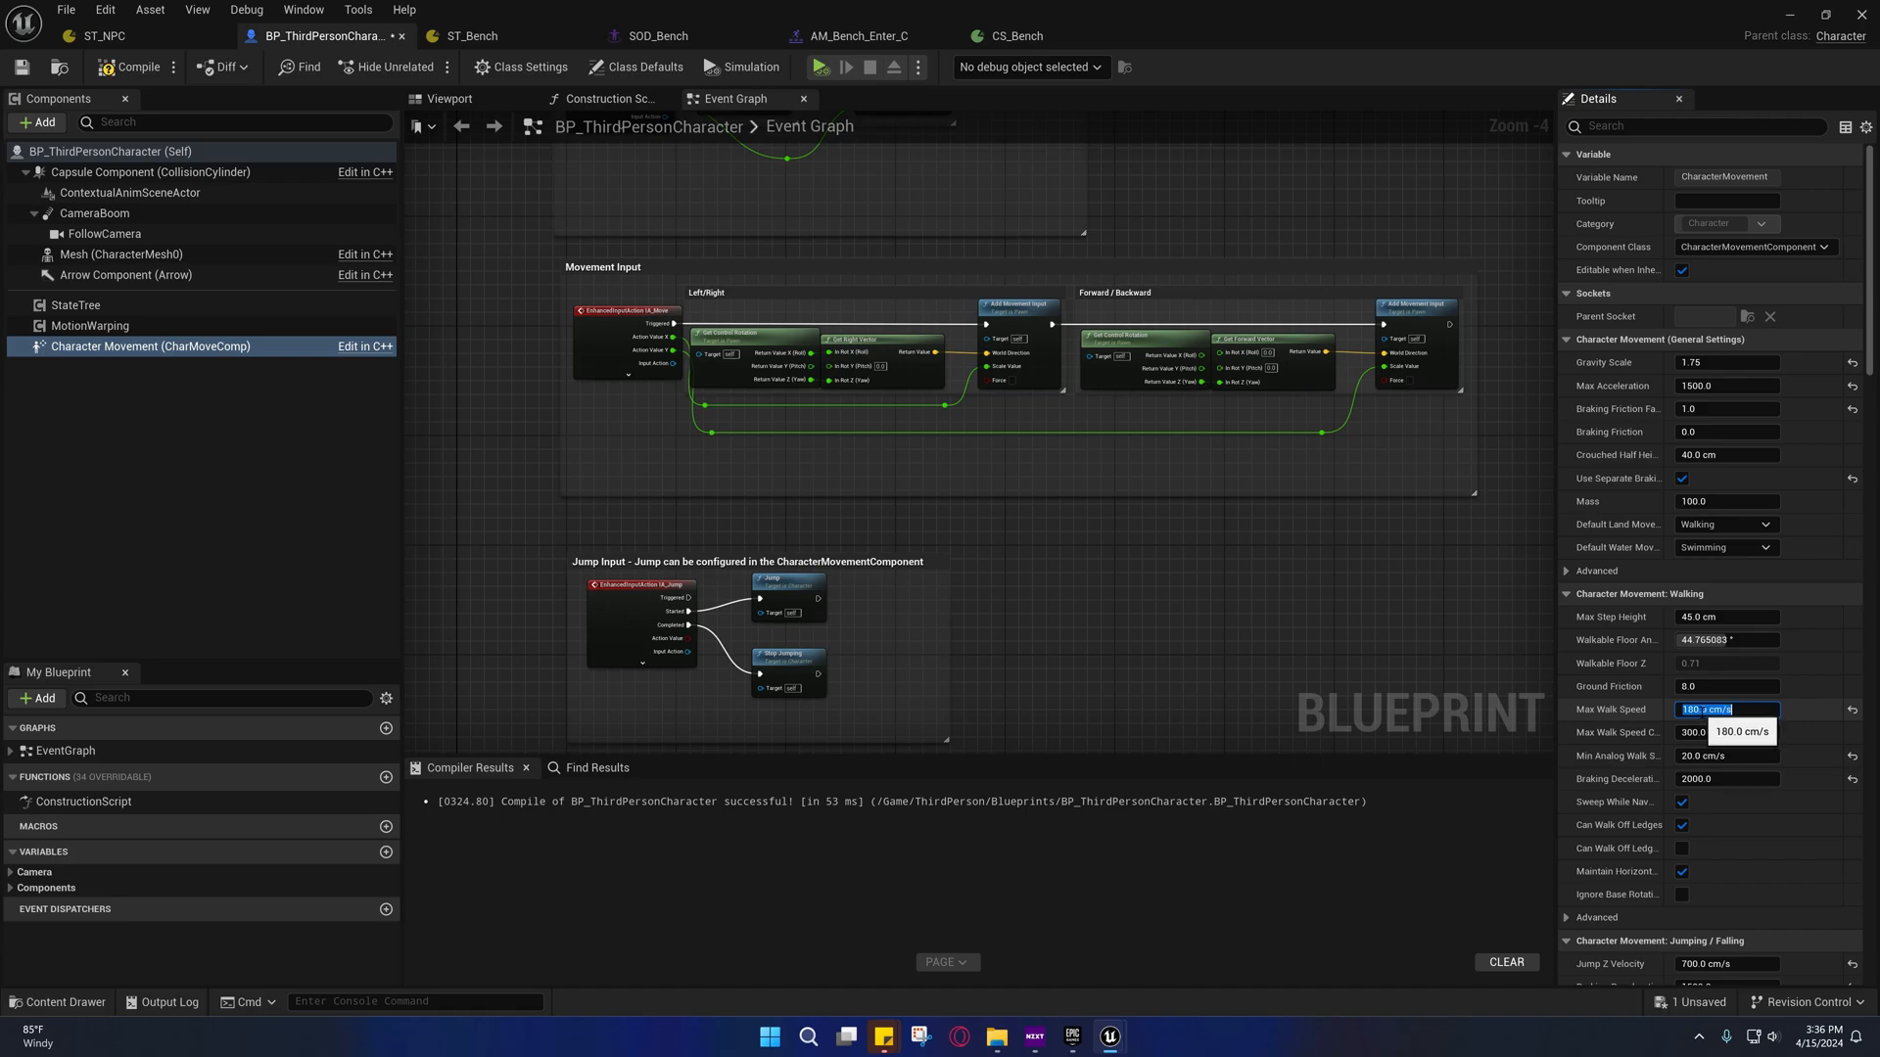
{"action": "key", "text": "Enter"}
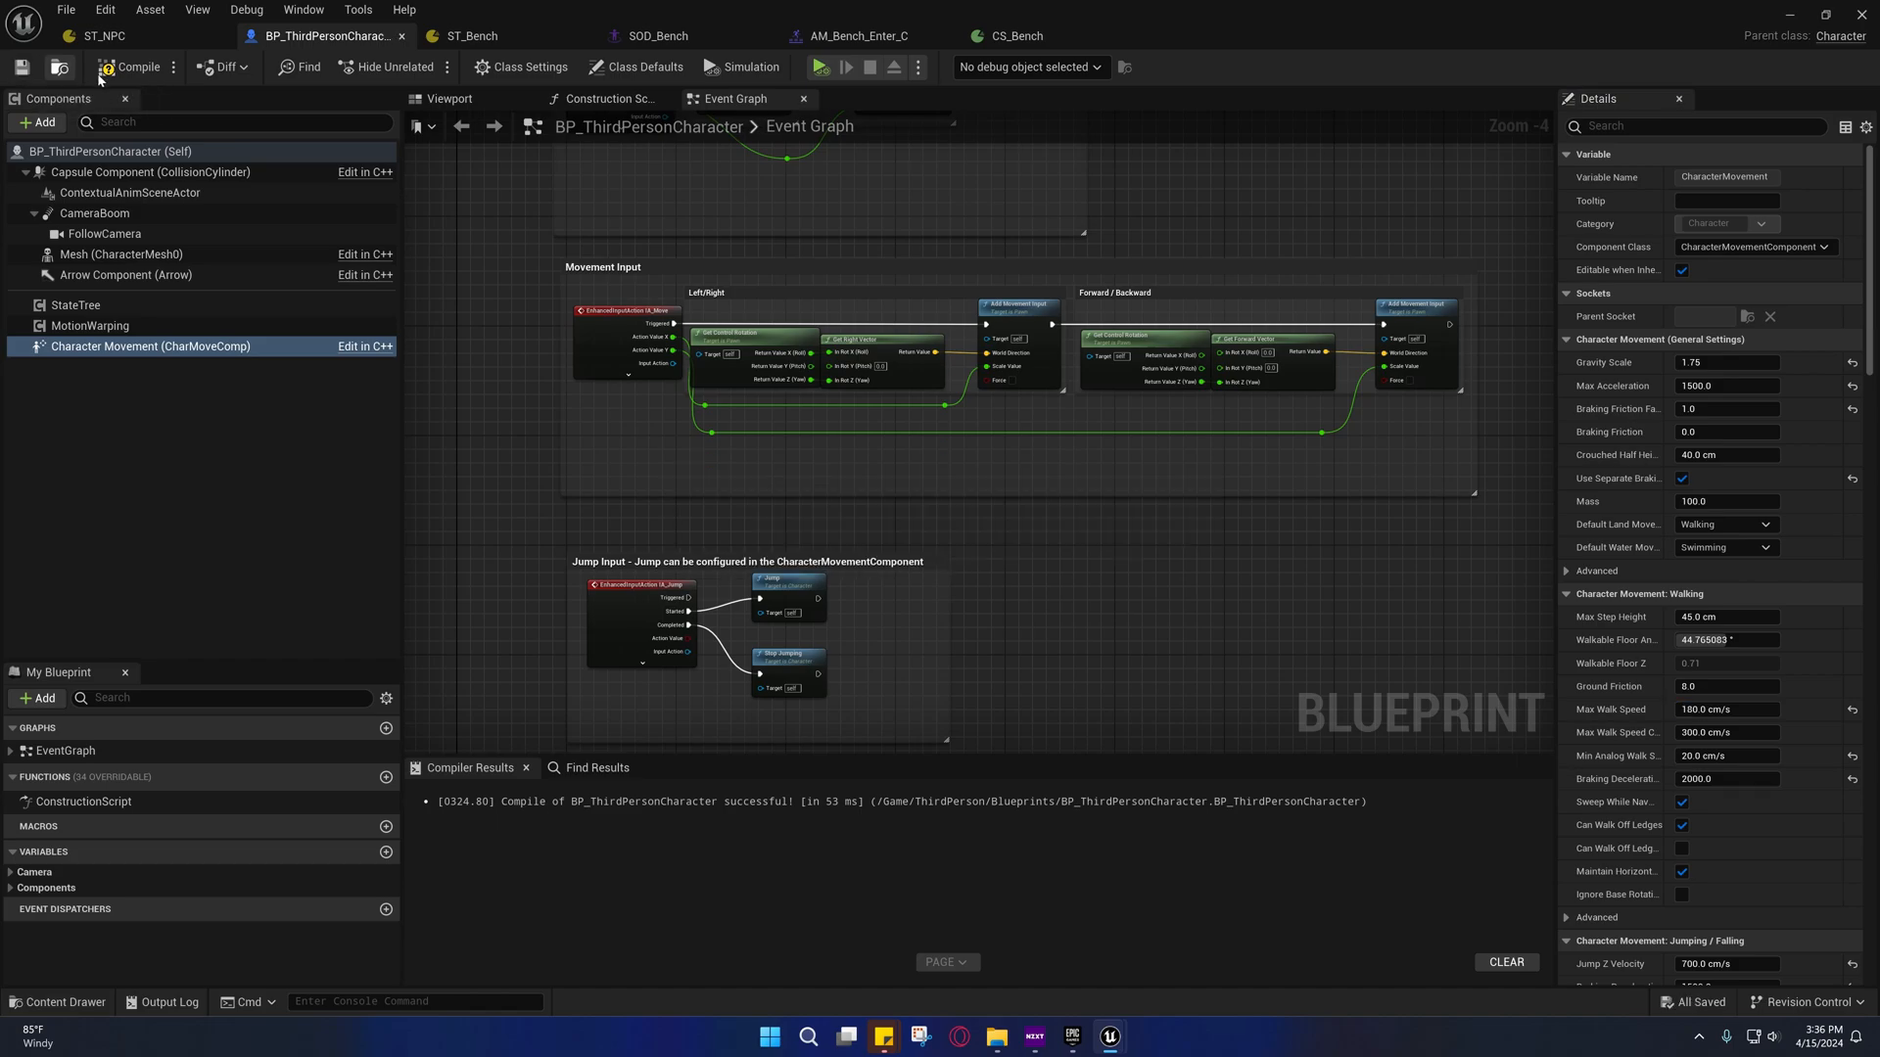
{"action": "left_click", "coordinate": [114, 66]}
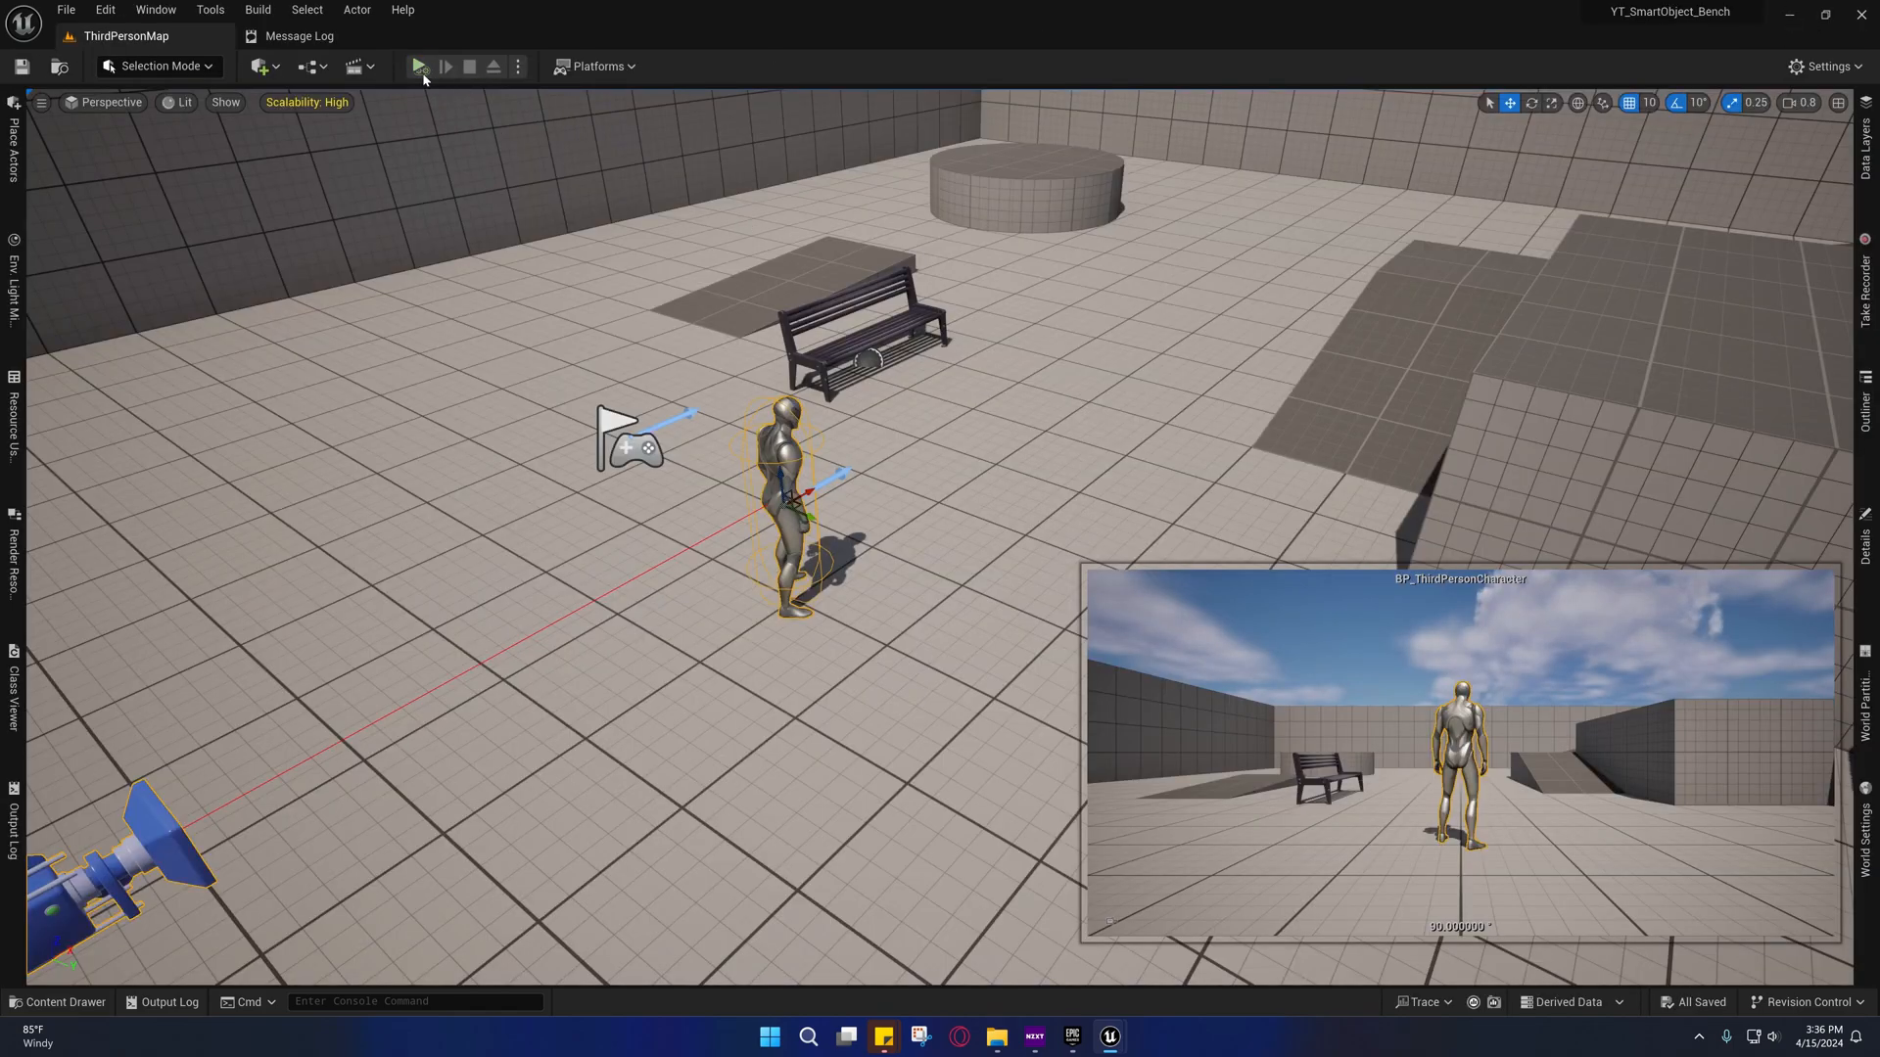
Simulate ThirdPersonMap until the character walks up to the bench, then stop
{"action": "left_click", "coordinate": [418, 66]}
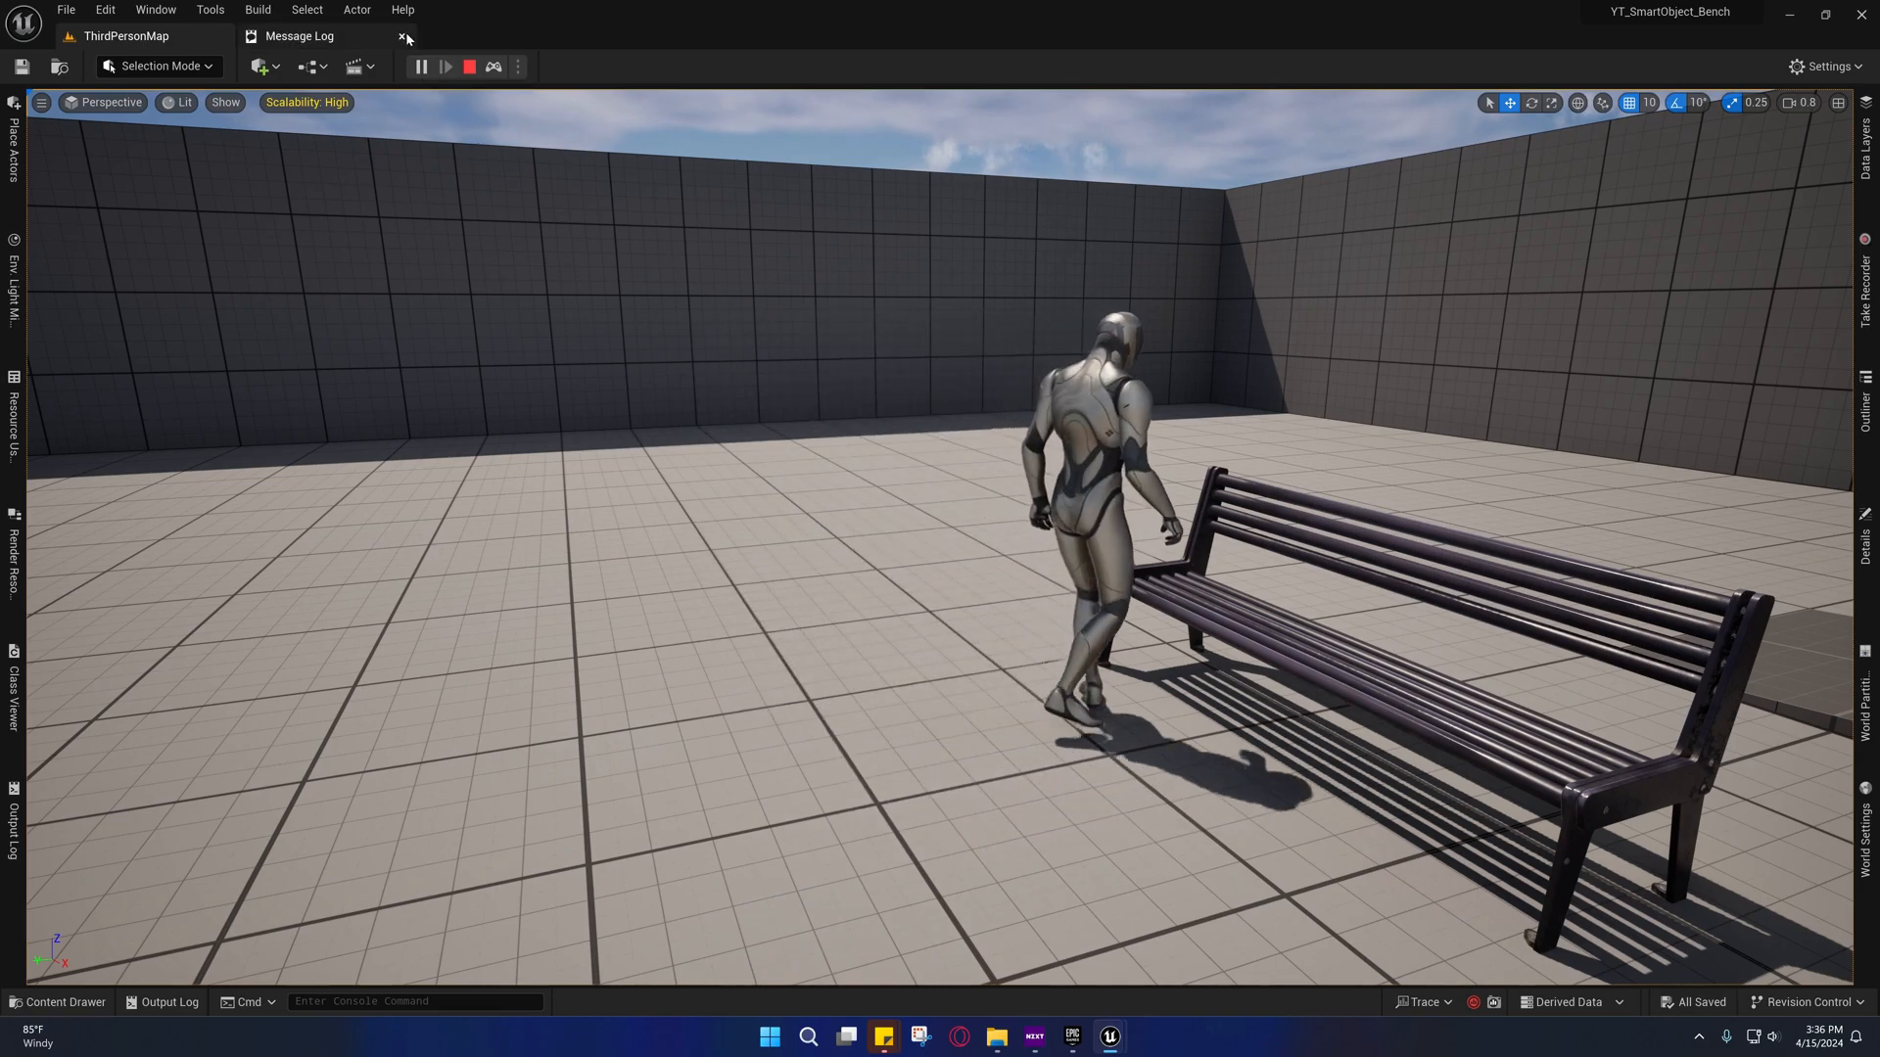
{"action": "left_click", "coordinate": [466, 67]}
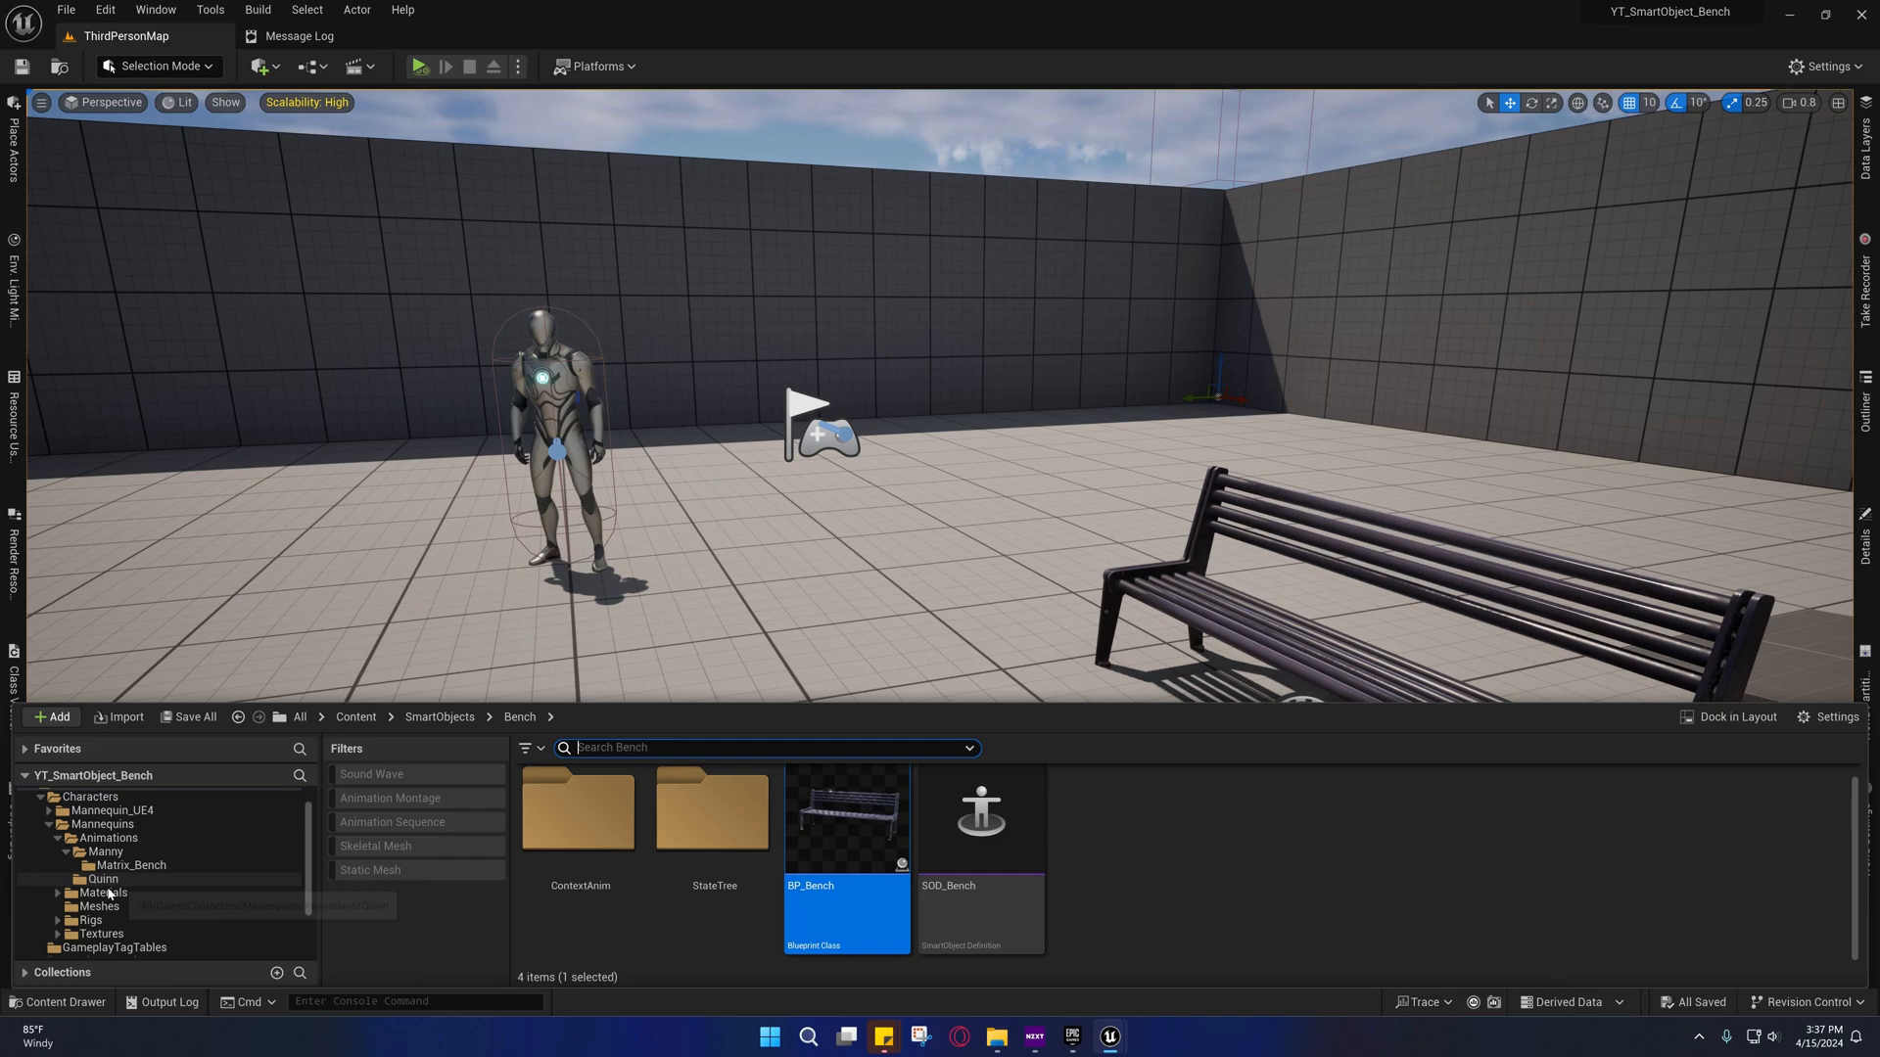
In AM_Bench_Enter_C, keep the FastFeet blend-in profile and set Blend In time to 0.5
{"action": "left_click", "coordinate": [130, 865]}
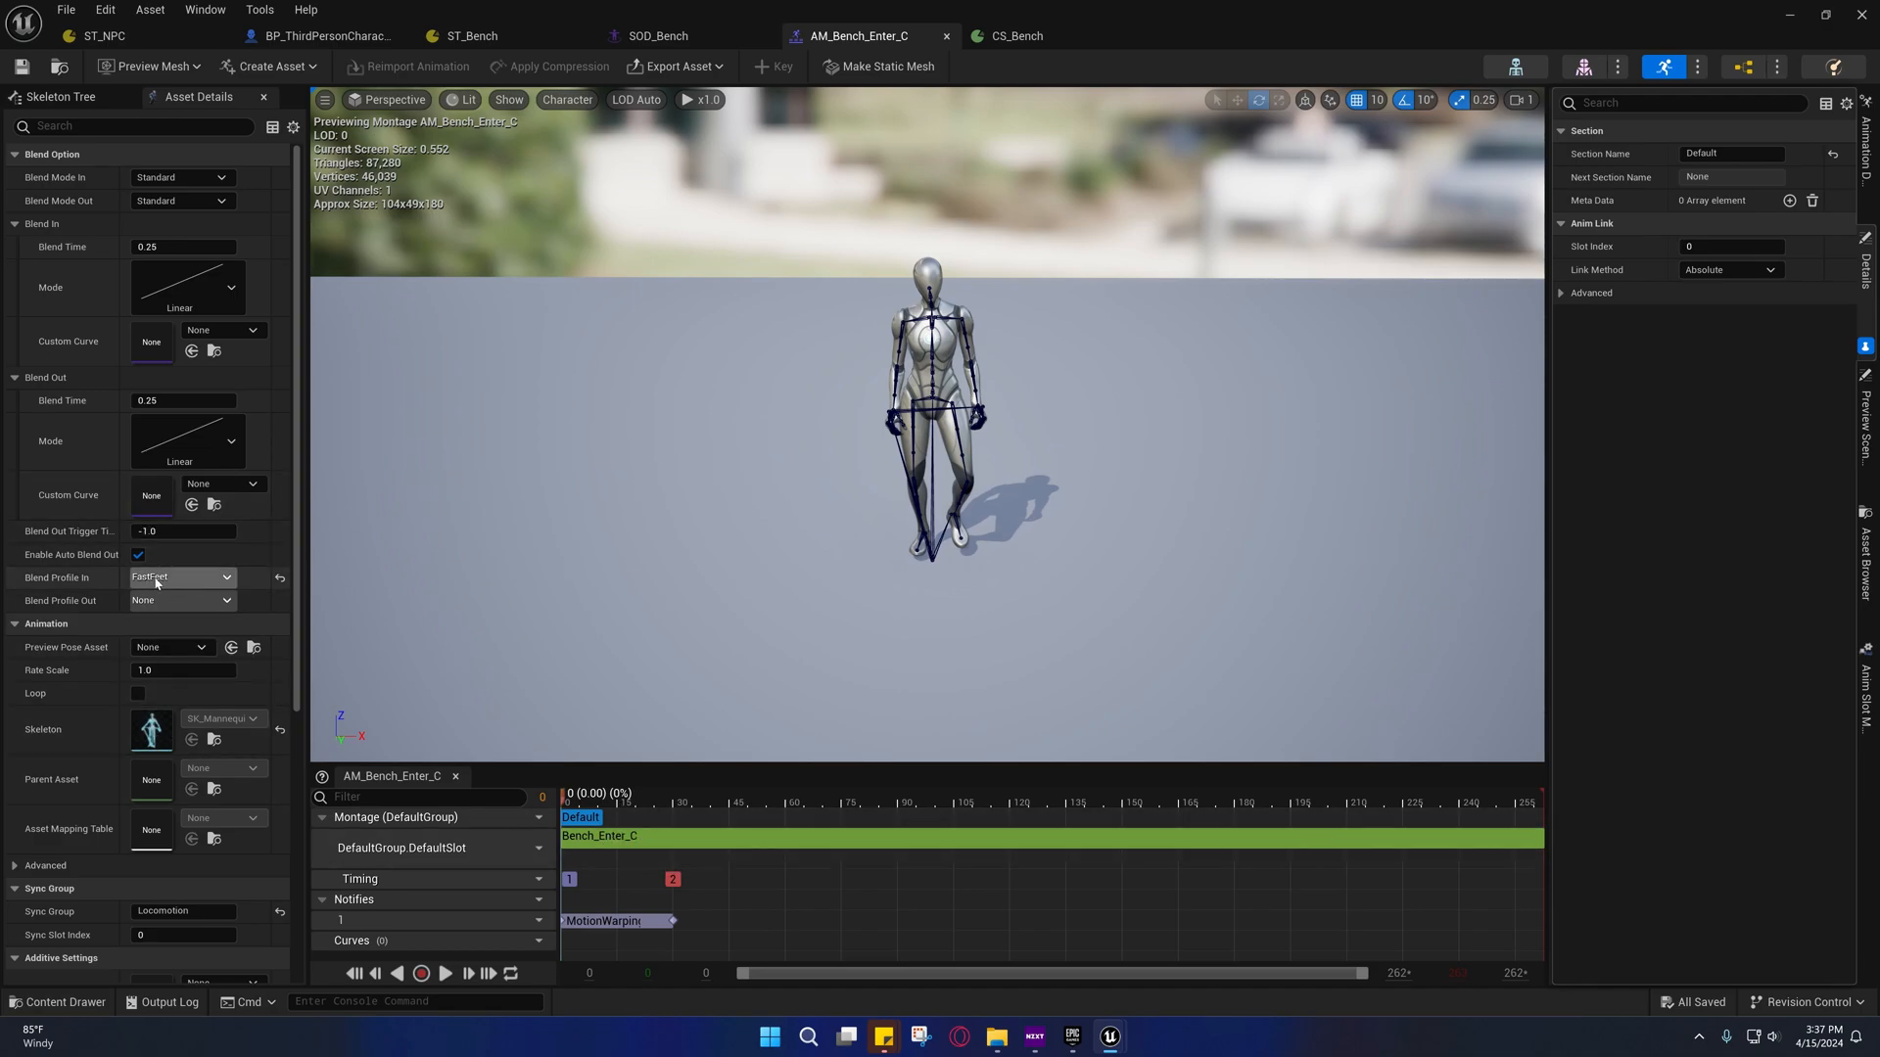
{"action": "left_click", "coordinate": [180, 577]}
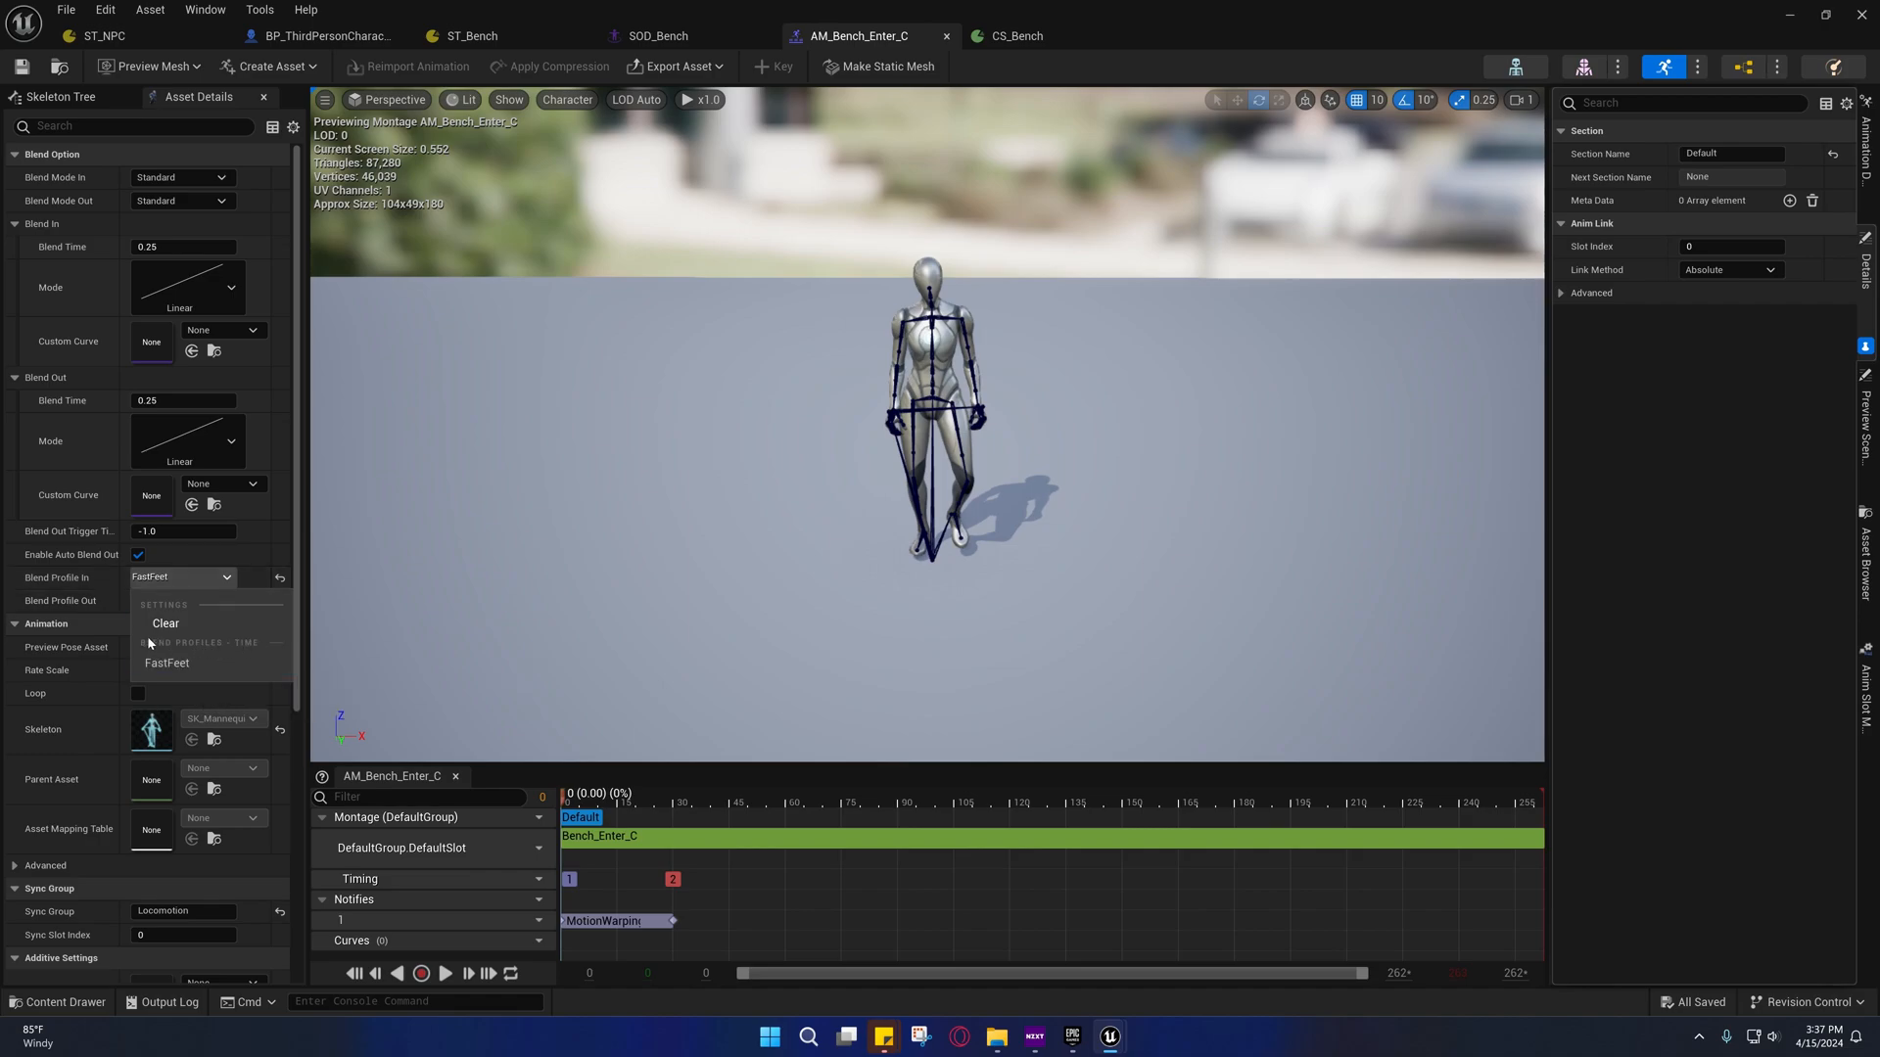
{"action": "left_click", "coordinate": [167, 663]}
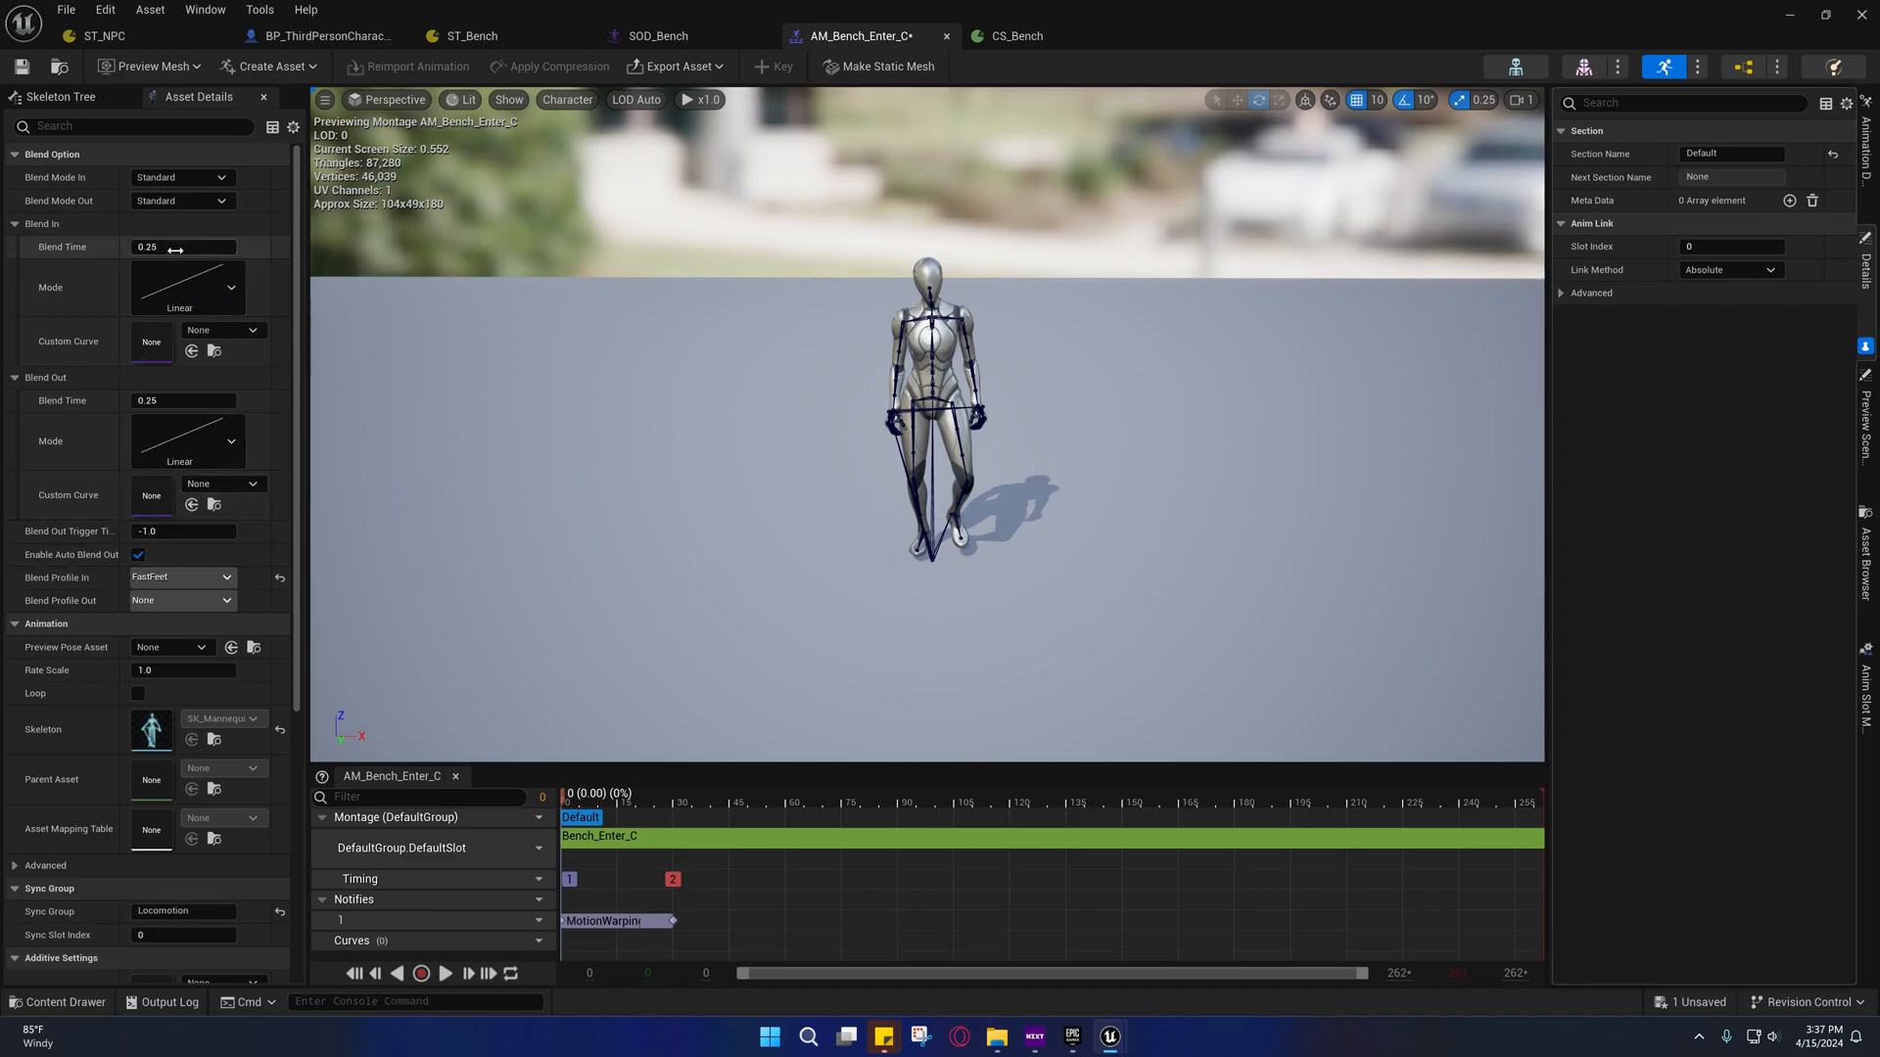
{"action": "left_click", "coordinate": [182, 247]}
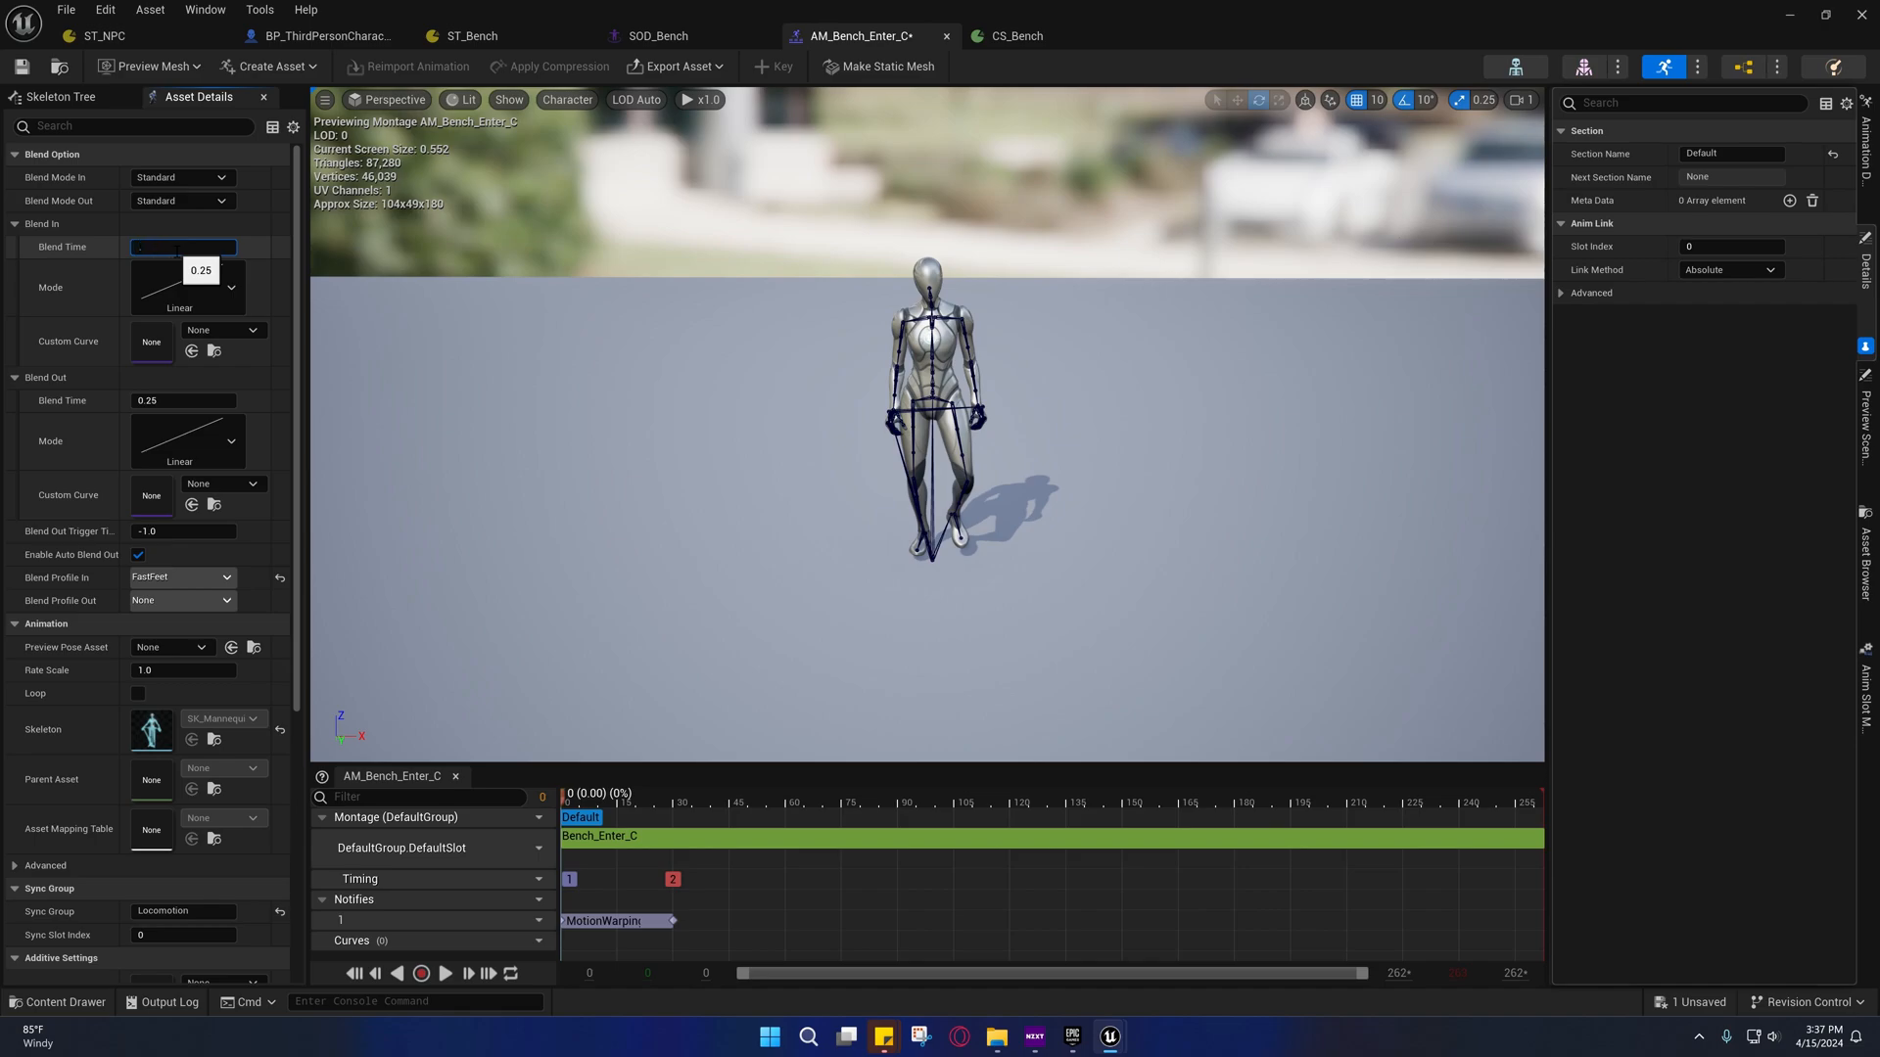
{"action": "type", "text": "0.5"}
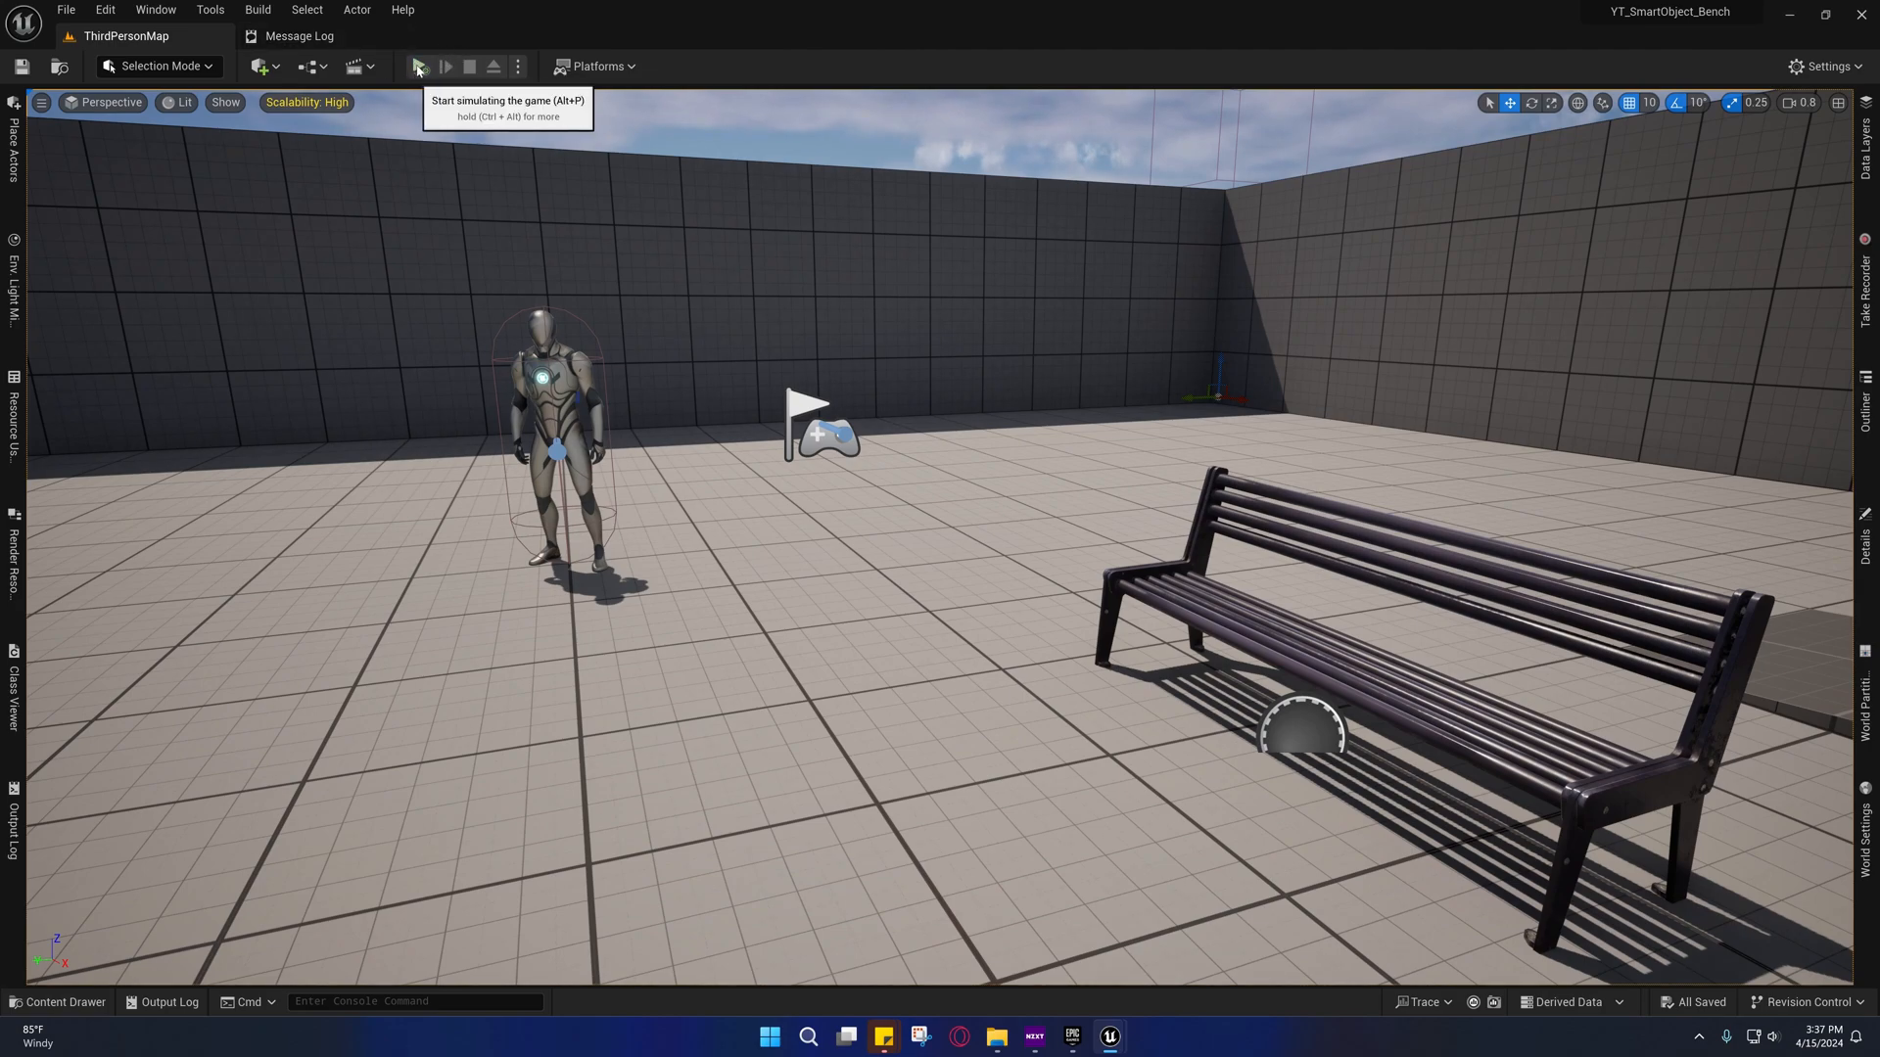
{"action": "left_click", "coordinate": [421, 67]}
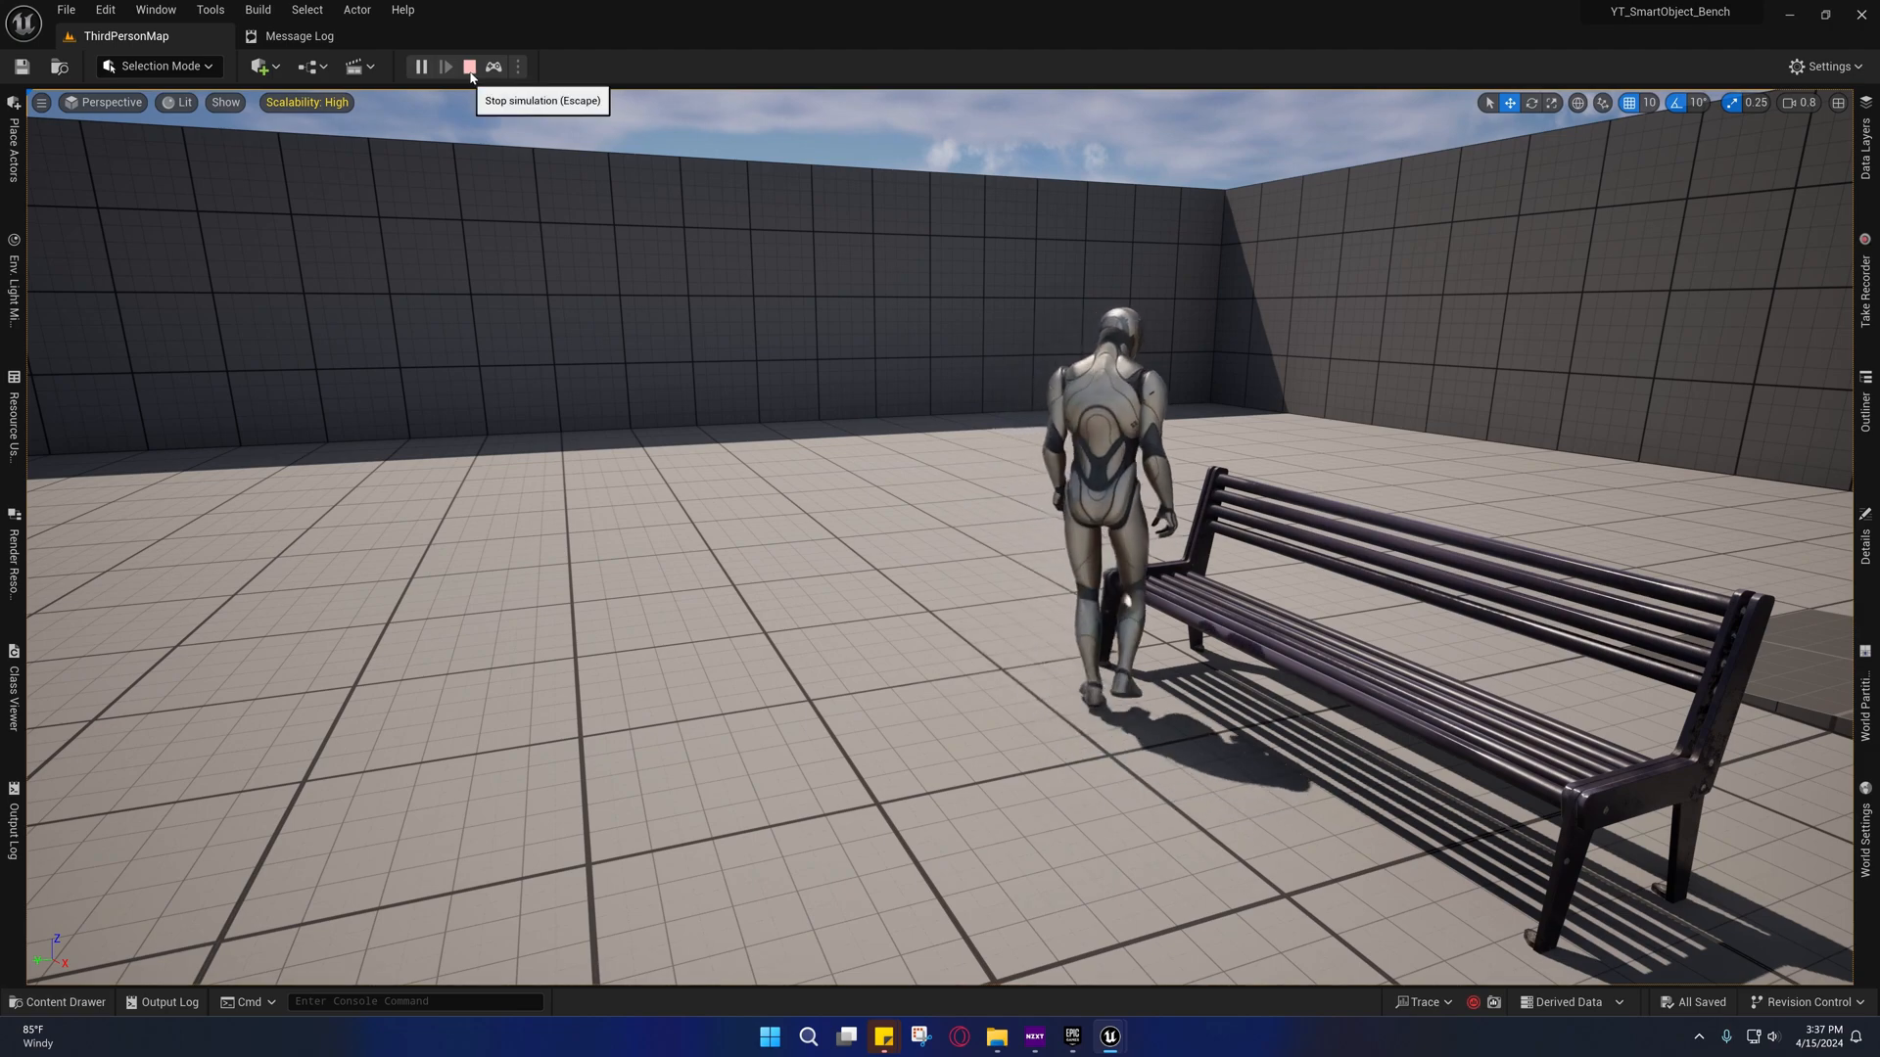
{"action": "left_click", "coordinate": [467, 66]}
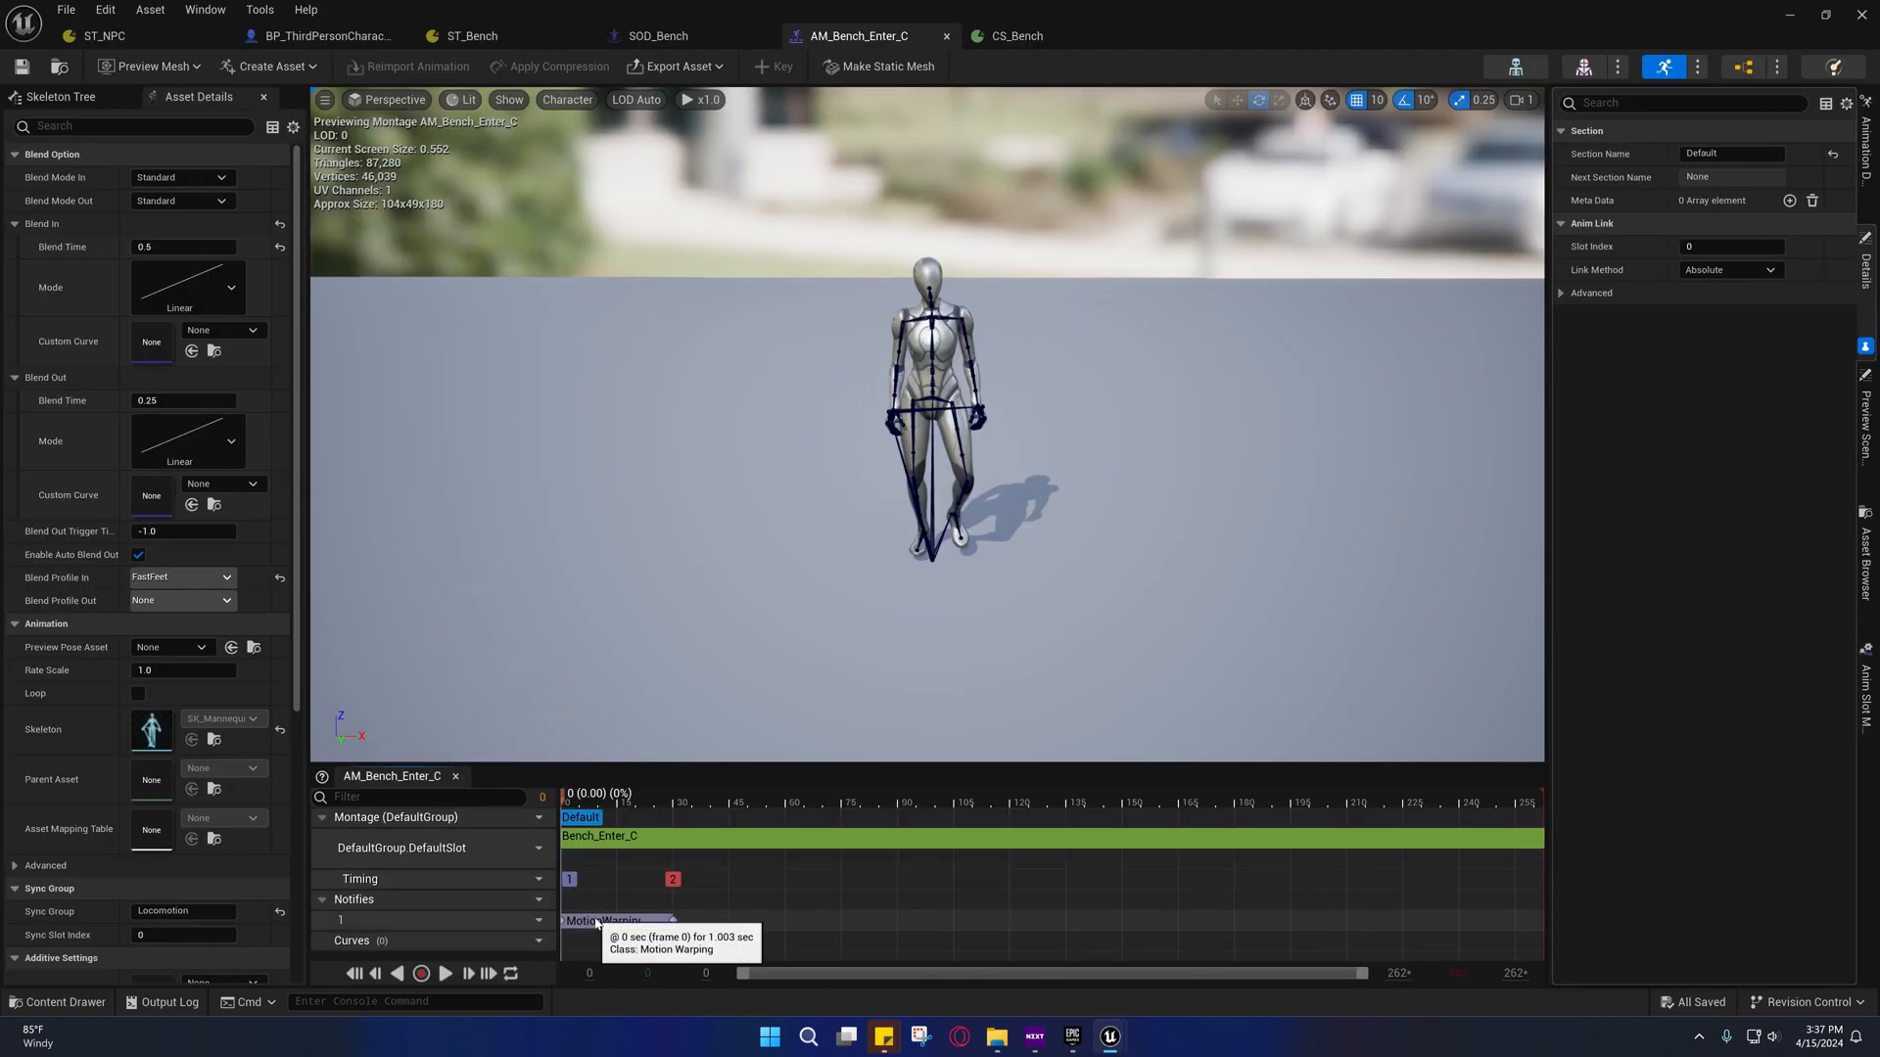
Set the MotionWarping notify's Warp Rotation Time to 0.5
{"action": "left_click", "coordinate": [601, 922]}
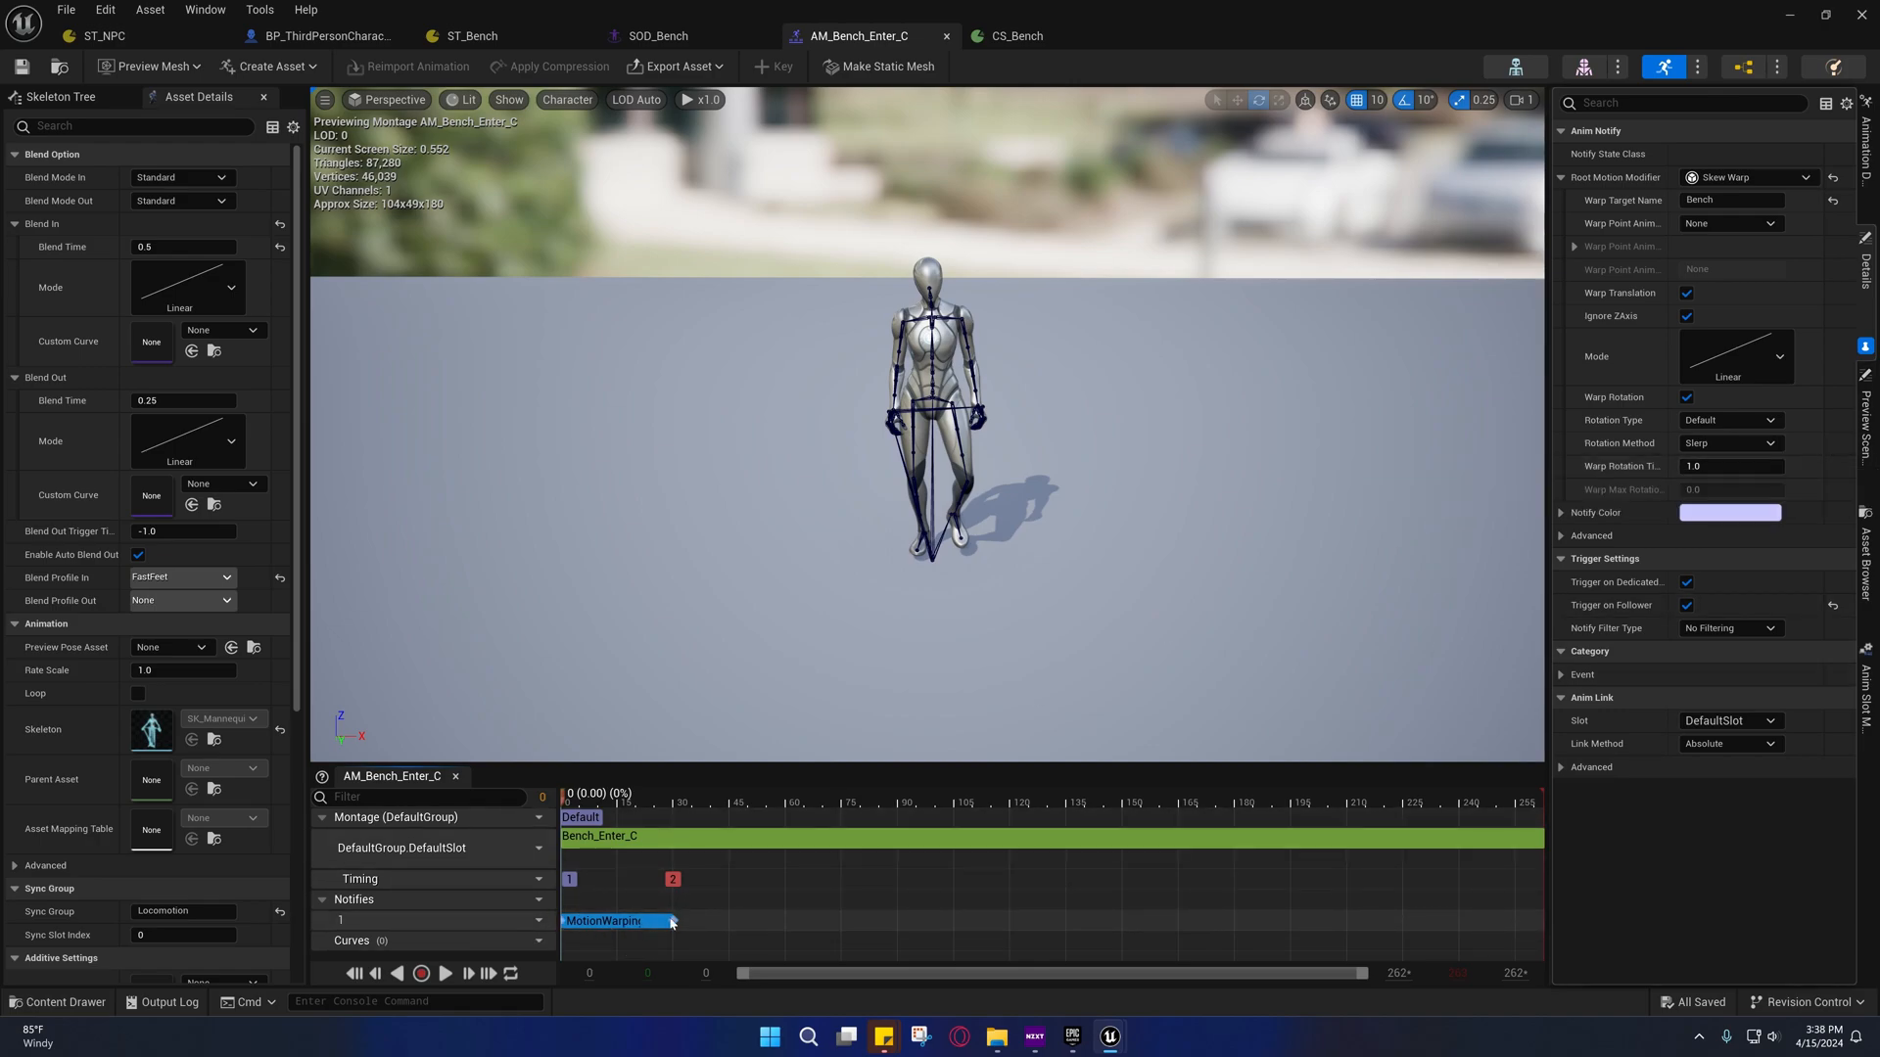
{"action": "mouse_move", "coordinate": [1620, 294]}
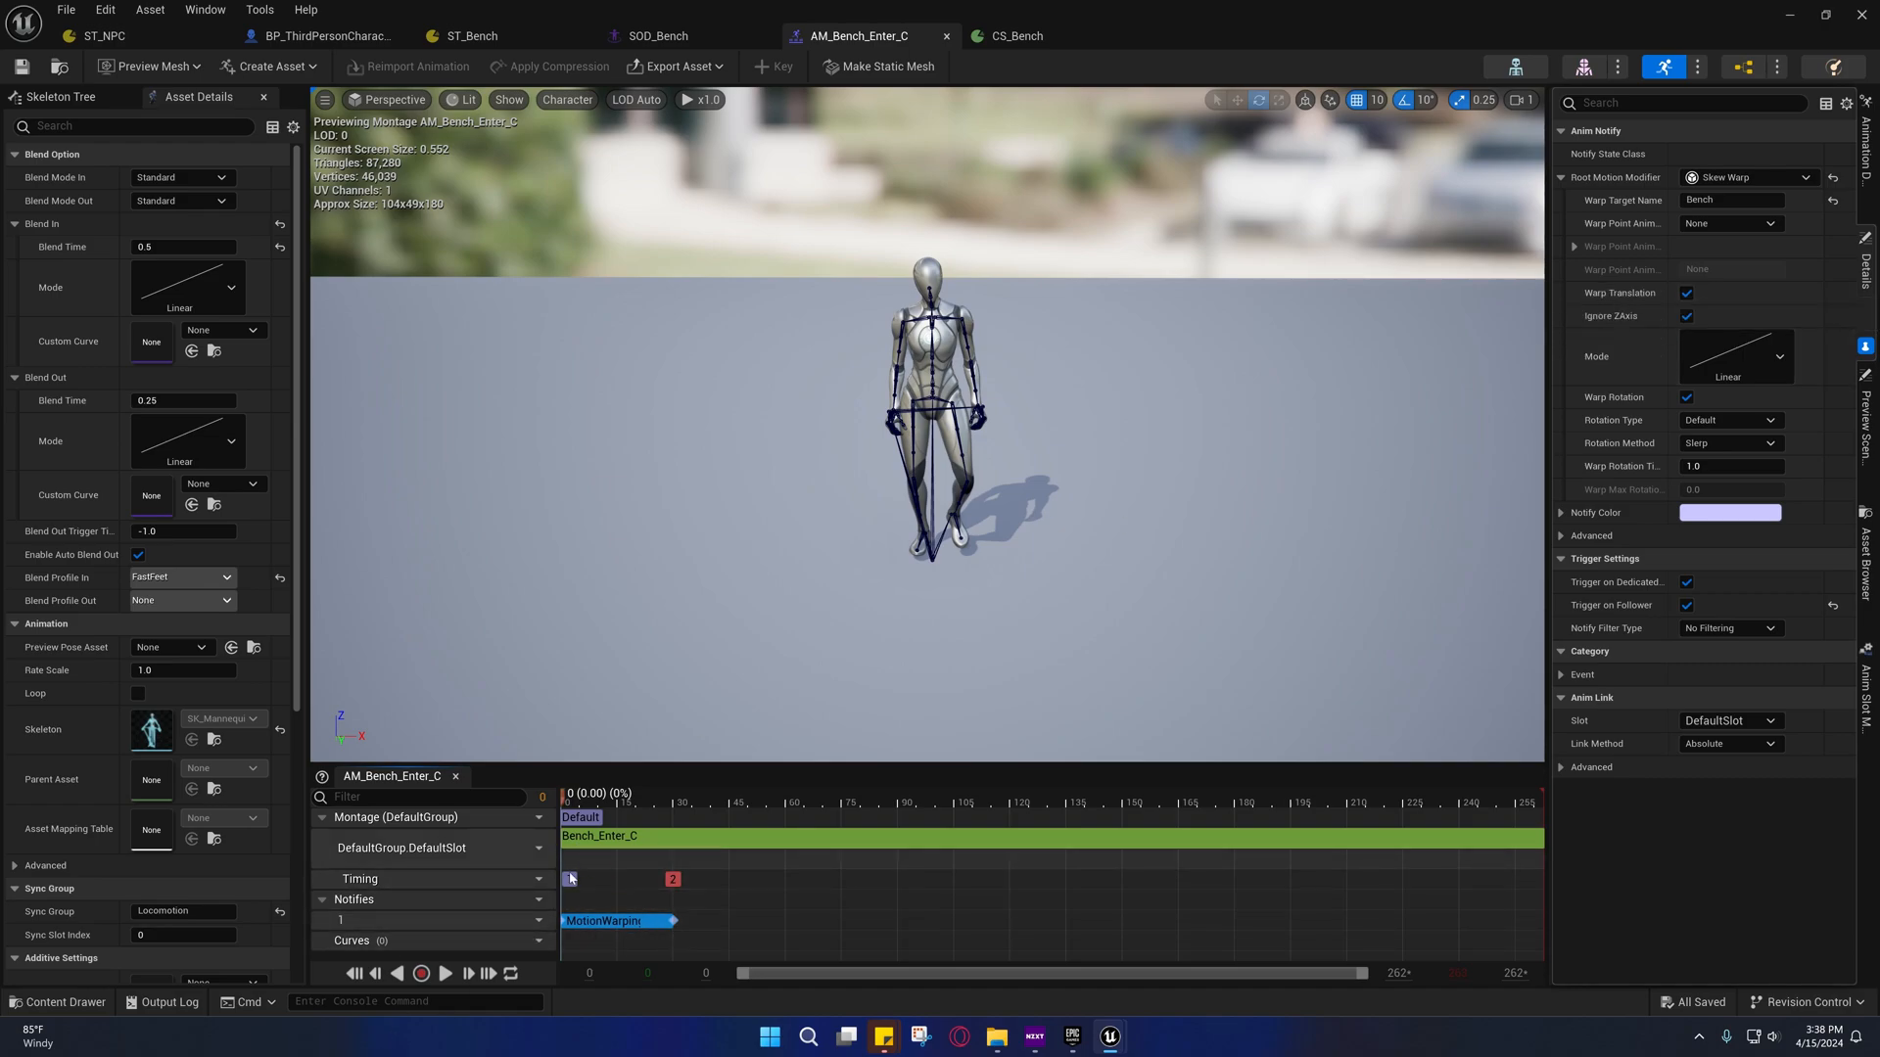
{"action": "mouse_move", "coordinate": [601, 921]}
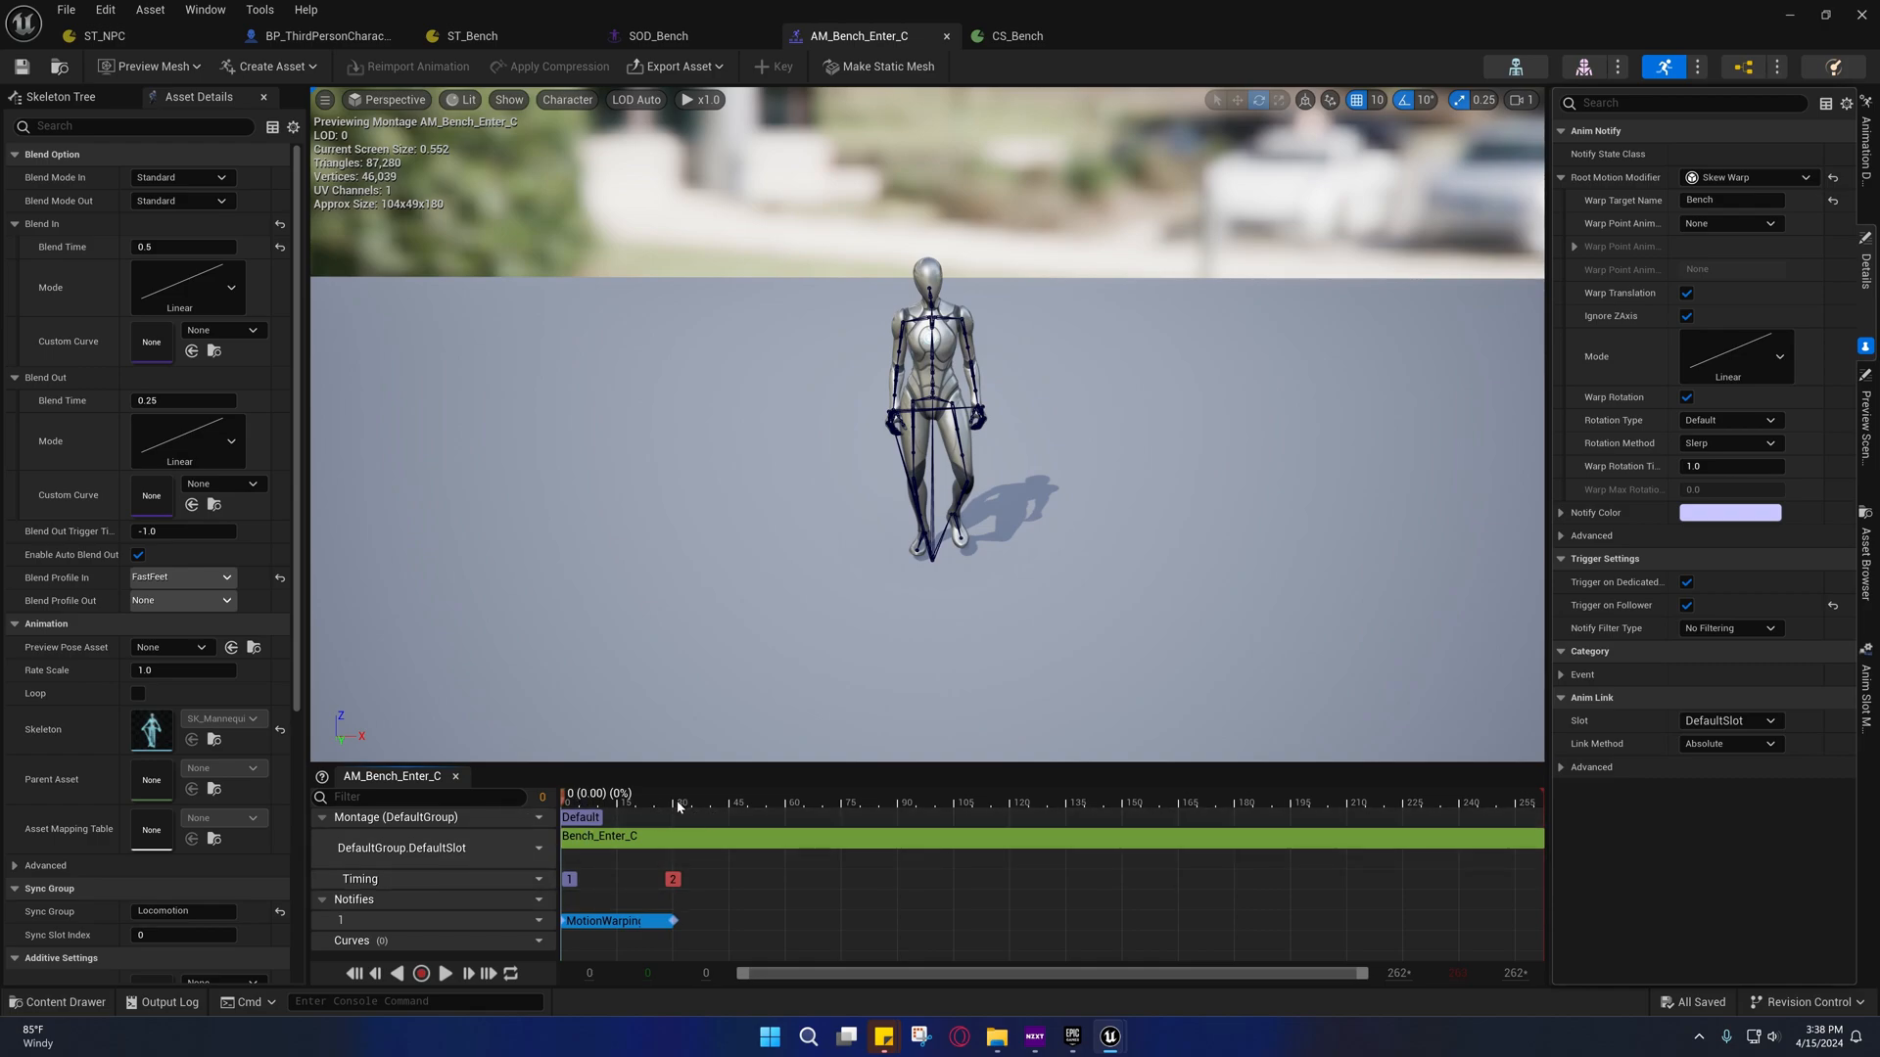
{"action": "mouse_move", "coordinate": [1615, 476]}
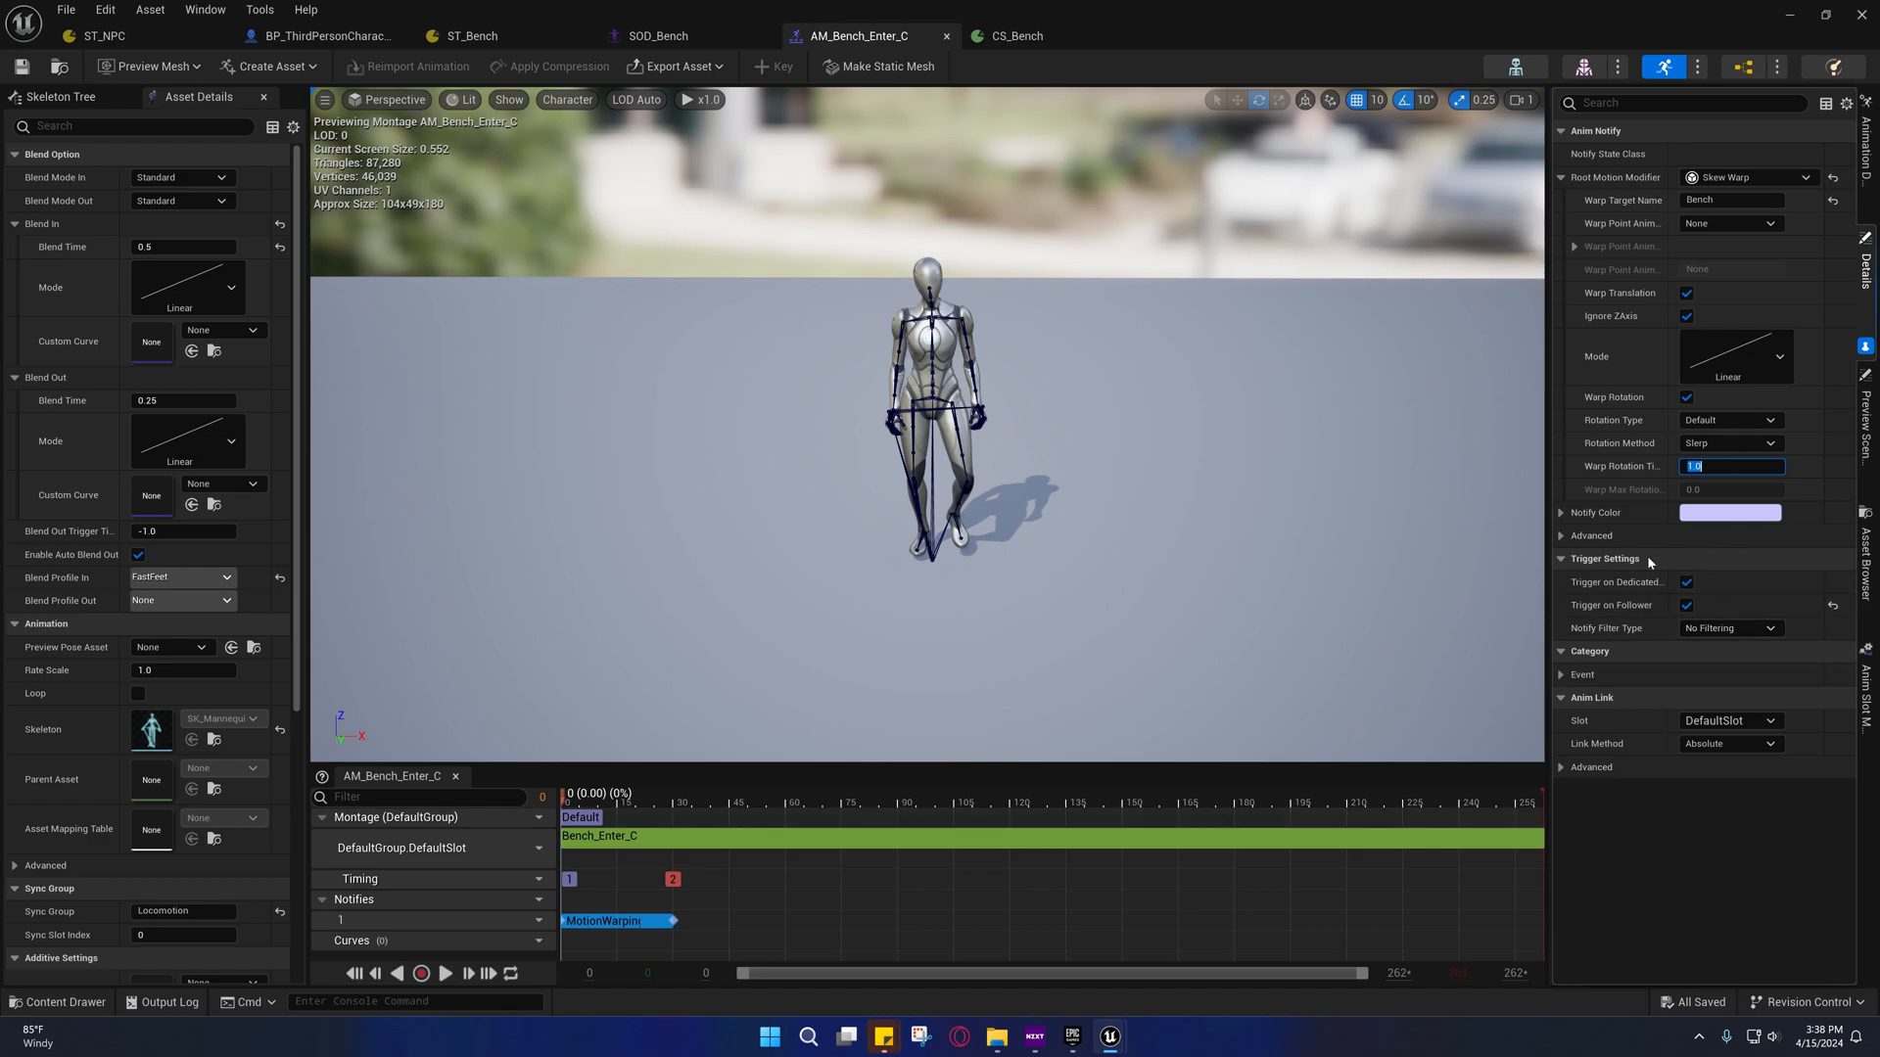
{"action": "type", "text": "0.5"}
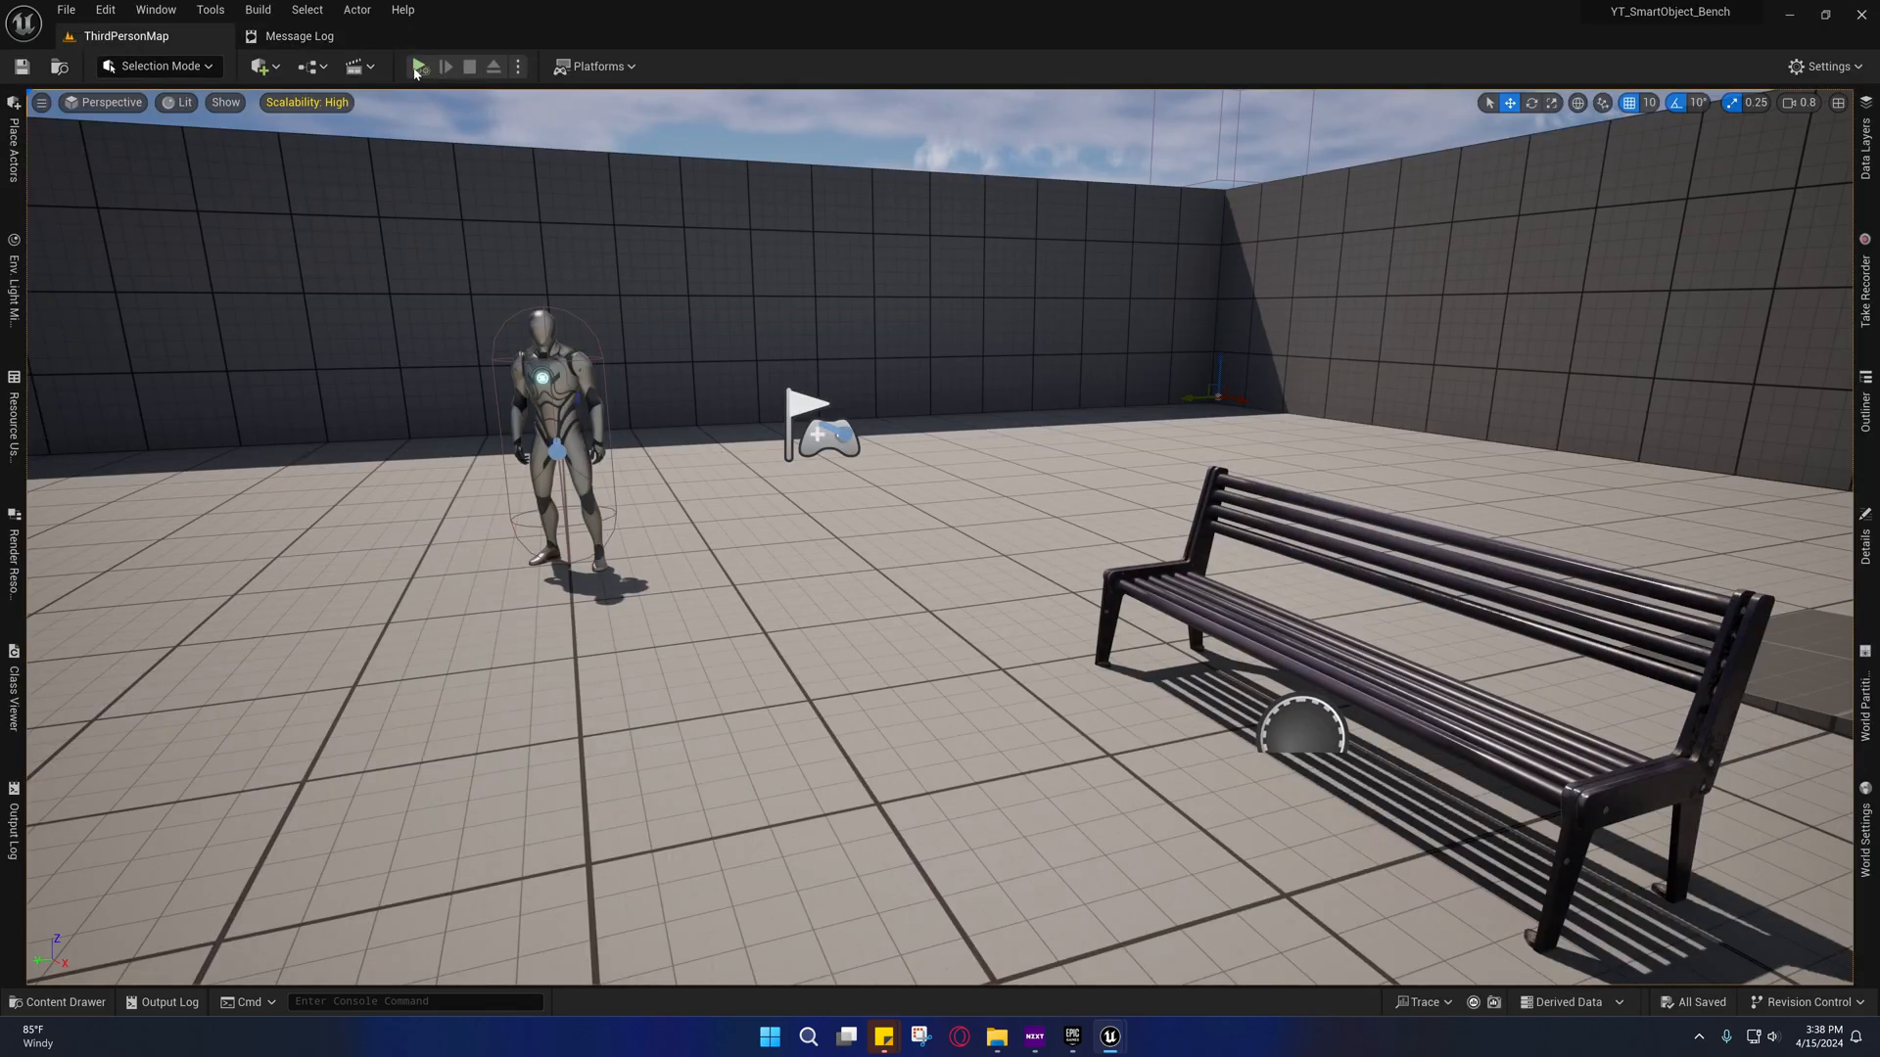
Simulate and stop the level twice, watching the character turn and sit on the bench
{"action": "left_click", "coordinate": [422, 67]}
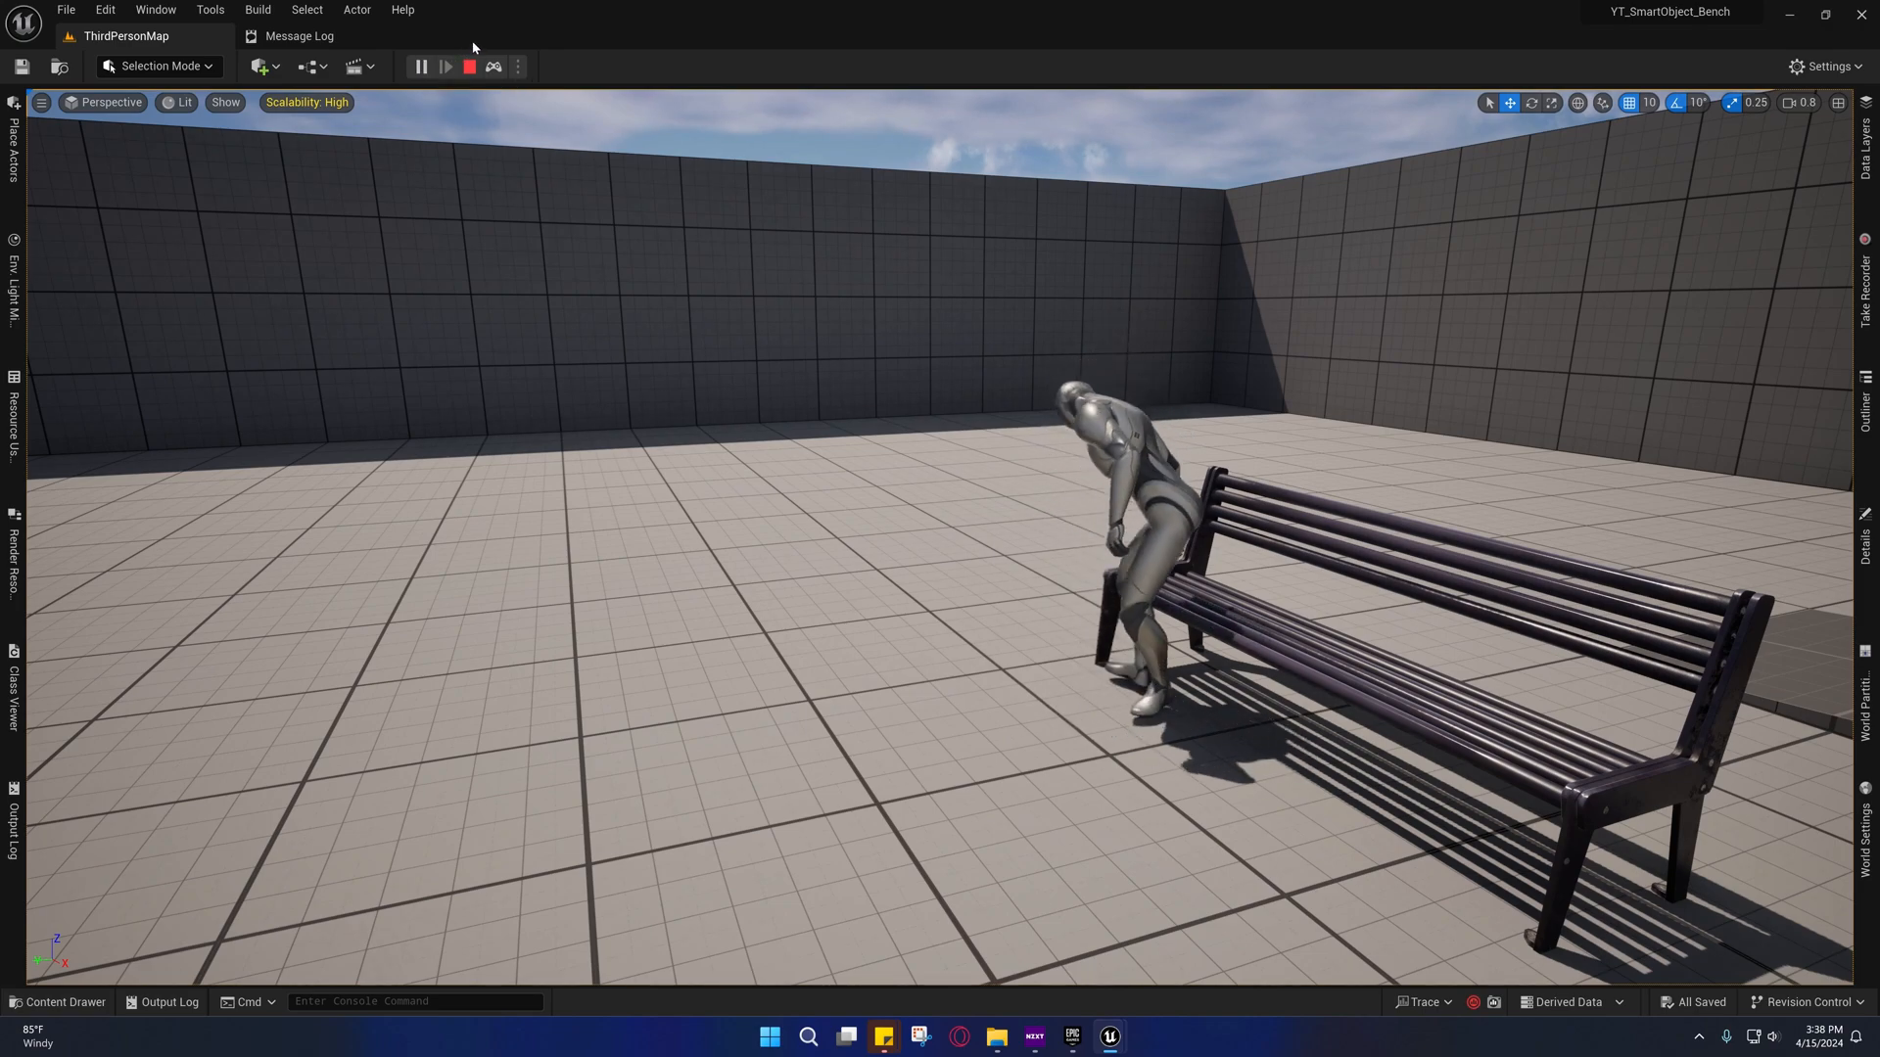
{"action": "left_click", "coordinate": [457, 66]}
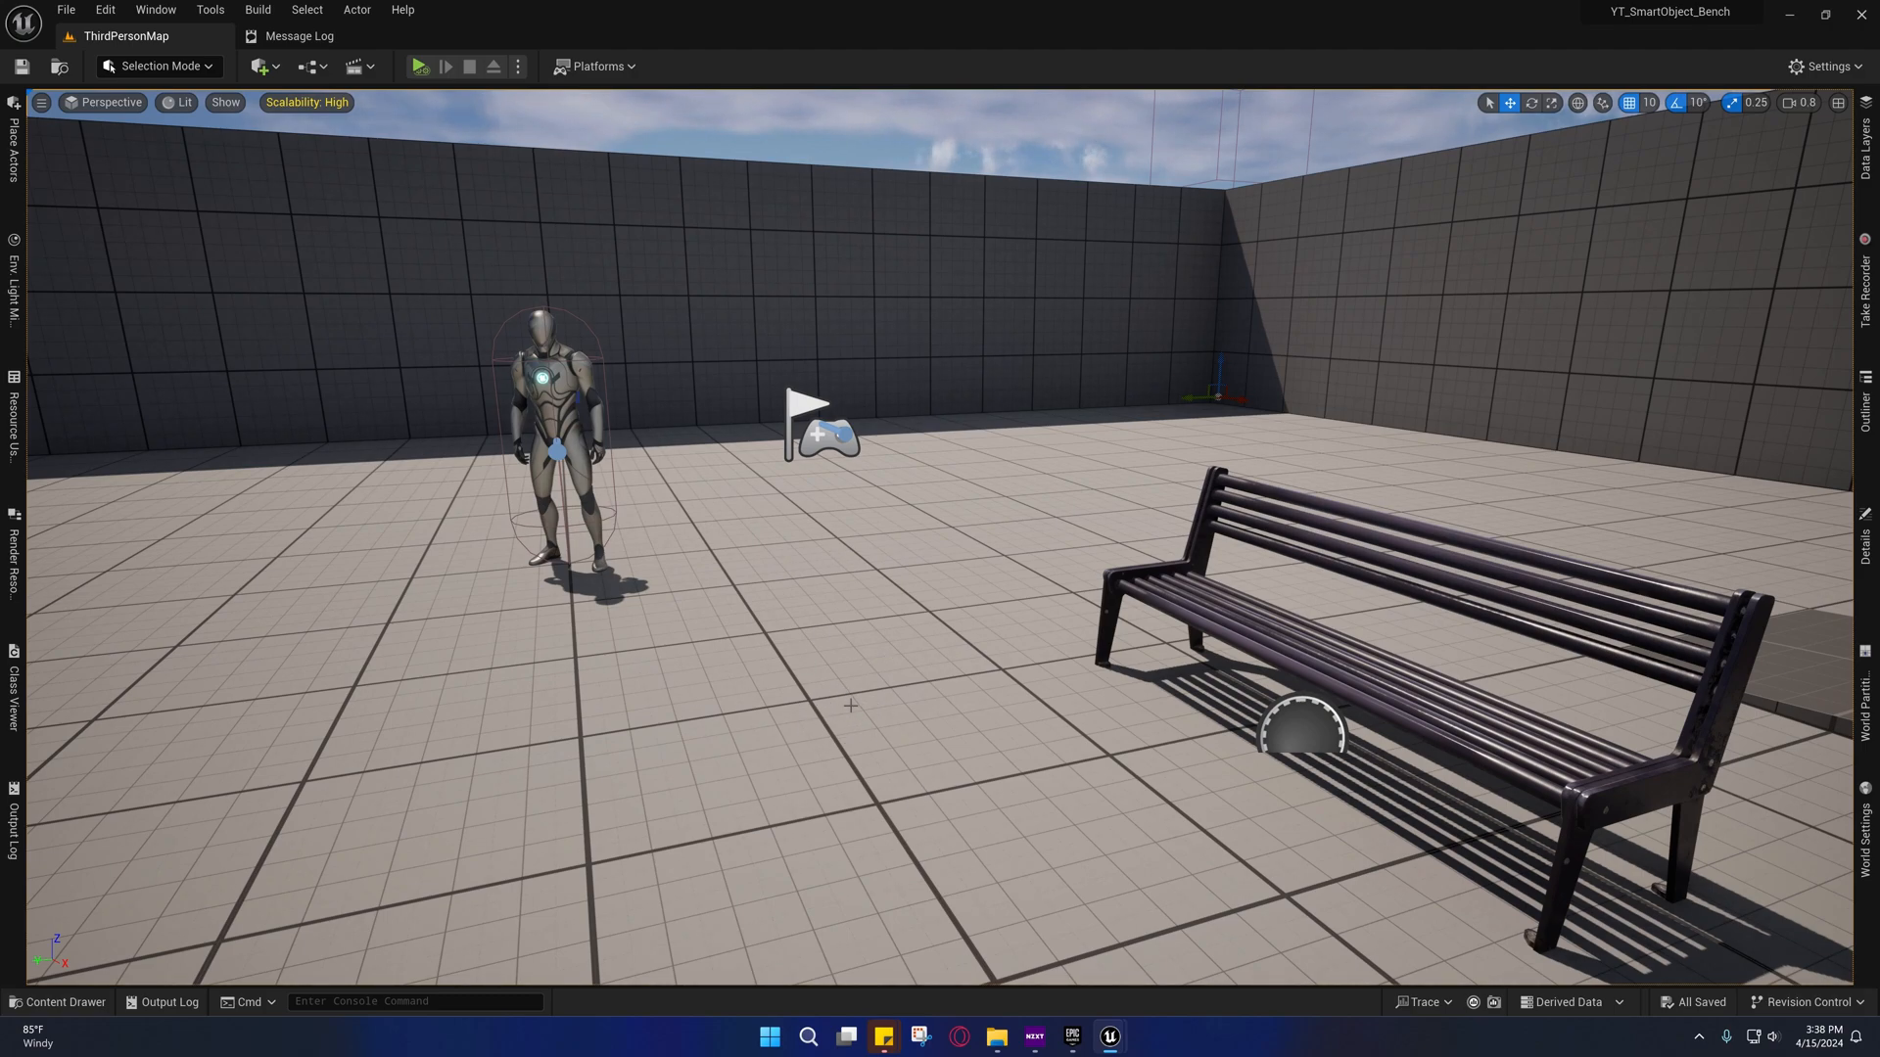
{"action": "left_click", "coordinate": [421, 67]}
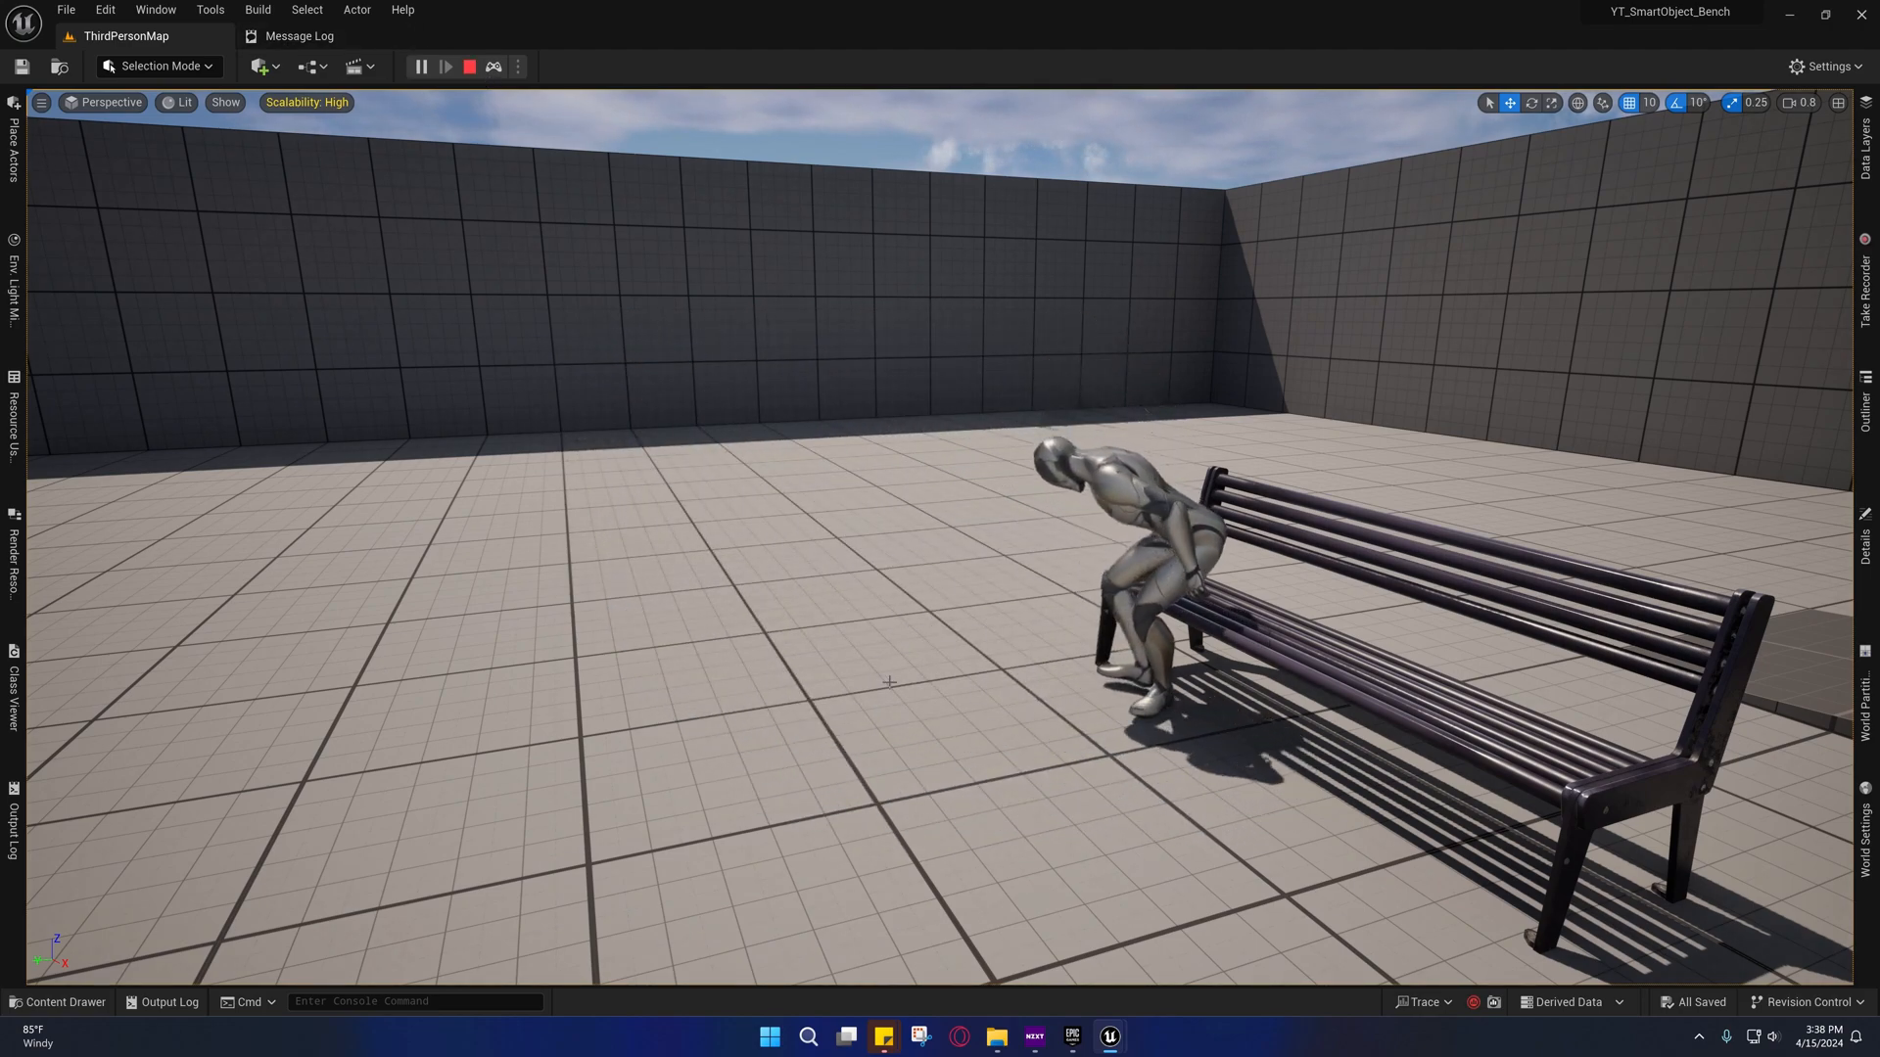
{"action": "left_click", "coordinate": [471, 66]}
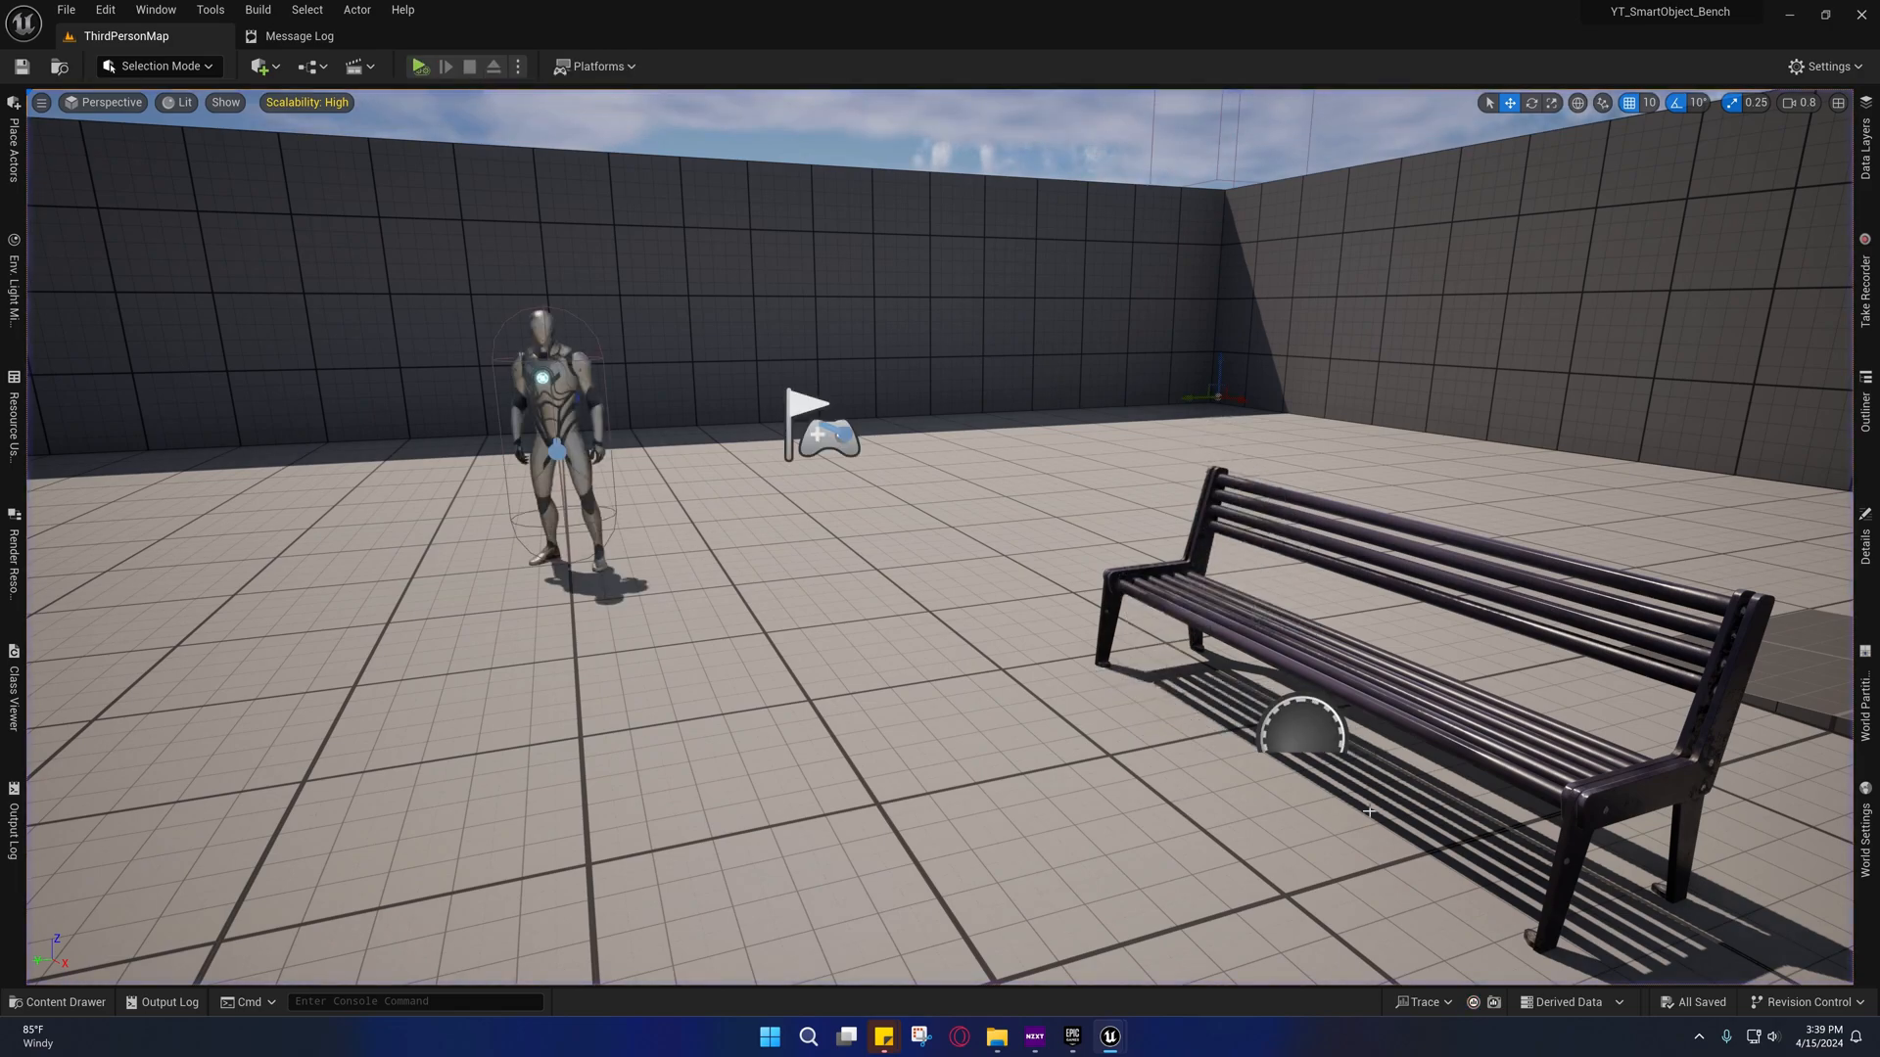
{"action": "mouse_move", "coordinate": [1446, 820]}
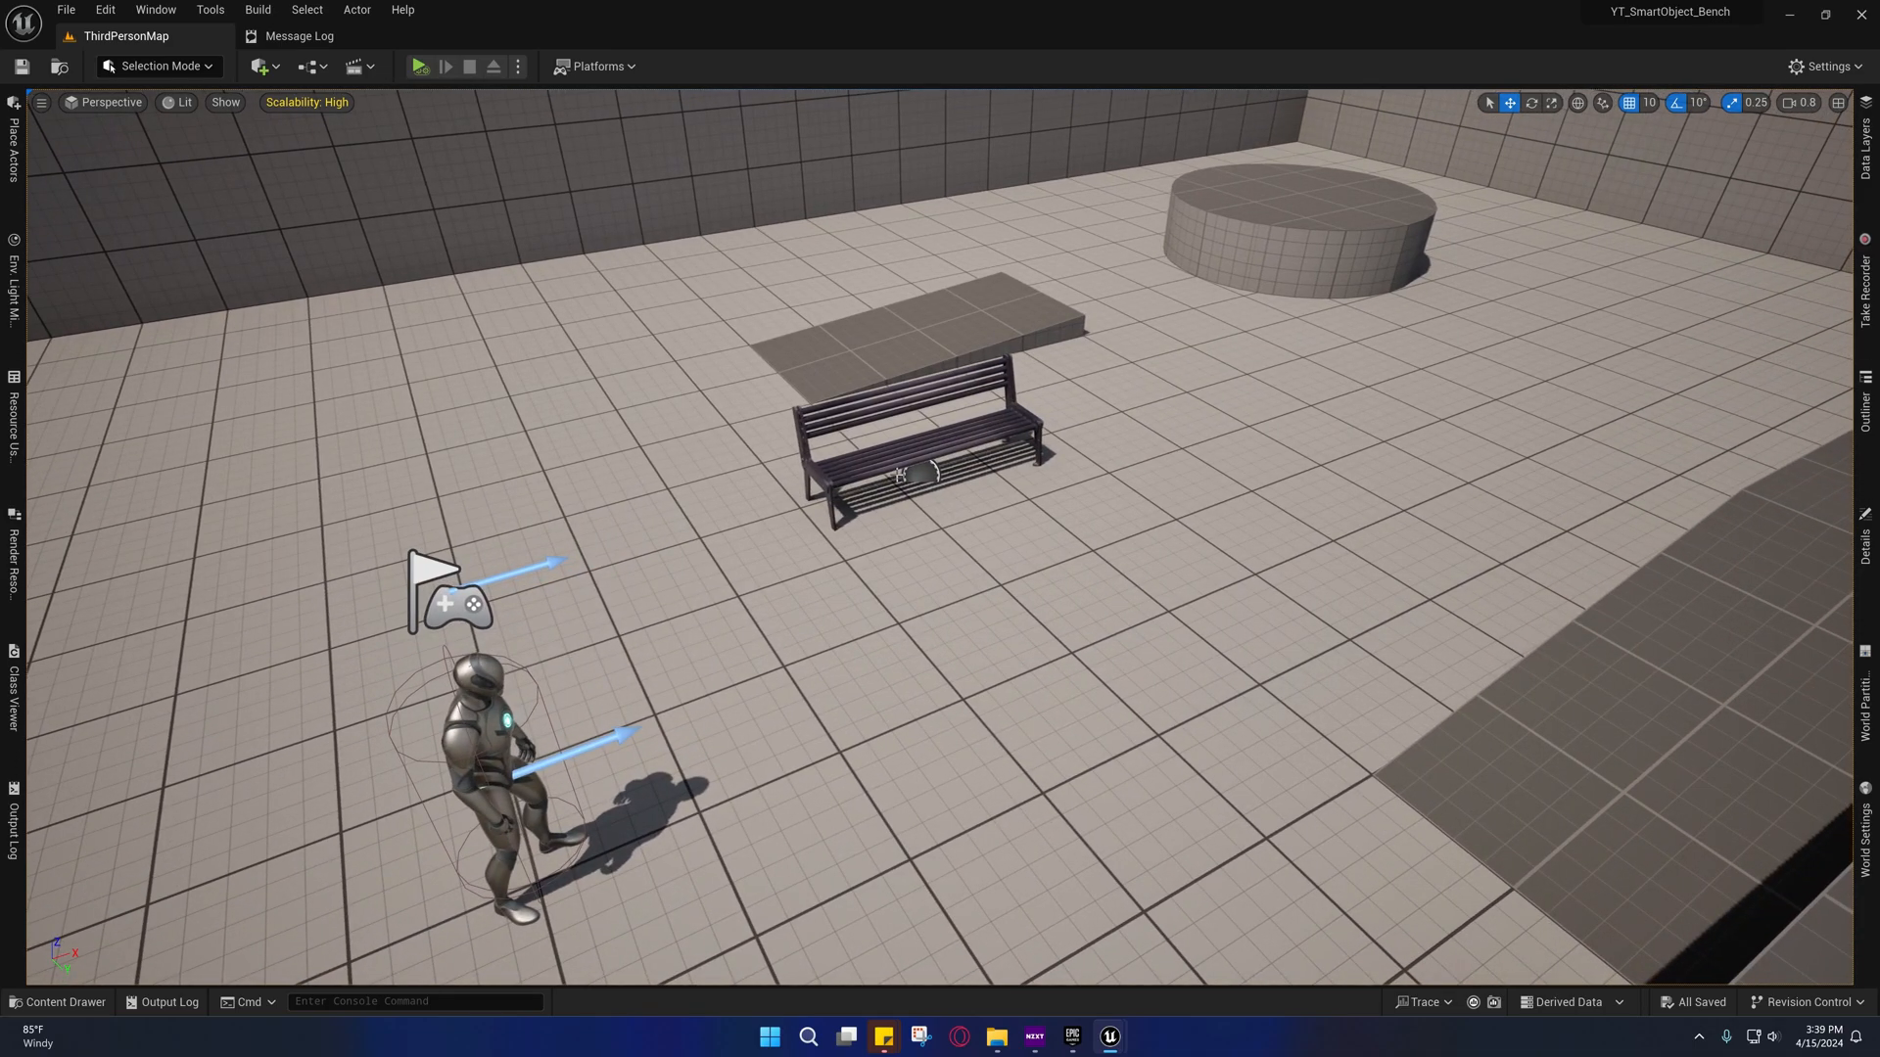
Check the ST_Bench debugger trace, then set SOD_Bench's Secondary entrance Offset X to 158.71637
{"action": "left_click", "coordinate": [913, 479]}
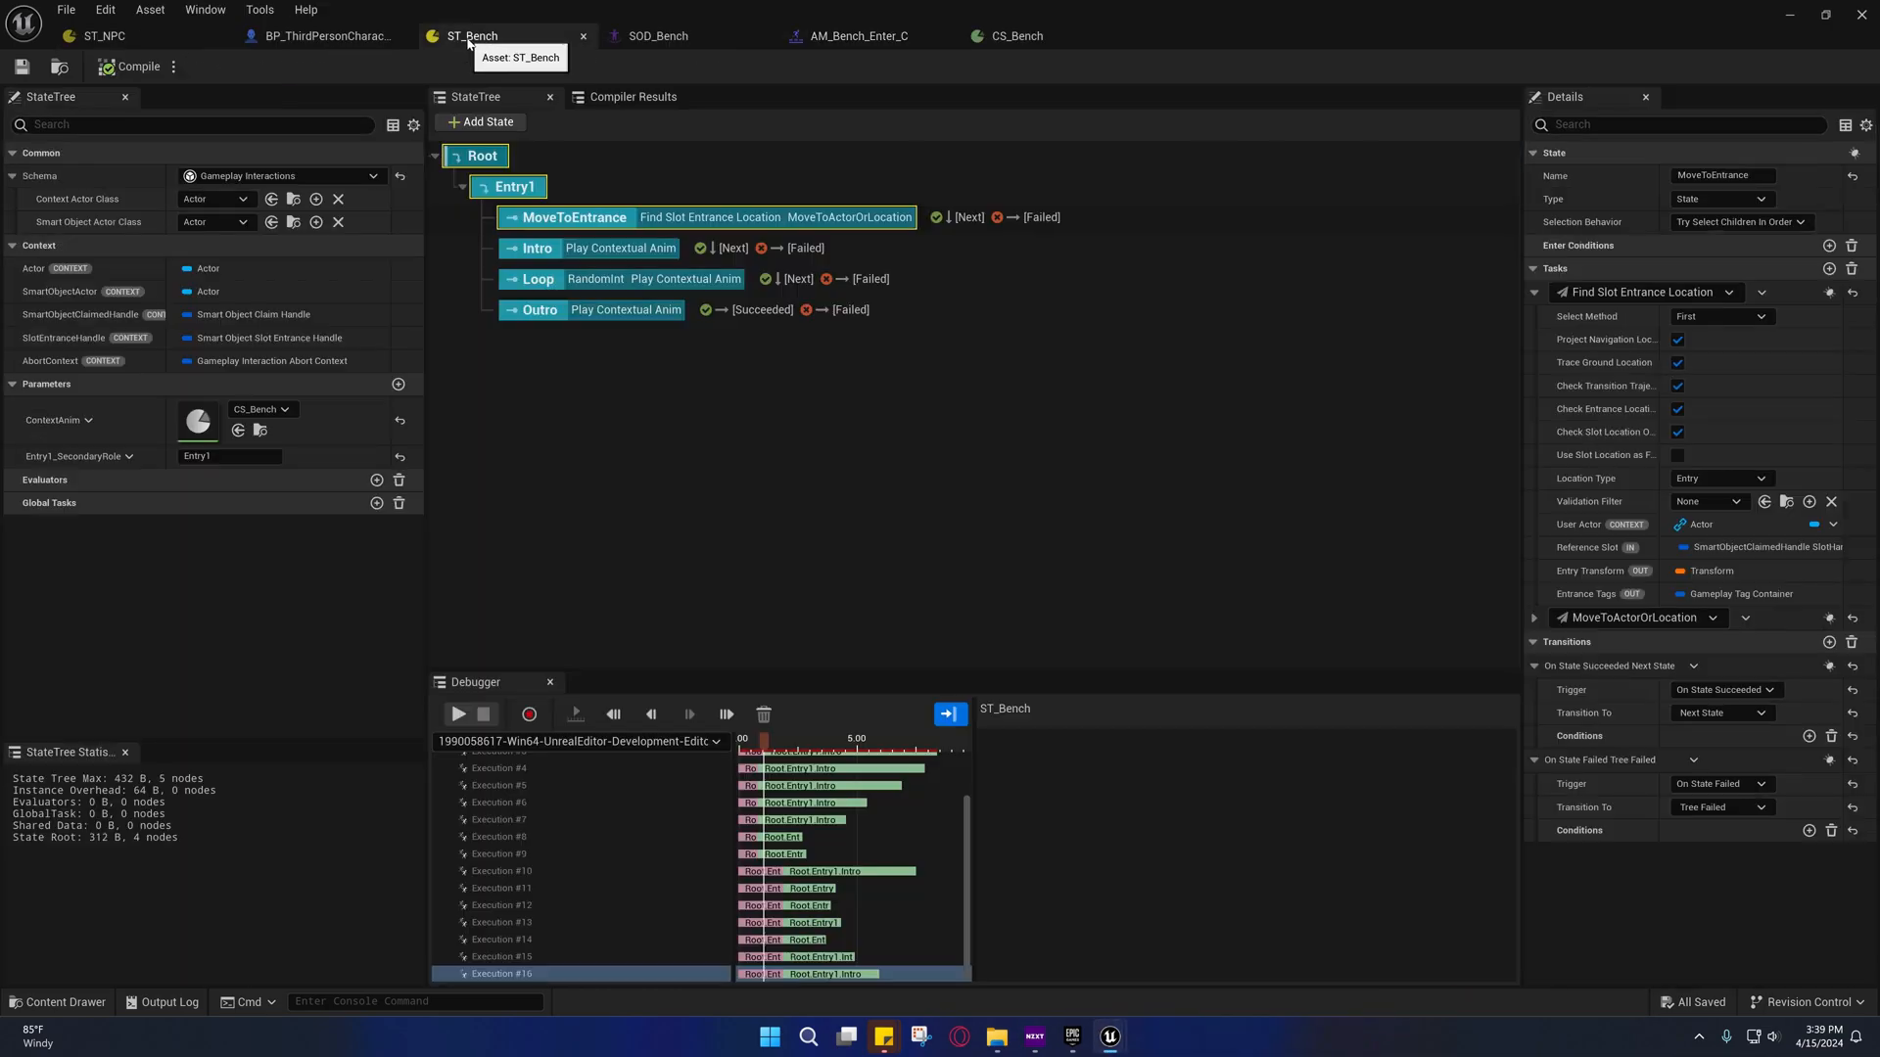
{"action": "left_click", "coordinate": [654, 35]}
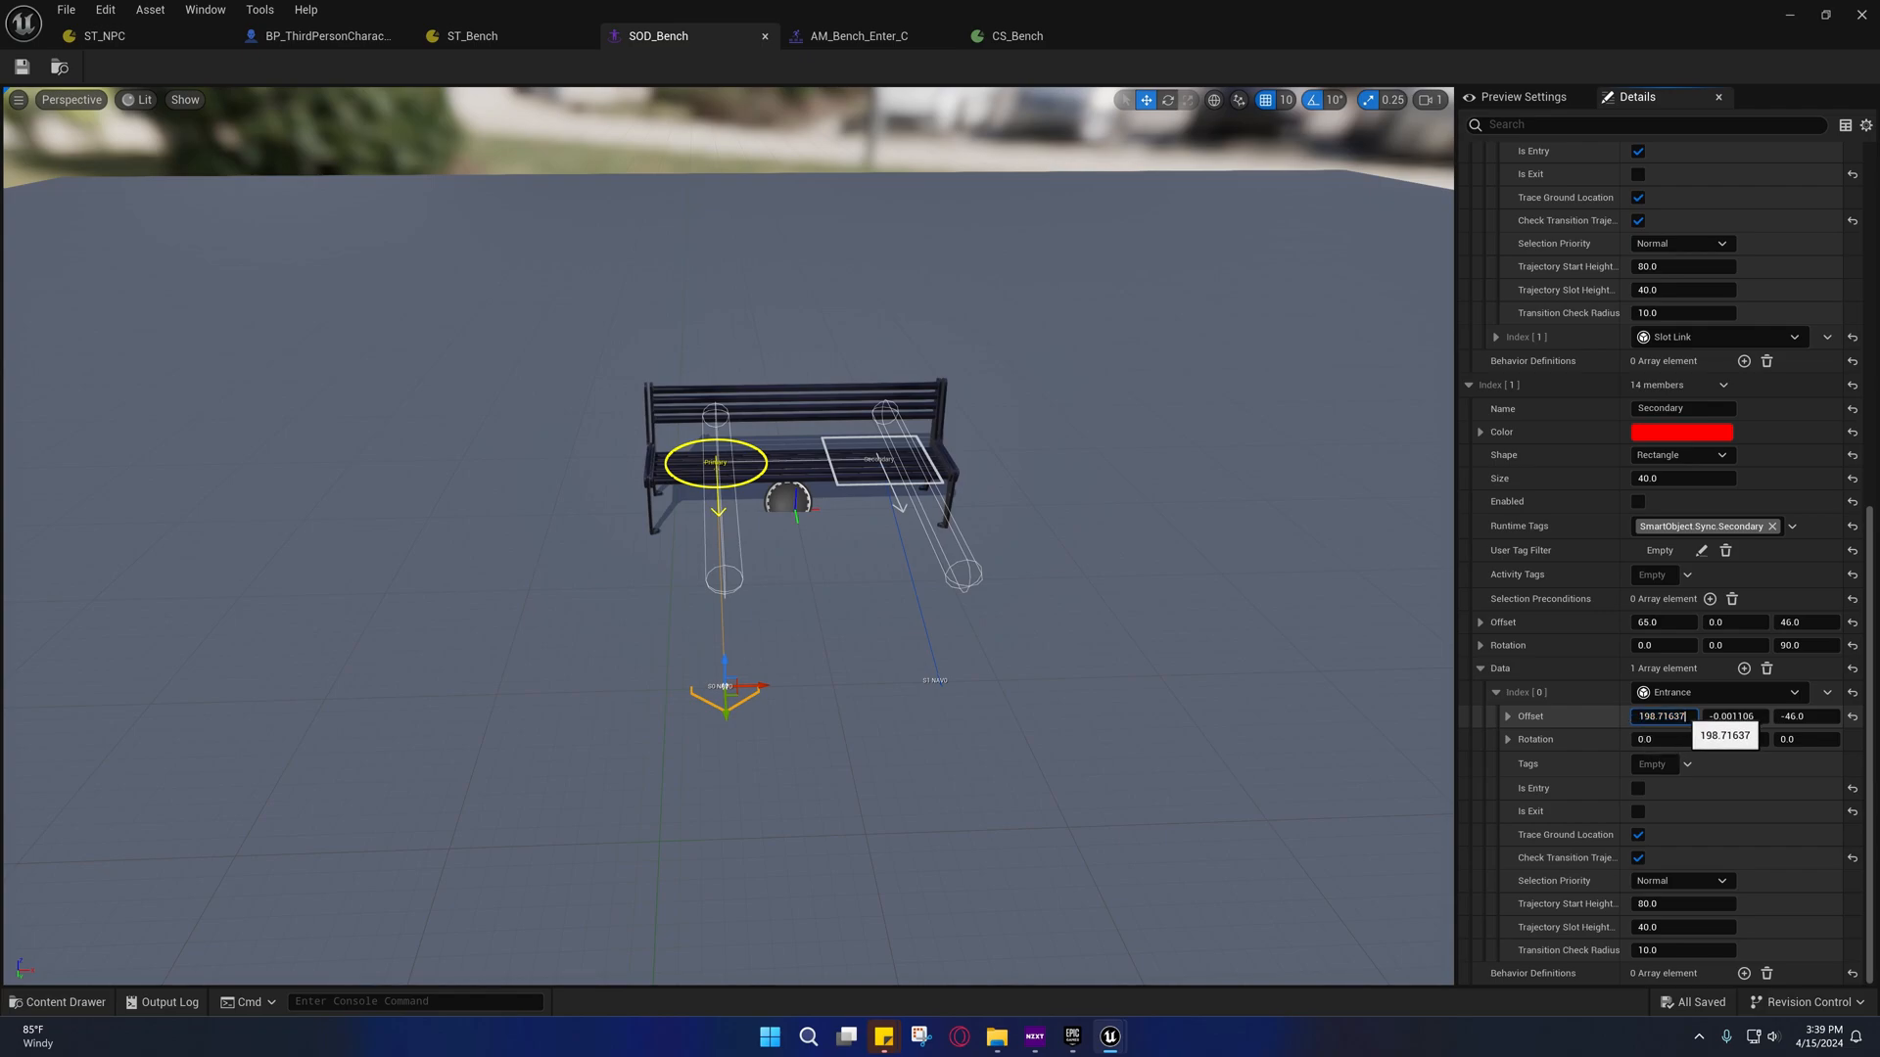
{"action": "left_click", "coordinate": [324, 36]}
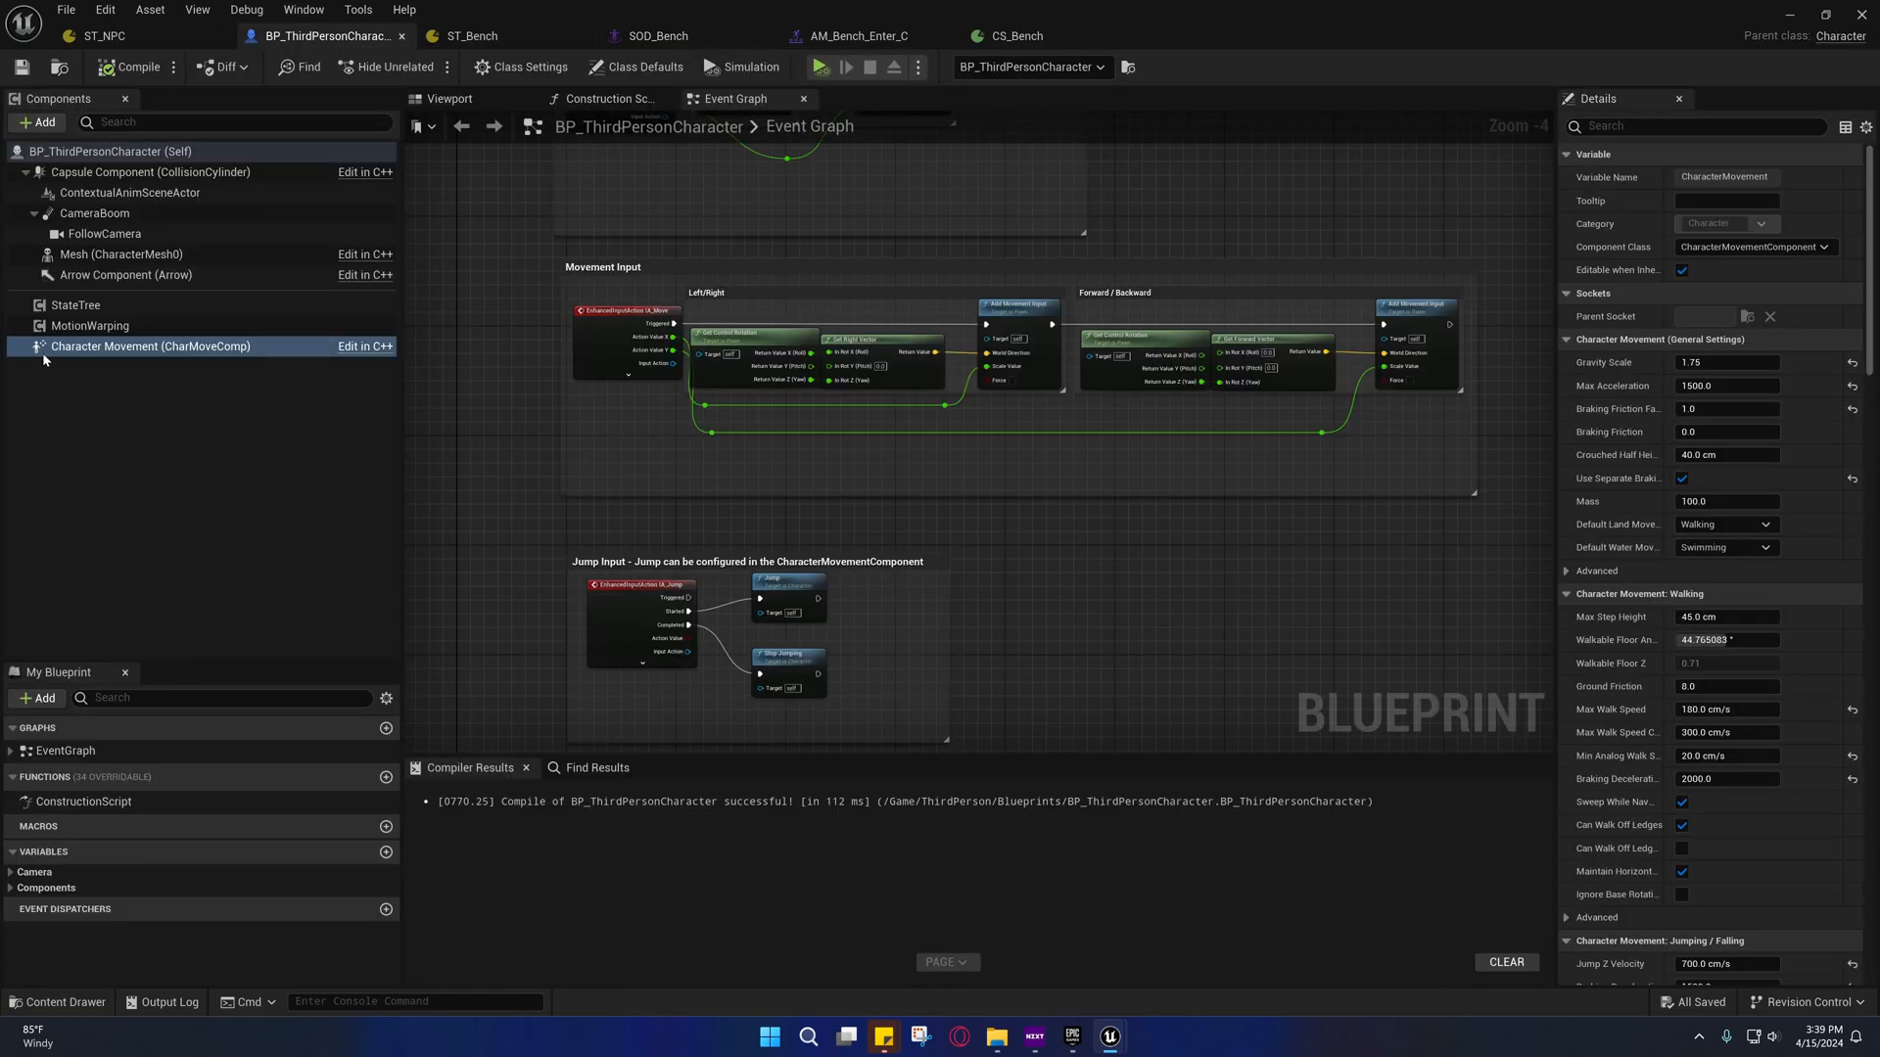
{"action": "left_click", "coordinate": [471, 36]}
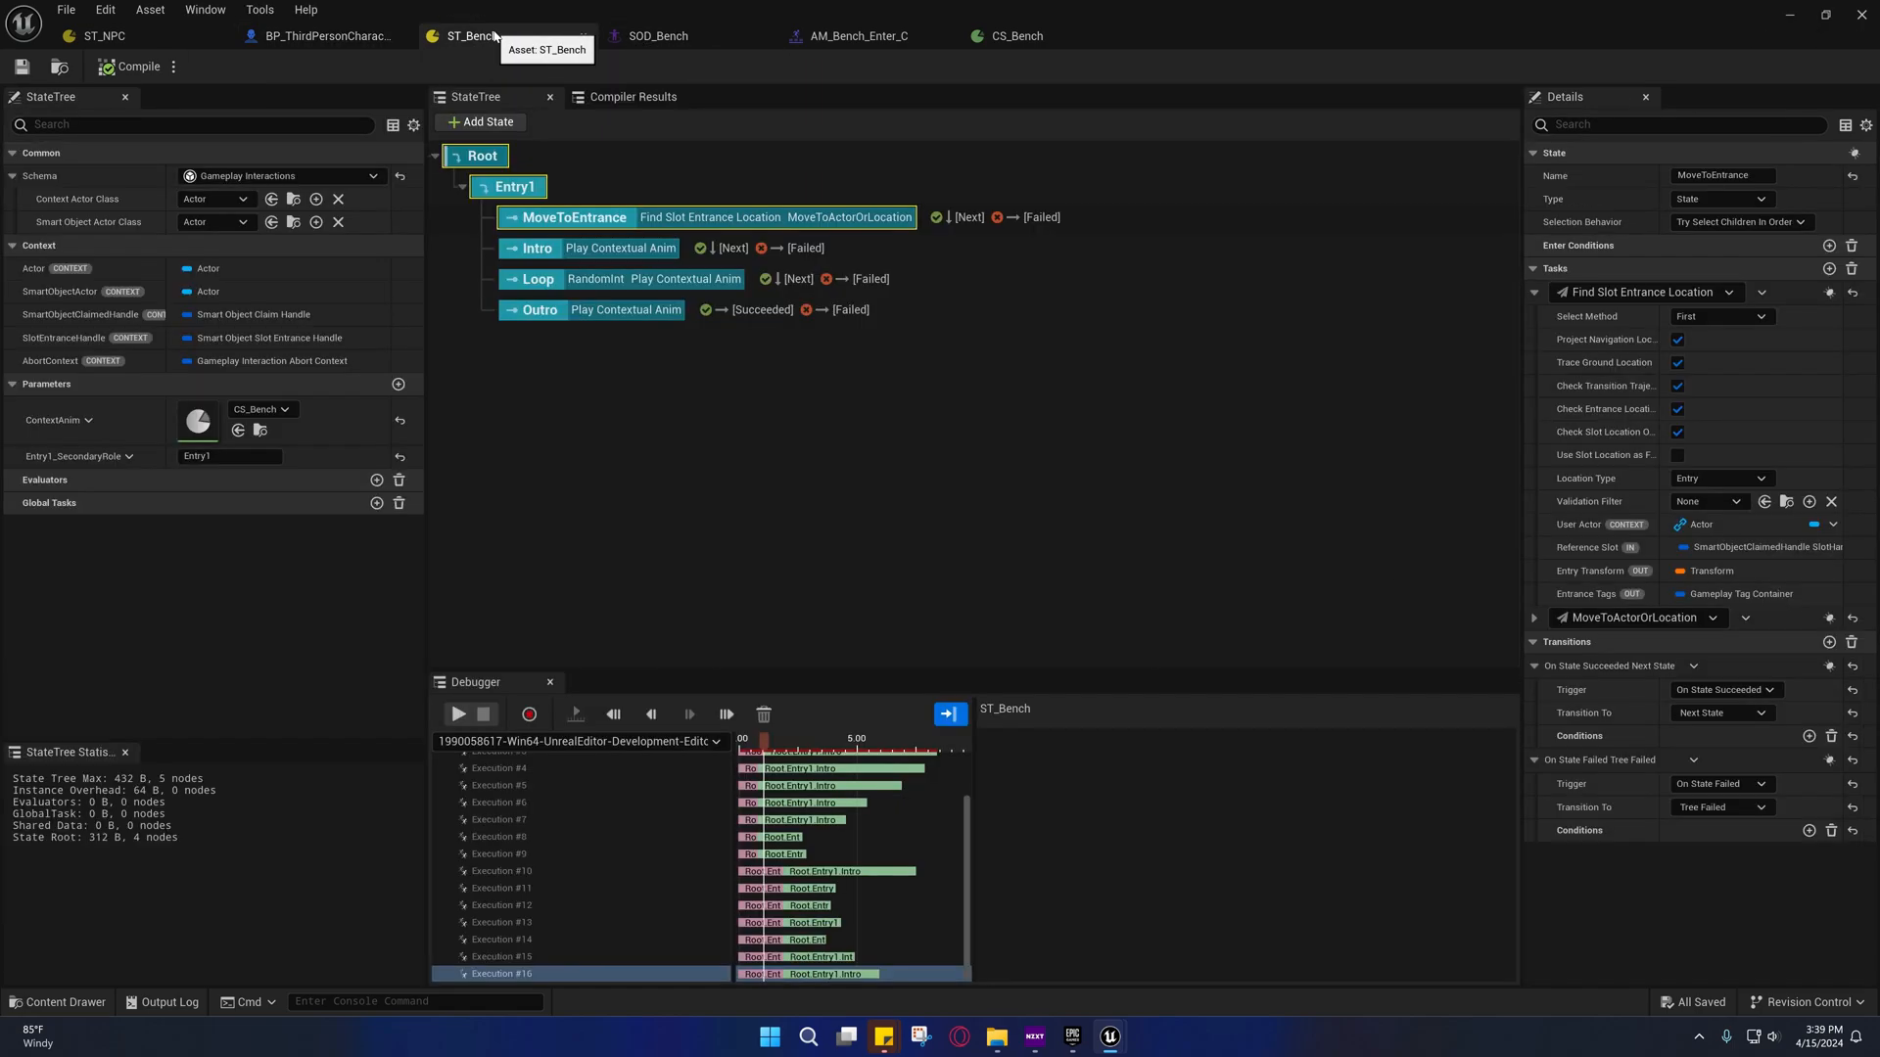
{"action": "left_click", "coordinate": [652, 35]}
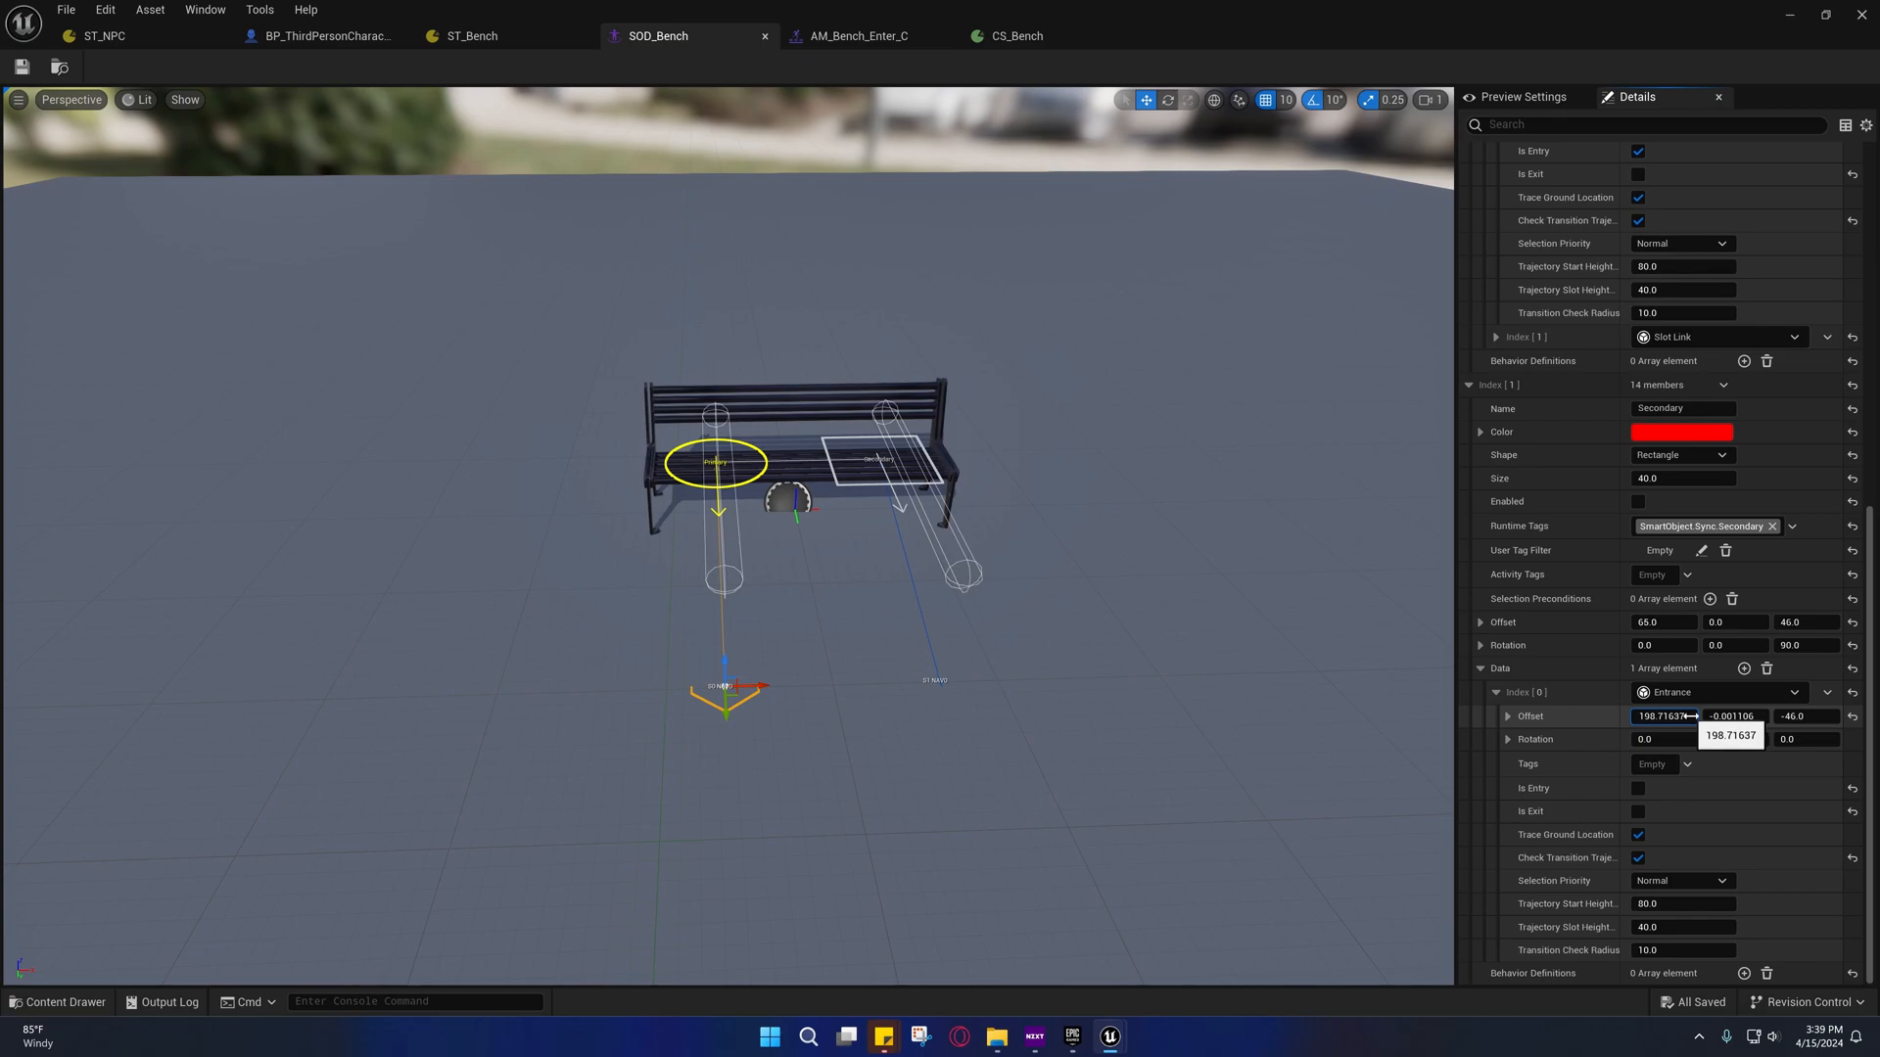
{"action": "type", "text": "158.71637"}
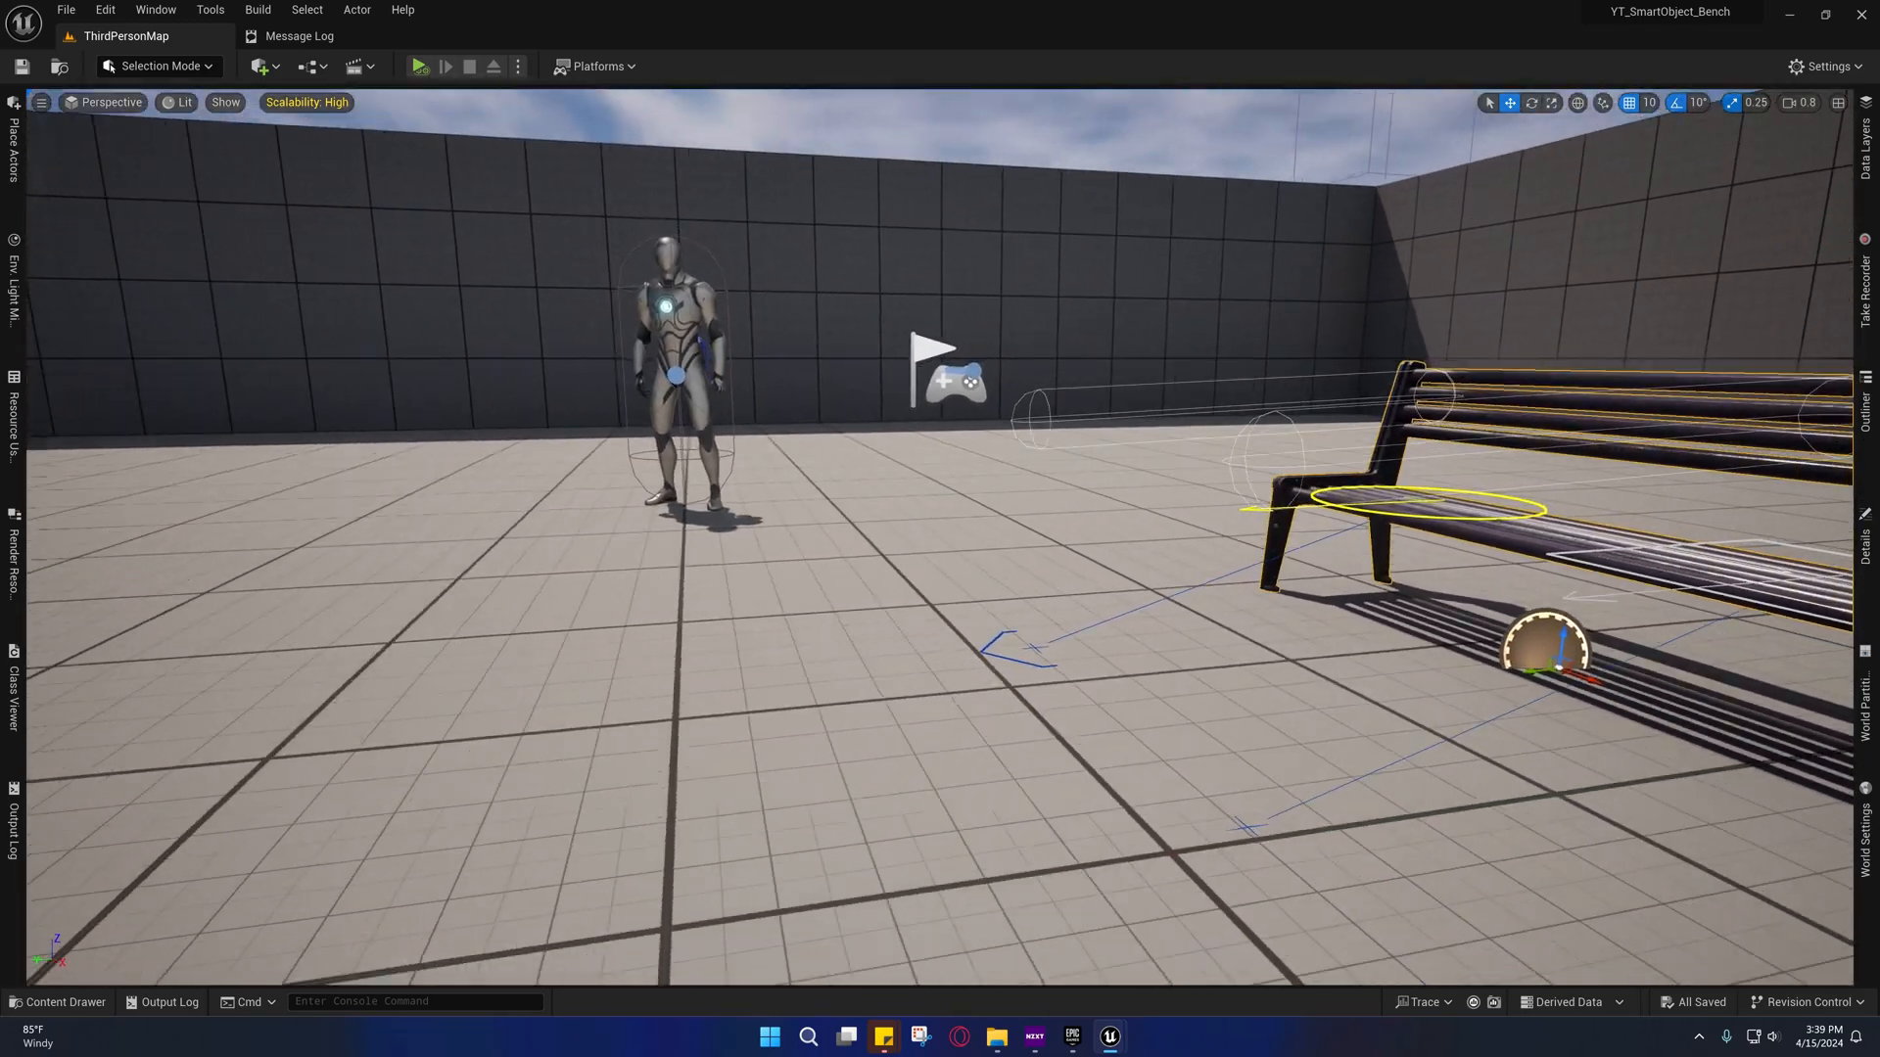
Run another bench simulation, stop it, and return to SOD_Bench's slot settings
{"action": "left_click", "coordinate": [418, 66]}
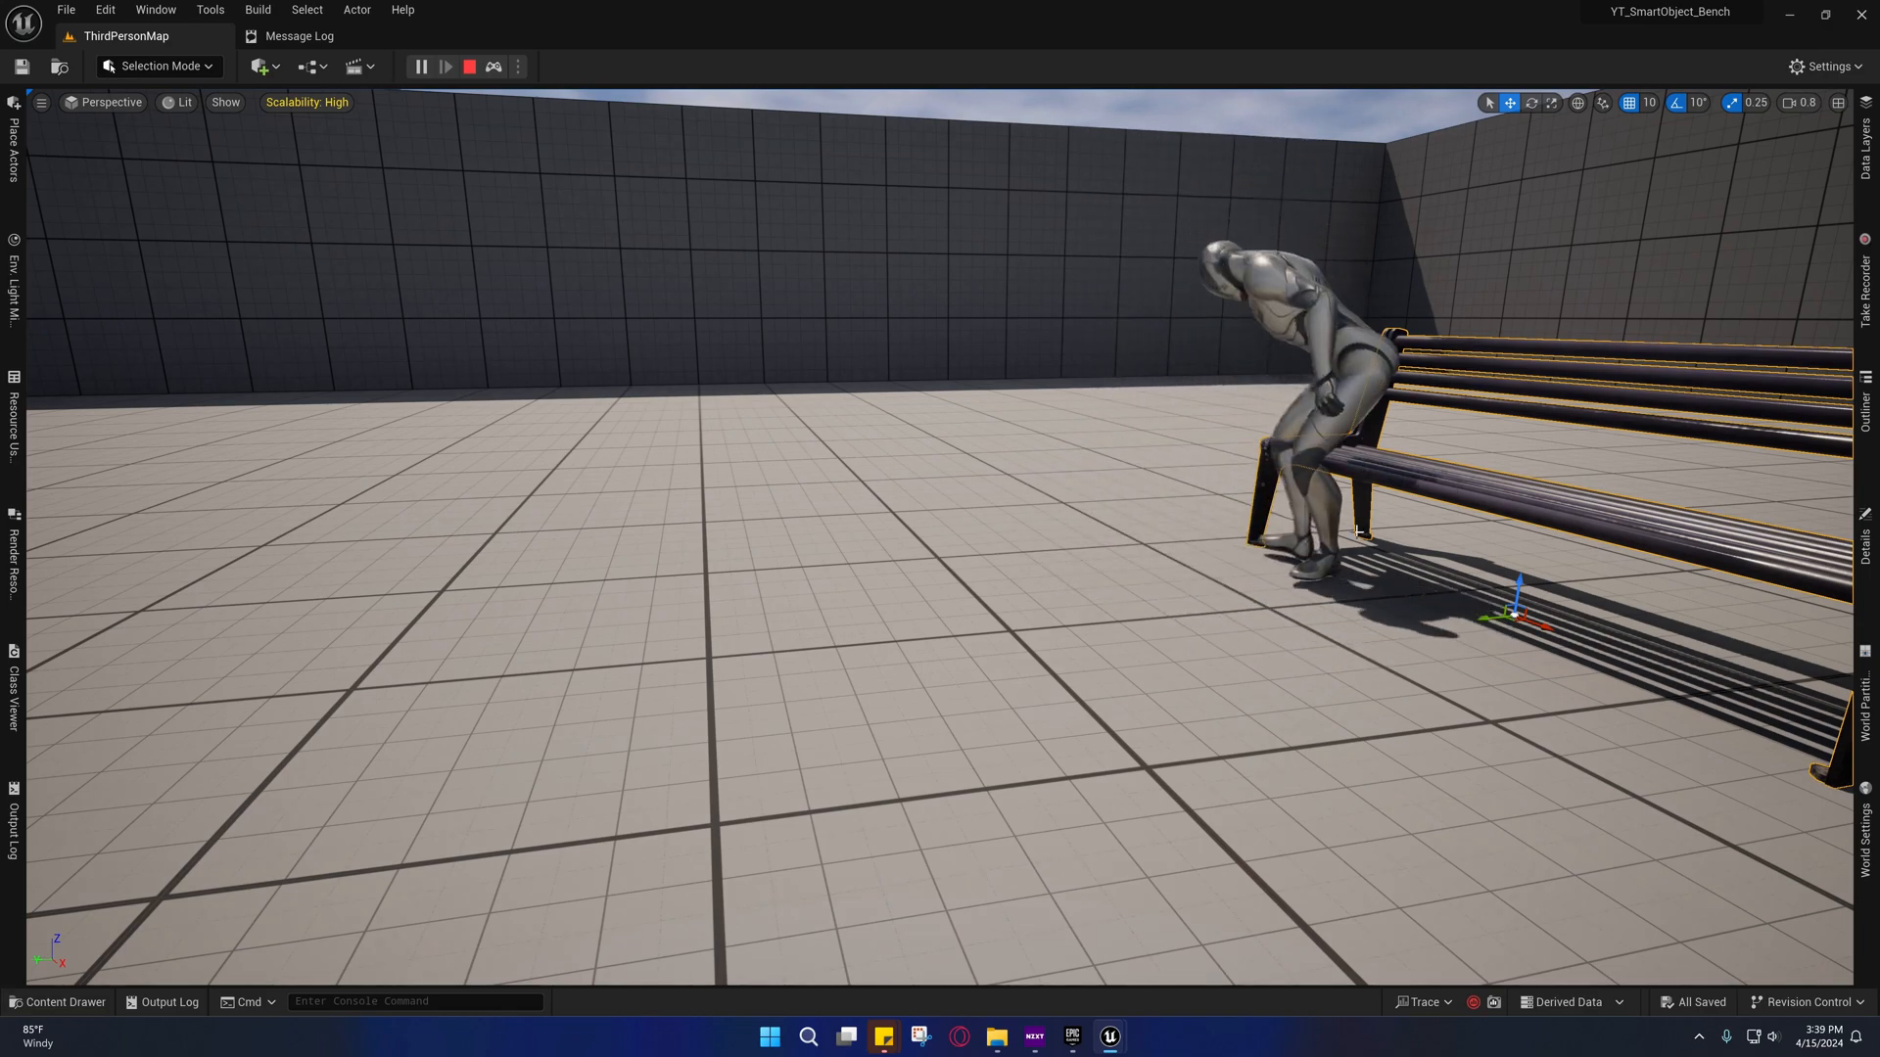
{"action": "left_click", "coordinate": [466, 66]}
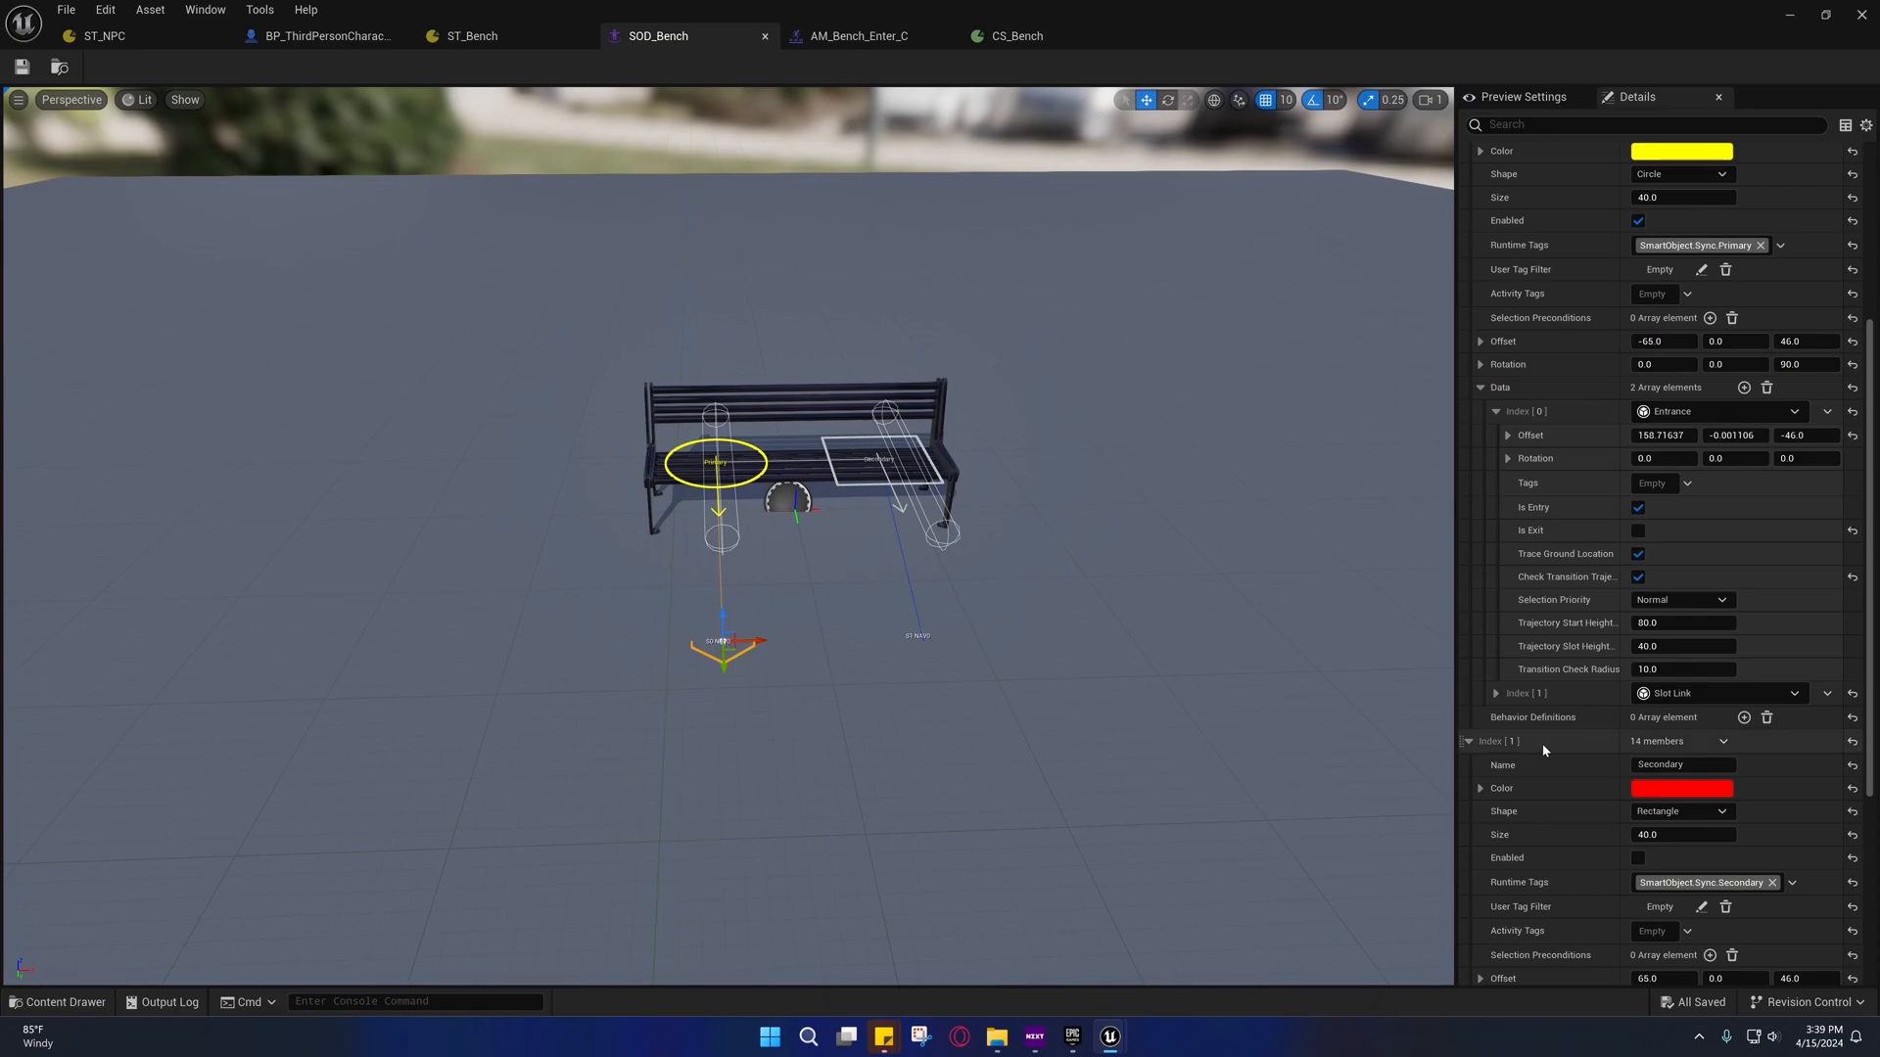
{"action": "mouse_move", "coordinate": [1595, 601]}
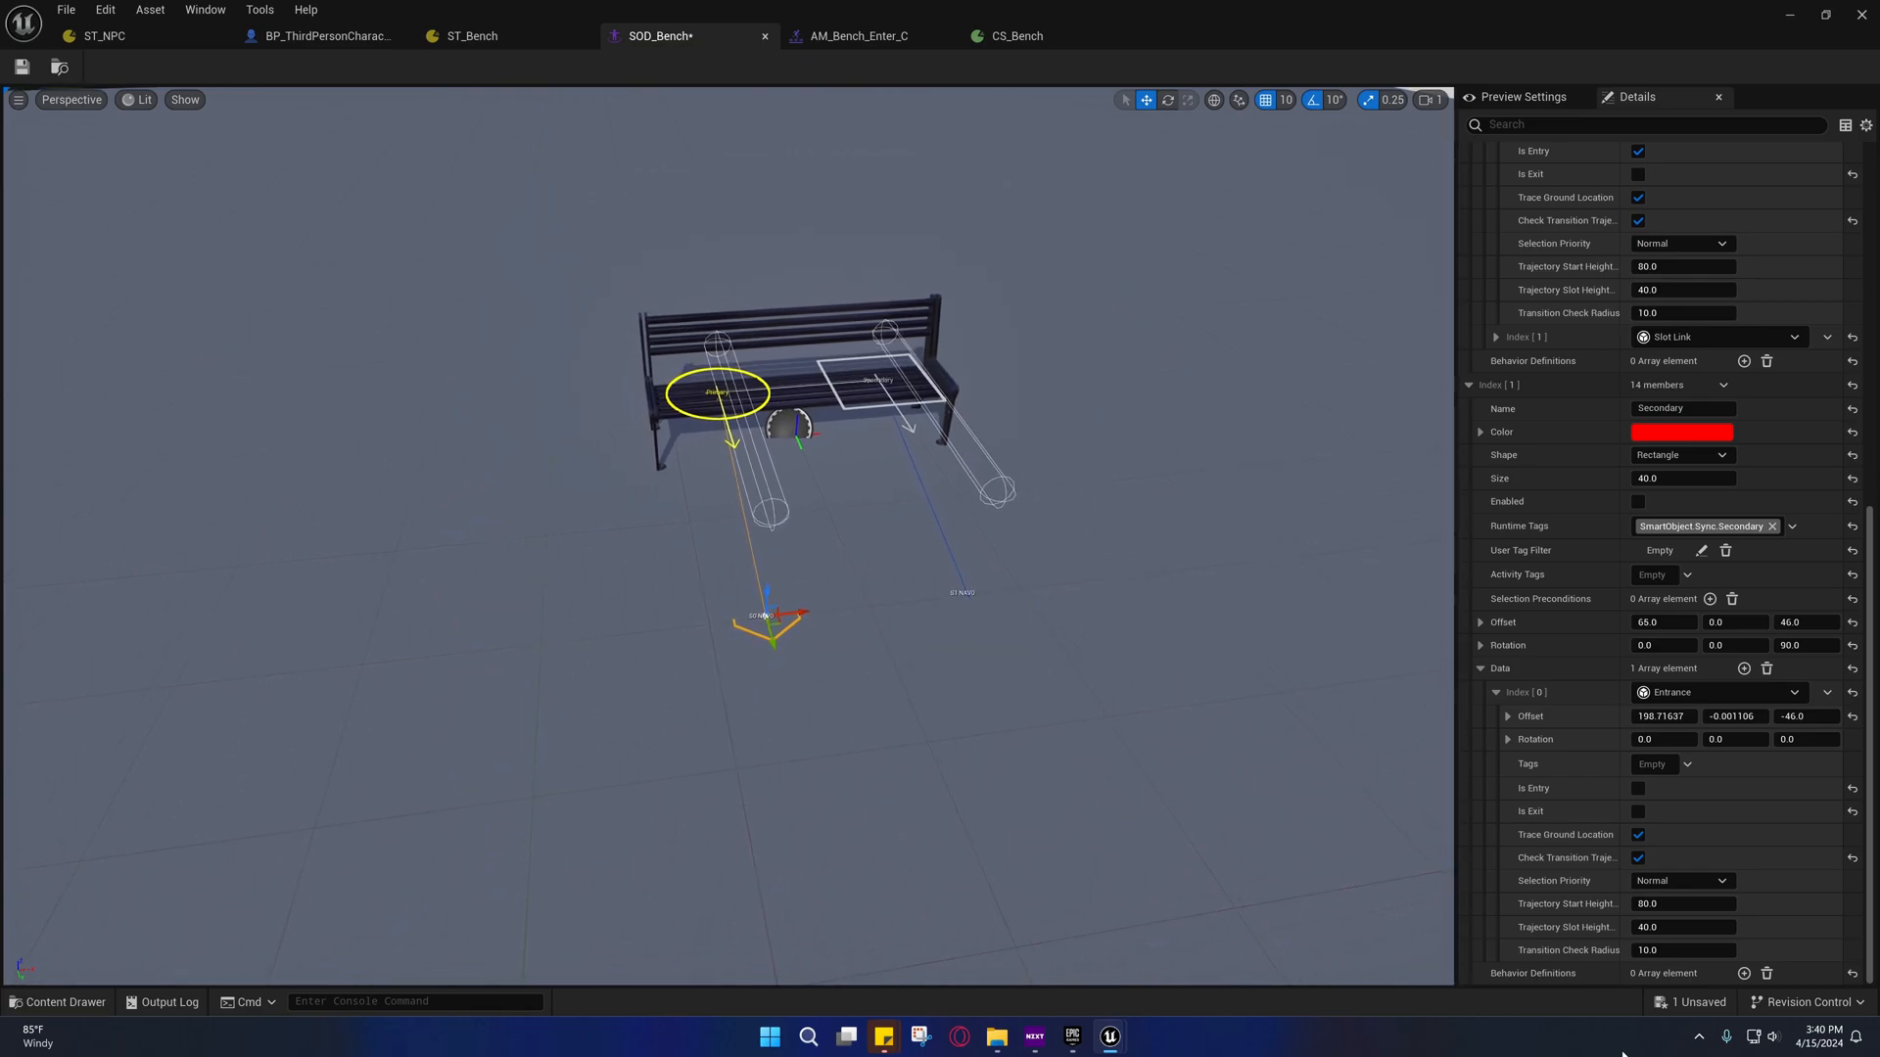
Save SOD_Bench's 198.71637 entrance offset and inspect the Primary slot's Slot Link to Secondary
{"action": "key", "text": "Ctrl+S"}
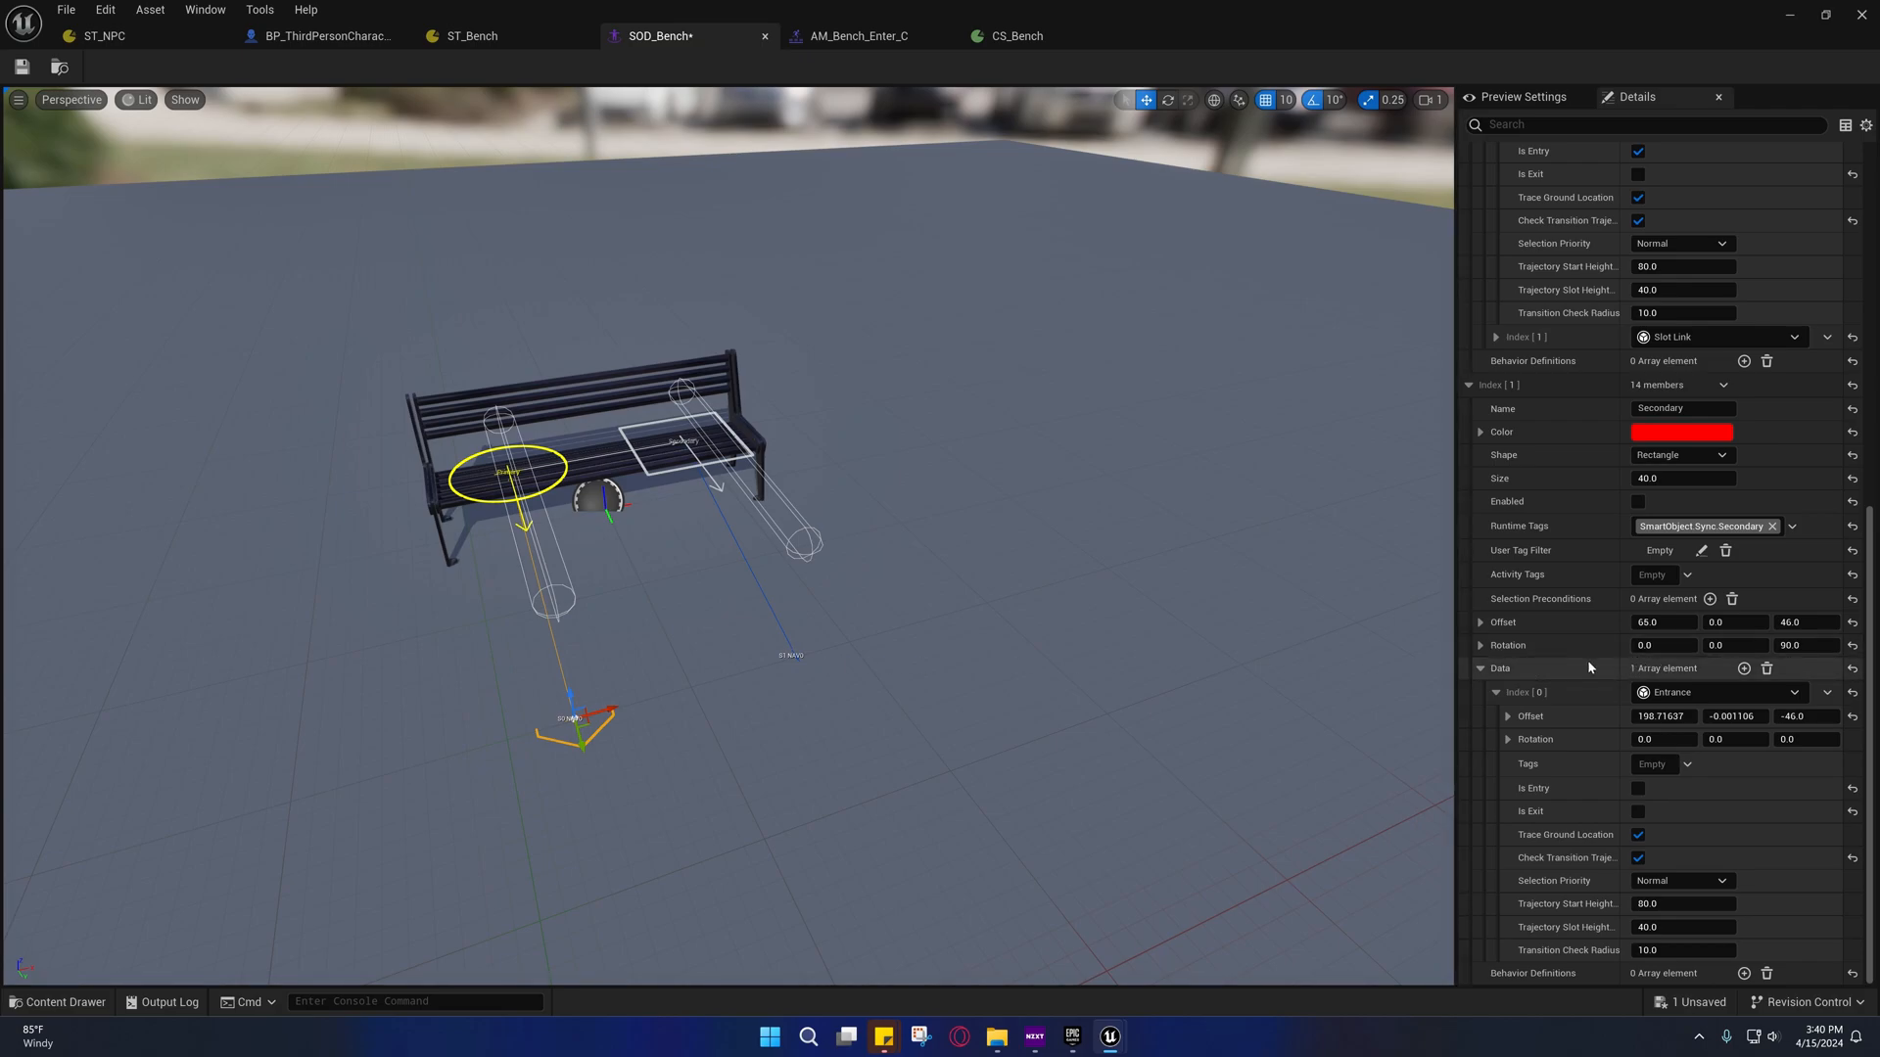
{"action": "scroll", "scroll_direction": "down", "scroll_amount": 3}
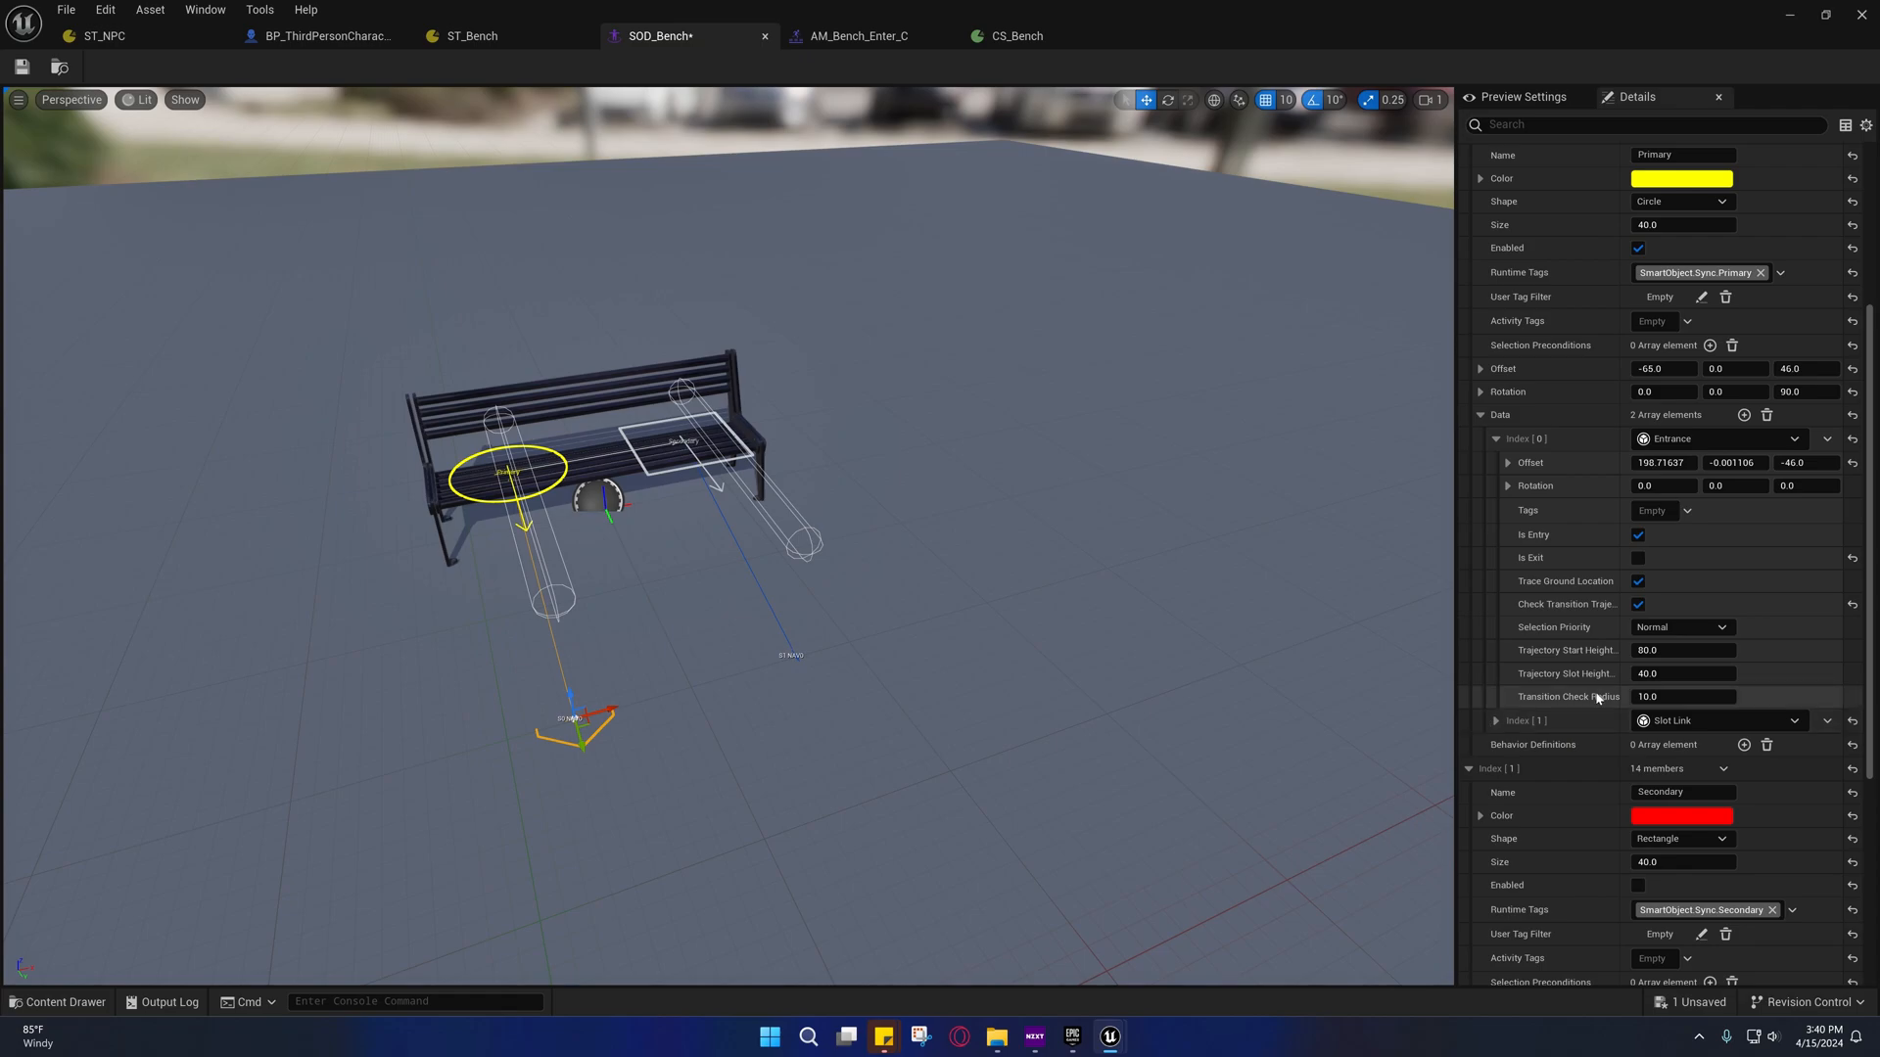
{"action": "left_click", "coordinate": [1496, 720]}
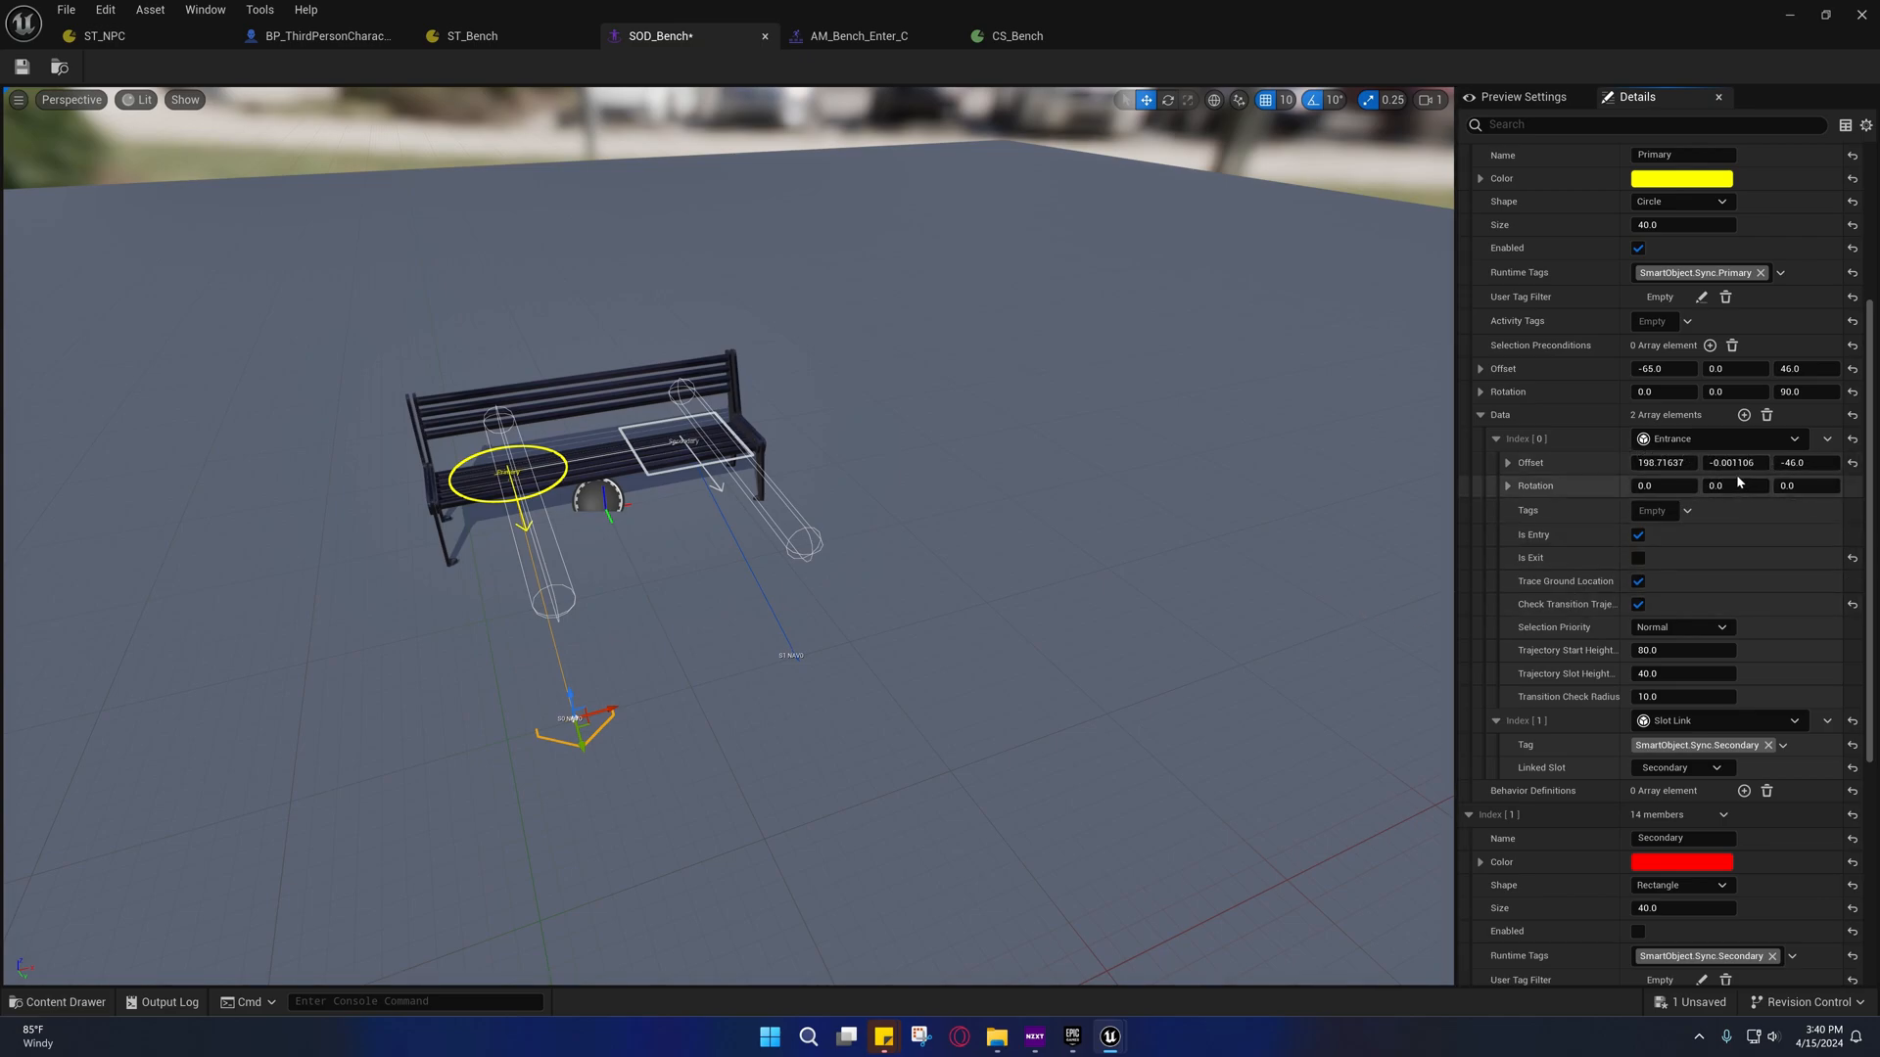
{"action": "scroll", "scroll_direction": "down", "scroll_amount": 3}
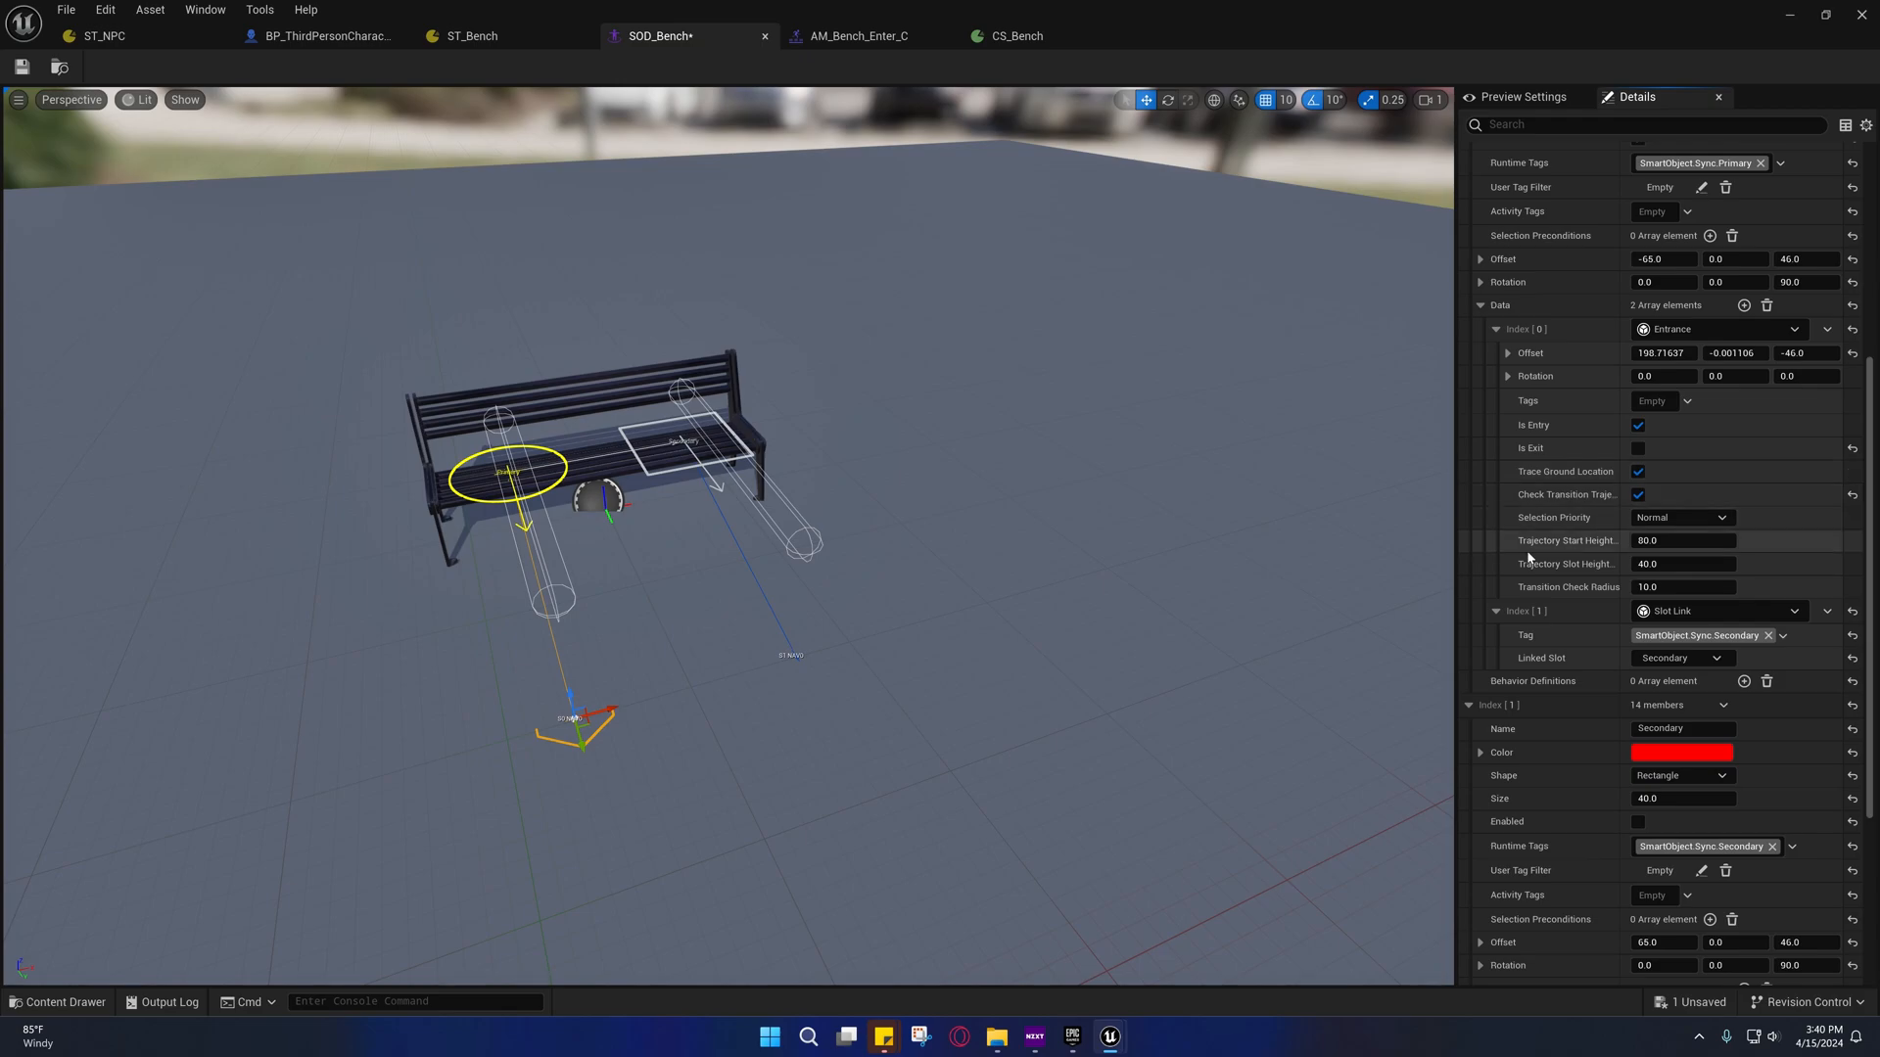
{"action": "scroll", "scroll_direction": "down", "scroll_amount": 3}
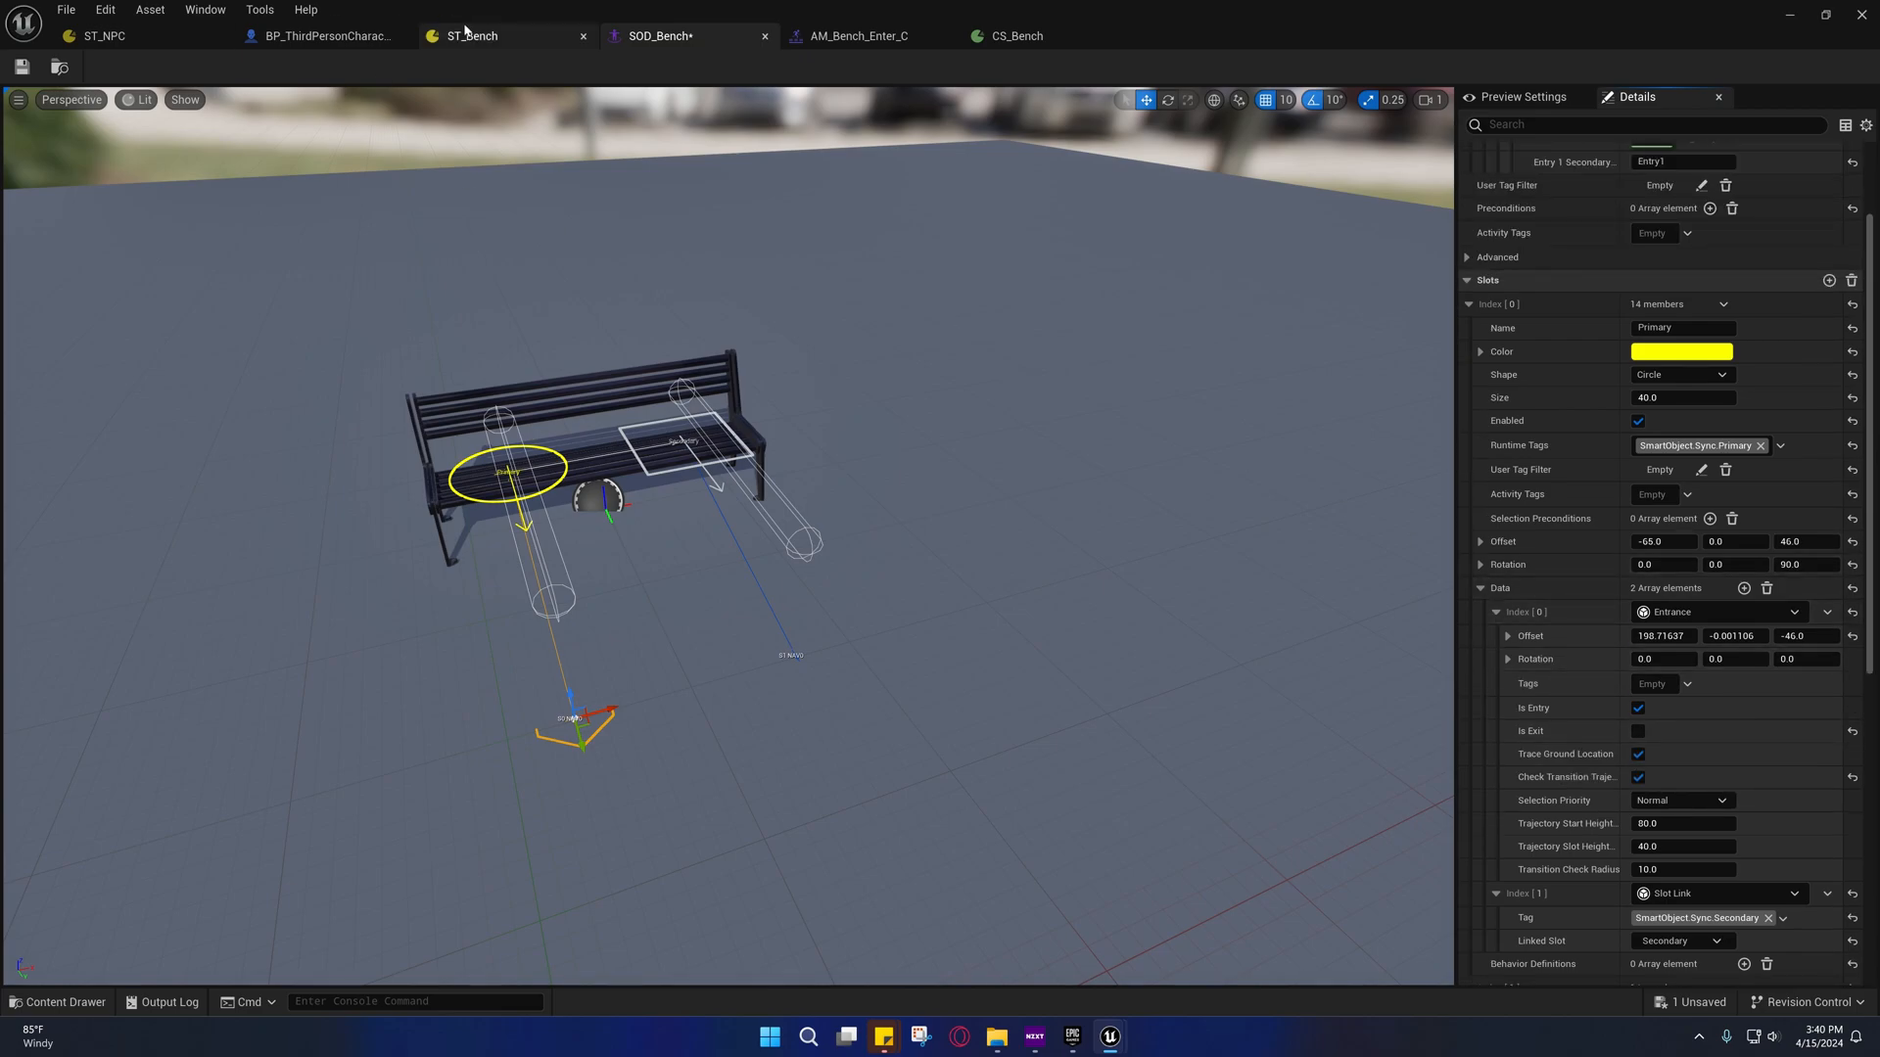
{"action": "left_click", "coordinate": [470, 36]}
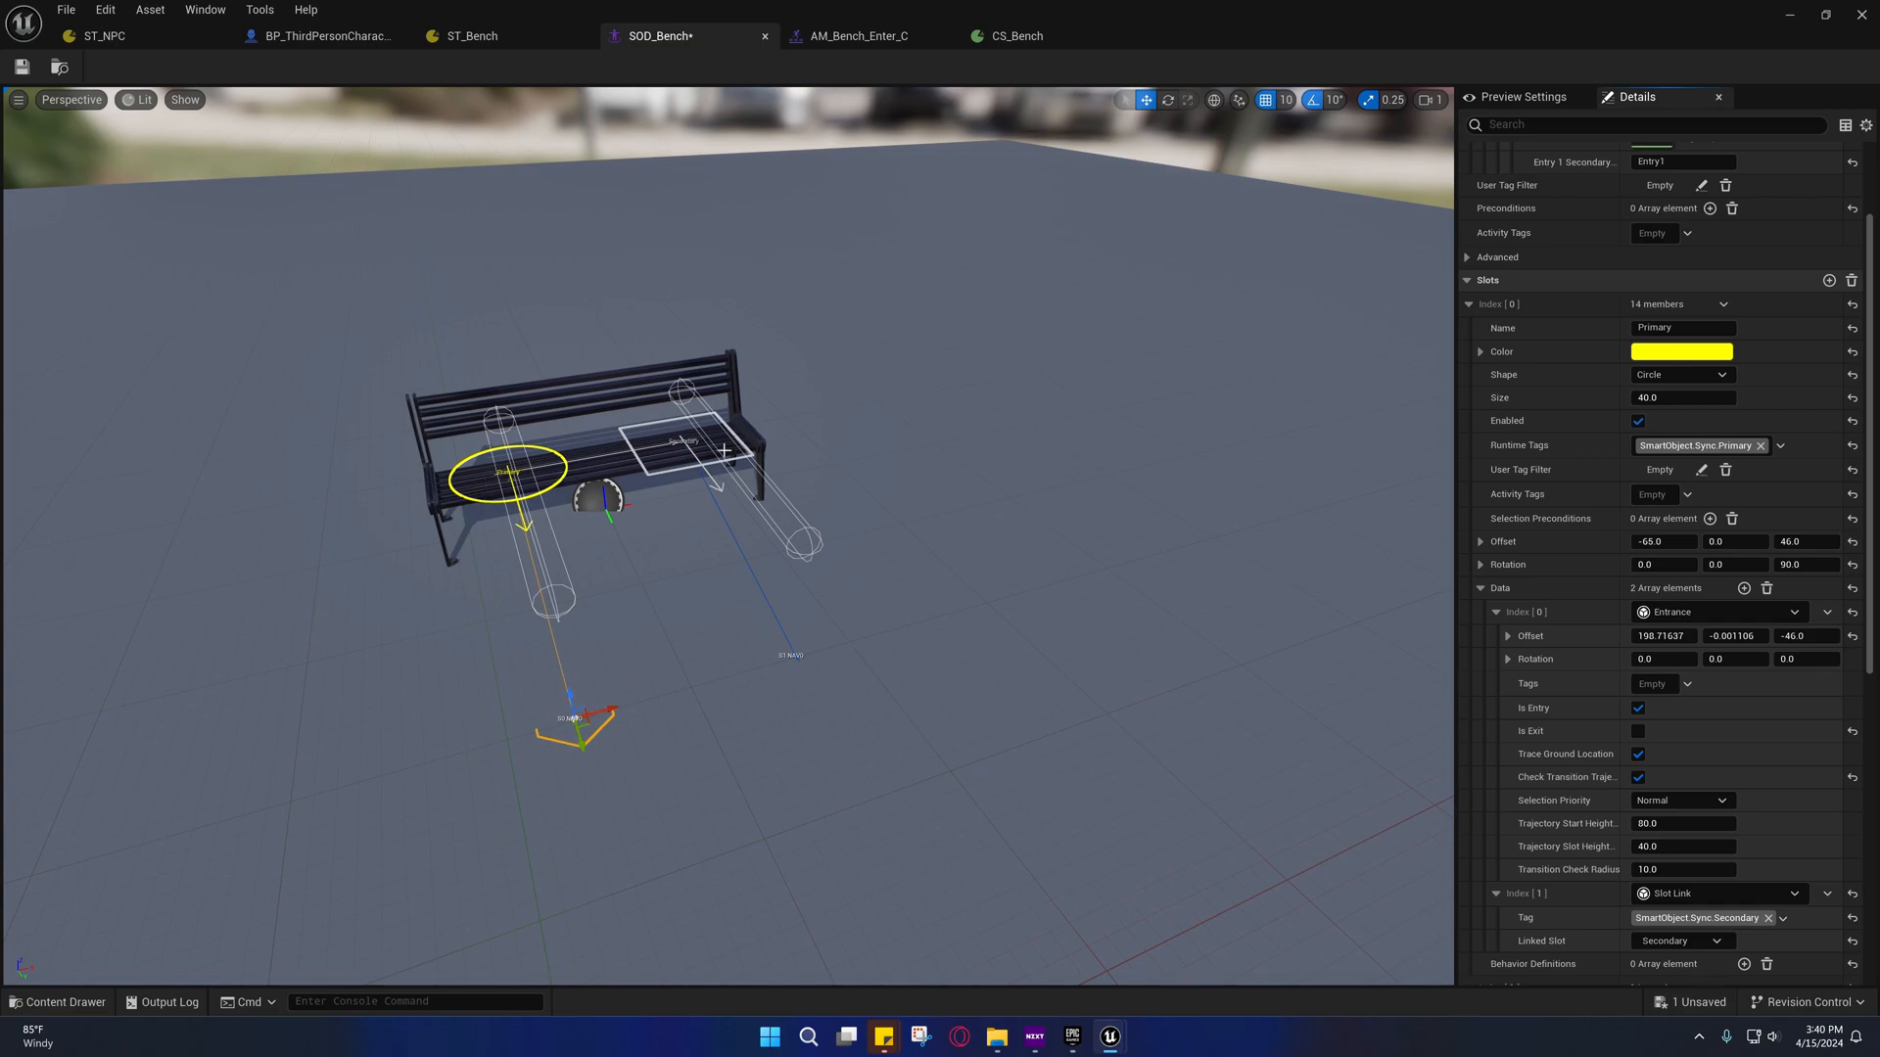
{"action": "mouse_move", "coordinate": [819, 685]}
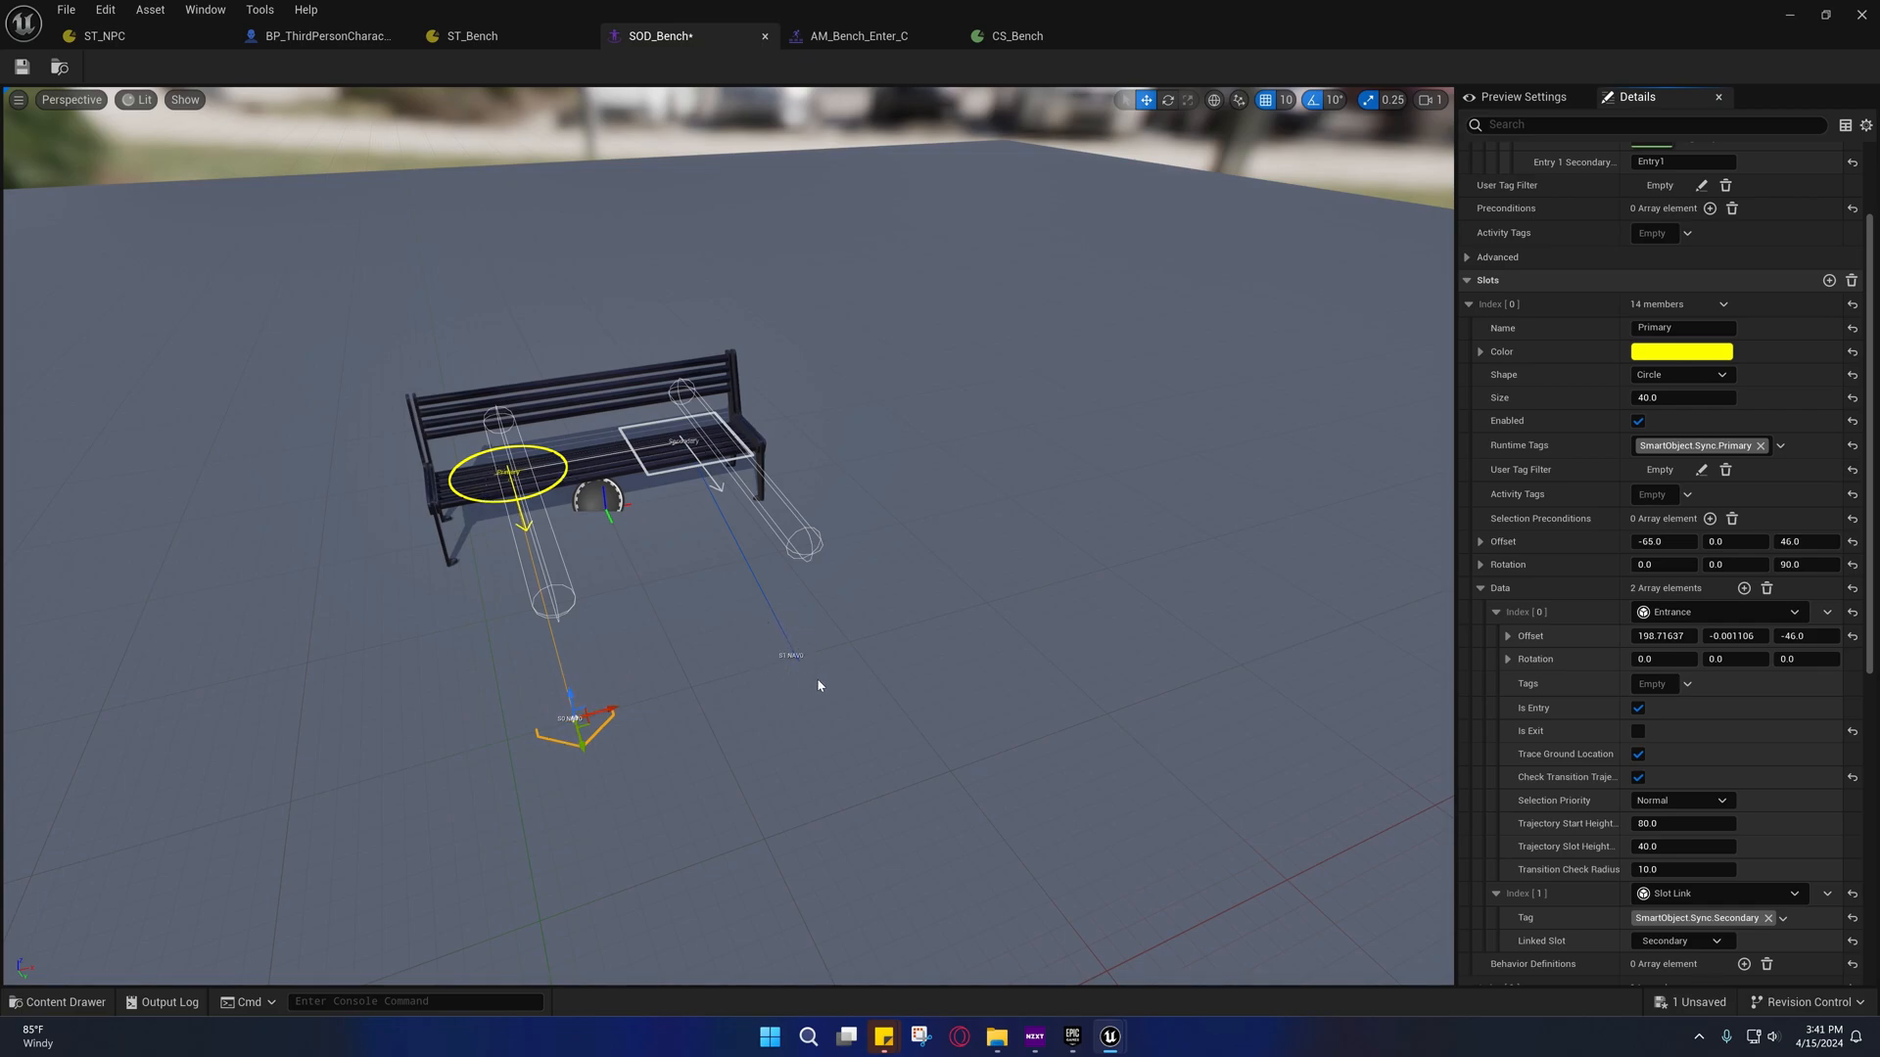
{"action": "mouse_move", "coordinate": [809, 666]}
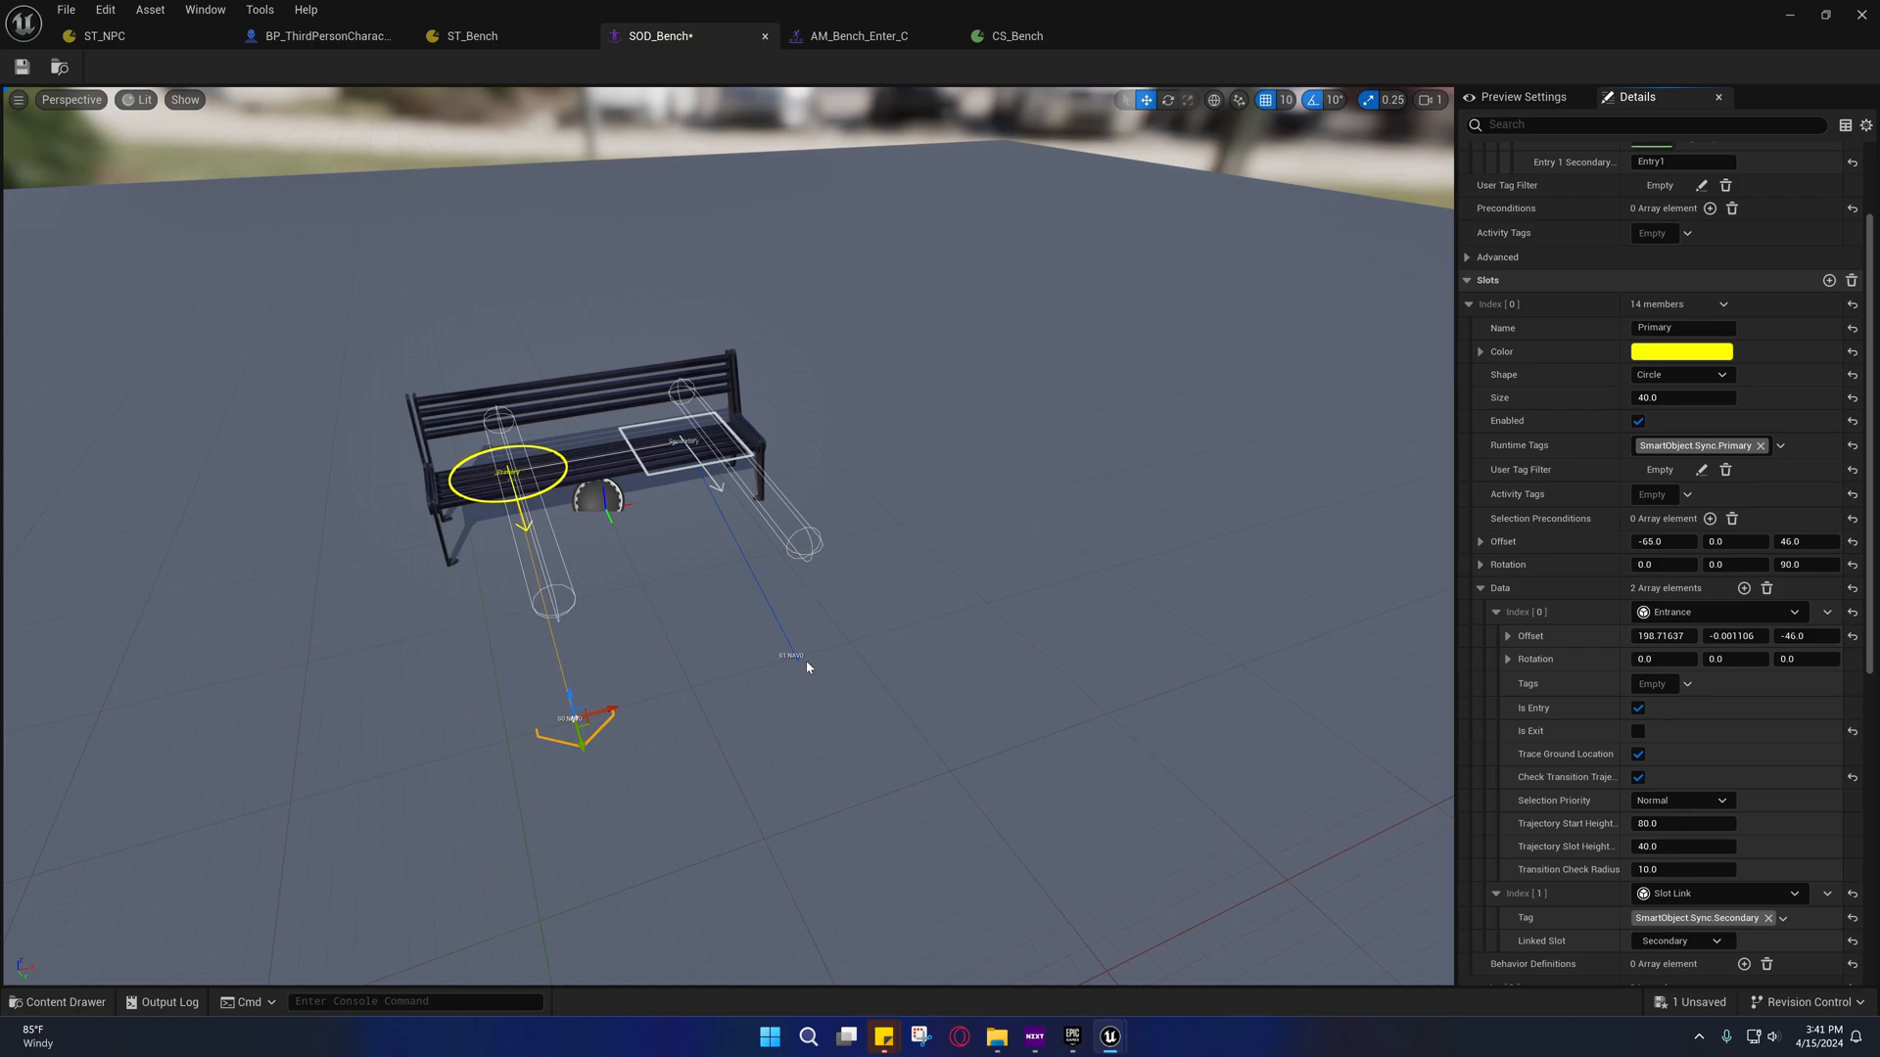
{"action": "mouse_move", "coordinate": [774, 685]}
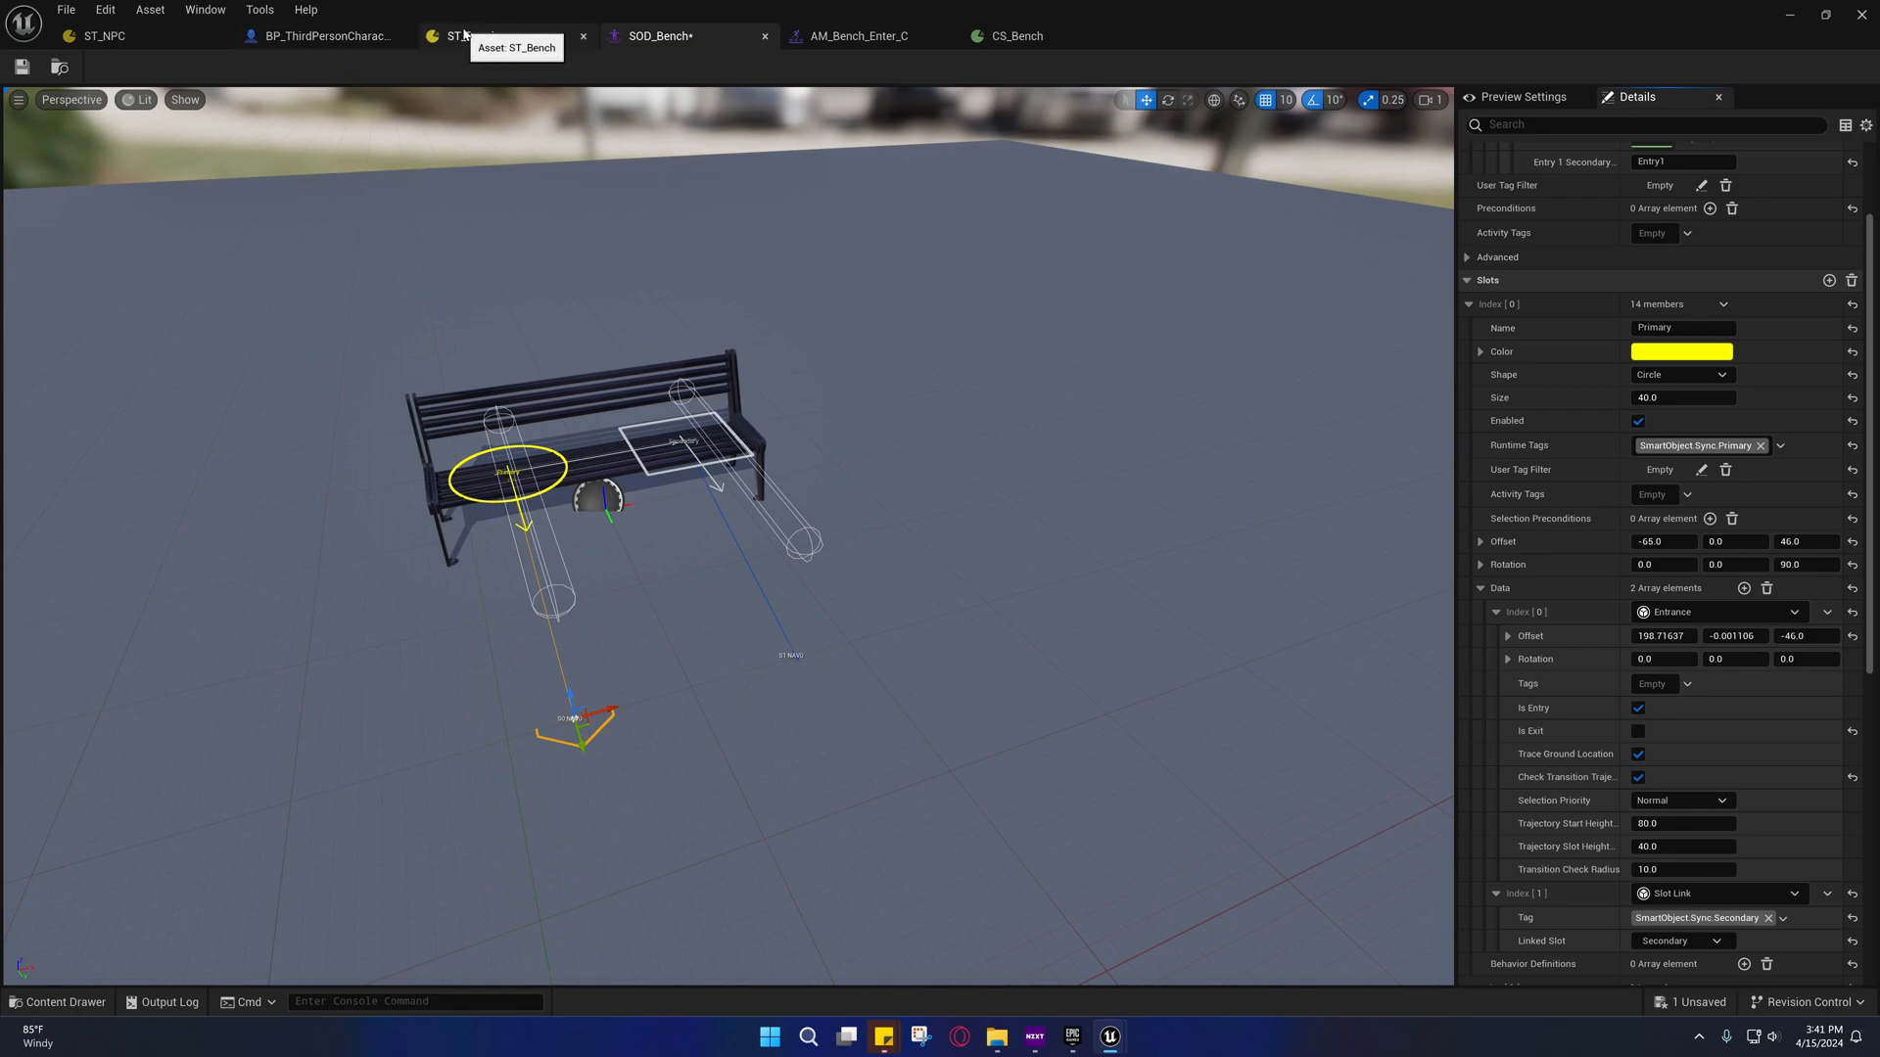
Glance between ST_Bench and SOD_Bench, ending on ST_Bench's MoveToEntrance Find Slot Entrance Location task
{"action": "left_click", "coordinate": [473, 37]}
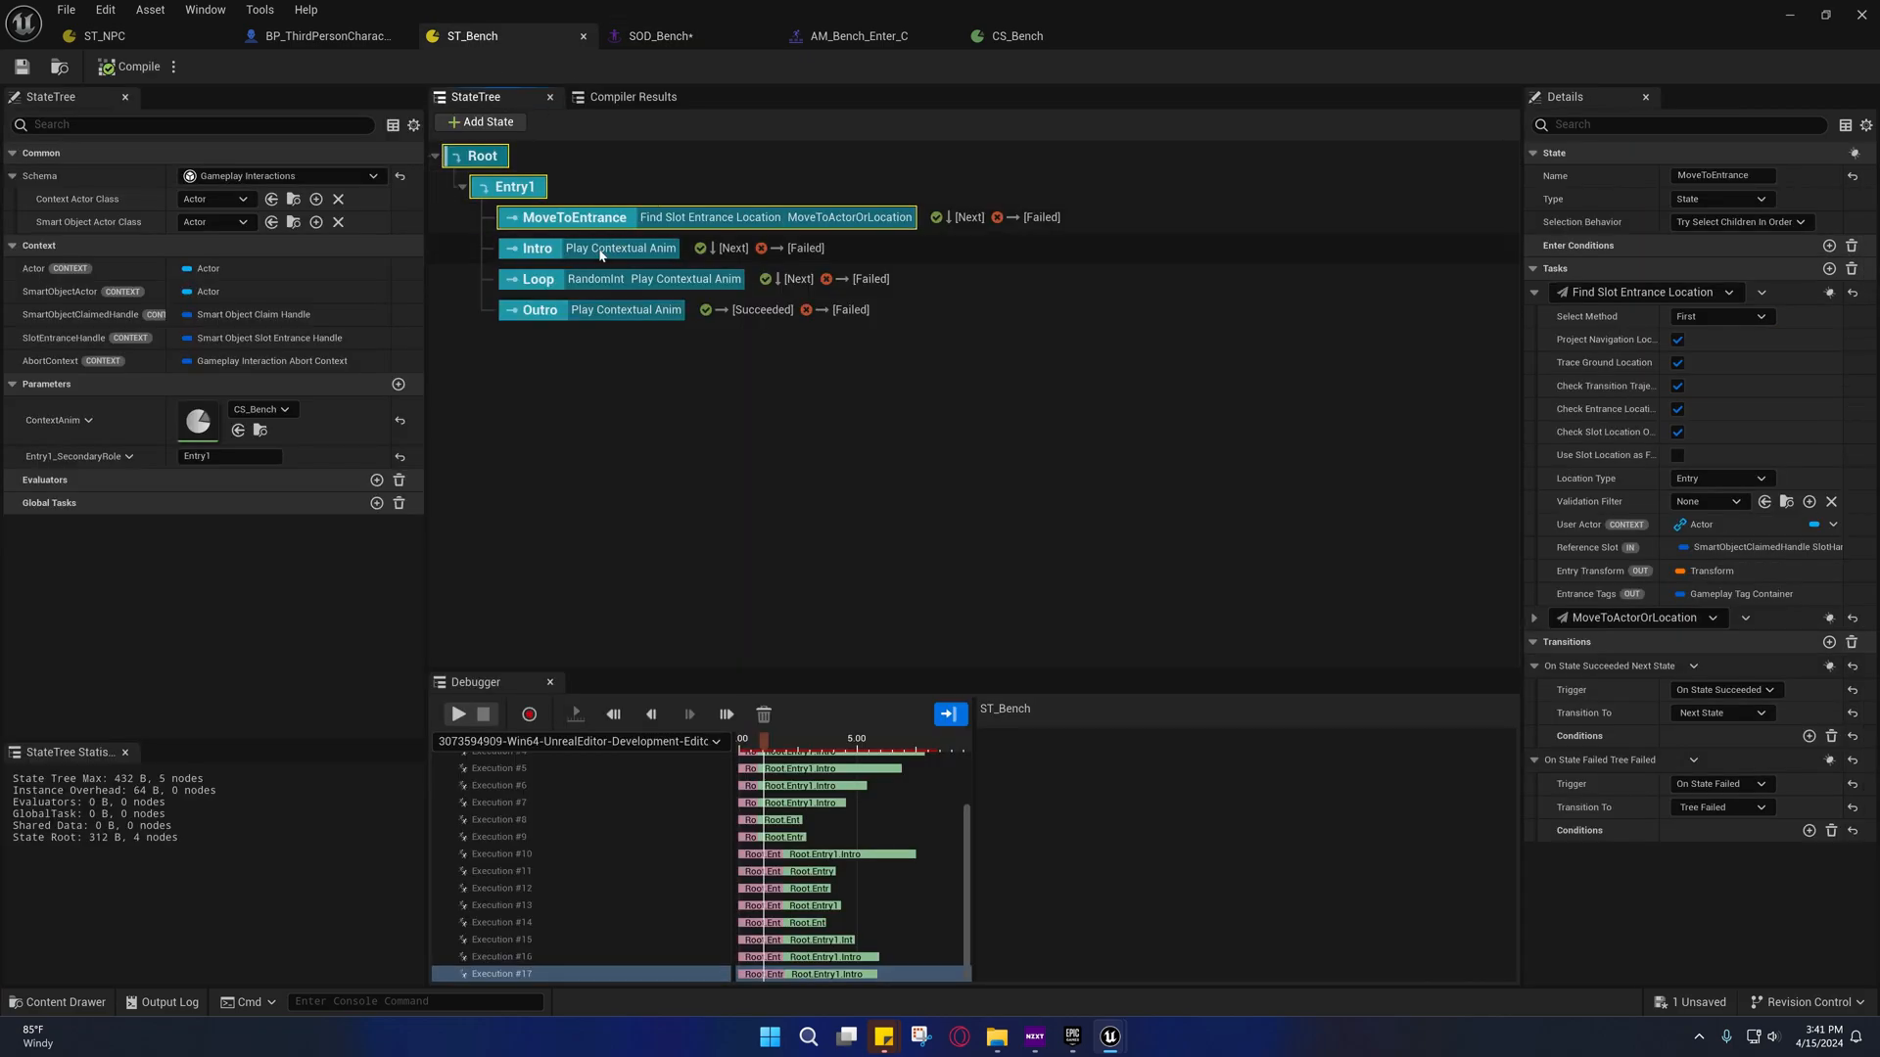
{"action": "mouse_move", "coordinate": [1639, 291]}
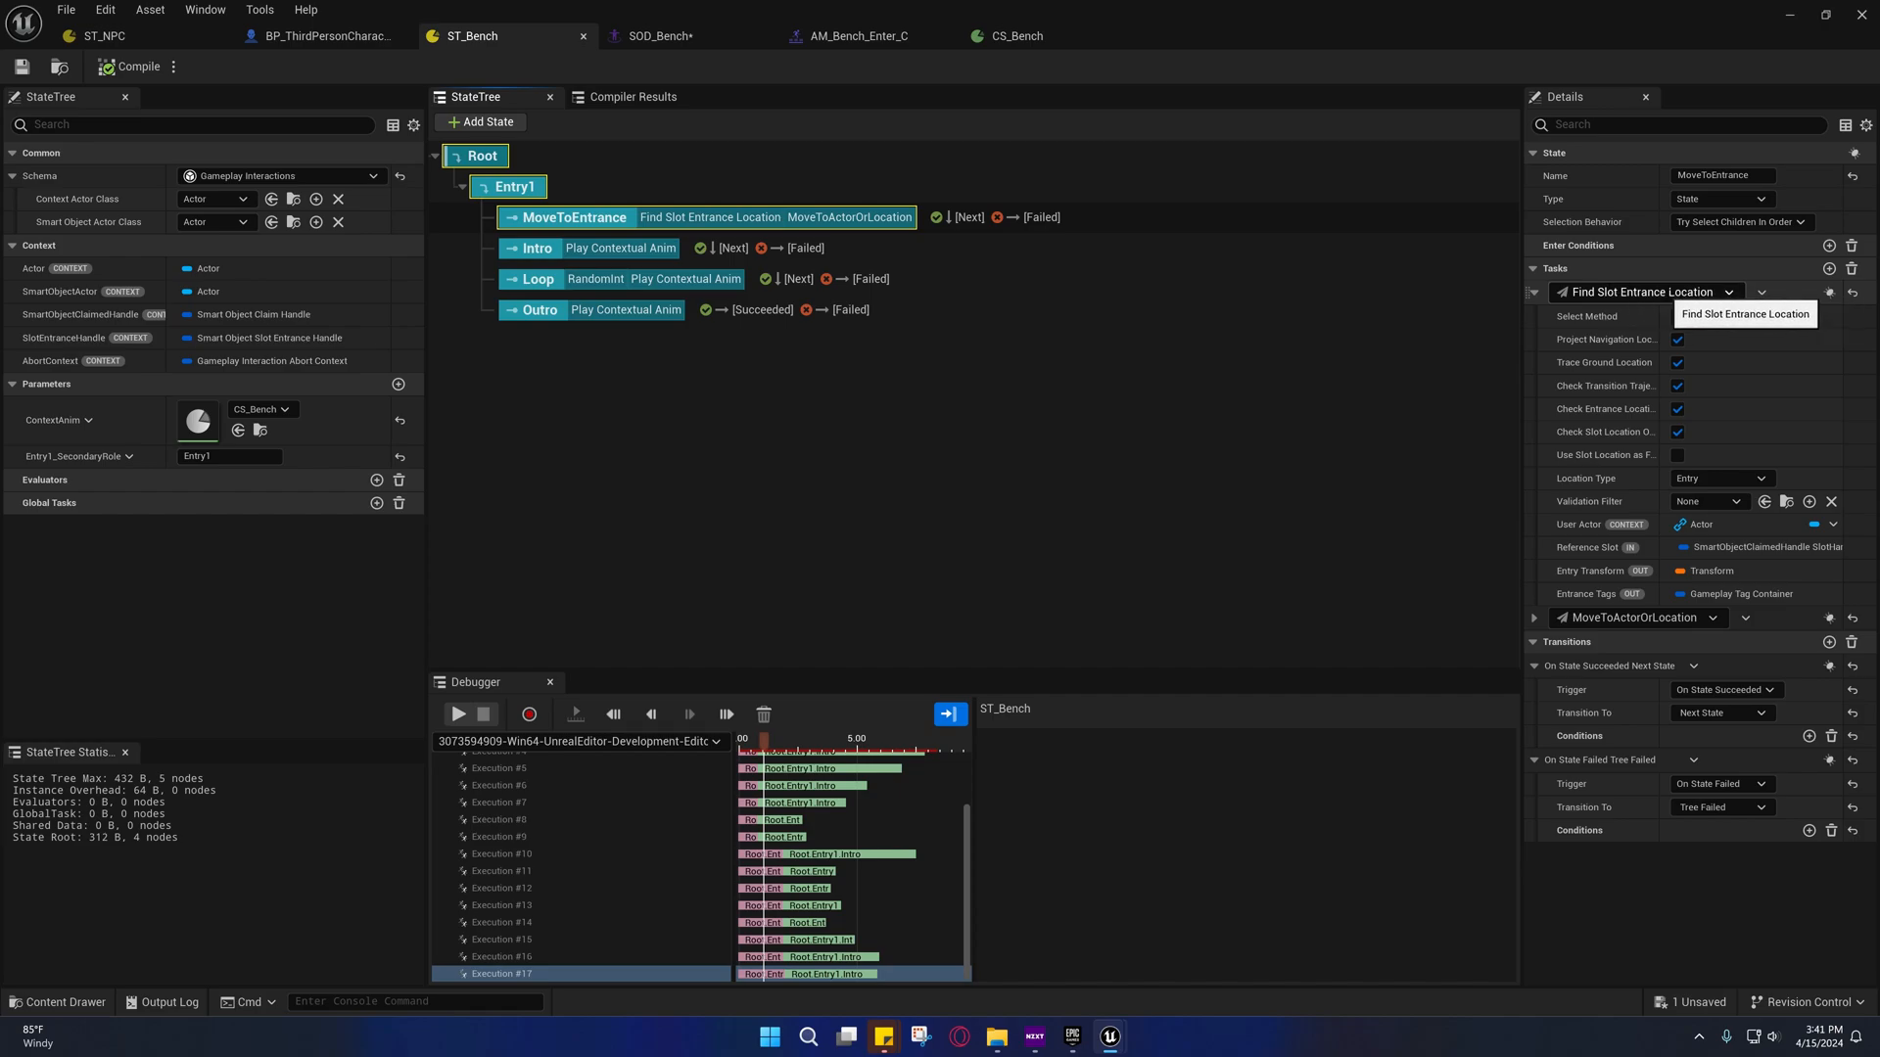
{"action": "left_click", "coordinate": [652, 36]}
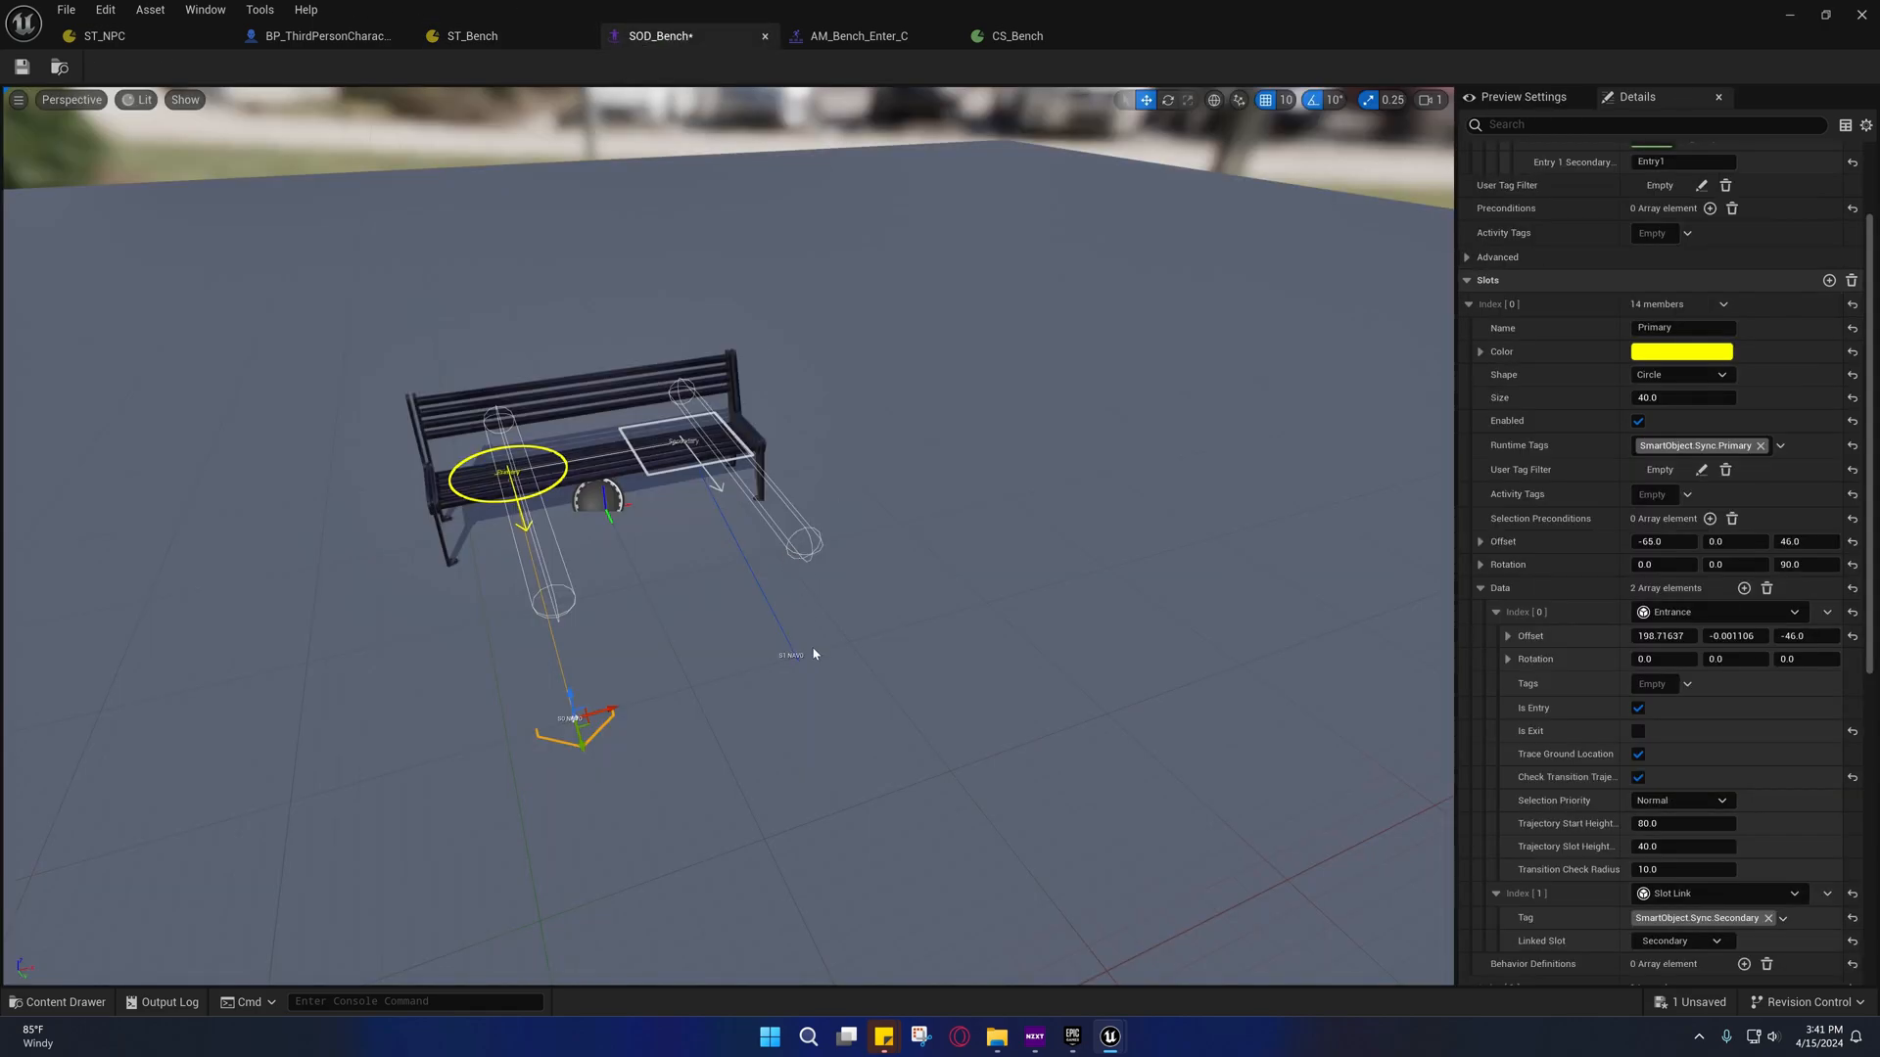
{"action": "mouse_move", "coordinate": [798, 662]}
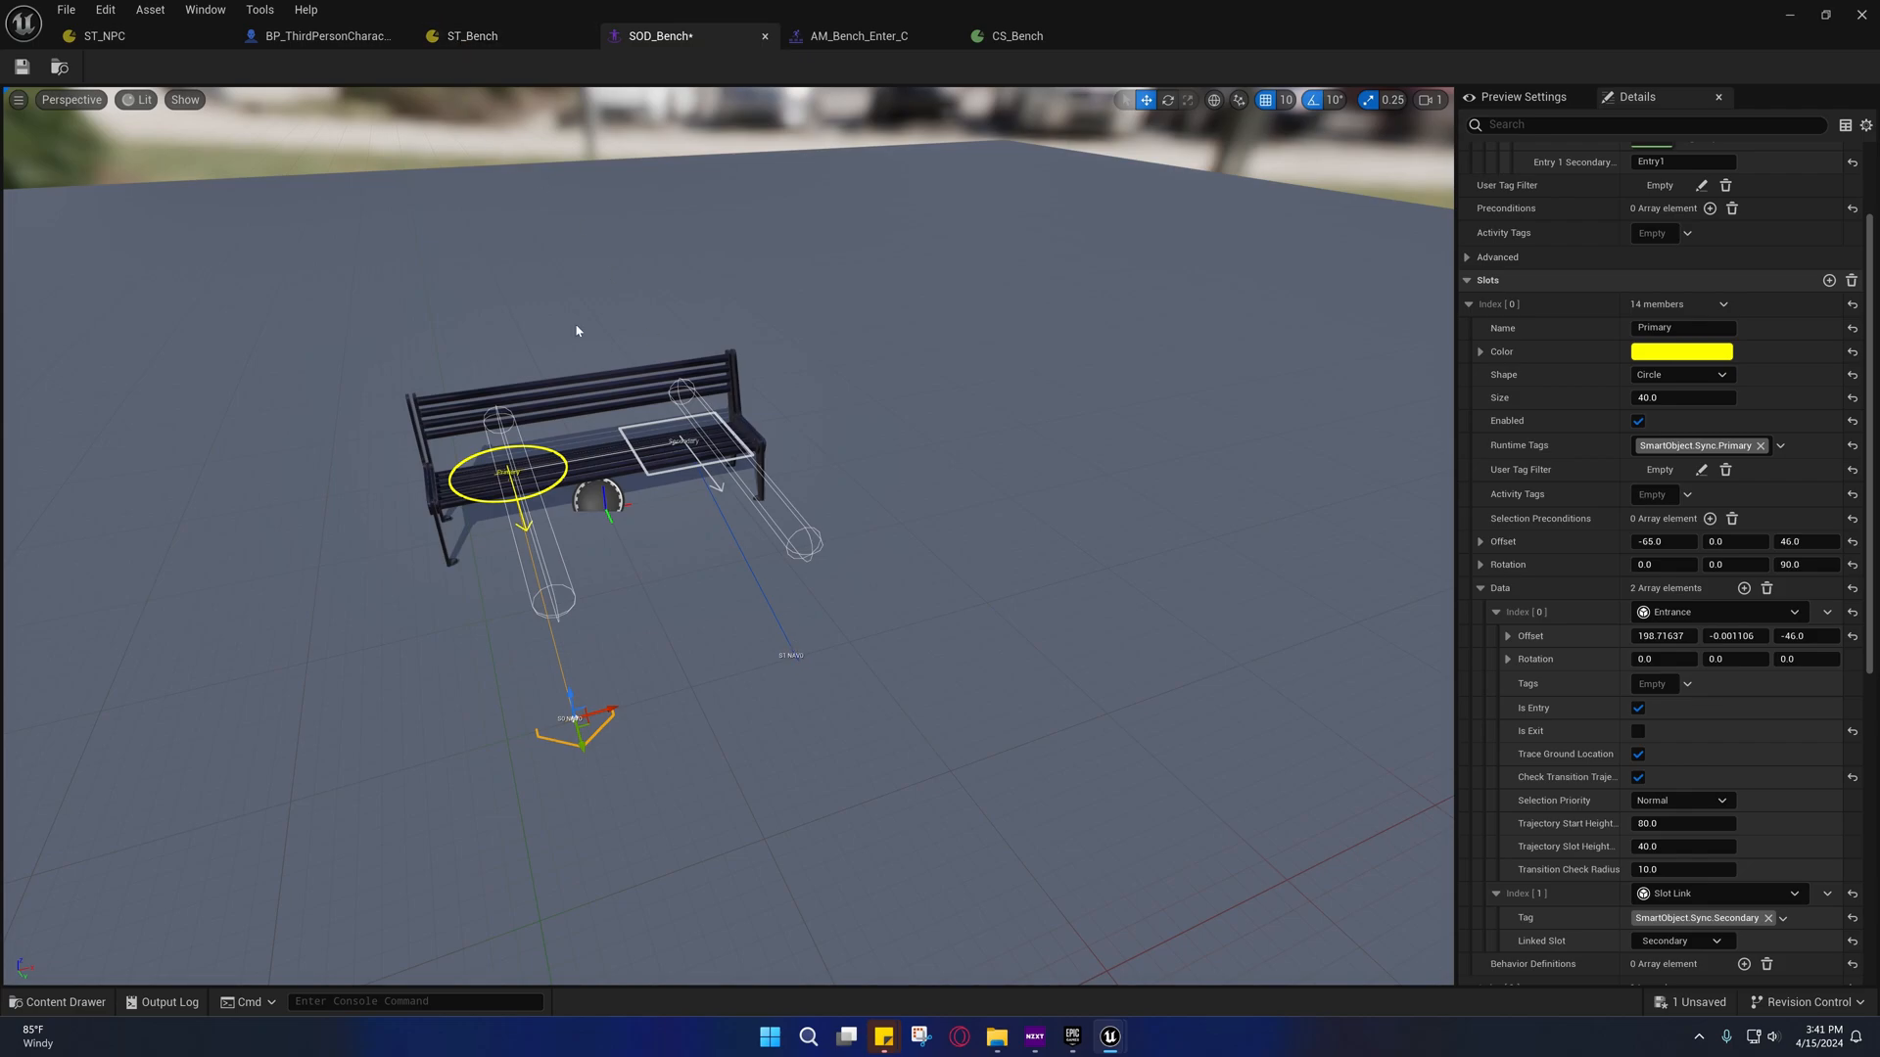
{"action": "left_click", "coordinate": [467, 37]}
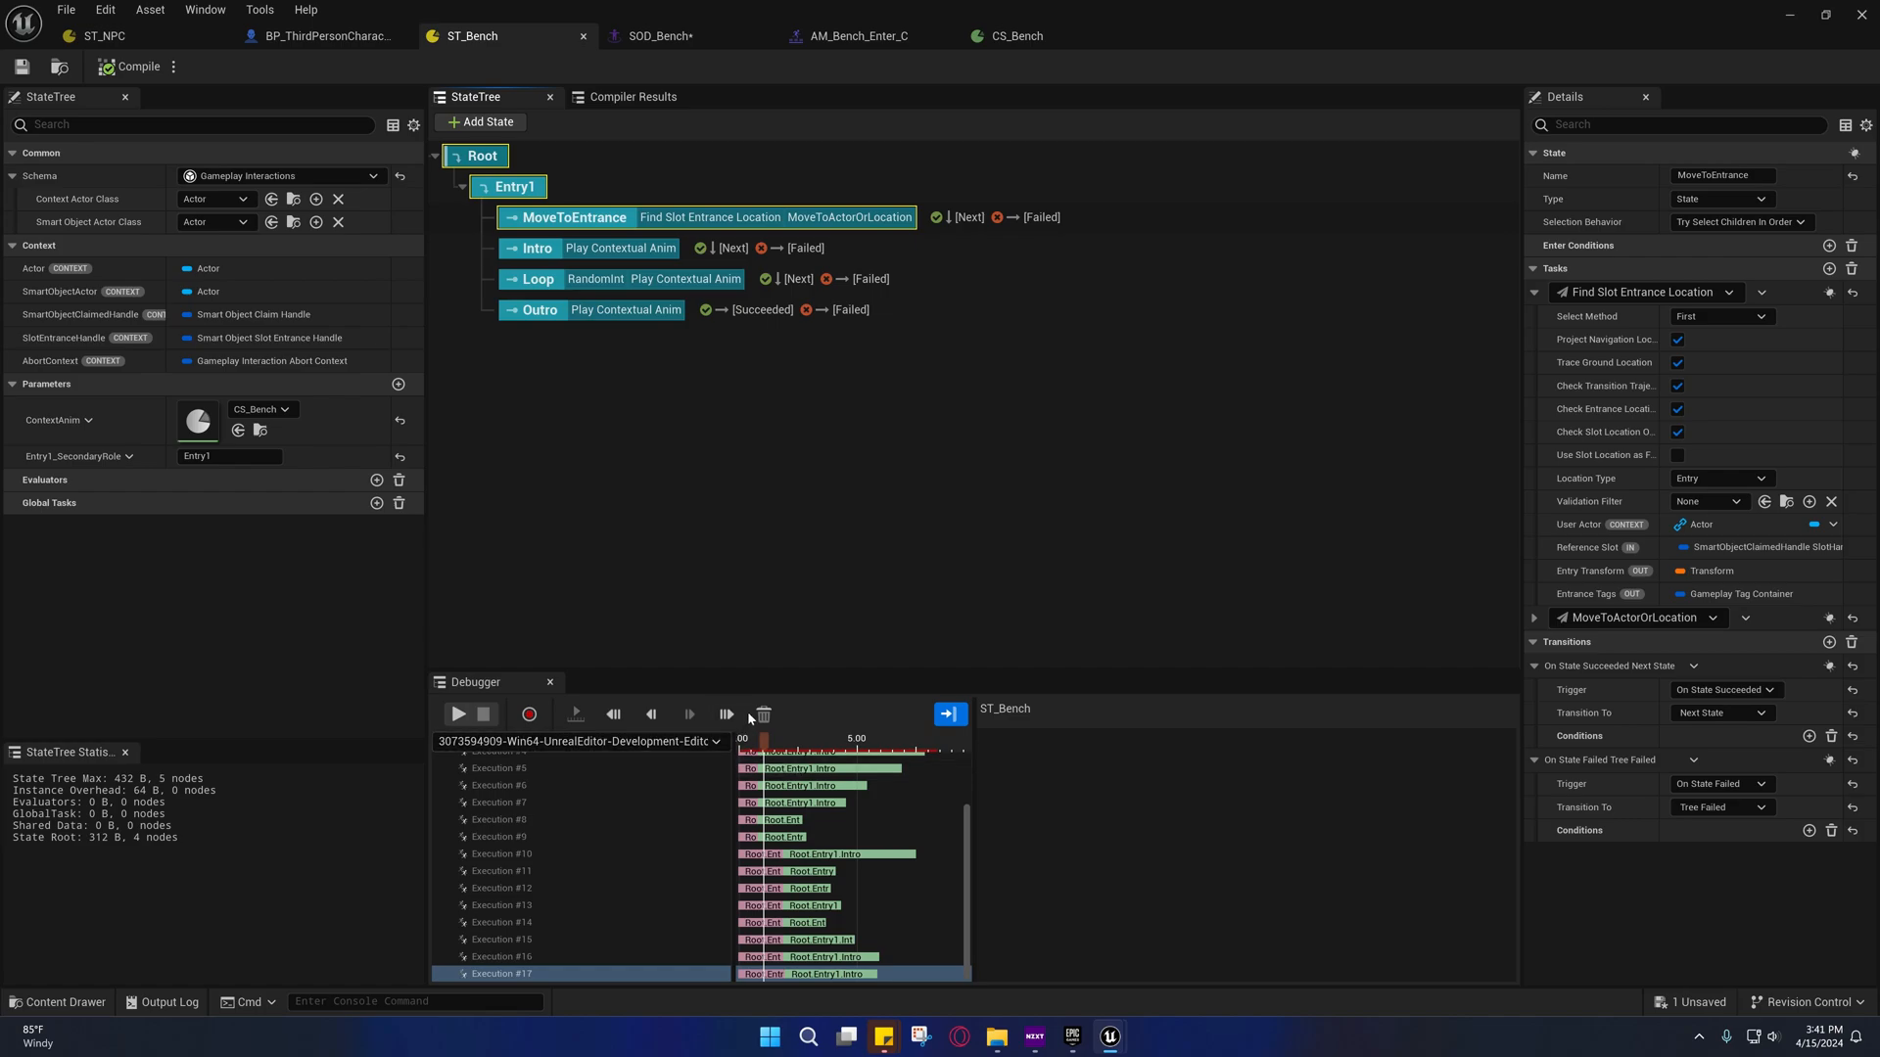
Clear old debugger executions, record a fresh Play trace reaching Intro, then view ST_NPC
{"action": "left_click", "coordinate": [763, 714]}
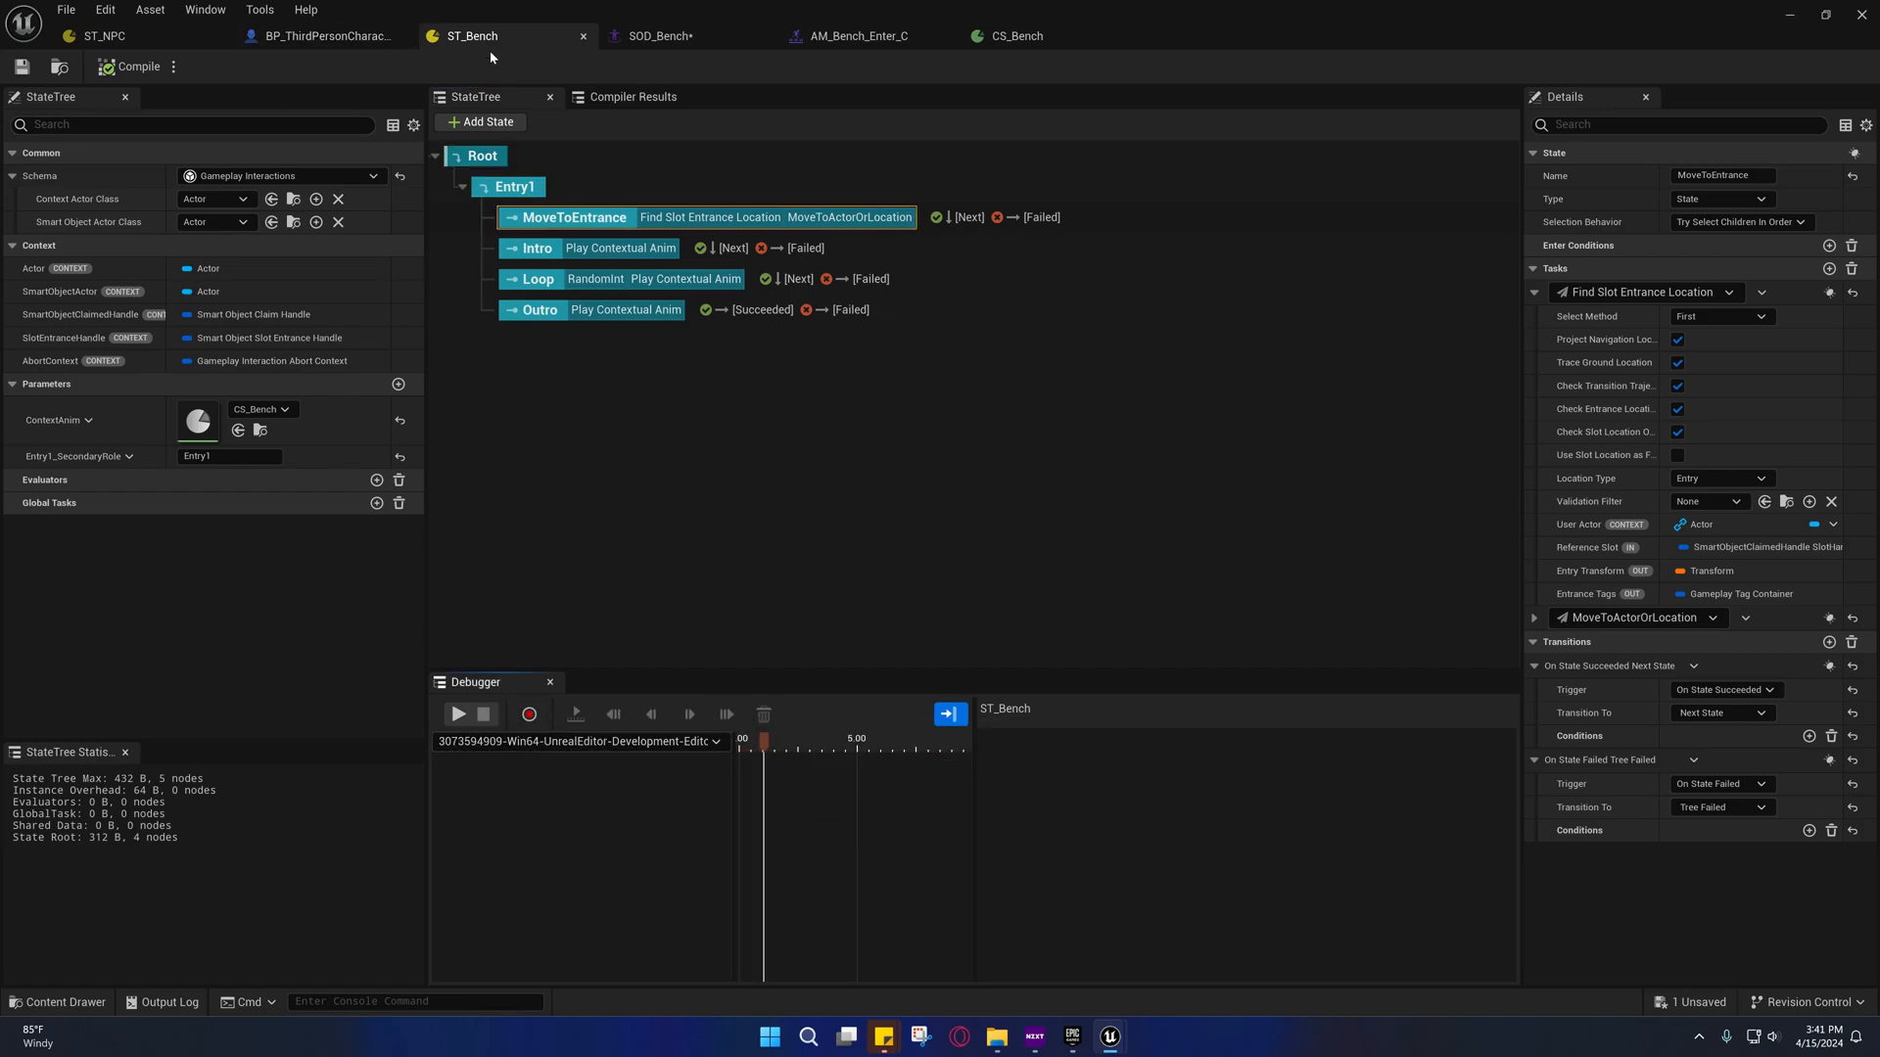
{"action": "mouse_move", "coordinate": [529, 714]}
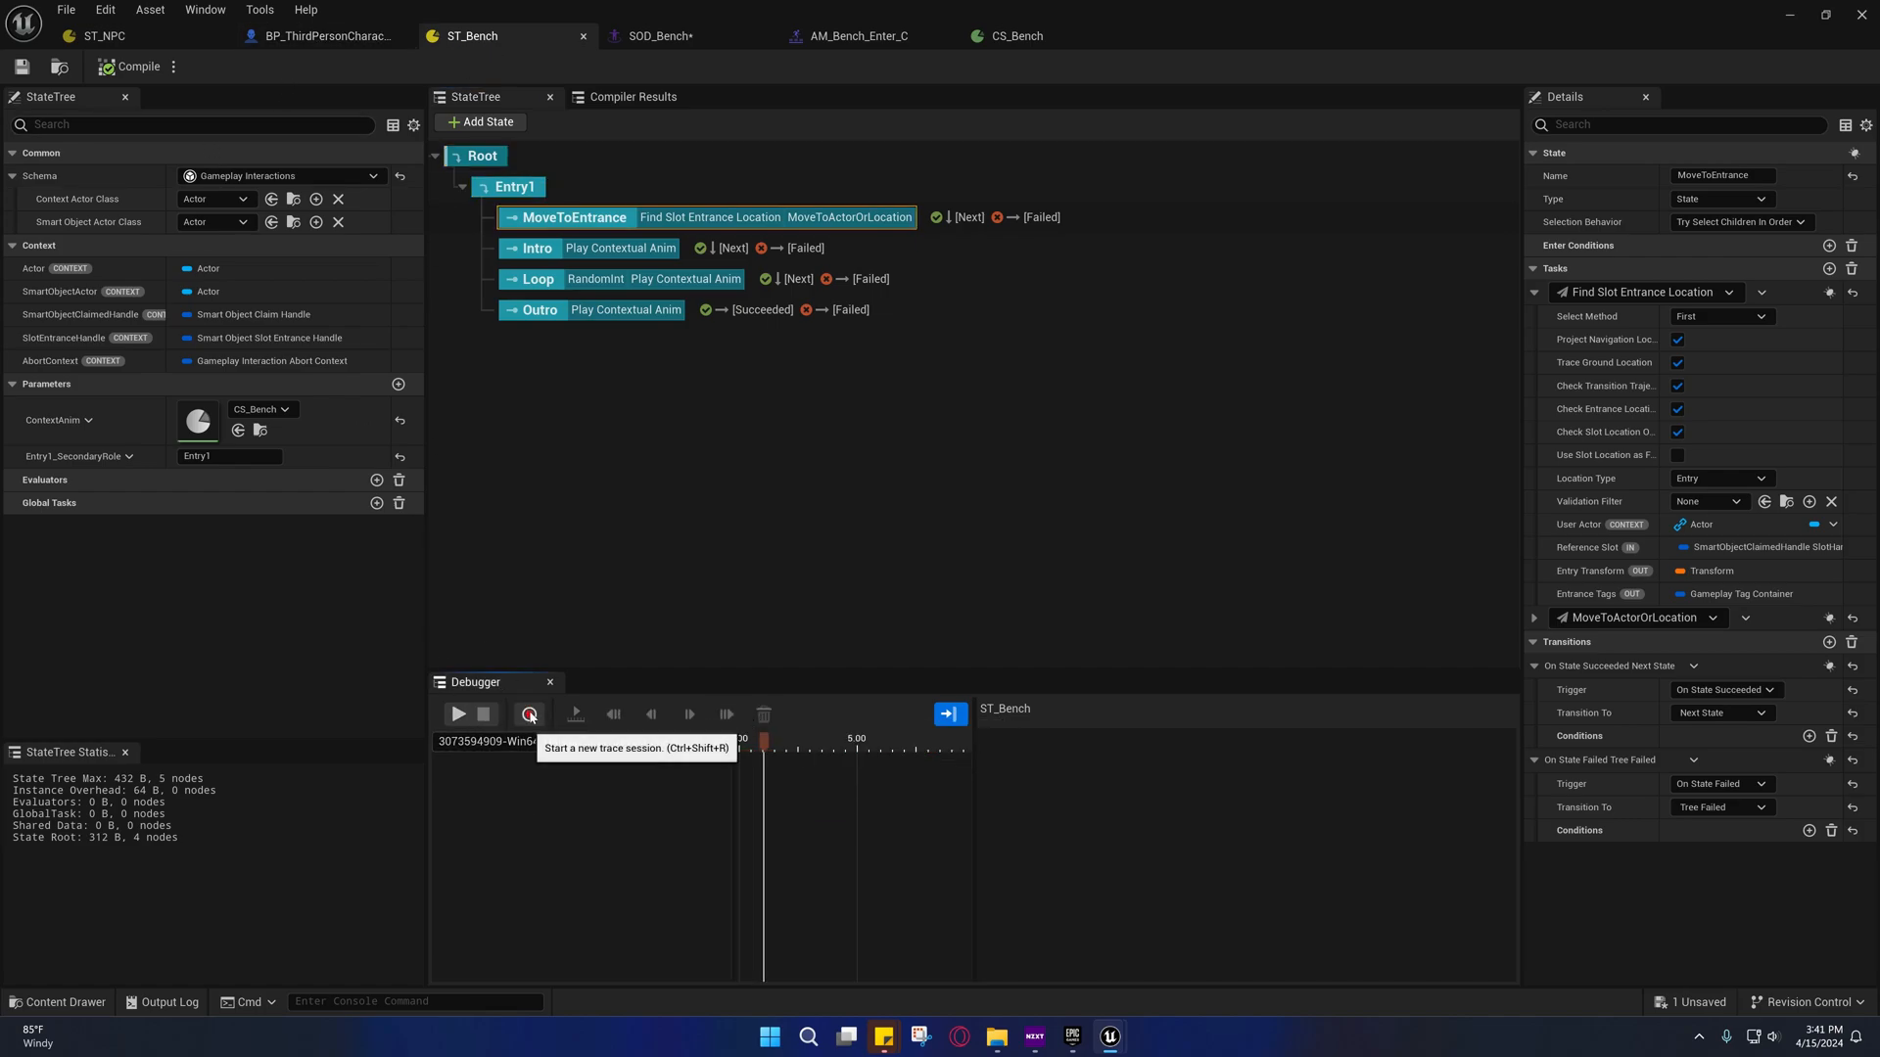
{"action": "mouse_move", "coordinate": [457, 715]}
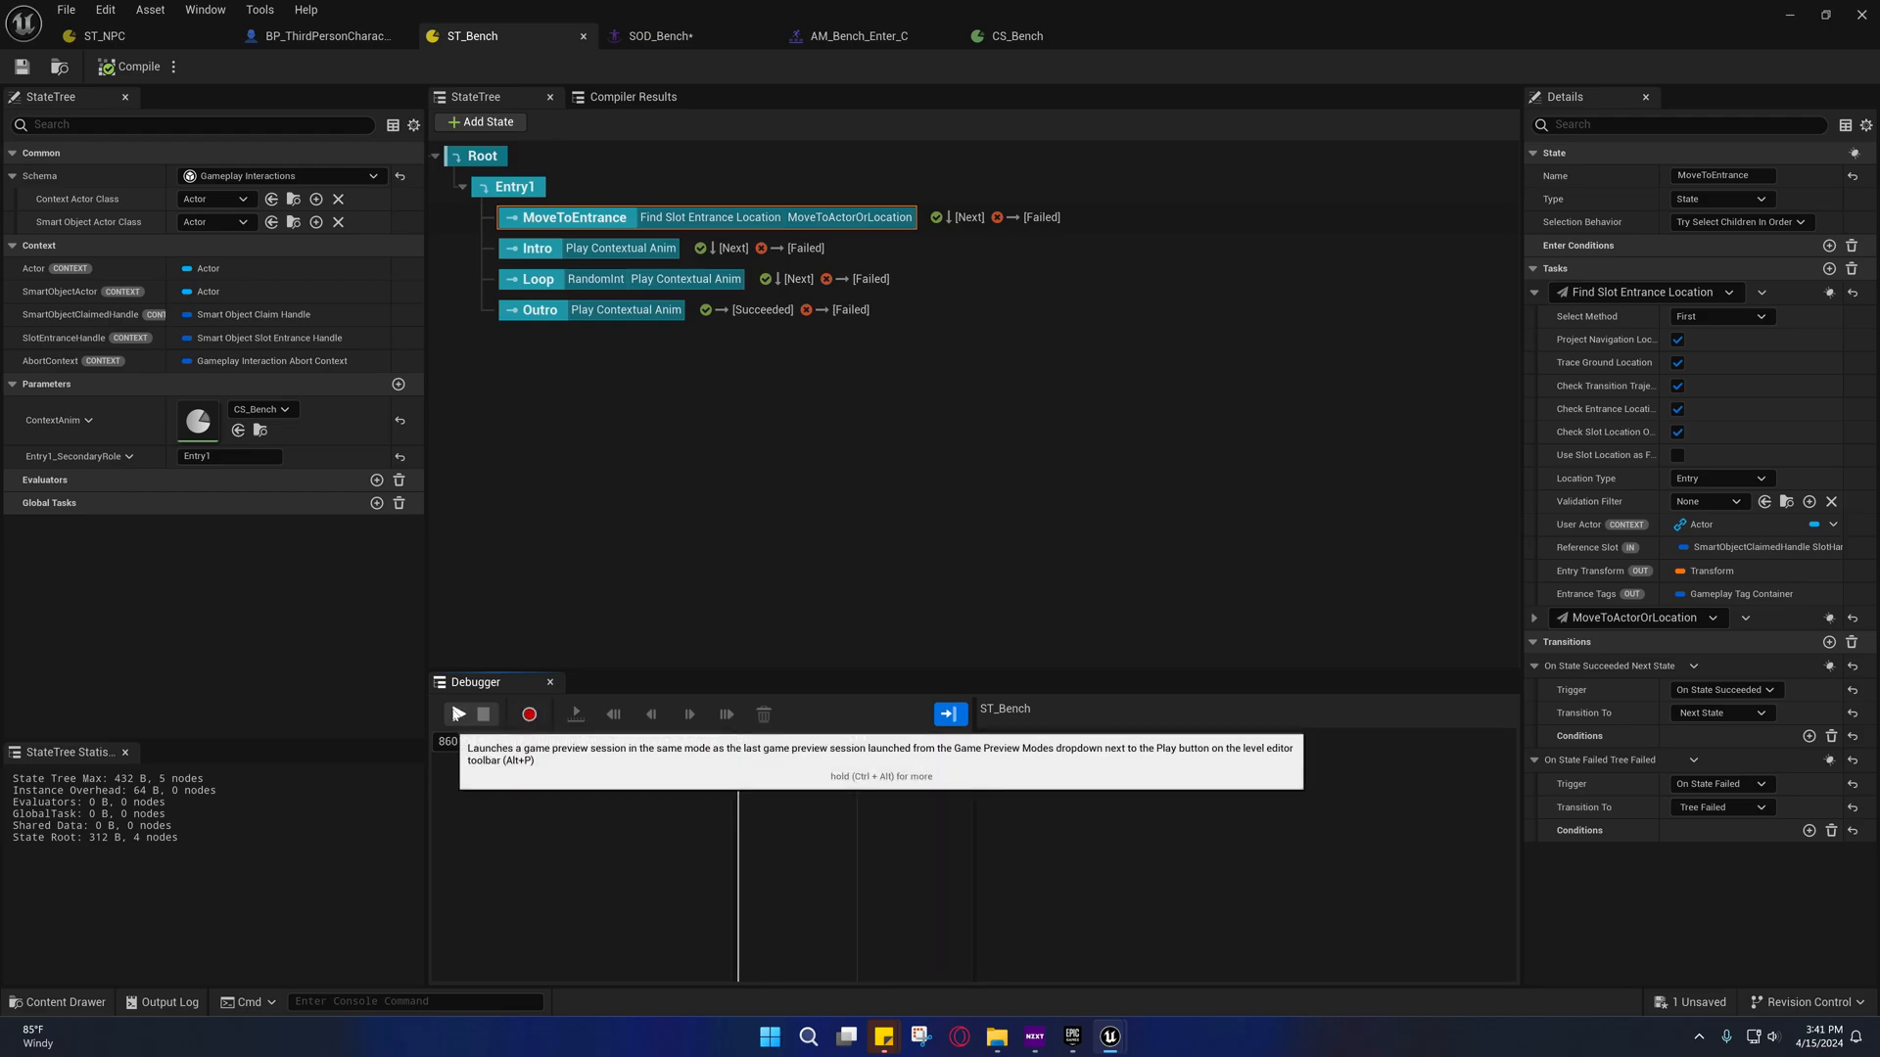
{"action": "left_click", "coordinate": [458, 714]}
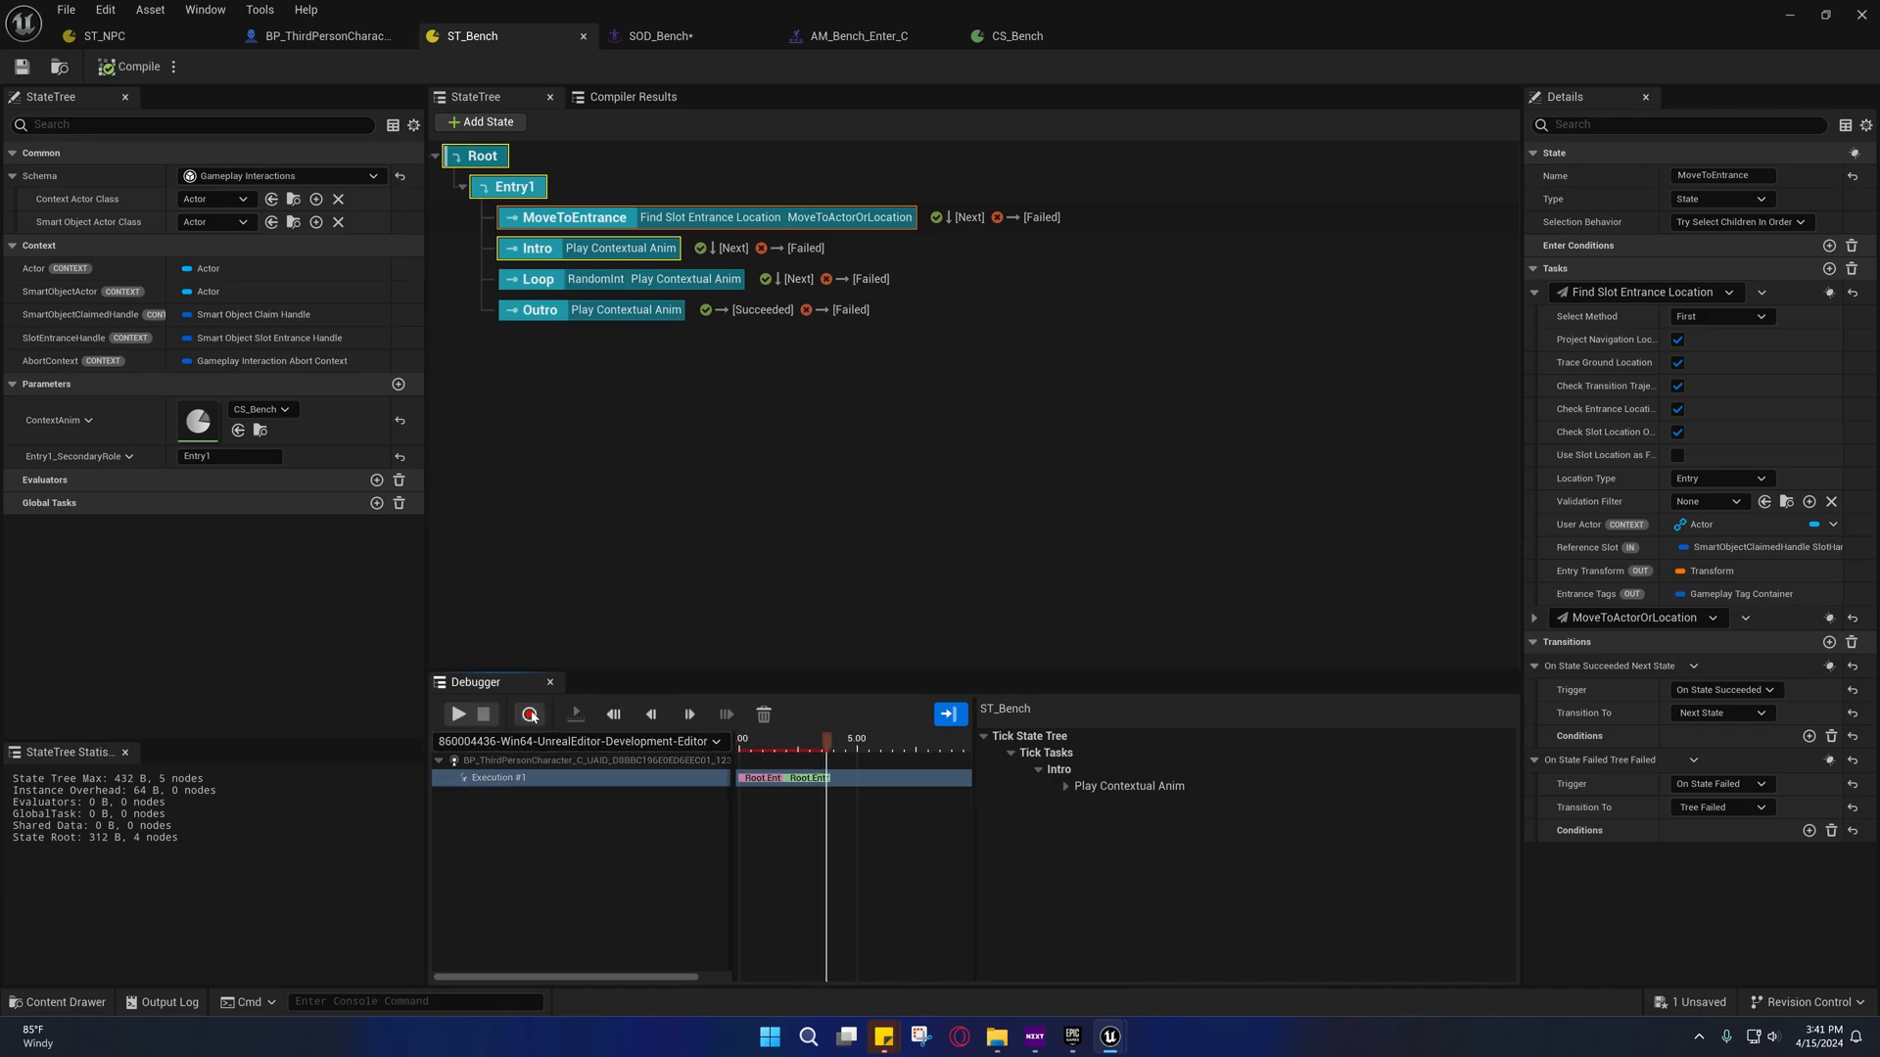
{"action": "left_click", "coordinate": [529, 715]}
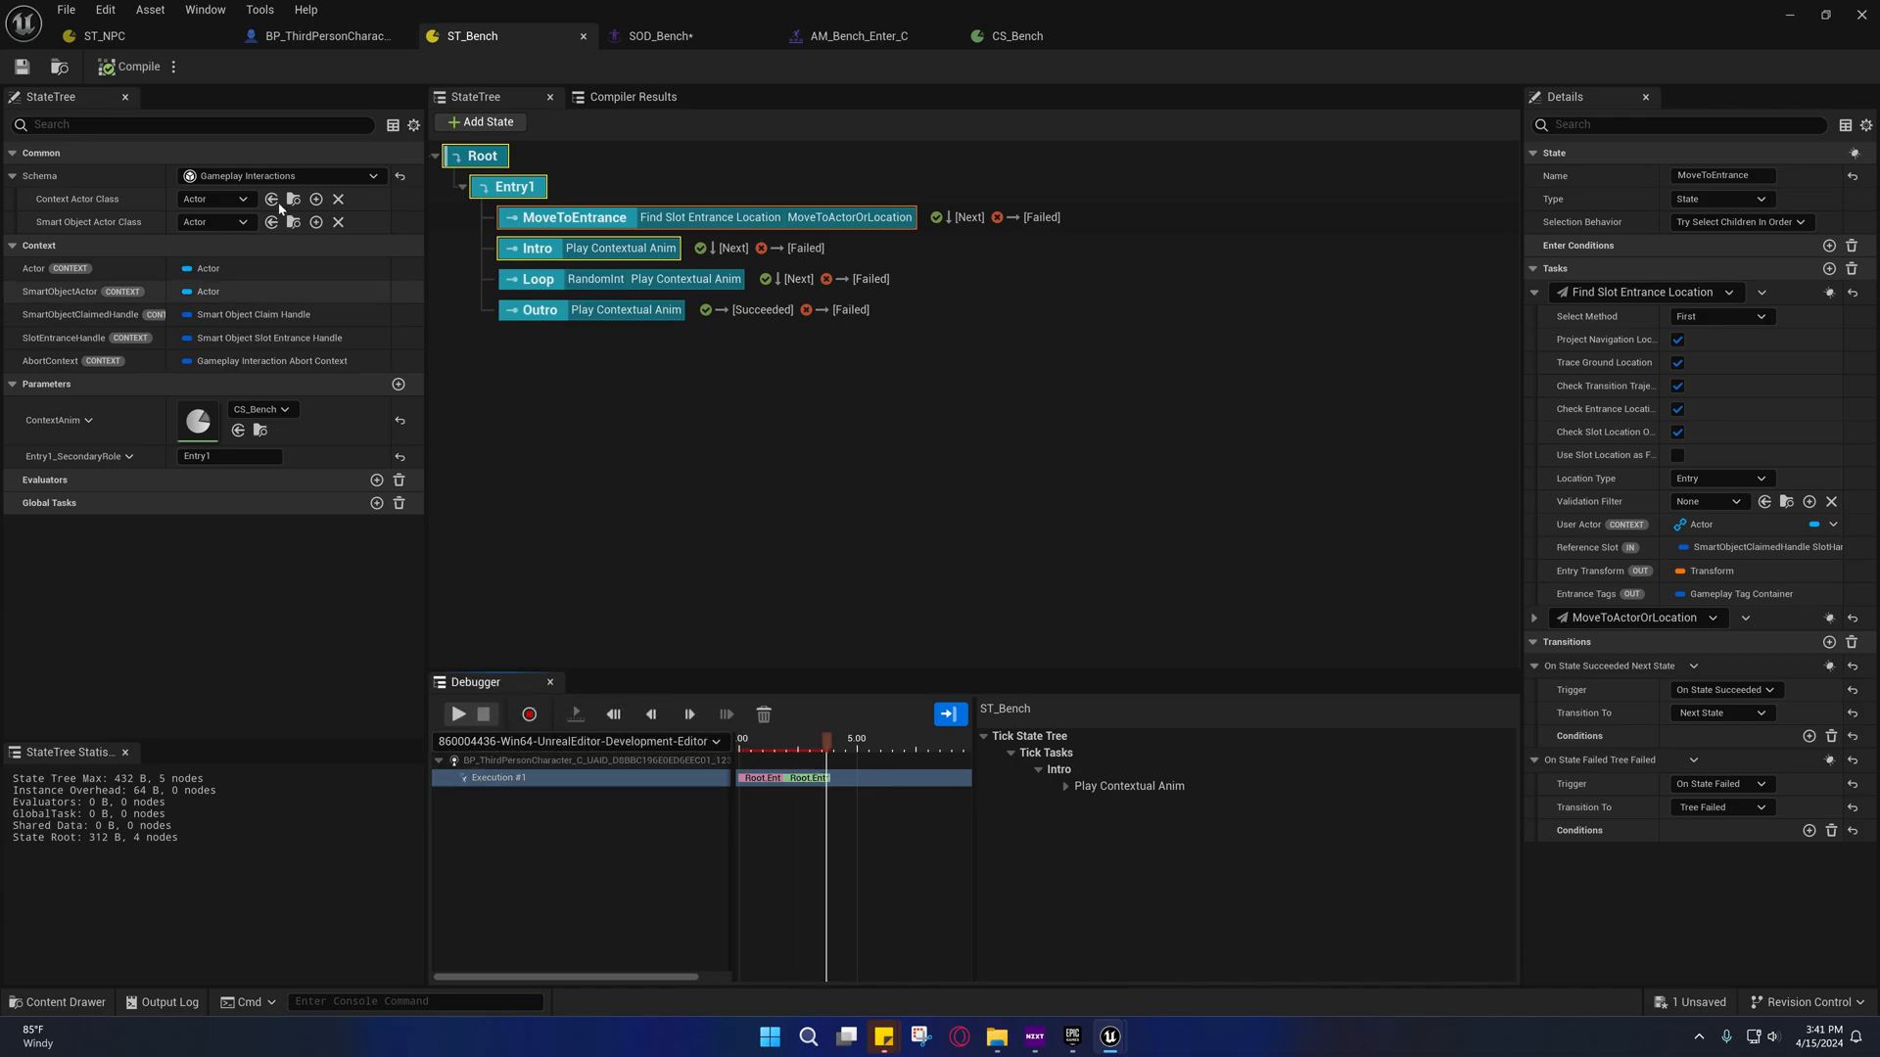
{"action": "left_click", "coordinate": [95, 39]}
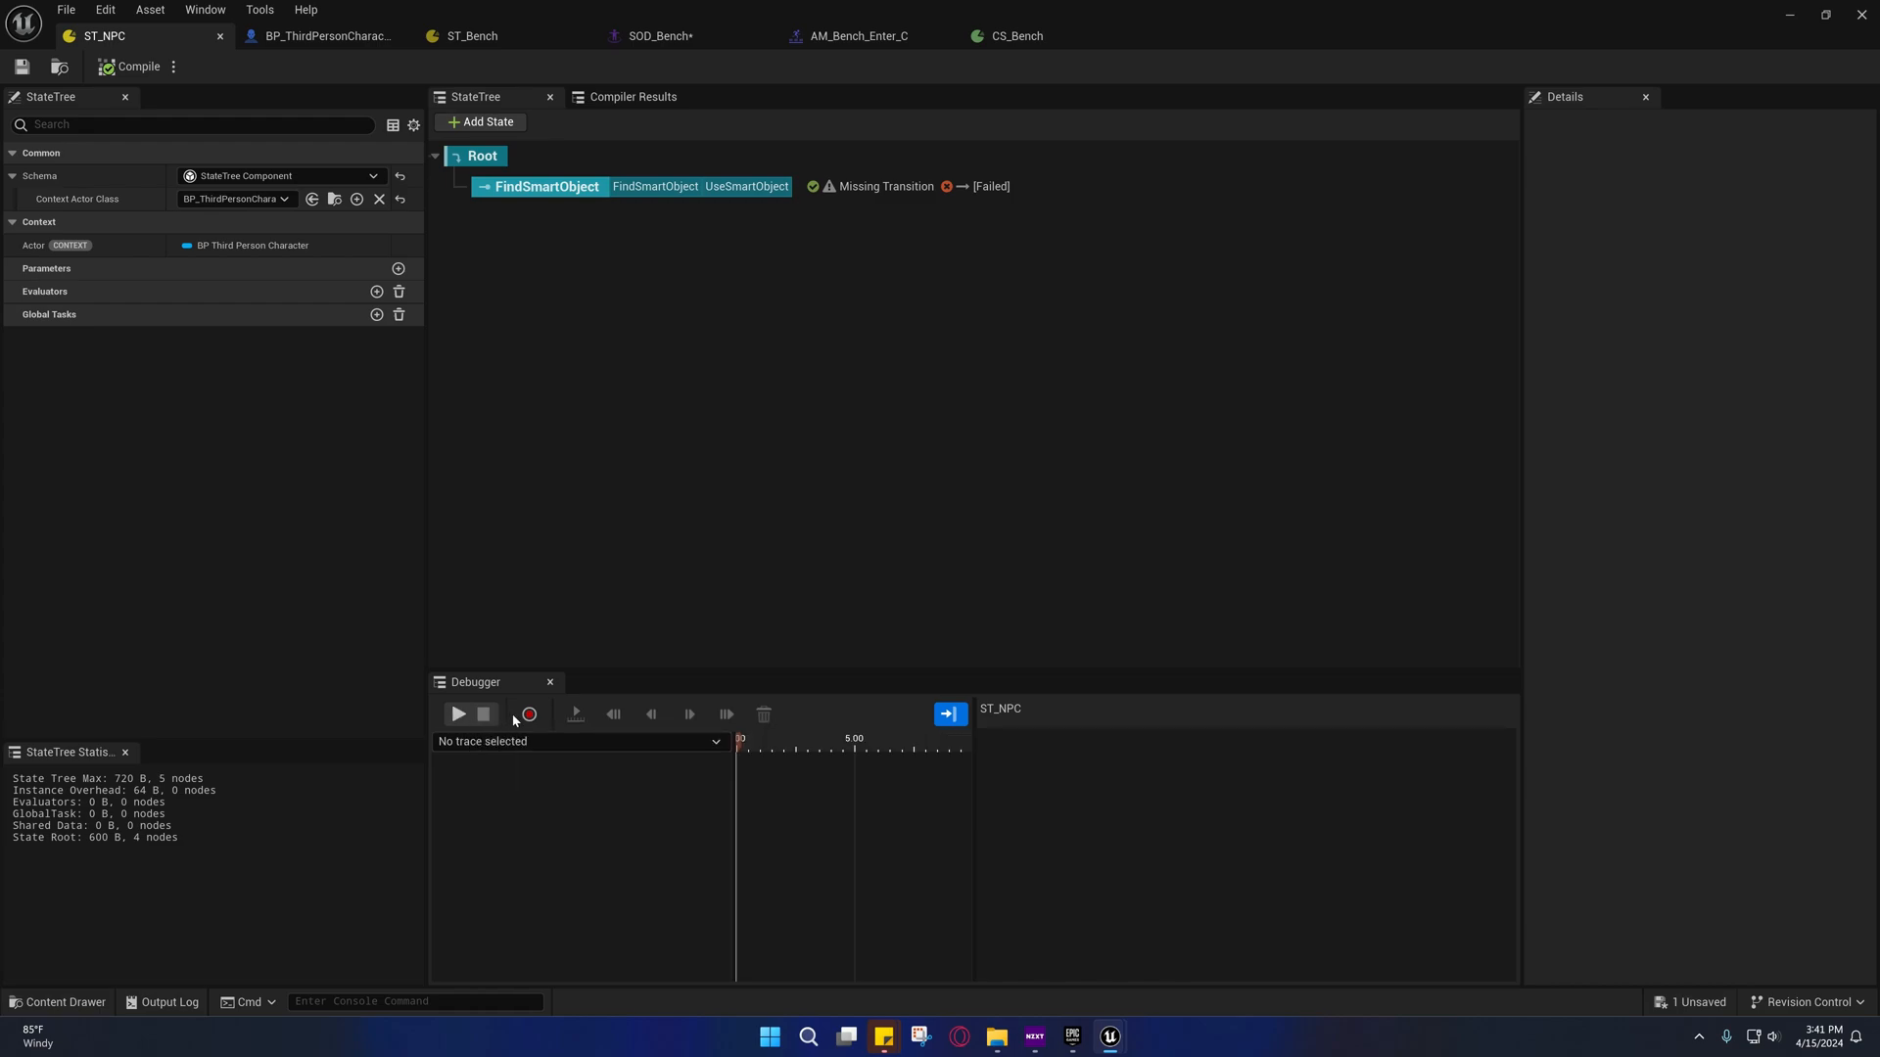
{"action": "mouse_move", "coordinate": [458, 715]}
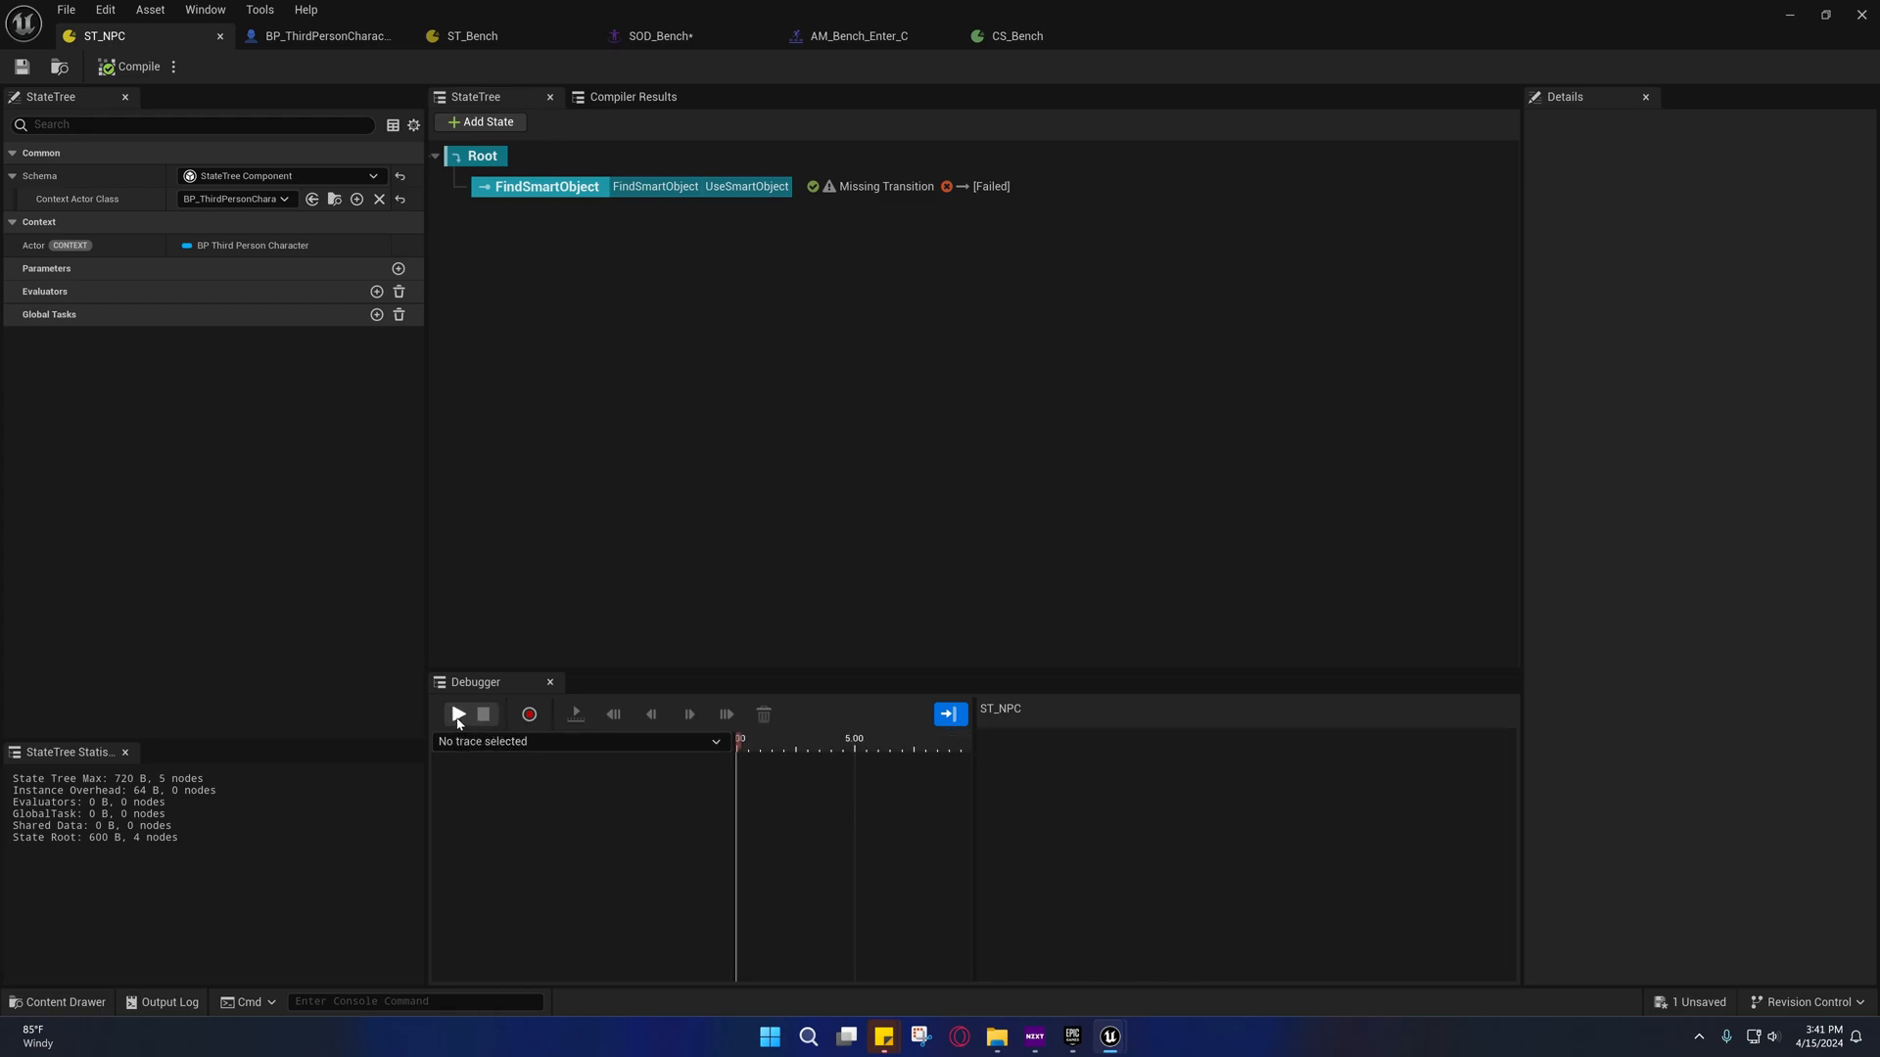
{"action": "mouse_move", "coordinate": [88, 40]}
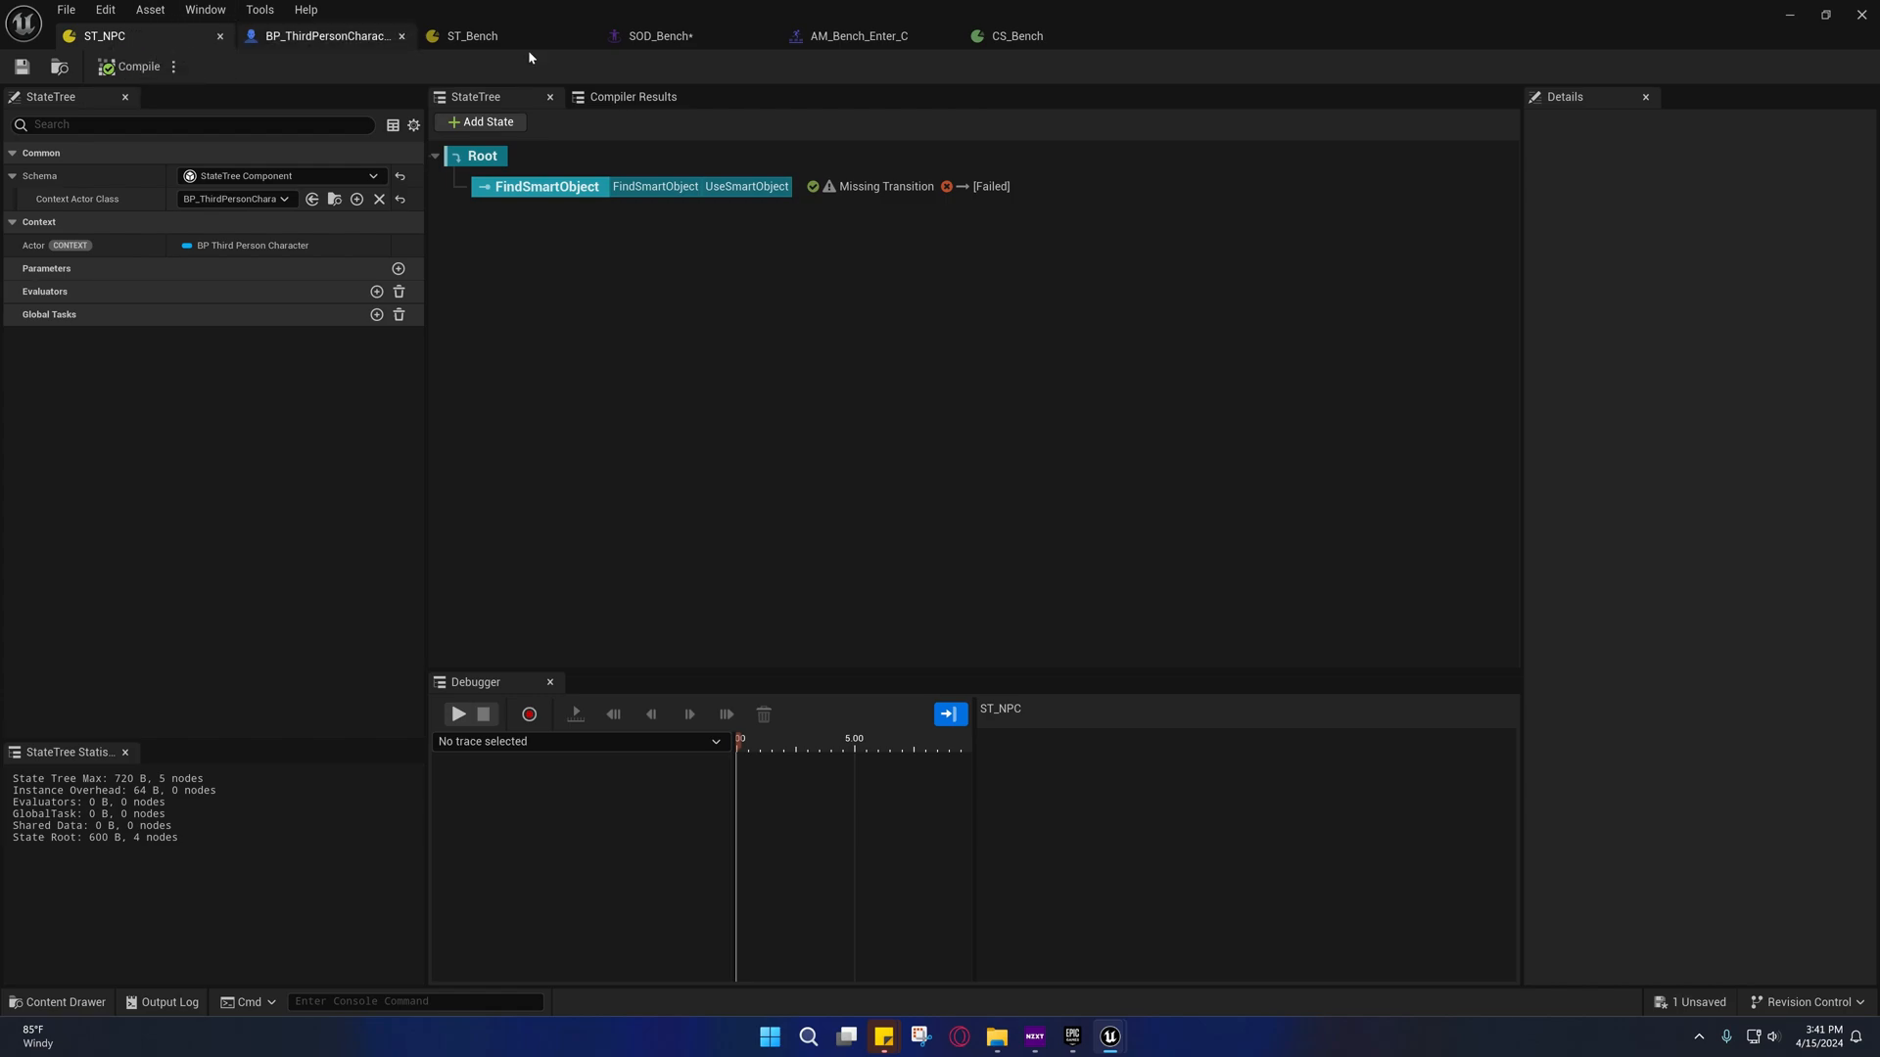
Return to ST_Bench, where the fresh trace shows Intro's Play Contextual Anim ticking
{"action": "left_click", "coordinate": [468, 36]}
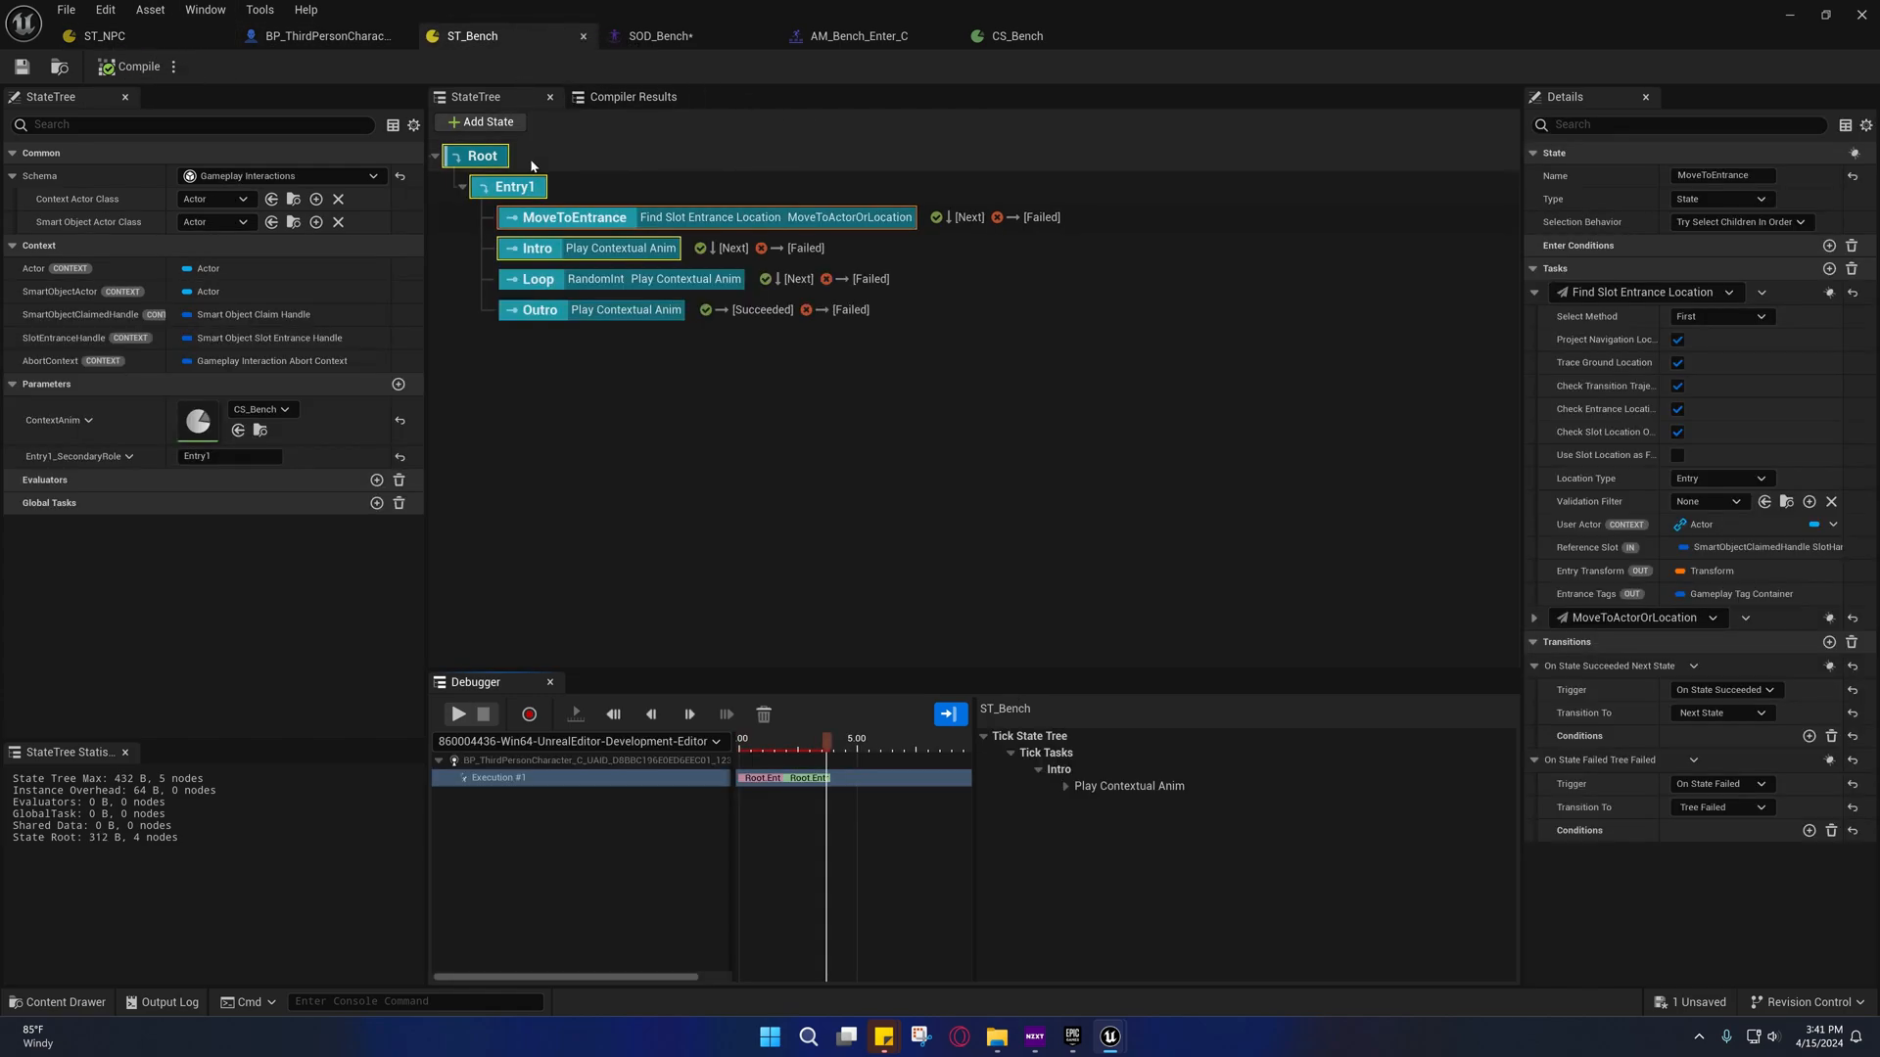
{"action": "mouse_move", "coordinate": [666, 441]}
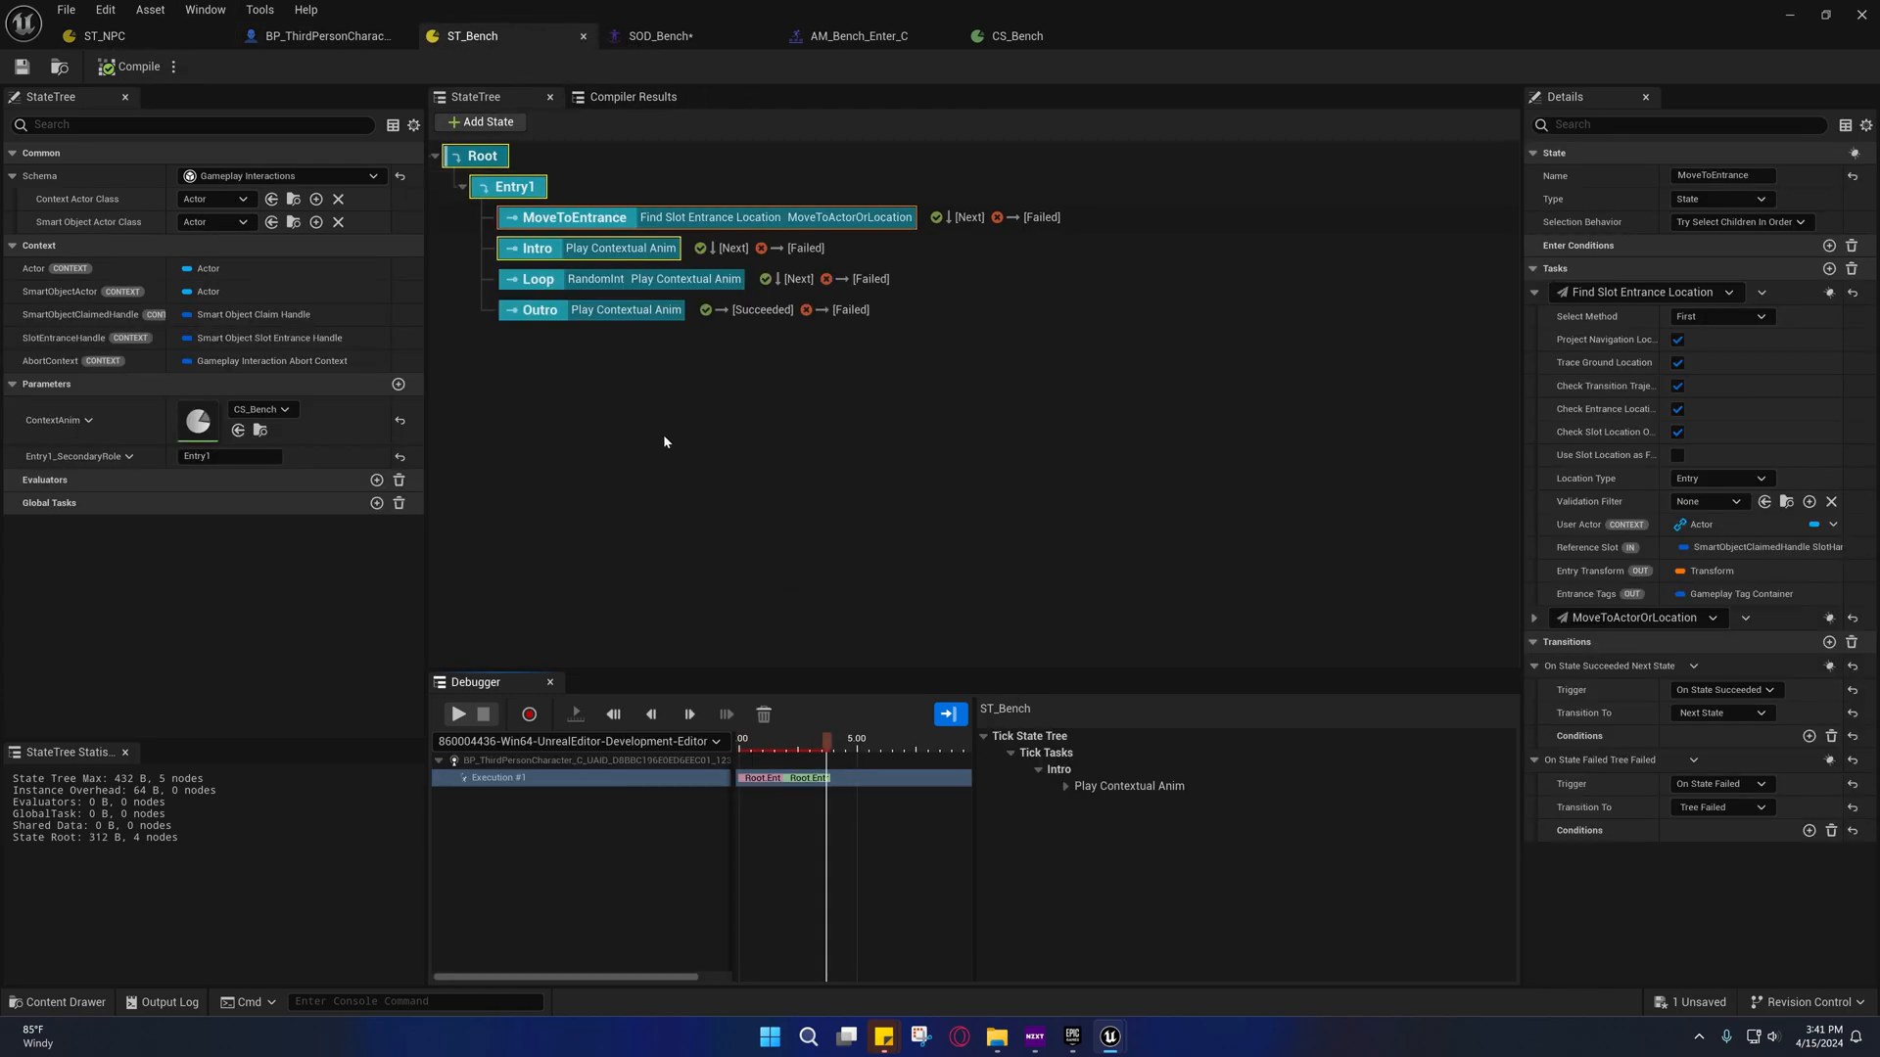